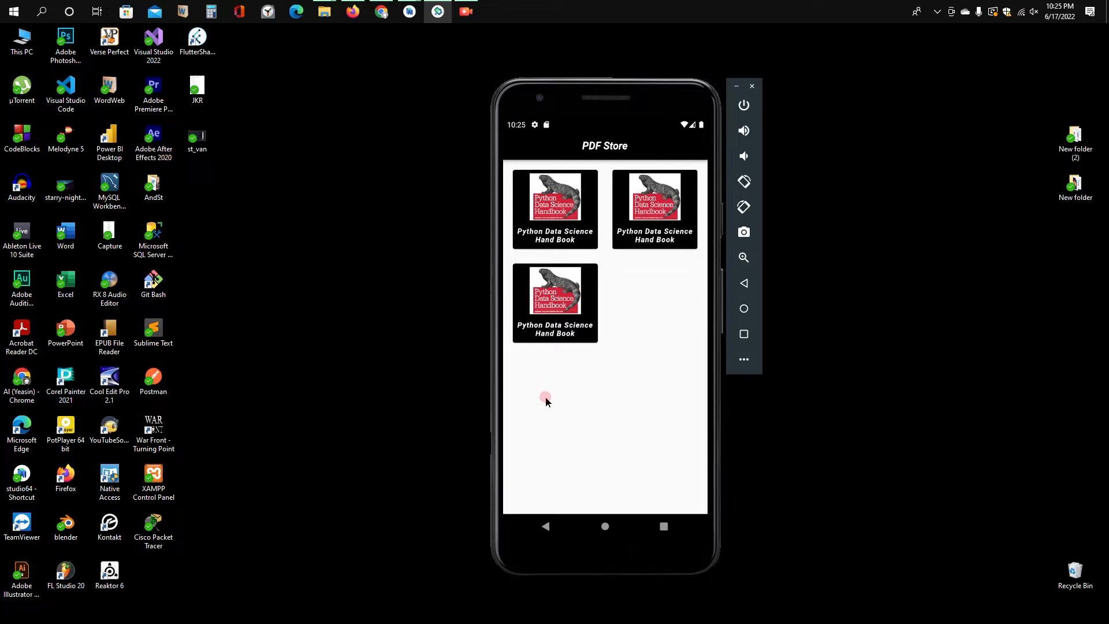
pyautogui.moveTo(561, 268)
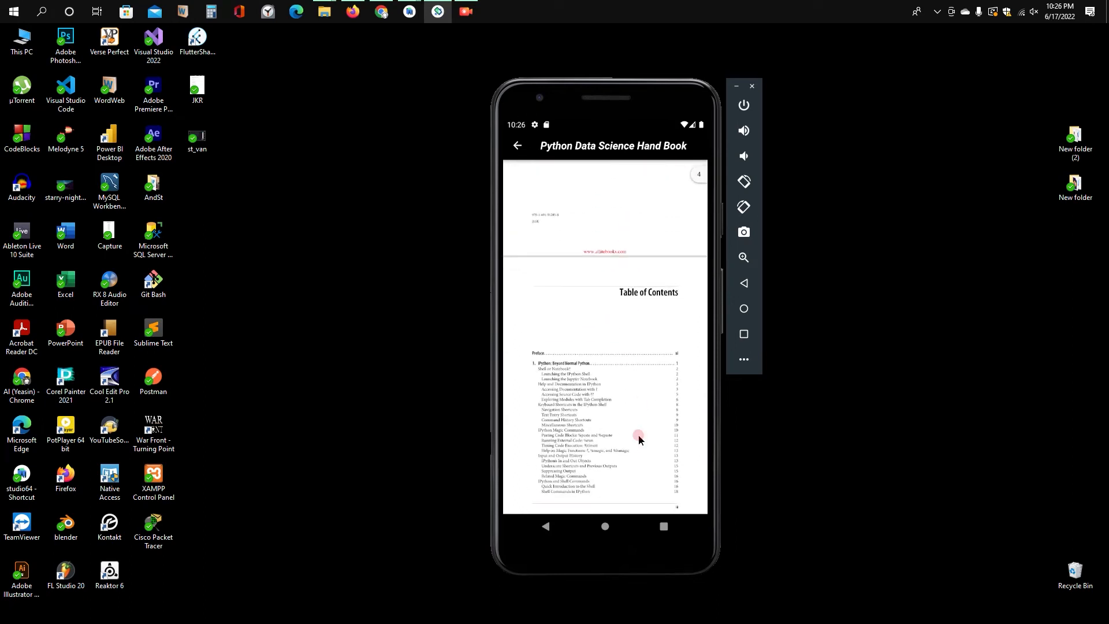
# Step: In the running app, jump to page 45 of the handbook, then return to the book list
pyautogui.scroll(-3)
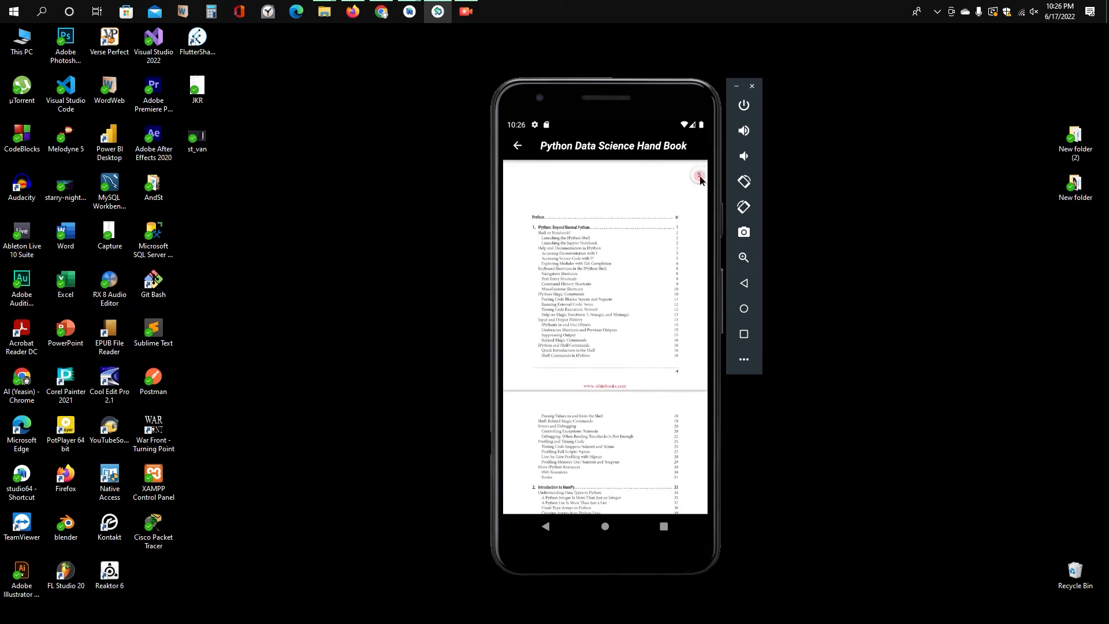
pyautogui.click(699, 176)
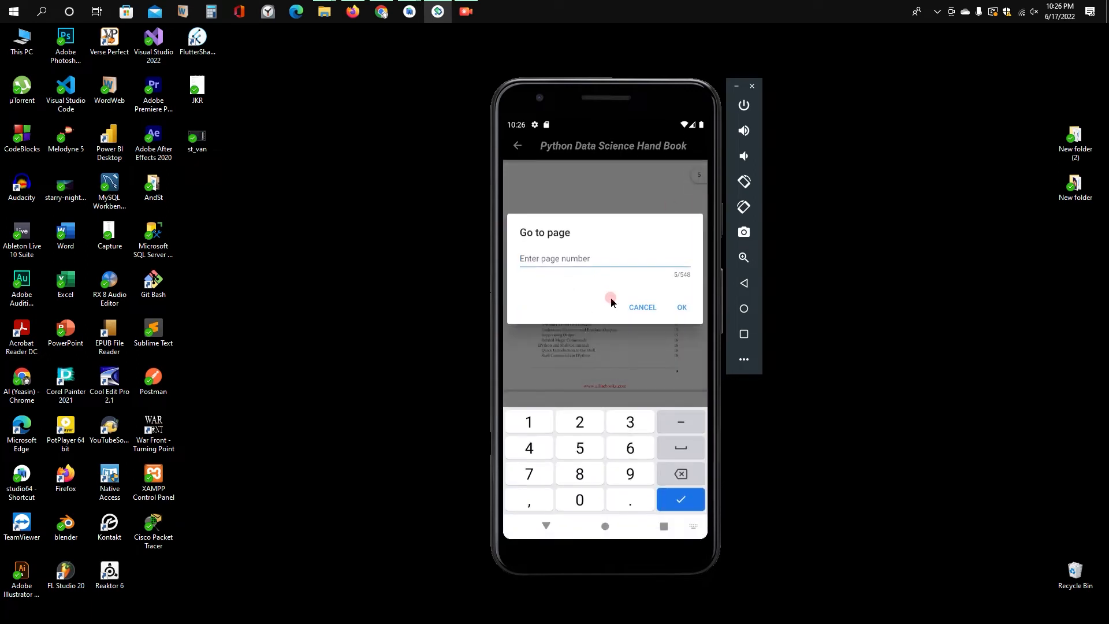
pyautogui.write('45')
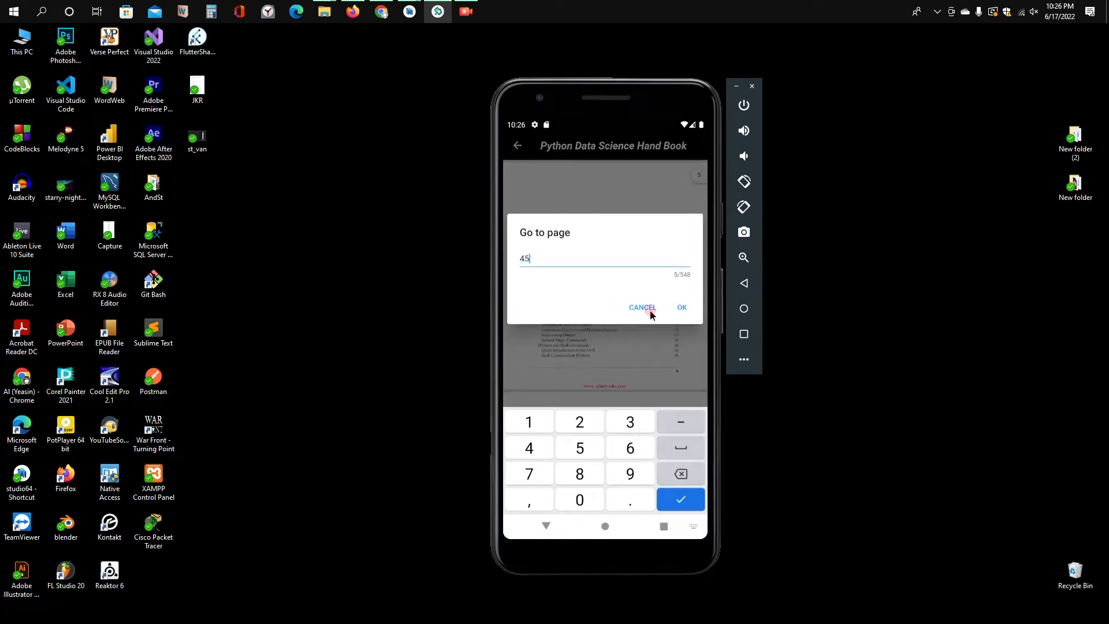
pyautogui.click(681, 307)
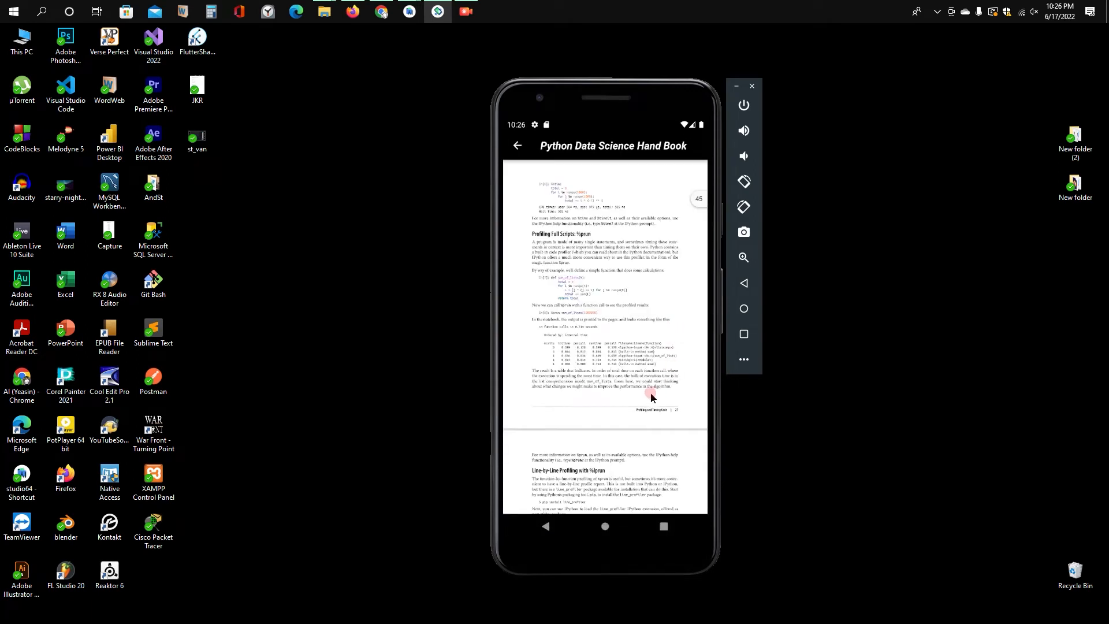
pyautogui.scroll(-3)
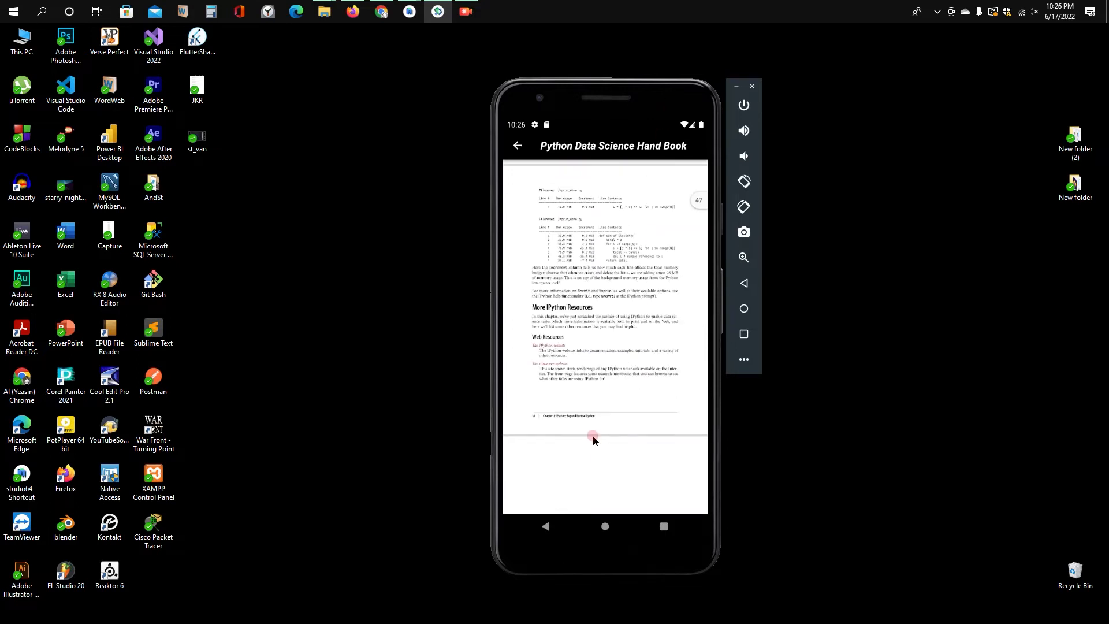
pyautogui.scroll(-3)
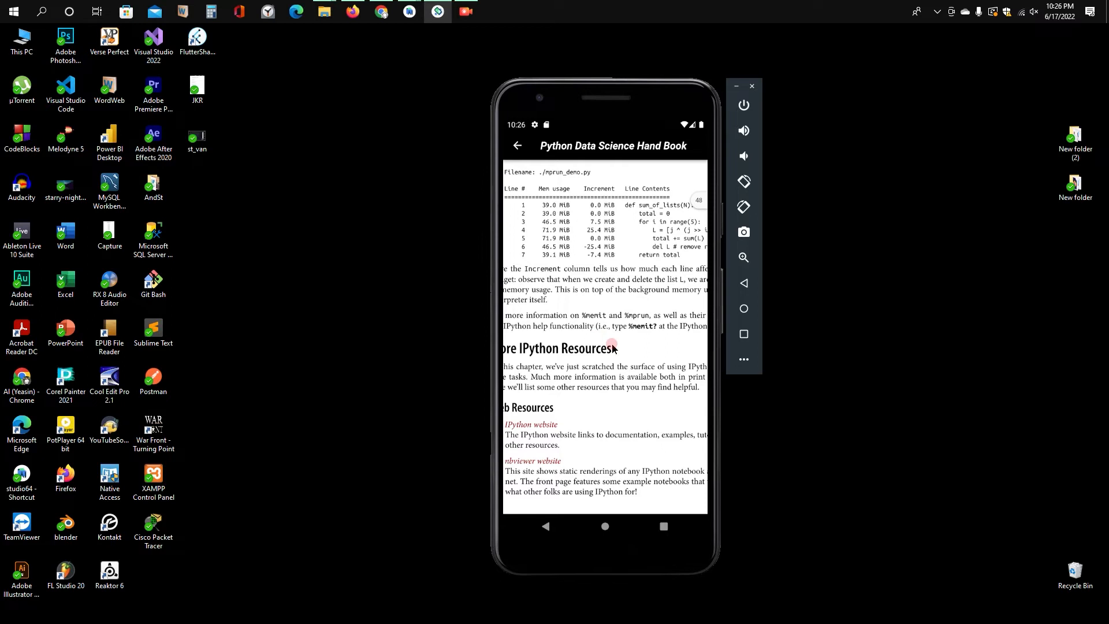
pyautogui.scroll(-3)
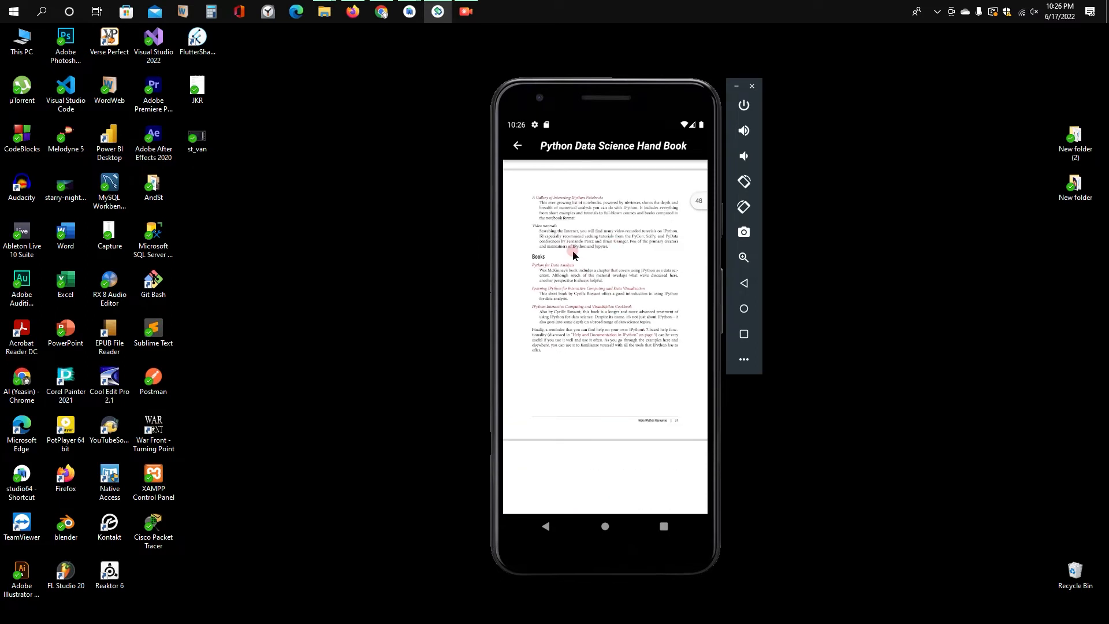
pyautogui.click(517, 145)
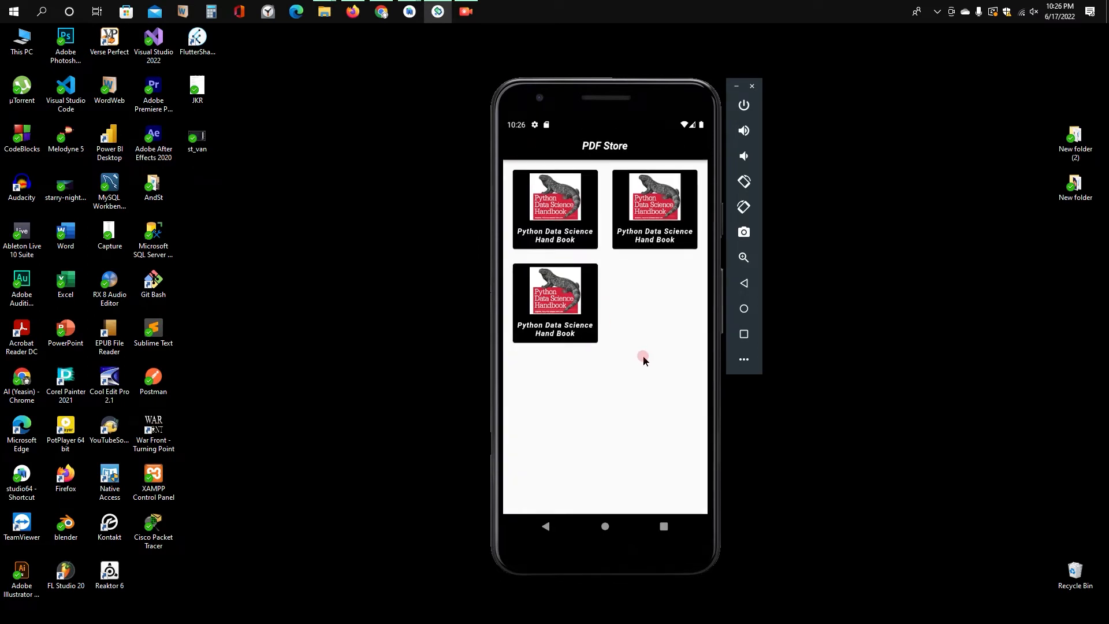
pyautogui.moveTo(637, 424)
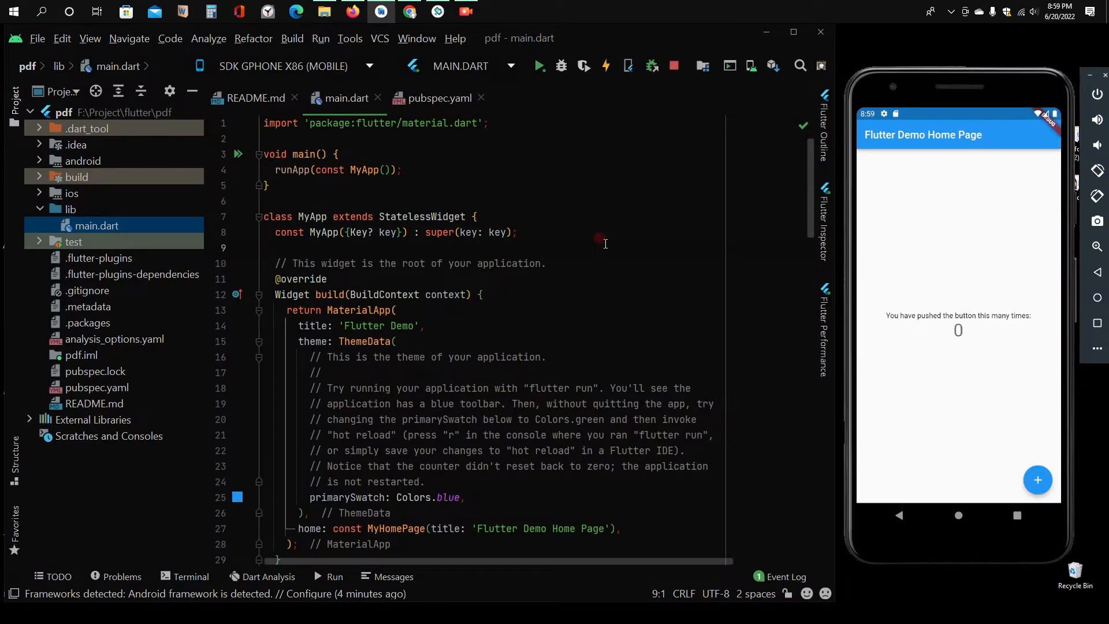
pyautogui.moveTo(553, 326)
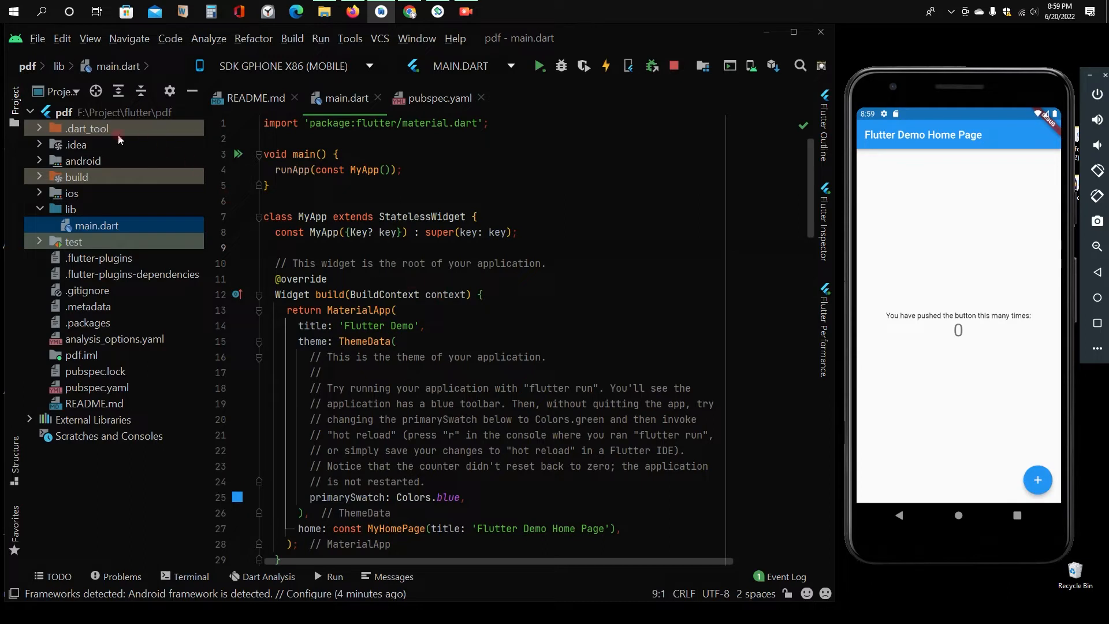
# Step: Create a new directory named assets at the pdf project root
pyautogui.rightClick(97, 224)
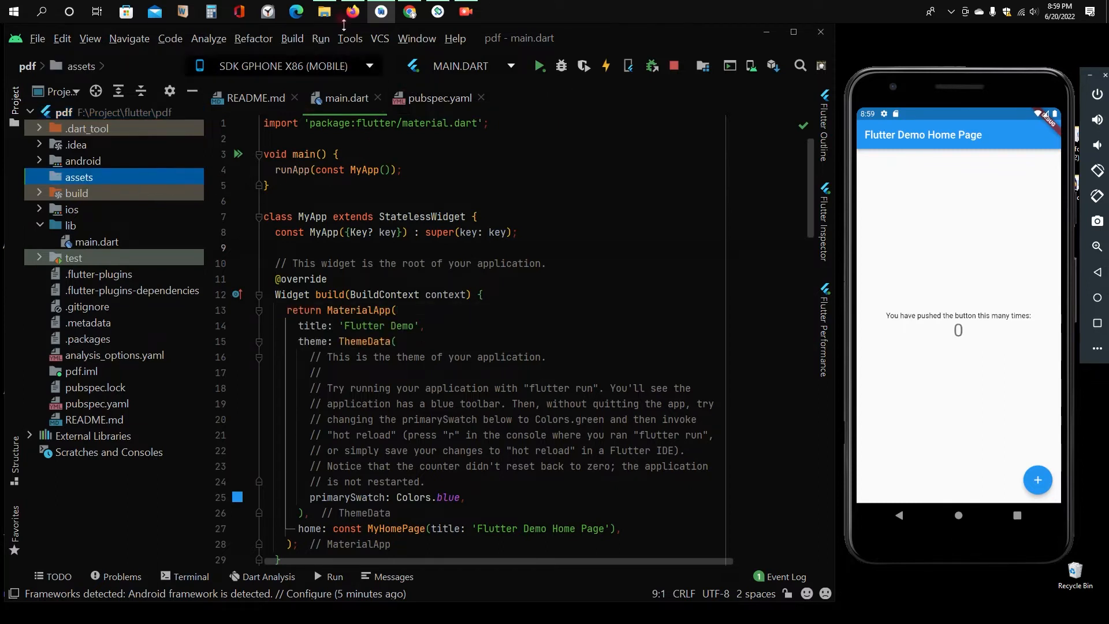
pyautogui.click(324, 12)
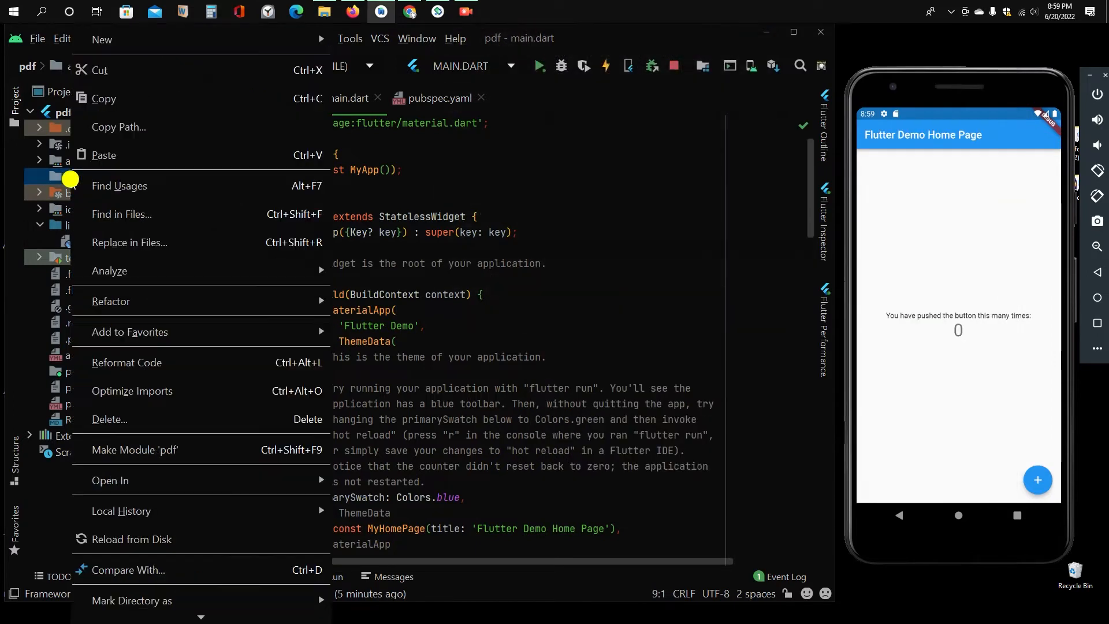
pyautogui.click(104, 98)
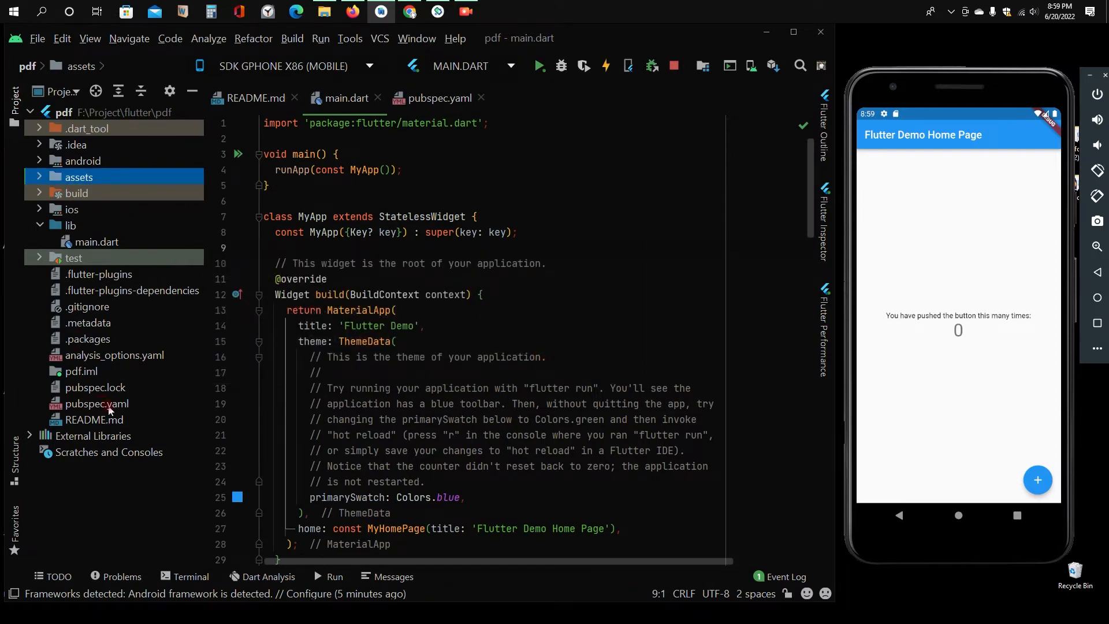
# Step: In pubspec.yaml set assets to assets/, add syncfusion_flutter_pdfviewer, and run Pub get
pyautogui.click(437, 97)
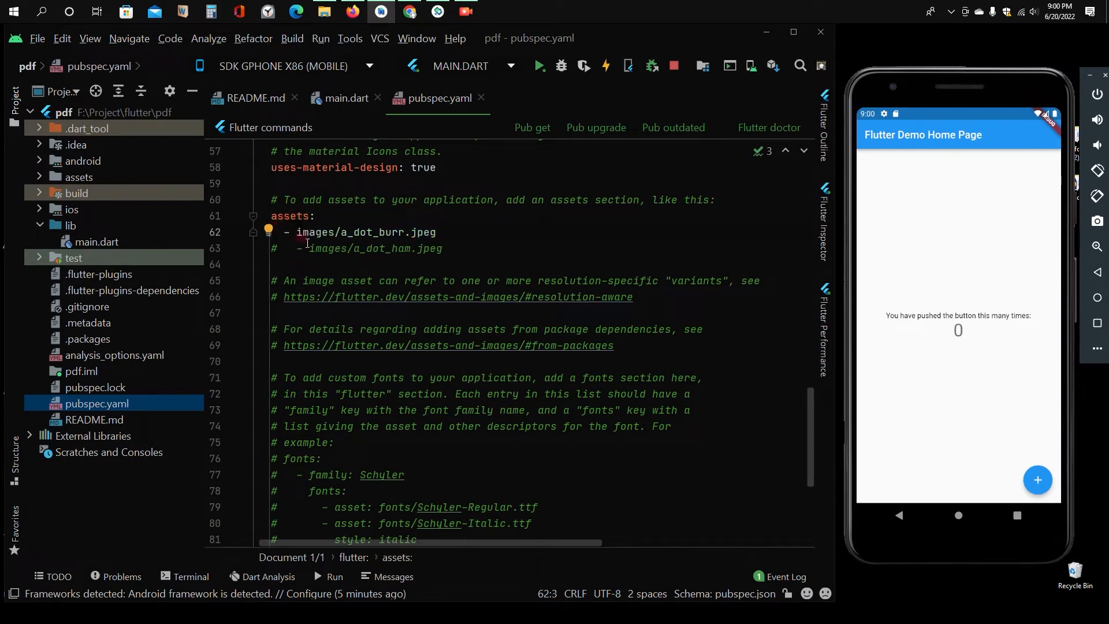
pyautogui.doubleClick(366, 231)
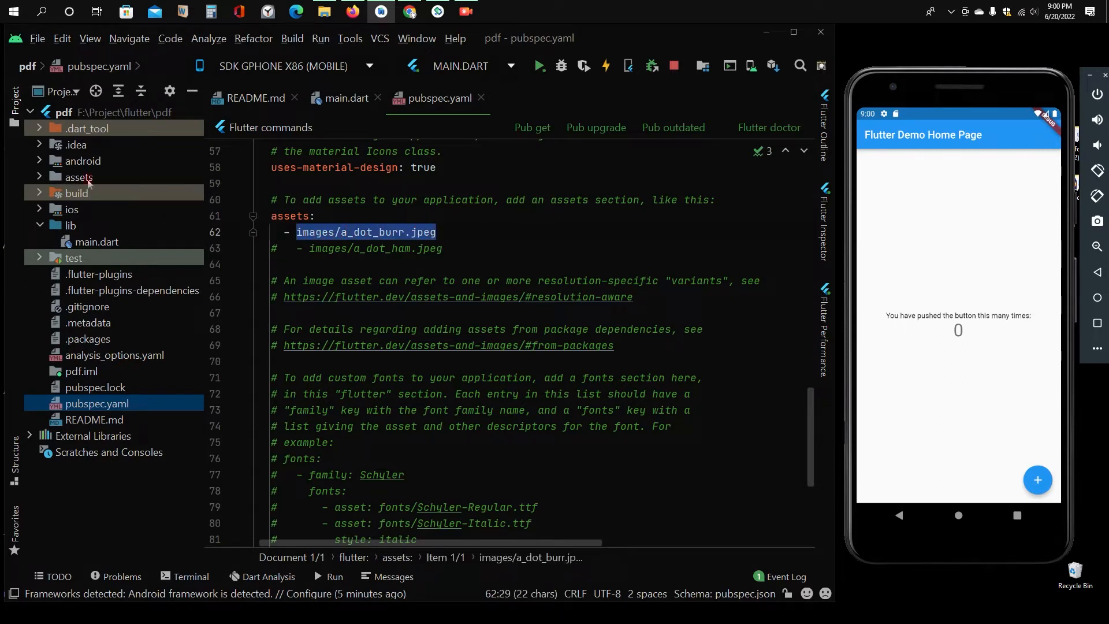
pyautogui.write('ass')
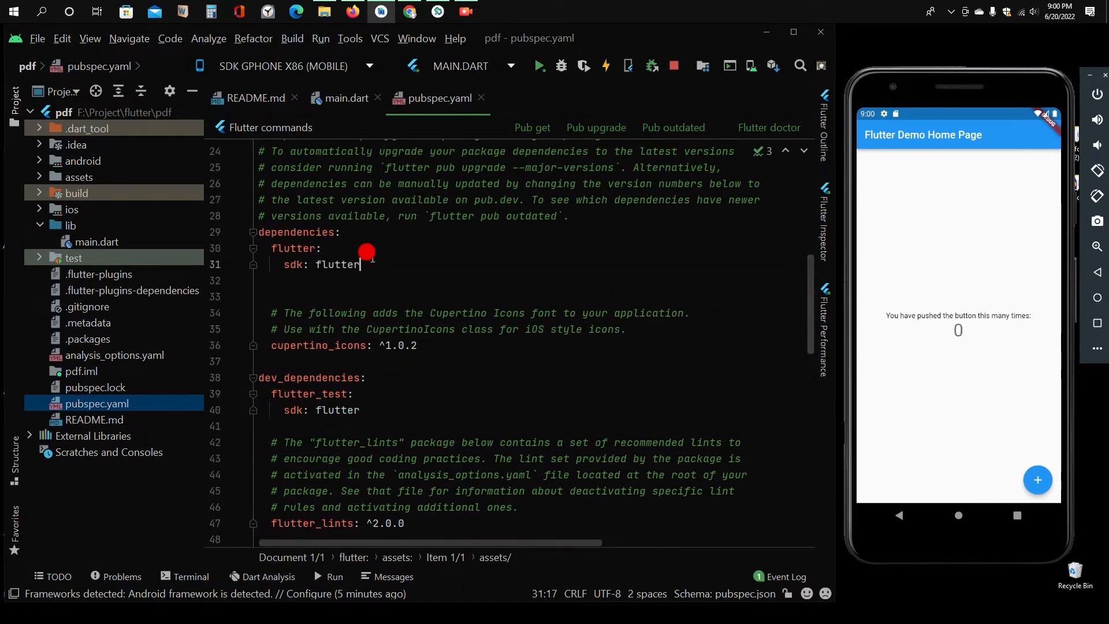
pyautogui.press('enter')
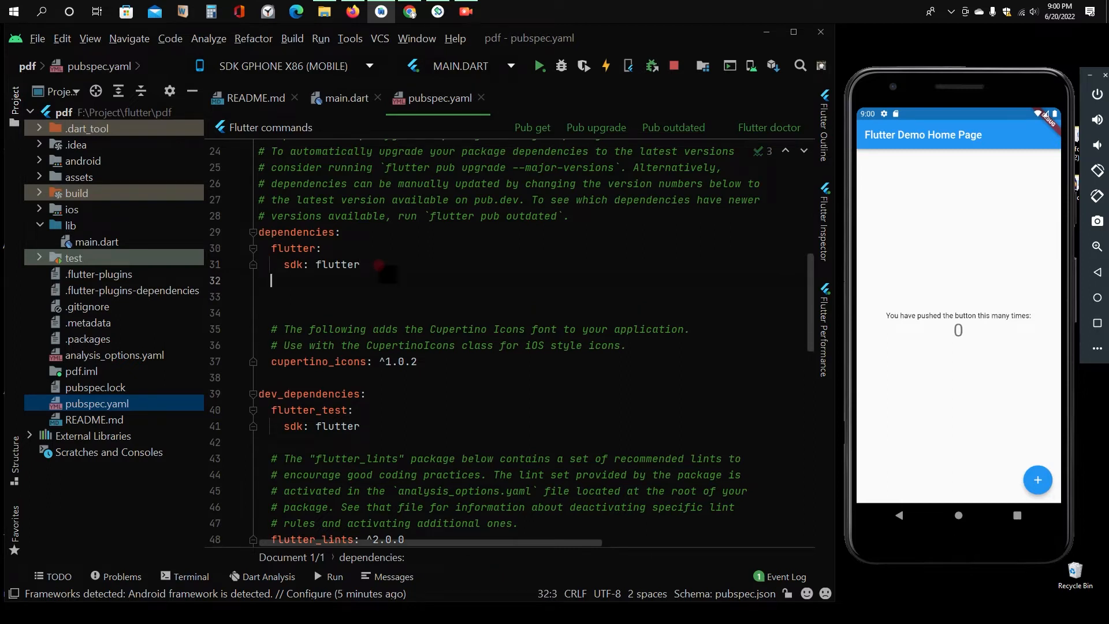
pyautogui.write('syncfusion_flutter_pdfviewer:')
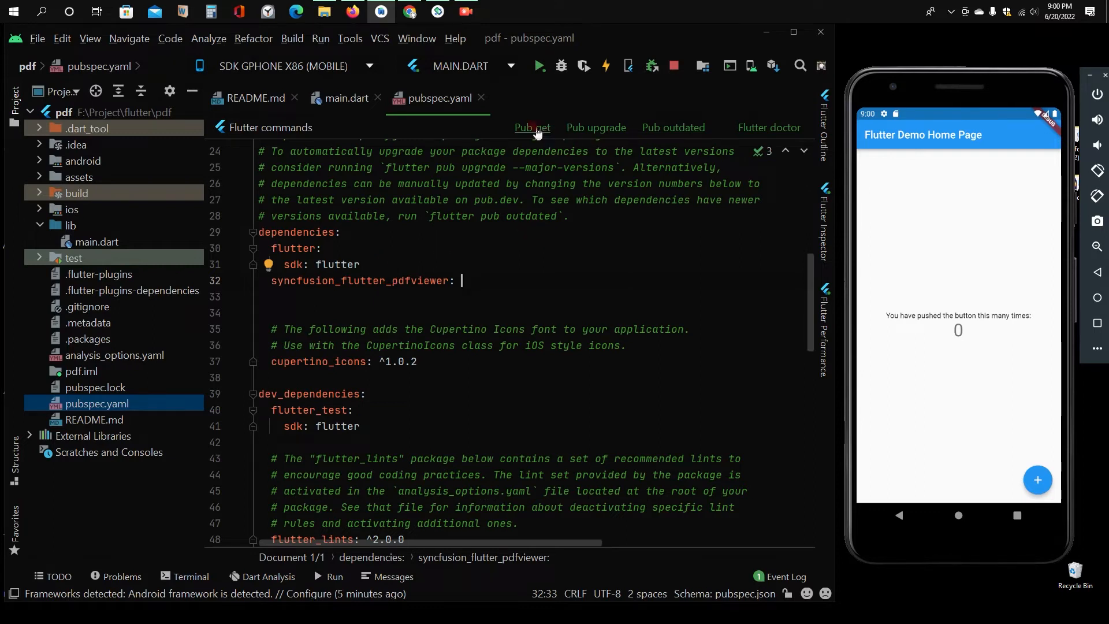
pyautogui.click(532, 128)
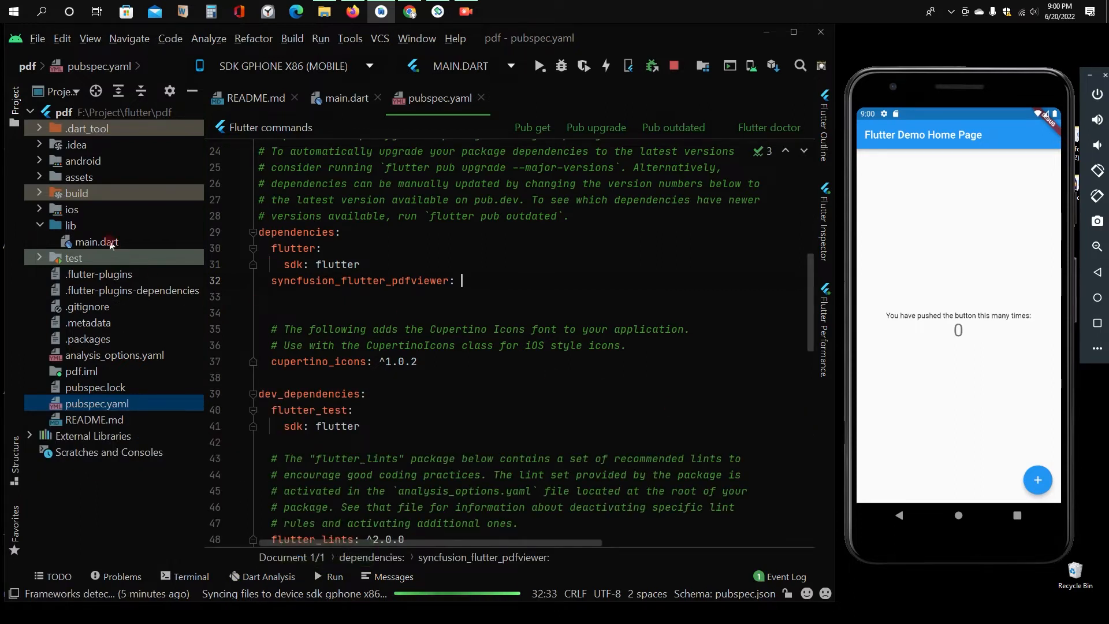
# Step: Delete the template comments and MyHomePage code from main.dart and set home: HomePage()
pyautogui.click(346, 98)
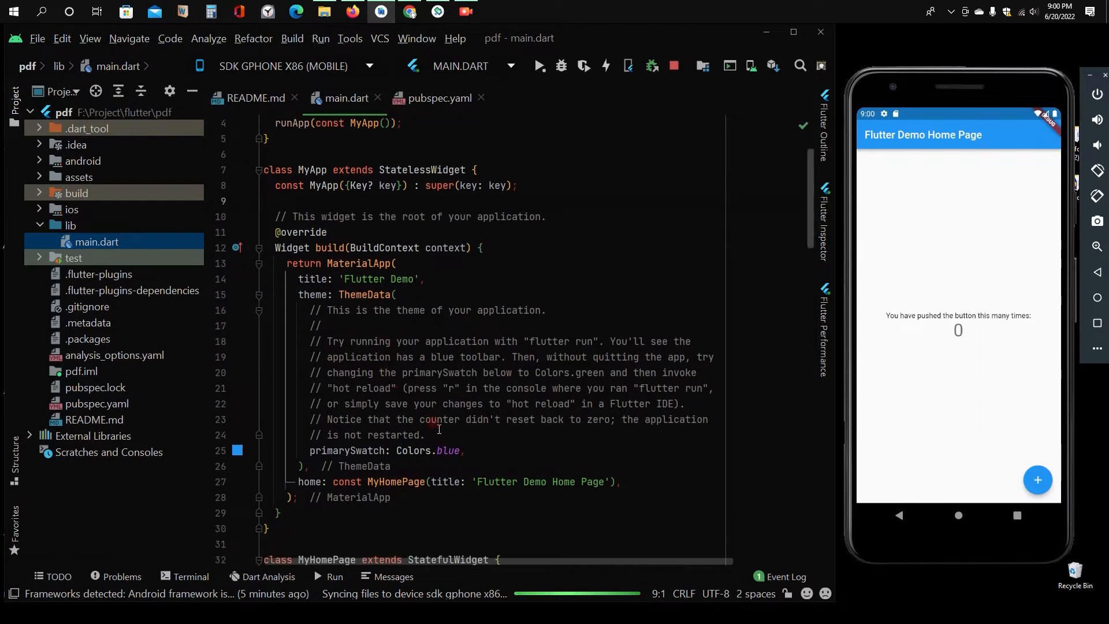
pyautogui.moveTo(310, 309); pyautogui.dragTo(425, 435)
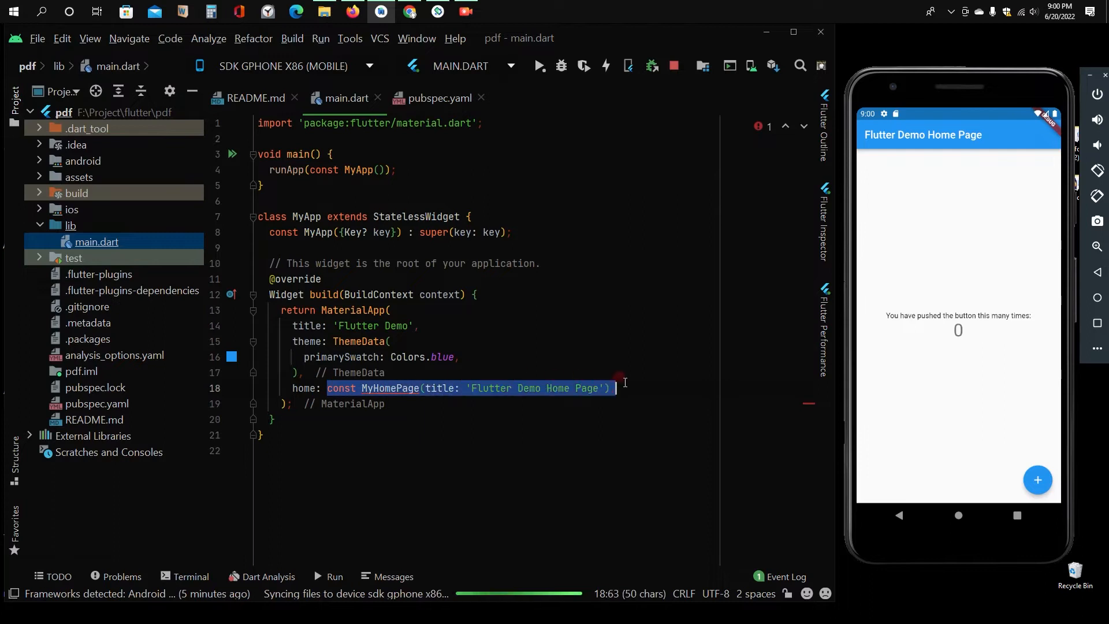
pyautogui.write('Ho')
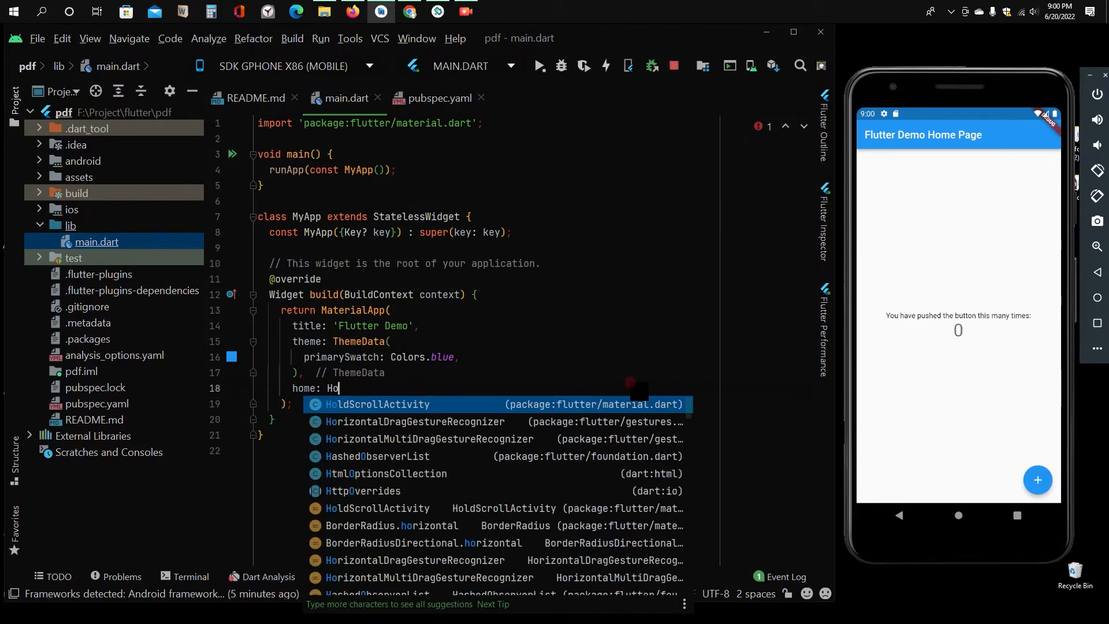
pyautogui.write('mePage')
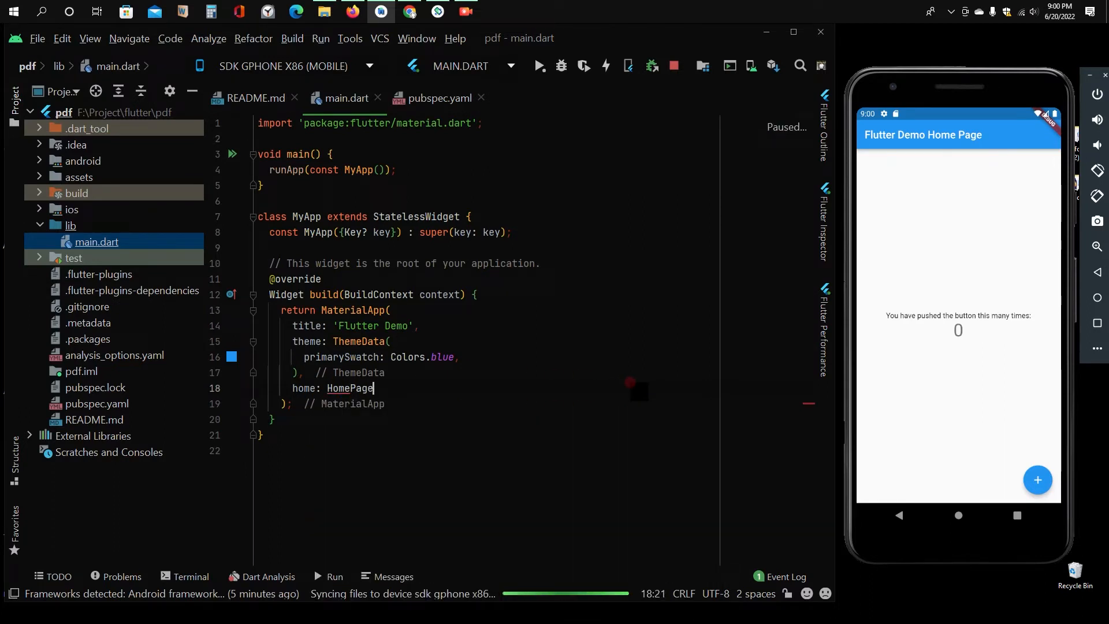
pyautogui.write('()')
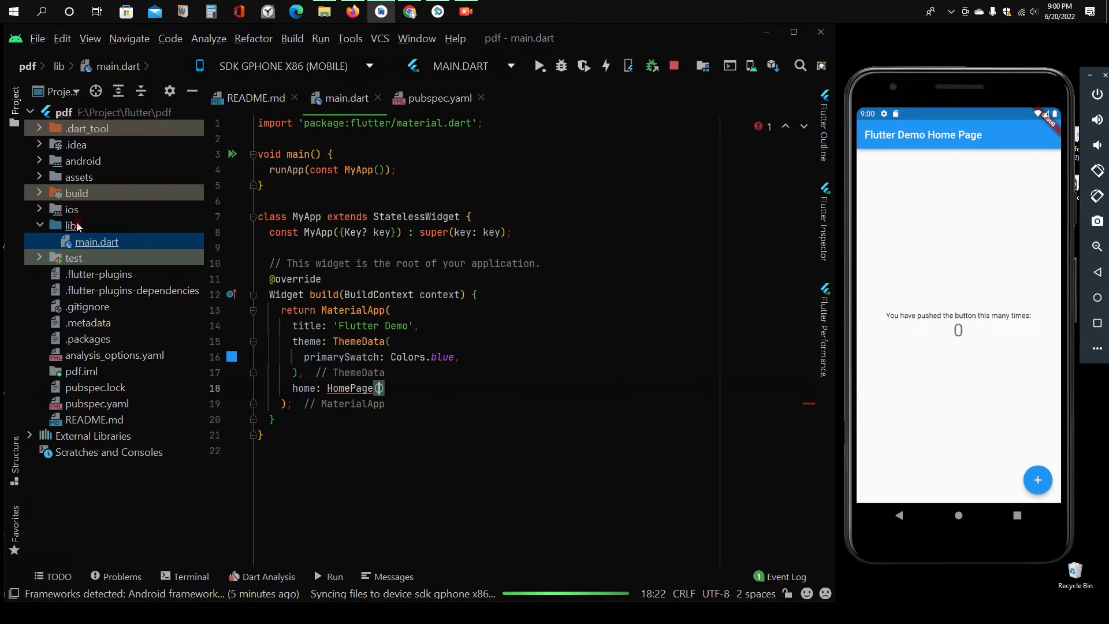
# Step: Create homepage.dart in lib defining a HomePage stateless widget
pyautogui.rightClick(71, 224)
pyautogui.write('h')
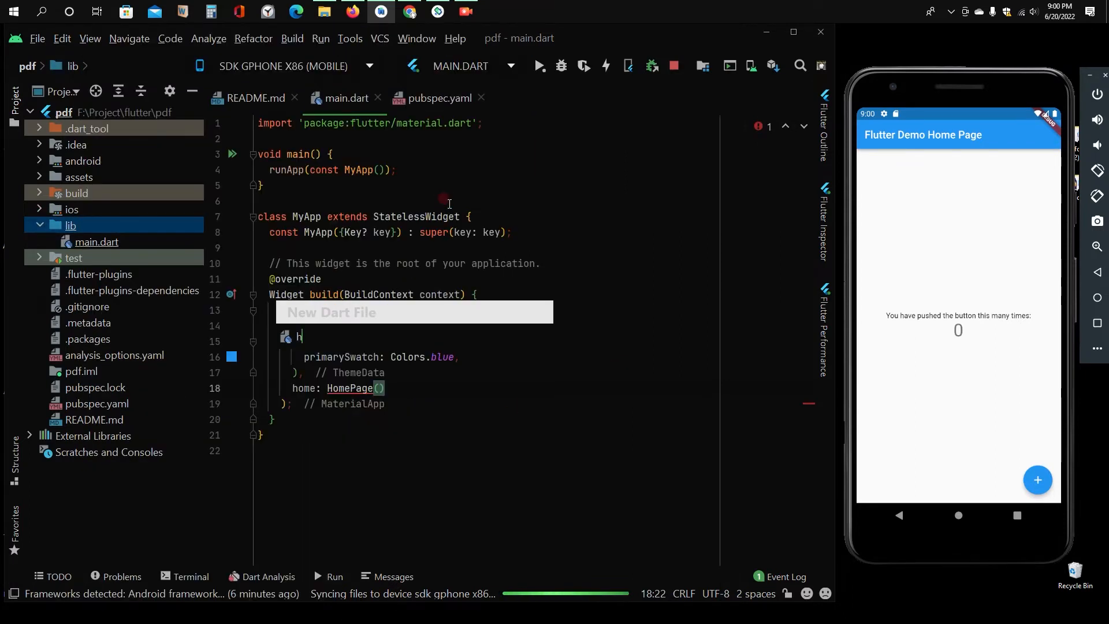
pyautogui.write('omepage')
pyautogui.write('s')
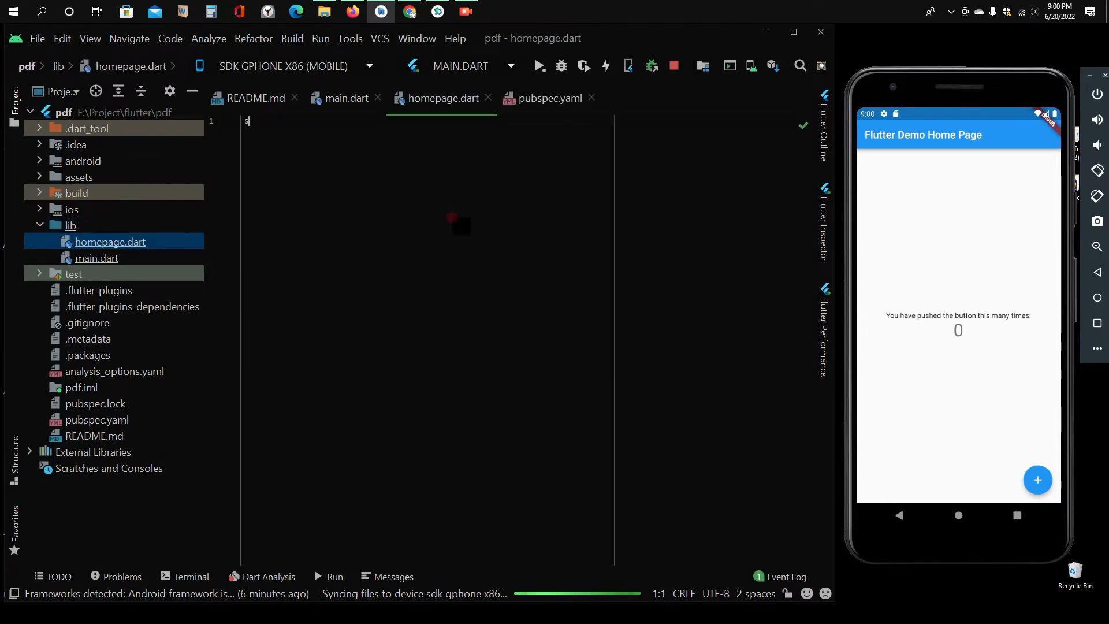
pyautogui.write('t')
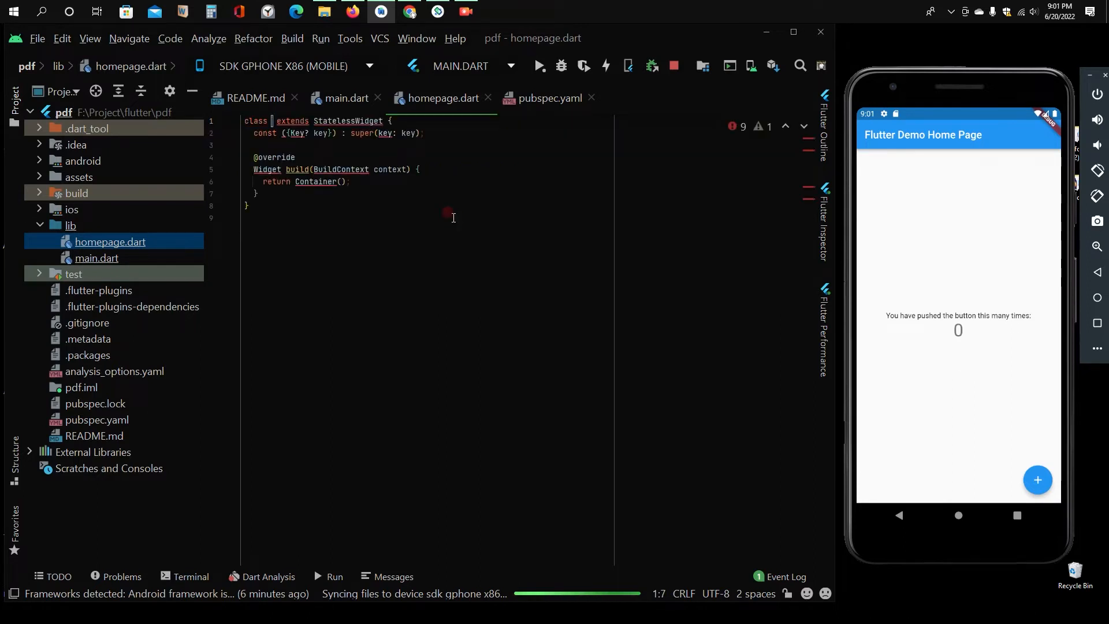
pyautogui.write('HomePage')
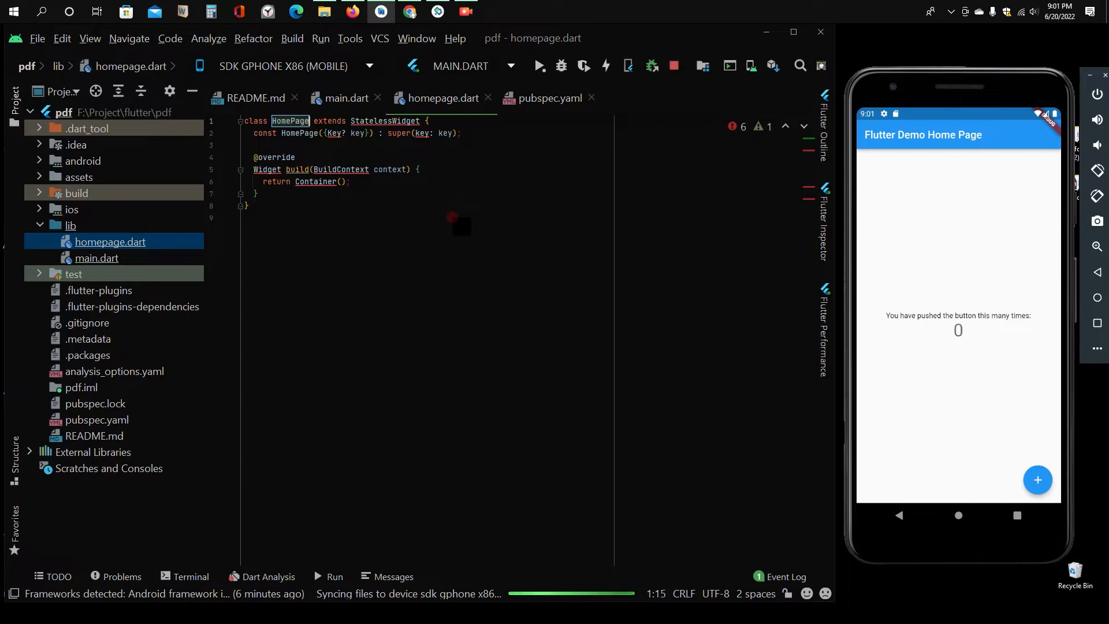
# Step: Replace Container with Scaffold and import homepage.dart into main.dart
pyautogui.doubleClick(317, 182)
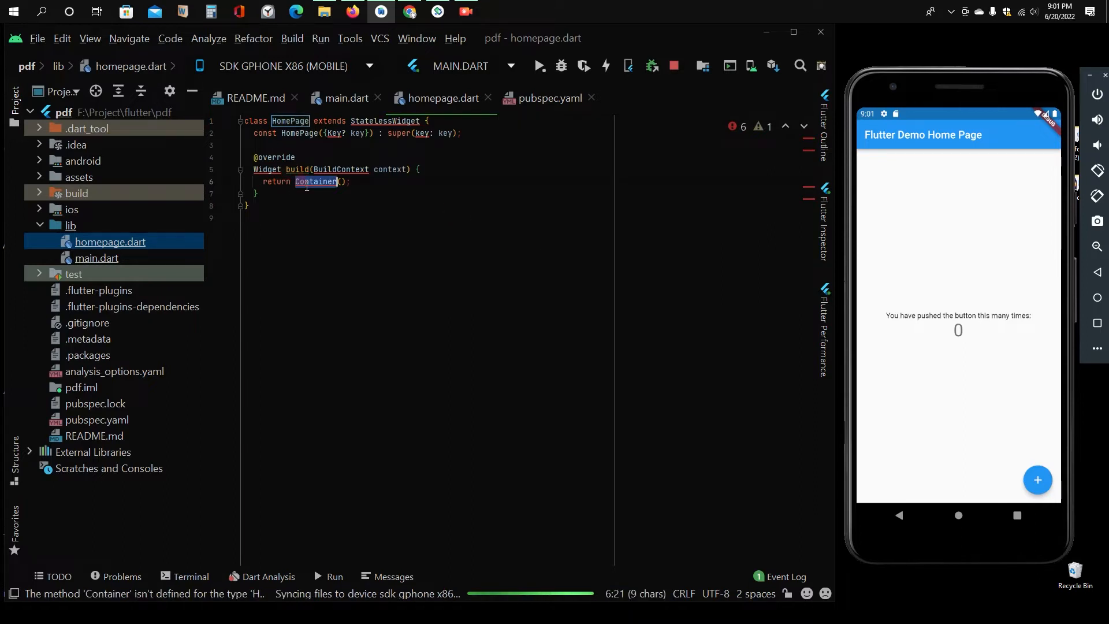
pyautogui.write('Scaffold')
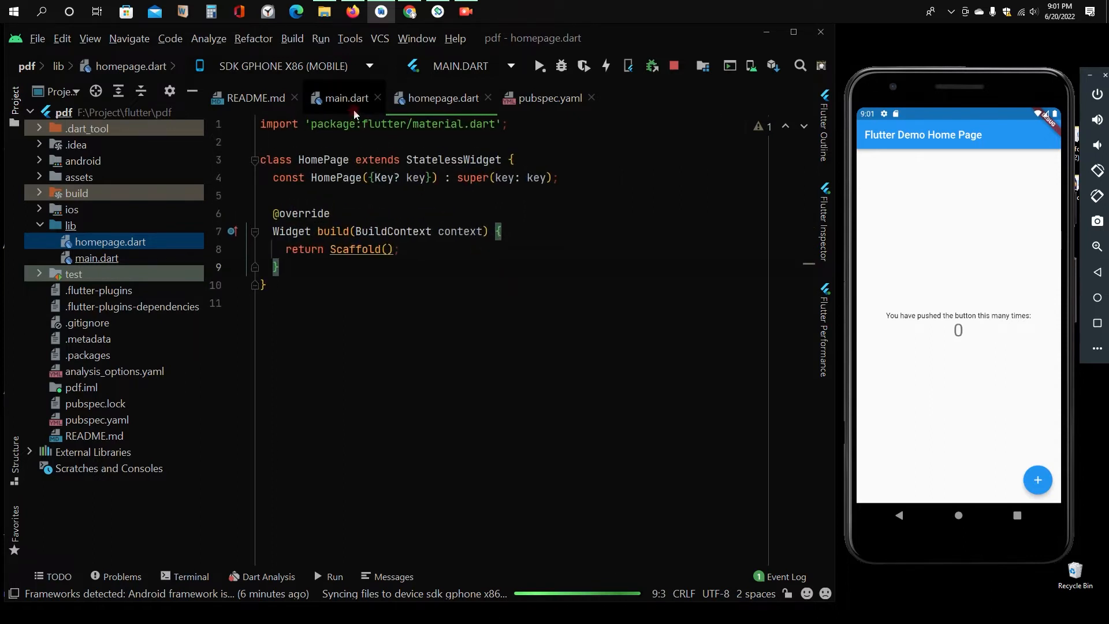
pyautogui.click(346, 97)
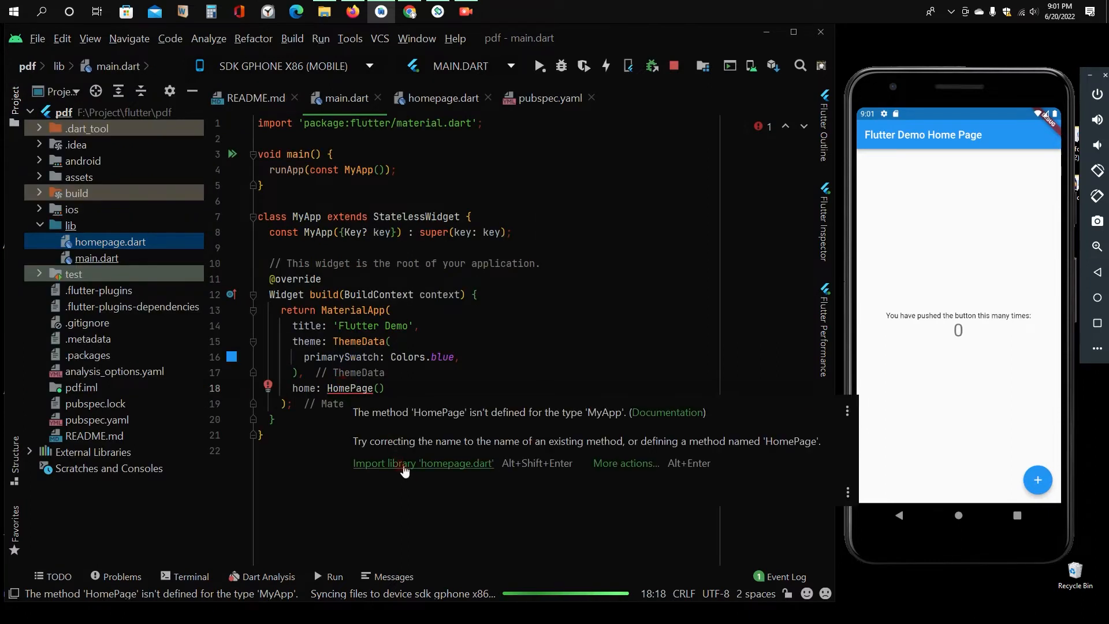
pyautogui.click(422, 462)
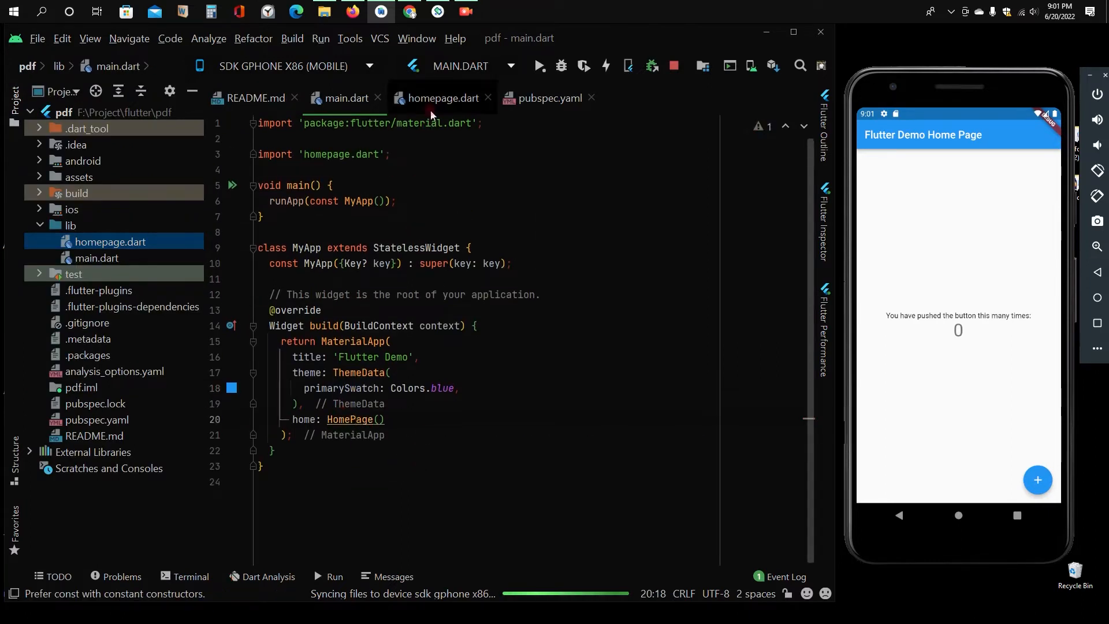
# Step: Add an AppBar to HomePage's Scaffold with the title Text('PDF Store')
pyautogui.click(442, 98)
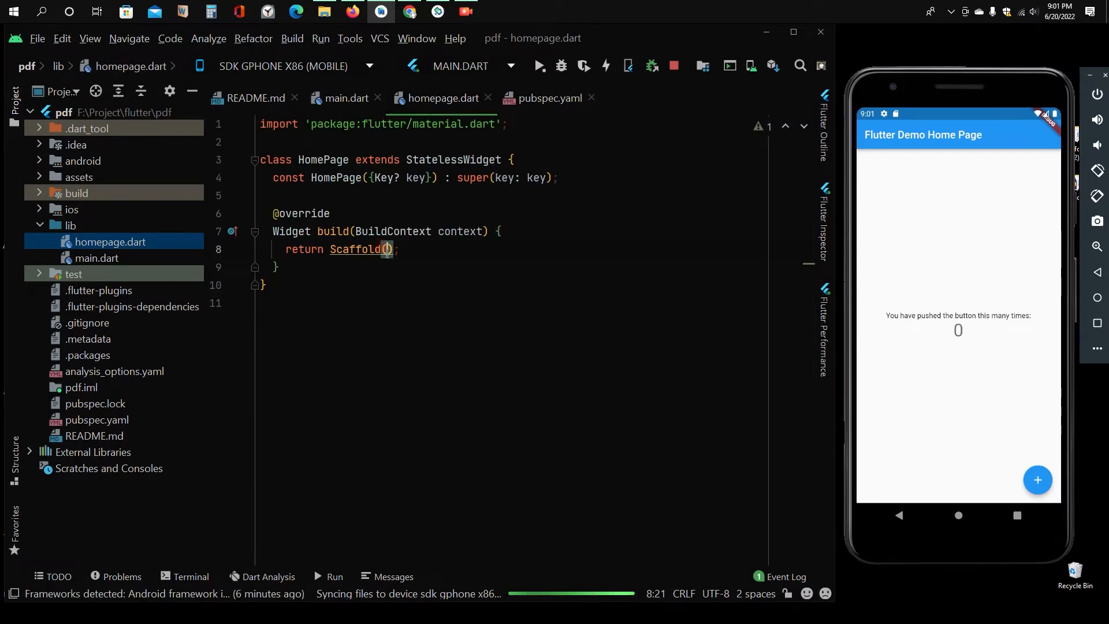
pyautogui.write('appBar:')
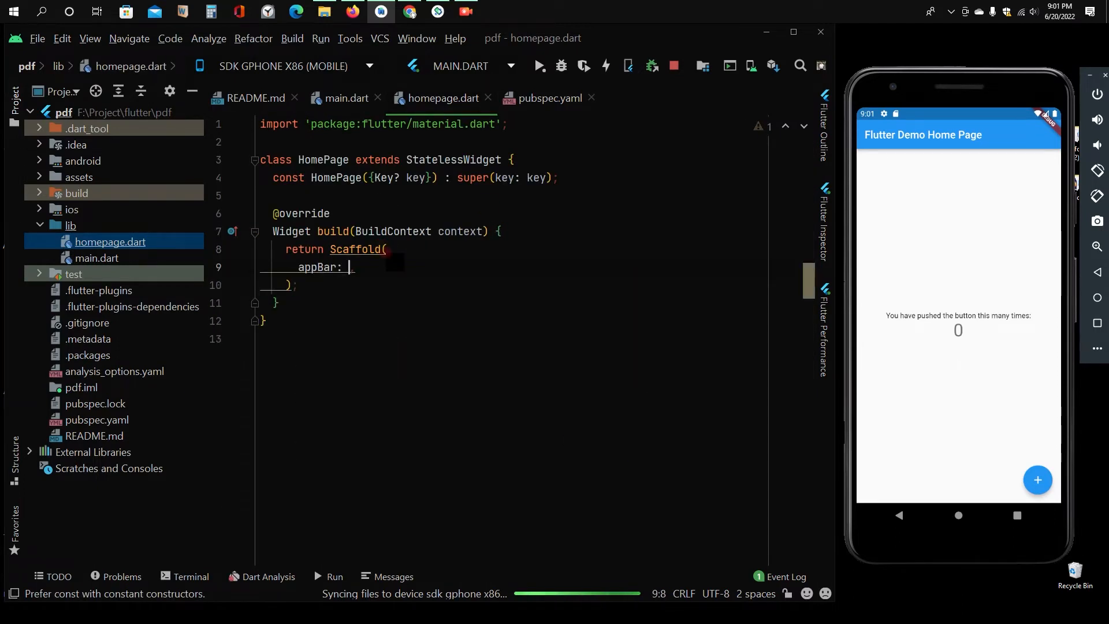
pyautogui.write('AppBar(')
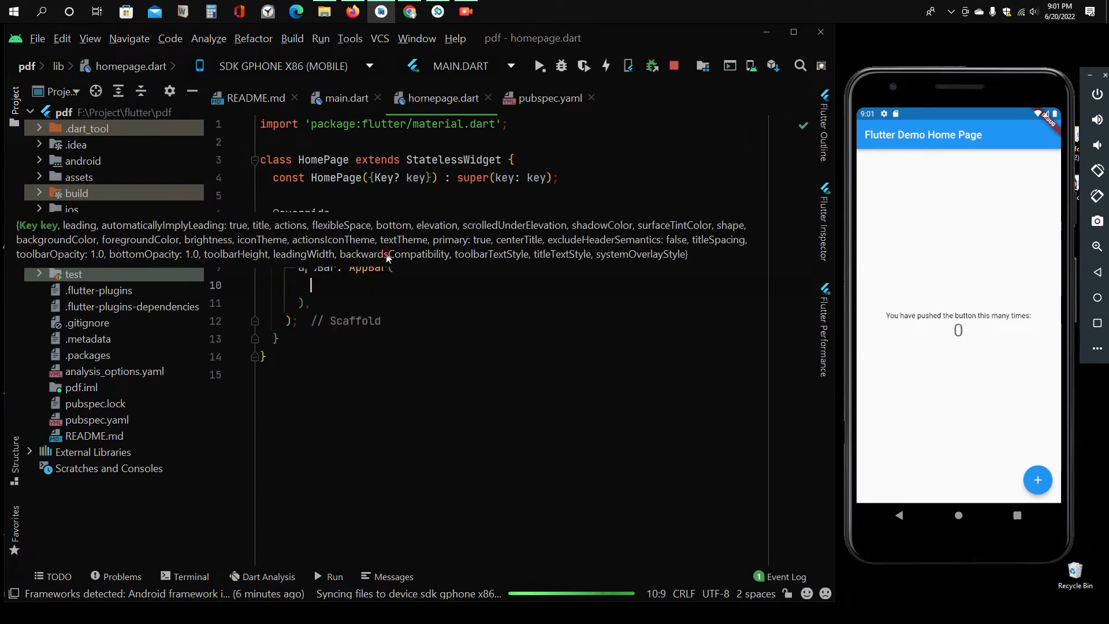
pyautogui.write('title:')
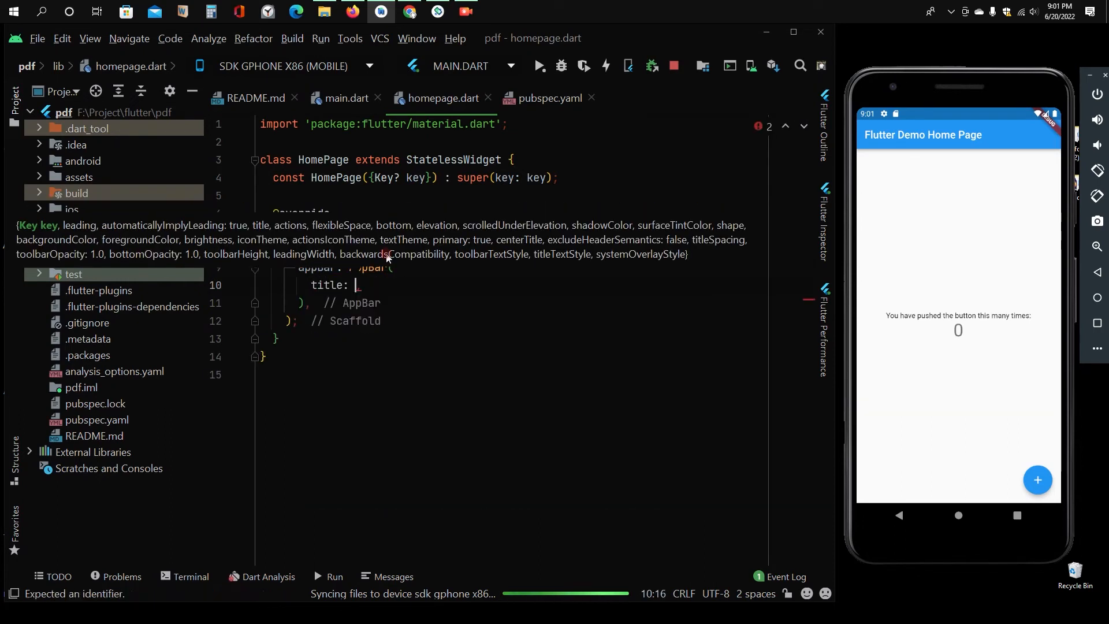
pyautogui.write('Text')
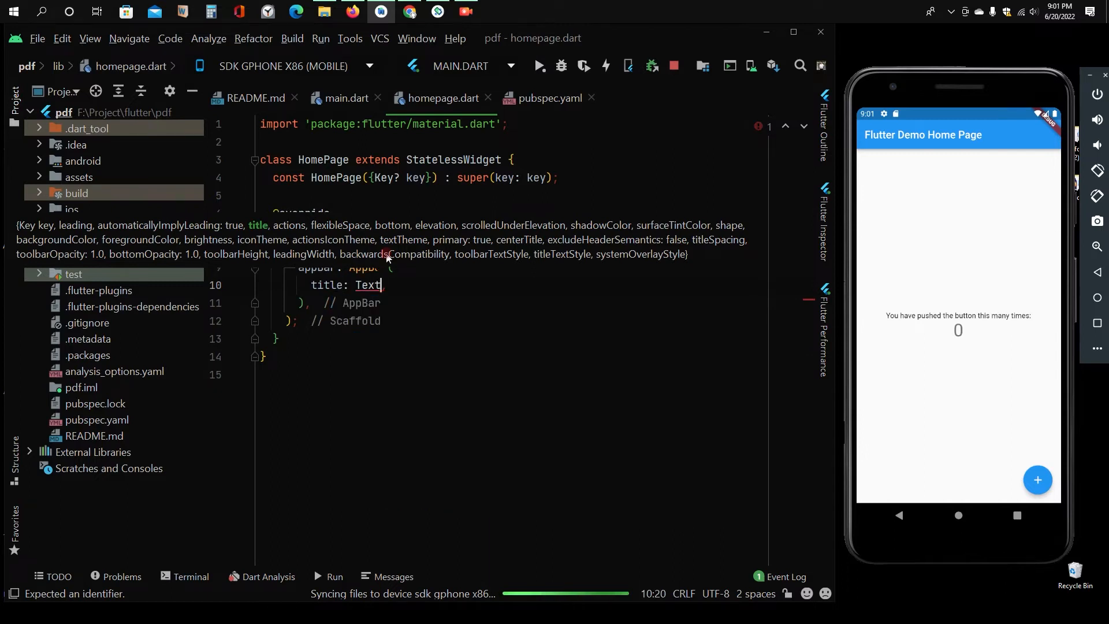
pyautogui.write("('')")
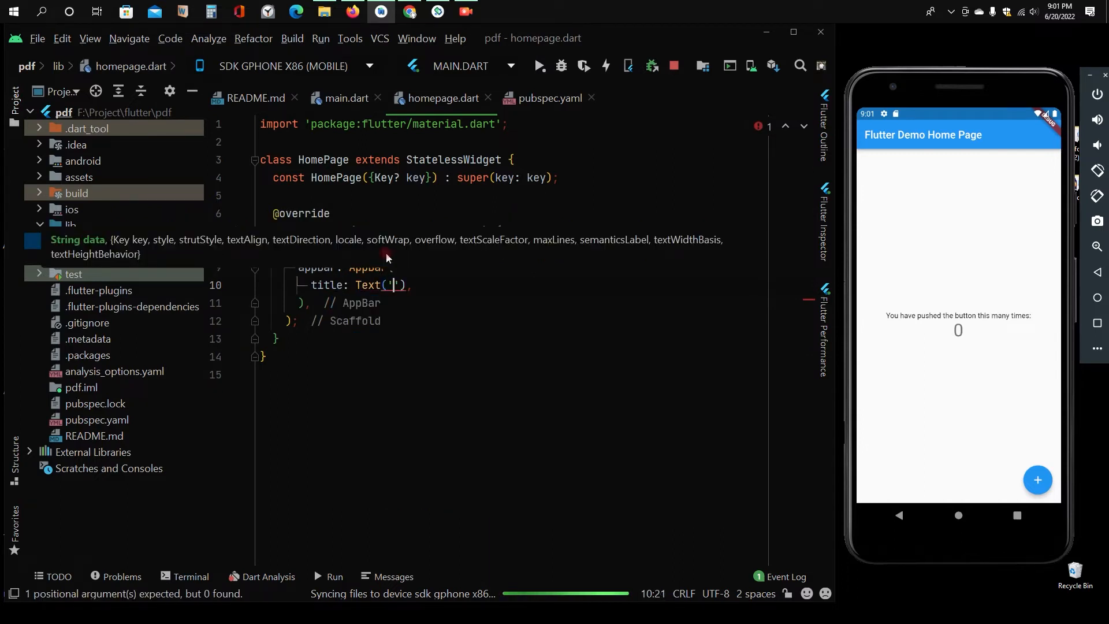
pyautogui.write('PDF Store')
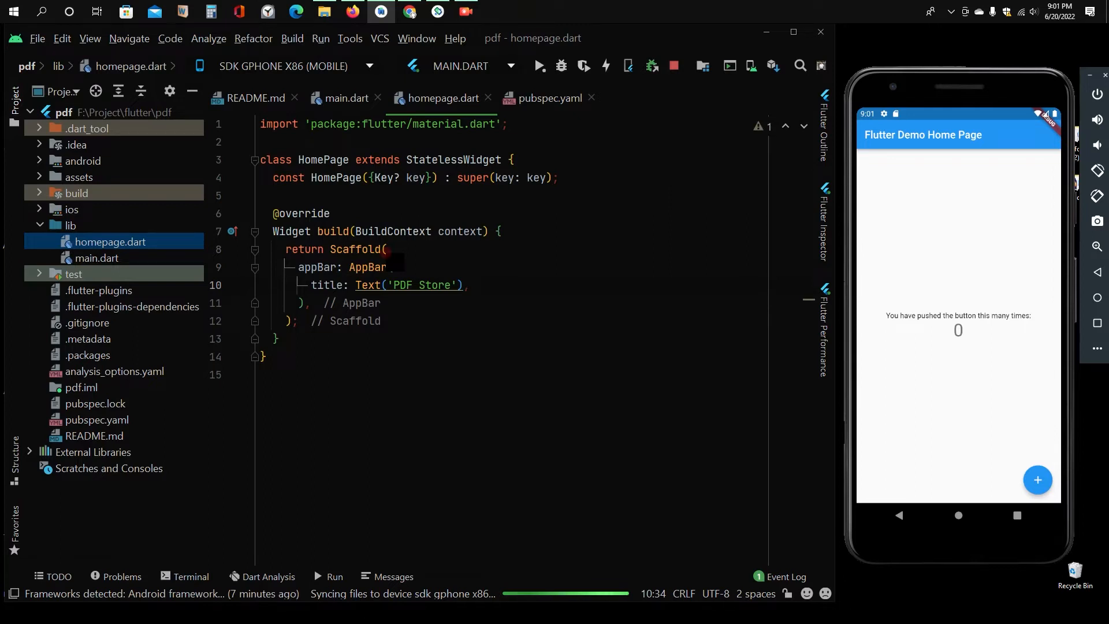
# Step: Give the AppBar backgroundColor Colors.black and a white TextStyle for the title
pyautogui.write('b')
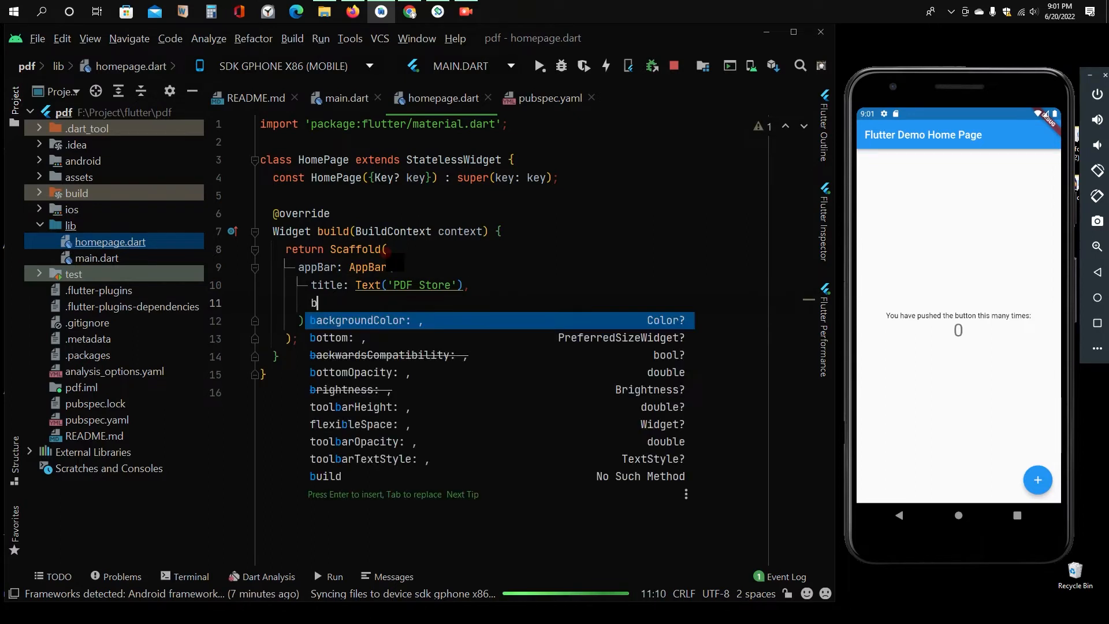
pyautogui.write('ackgroundColor: Colors.black')
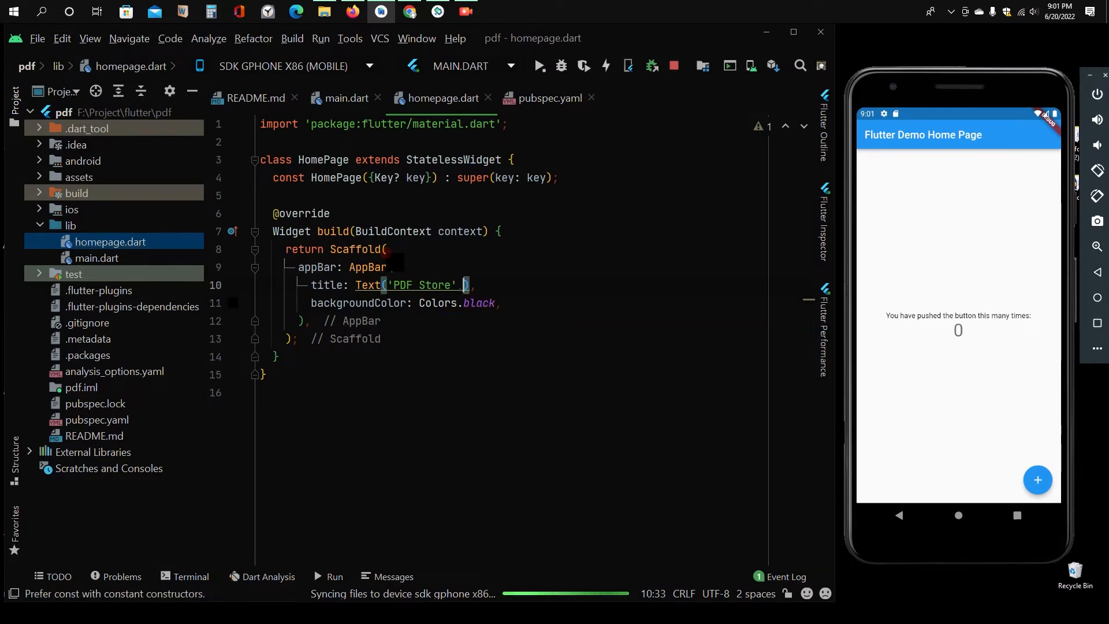
pyautogui.write(', style:')
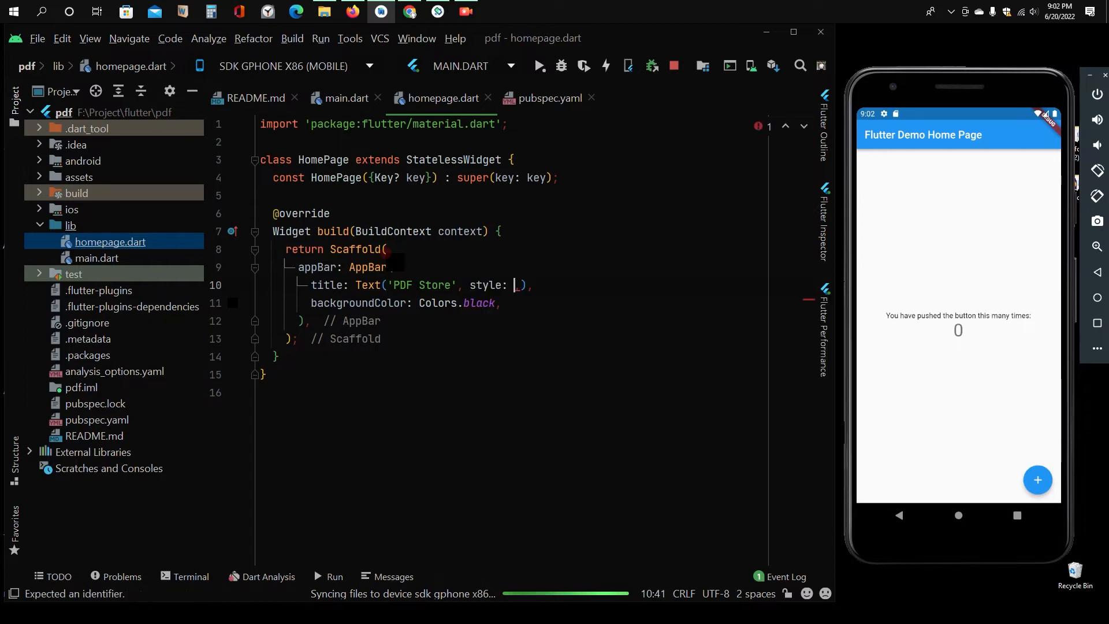
pyautogui.write('TextStyle(')
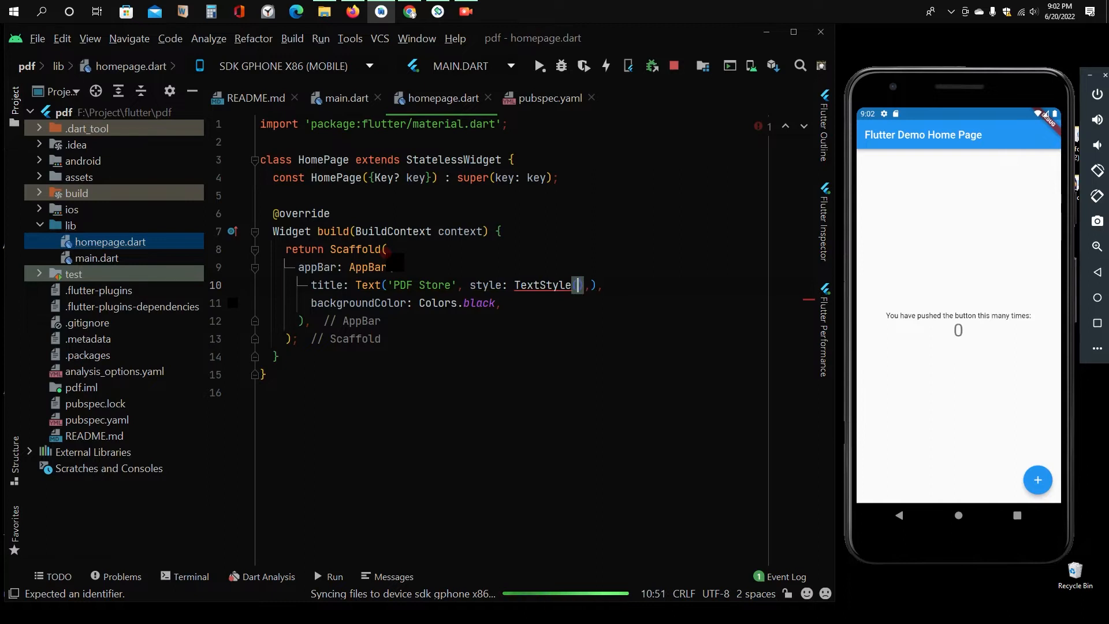
pyautogui.write('color: Colors.white')
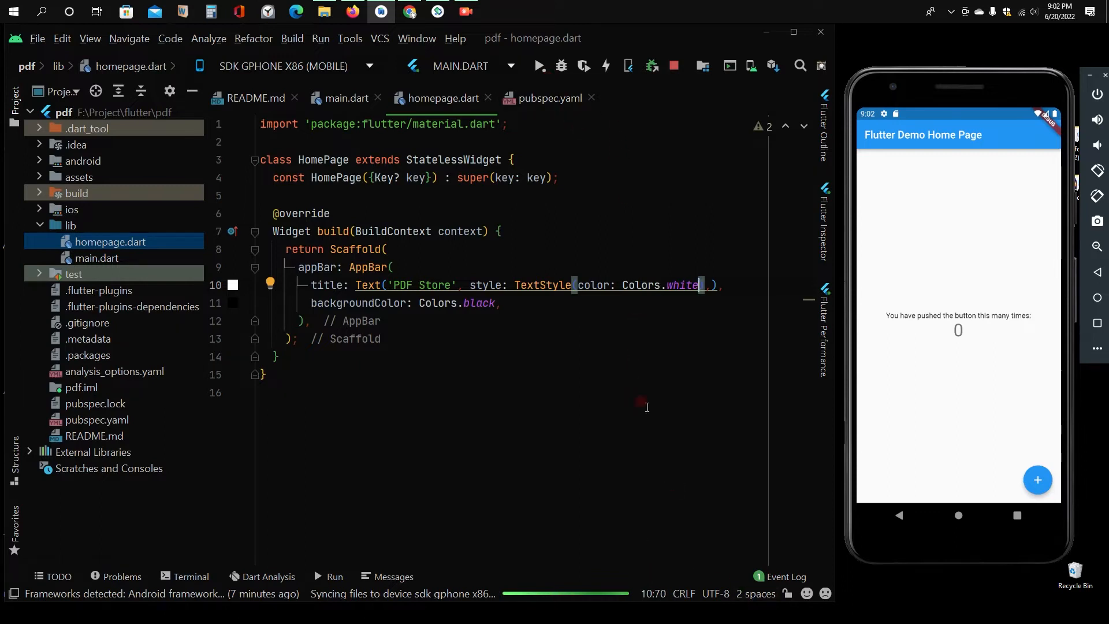
# Step: Run main.dart on the emulator, starting a Gradle assembleDebug build
pyautogui.click(538, 65)
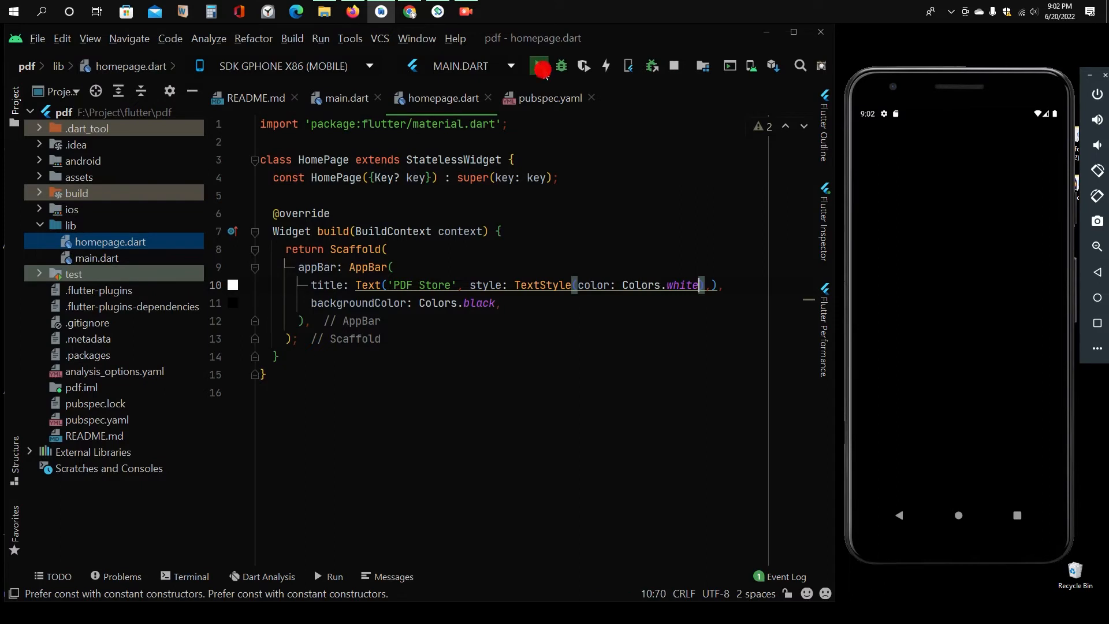
pyautogui.click(538, 66)
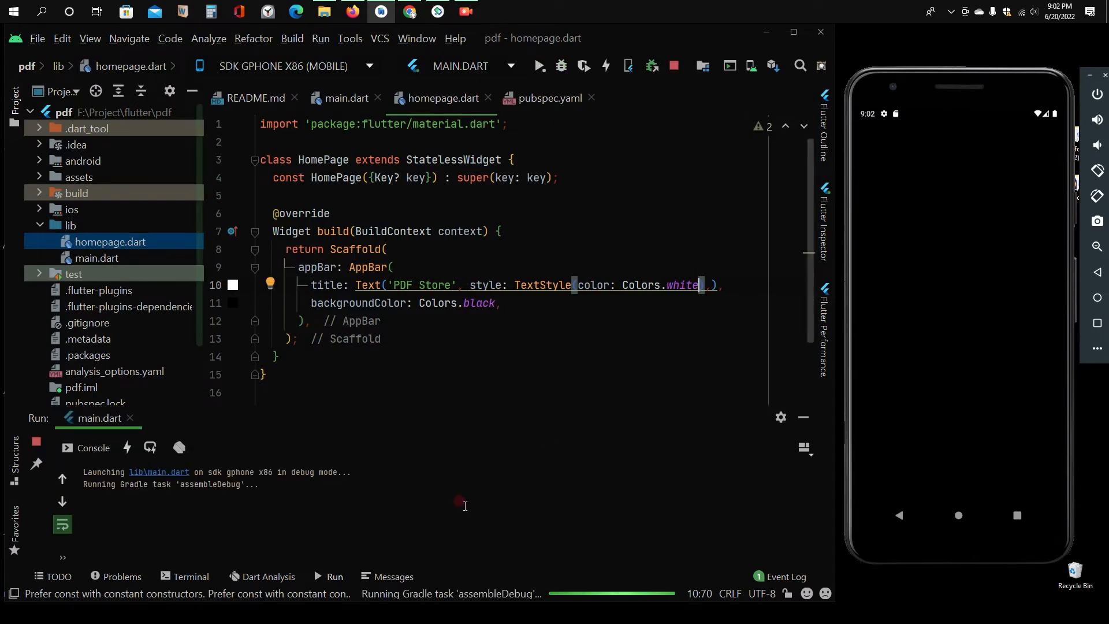
pyautogui.moveTo(360, 517)
pyautogui.write('centerTitle:')
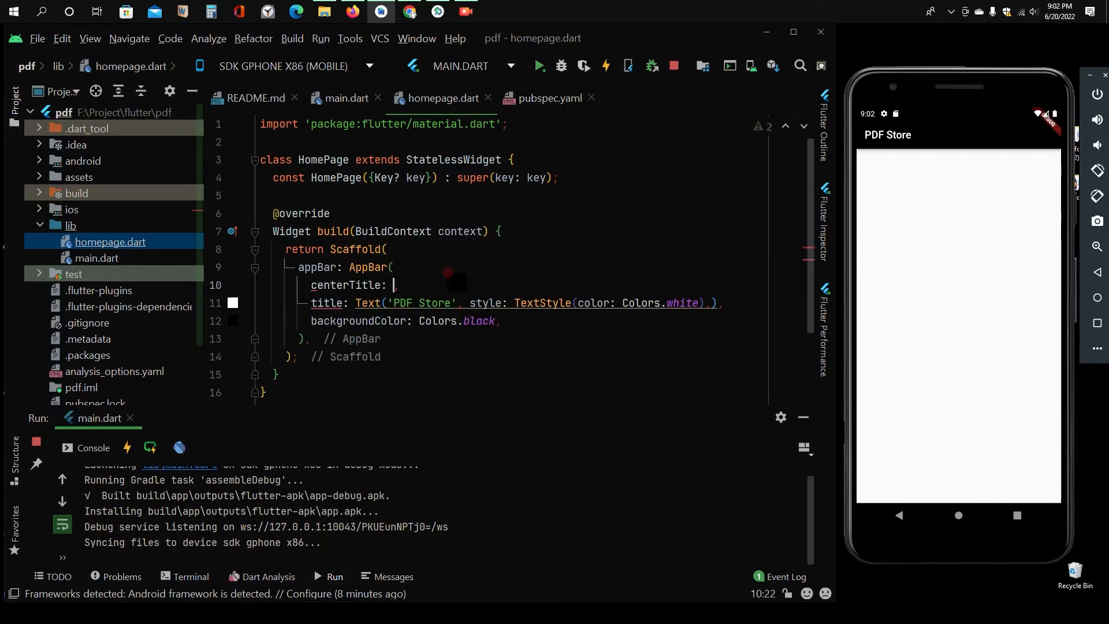
# Step: Set centerTitle: true and fontStyle: FontStyle.italic on the title, then go to main.dart
pyautogui.write('true')
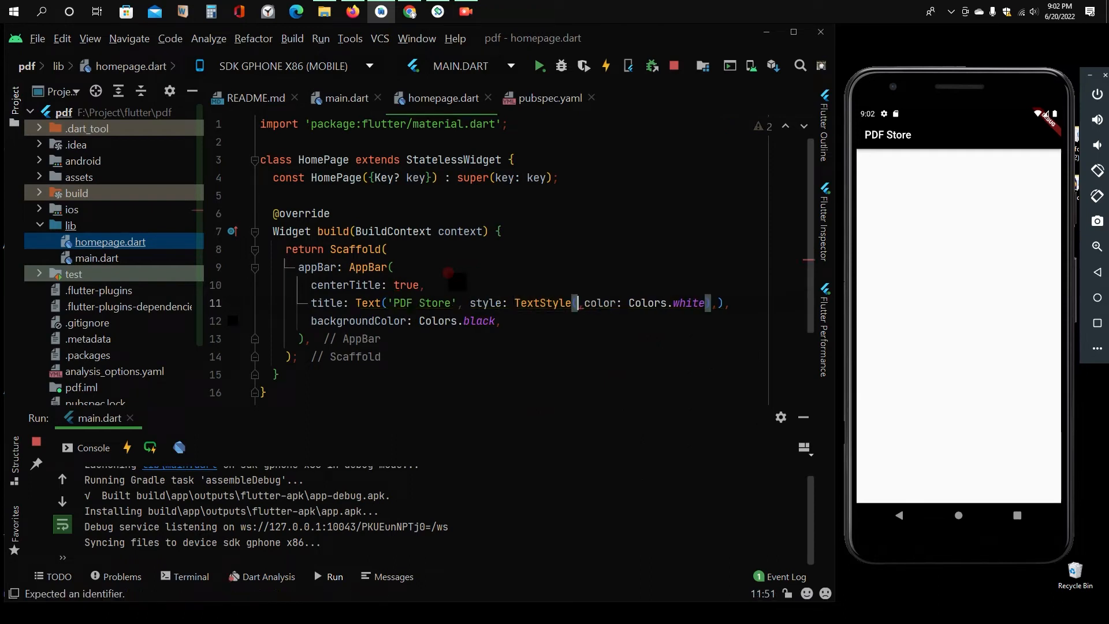
pyautogui.write('fontStyle: F')
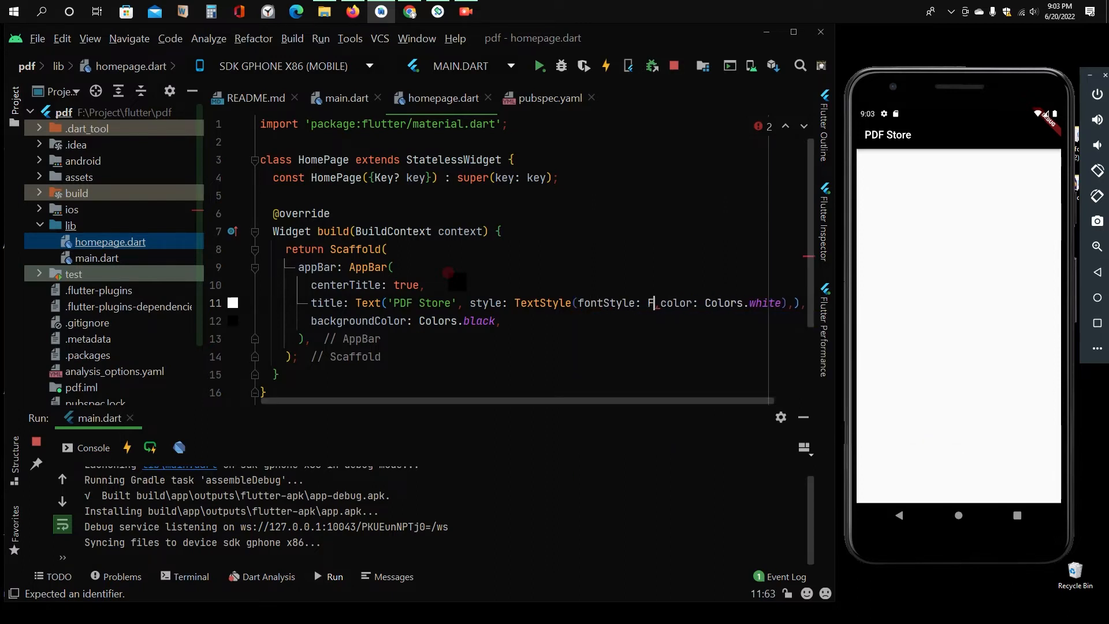
pyautogui.write('ontStyle.italic,')
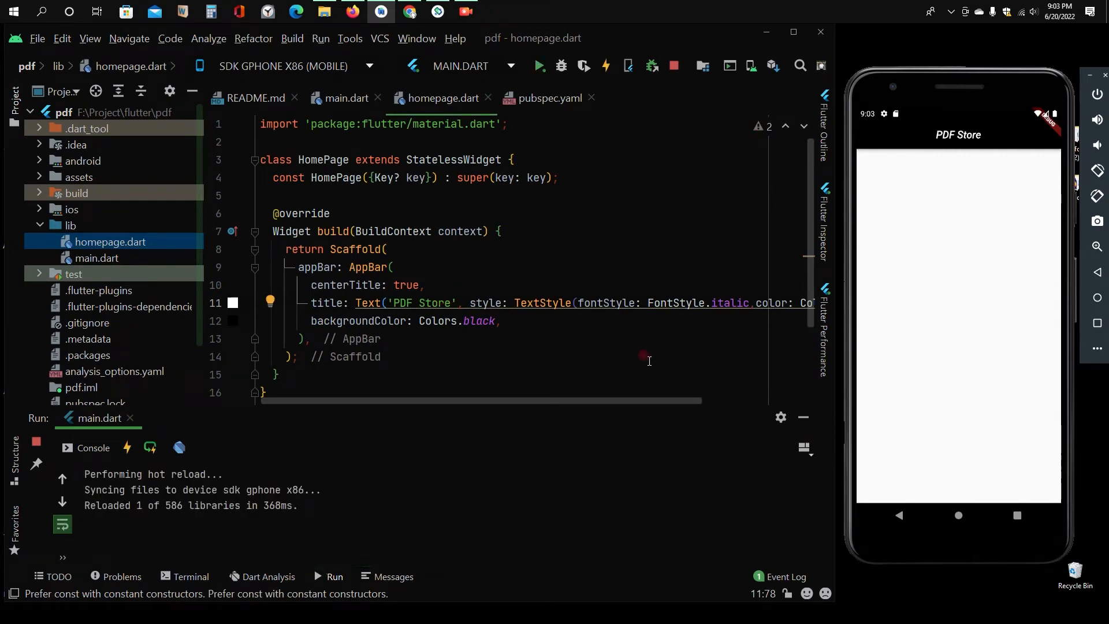
pyautogui.click(346, 98)
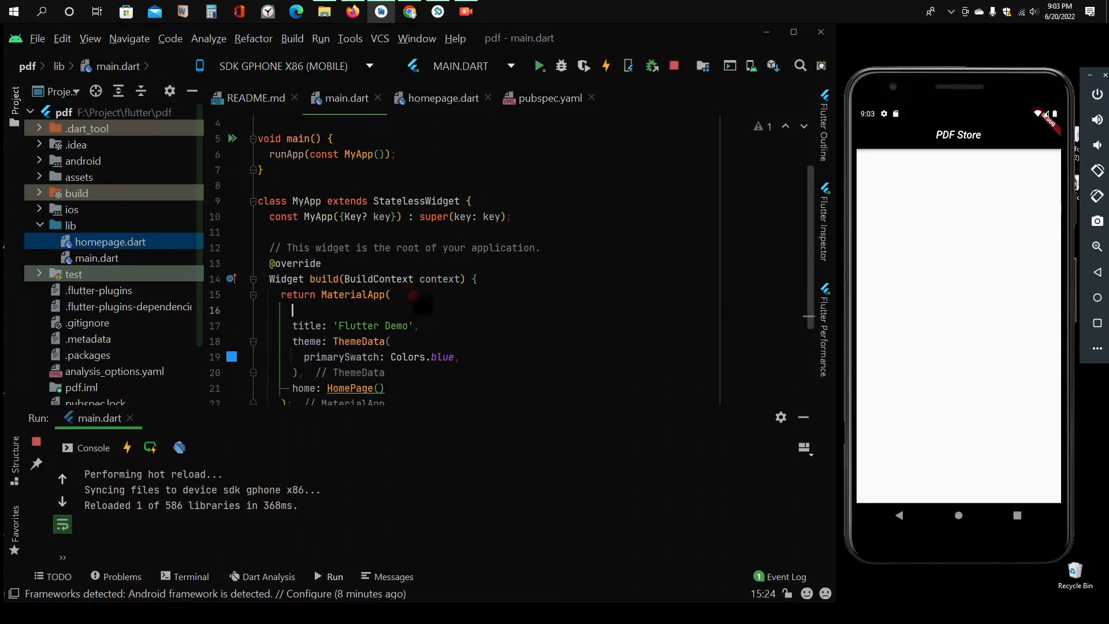
# Step: Add debugShowCheckedModeBanner: false to MaterialApp to hide the debug banner
pyautogui.write('debugShowCheckedModeBanner:')
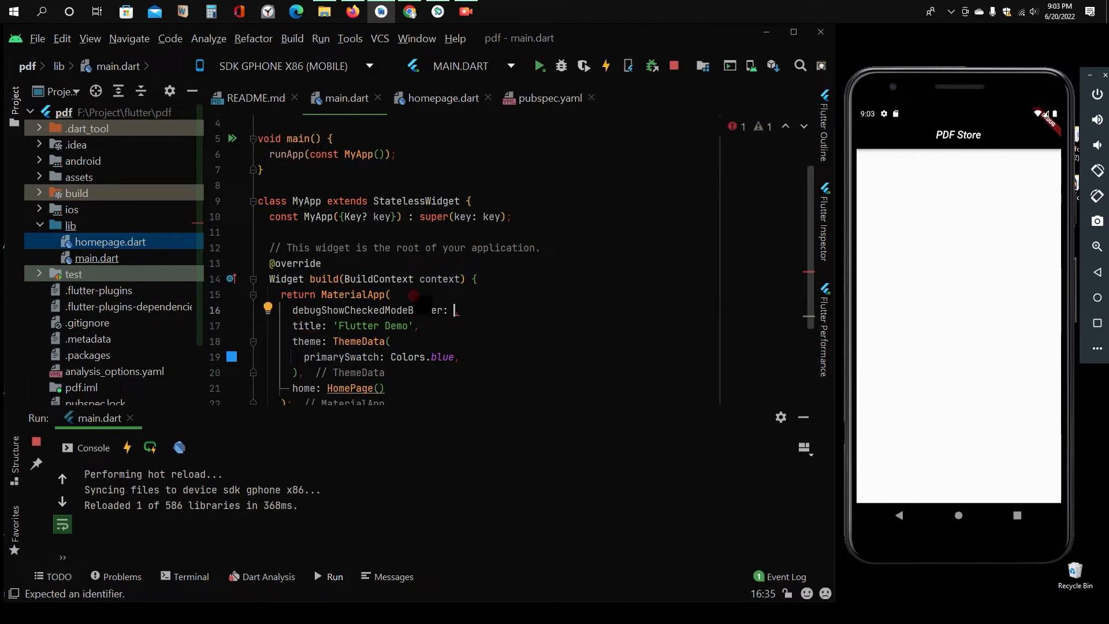
pyautogui.write('false')
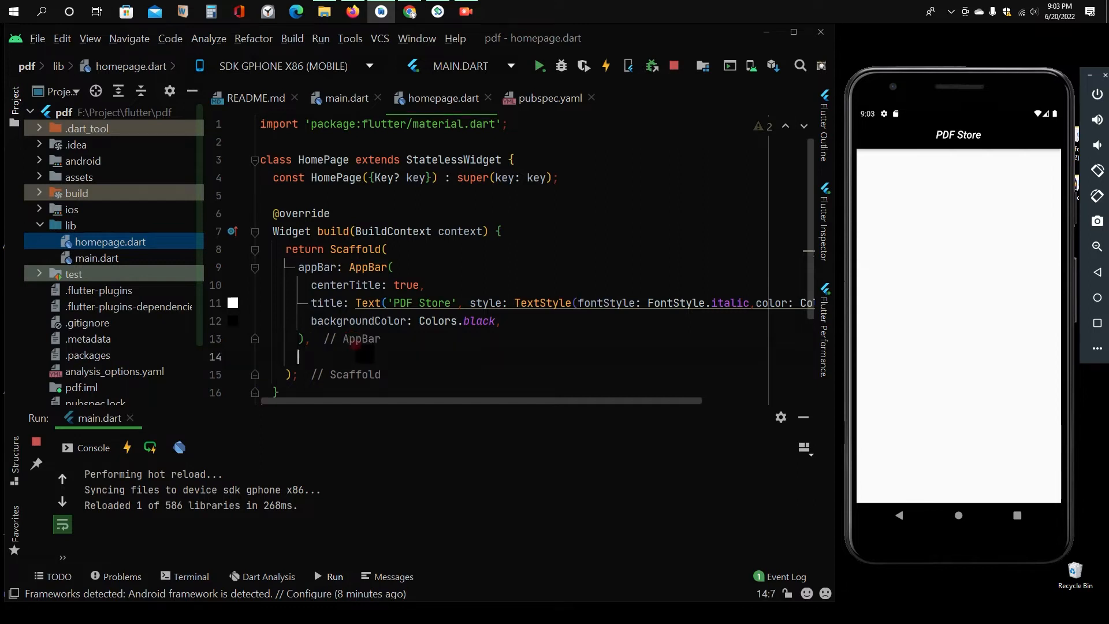
# Step: Add an empty body: to the Scaffold and start a new Dart file in lib
pyautogui.write('body:')
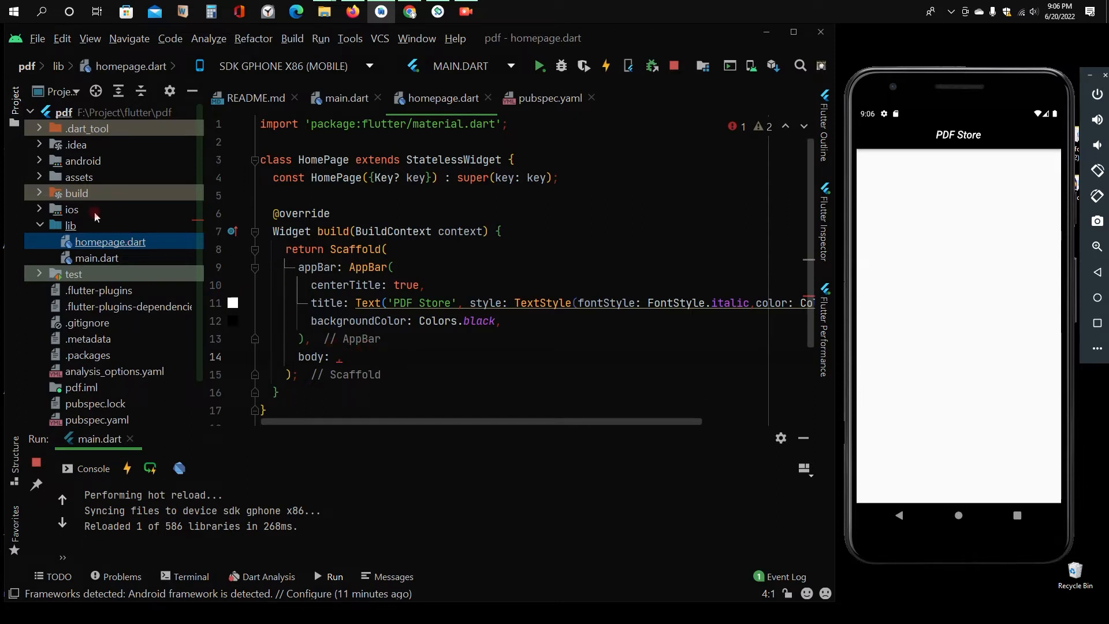
pyautogui.rightClick(69, 224)
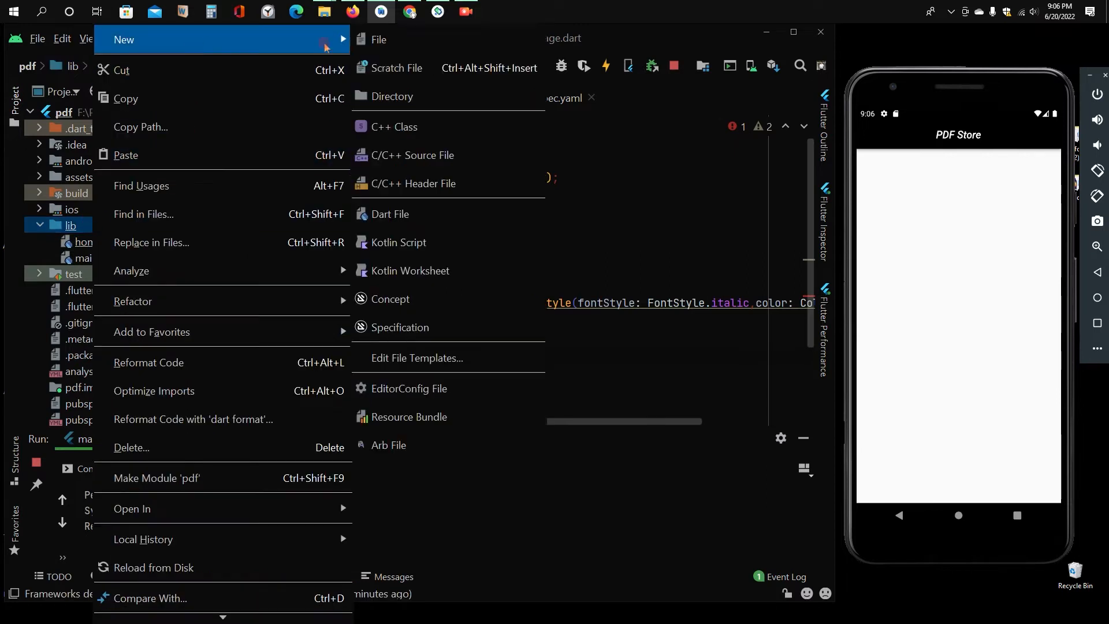
pyautogui.click(390, 214)
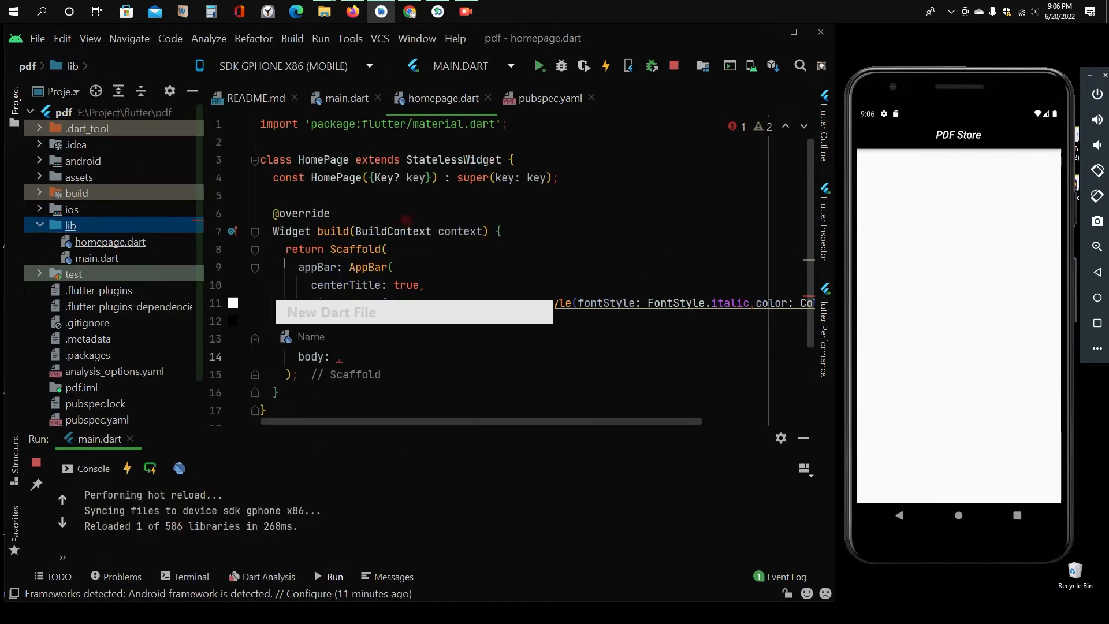
# Step: Name the new file files.dart and declare var pdf = [];
pyautogui.write('file')
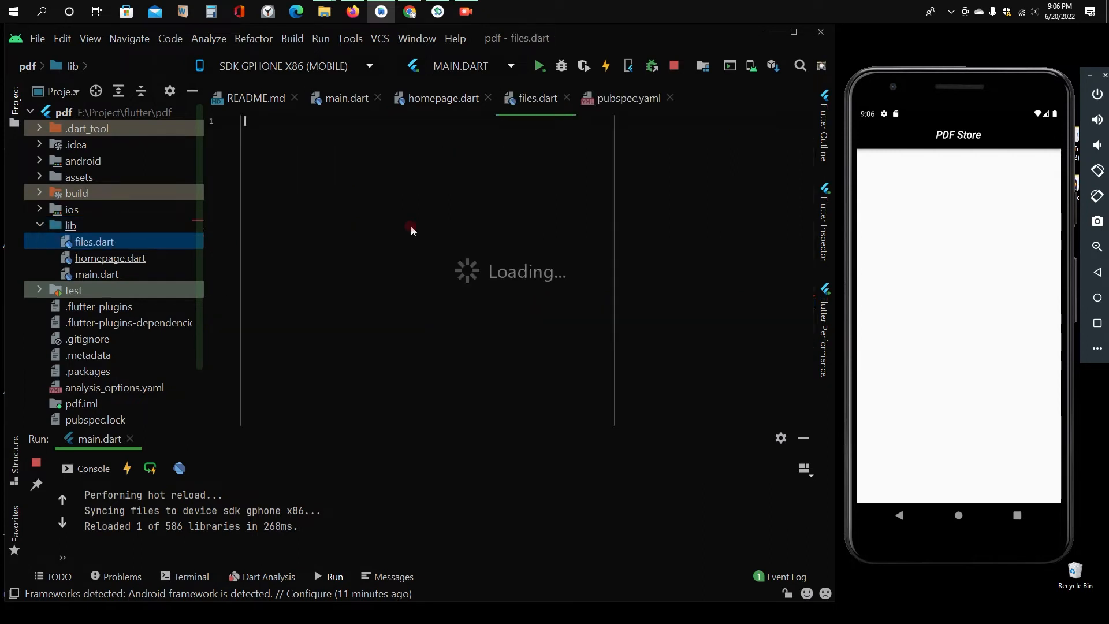
pyautogui.write('var pdf =')
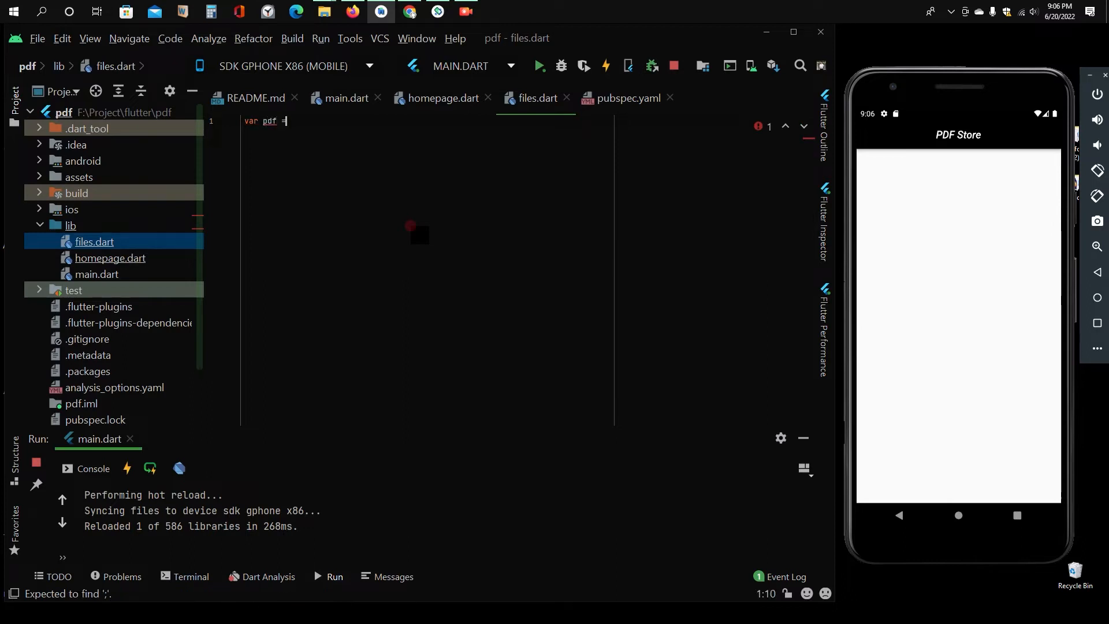
pyautogui.write('[];')
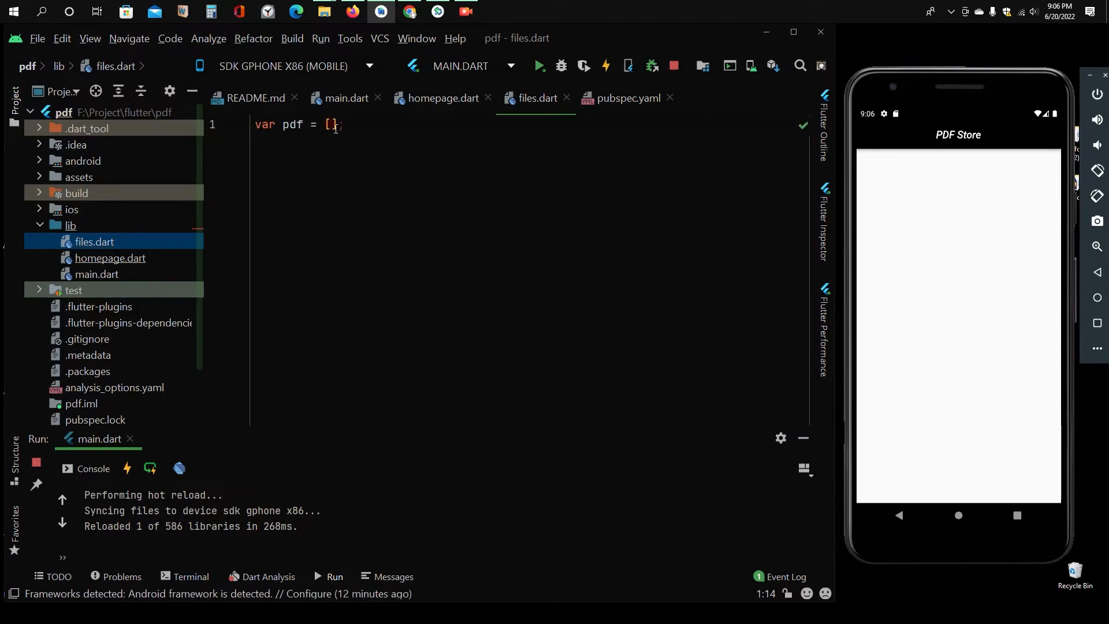
# Step: Start entering 'assets/...' paths in the pdf list, checking the handbook PDF name in assets
pyautogui.press('Enter')
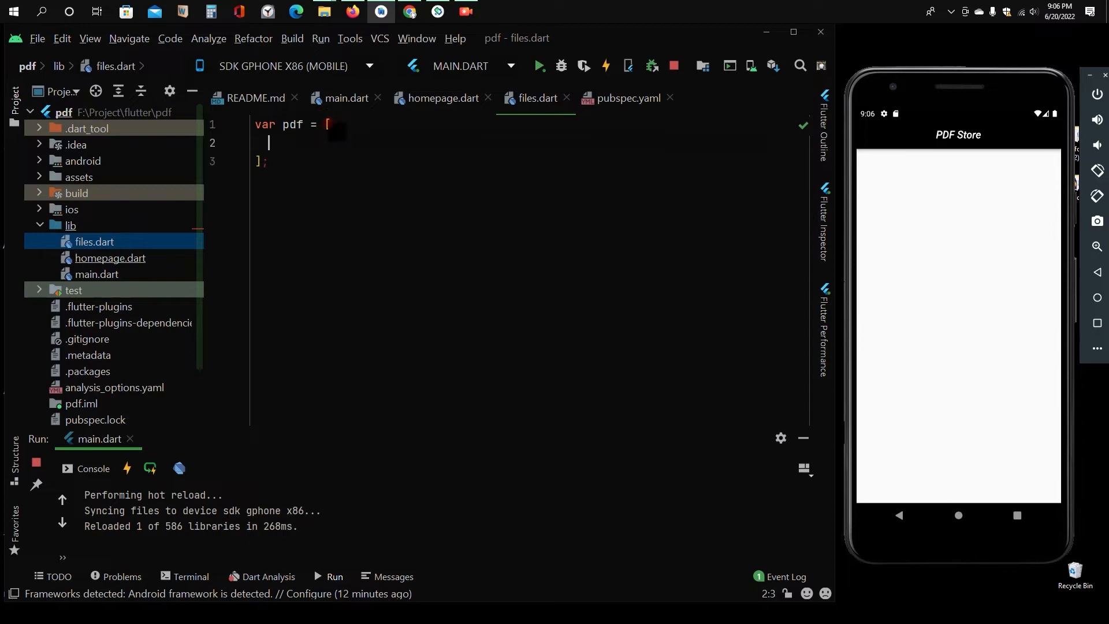
pyautogui.write("'")
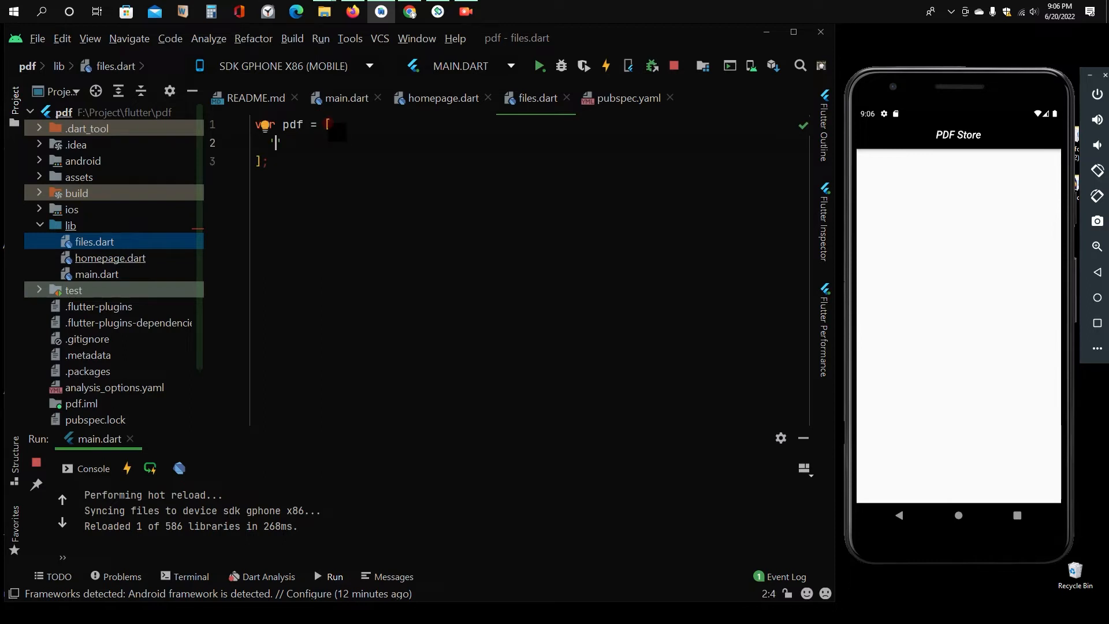
pyautogui.write('assets')
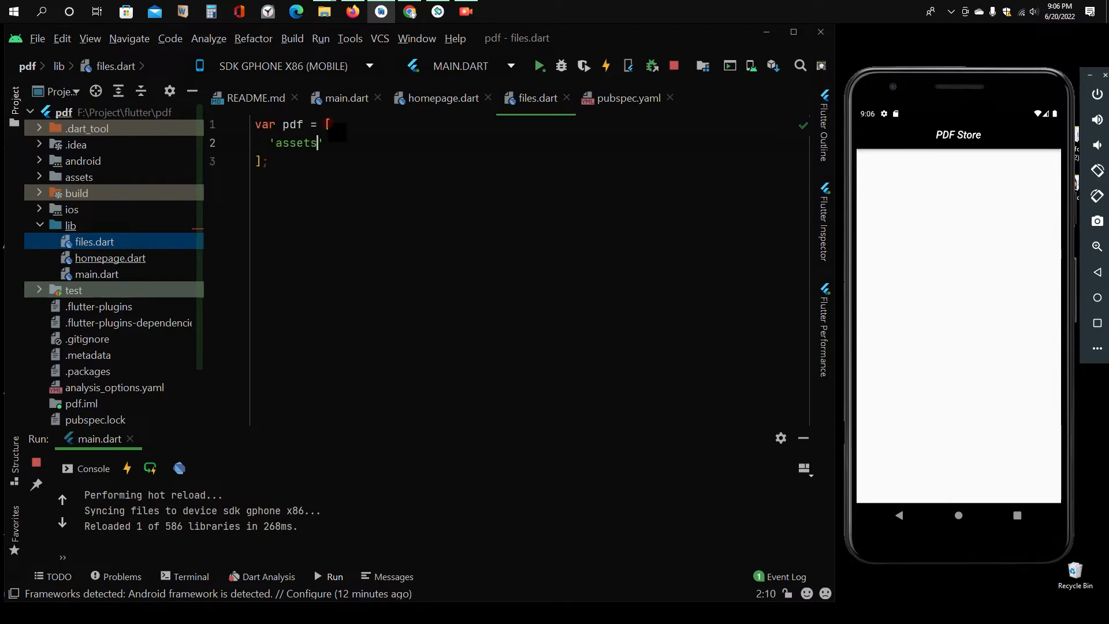
pyautogui.write('/')
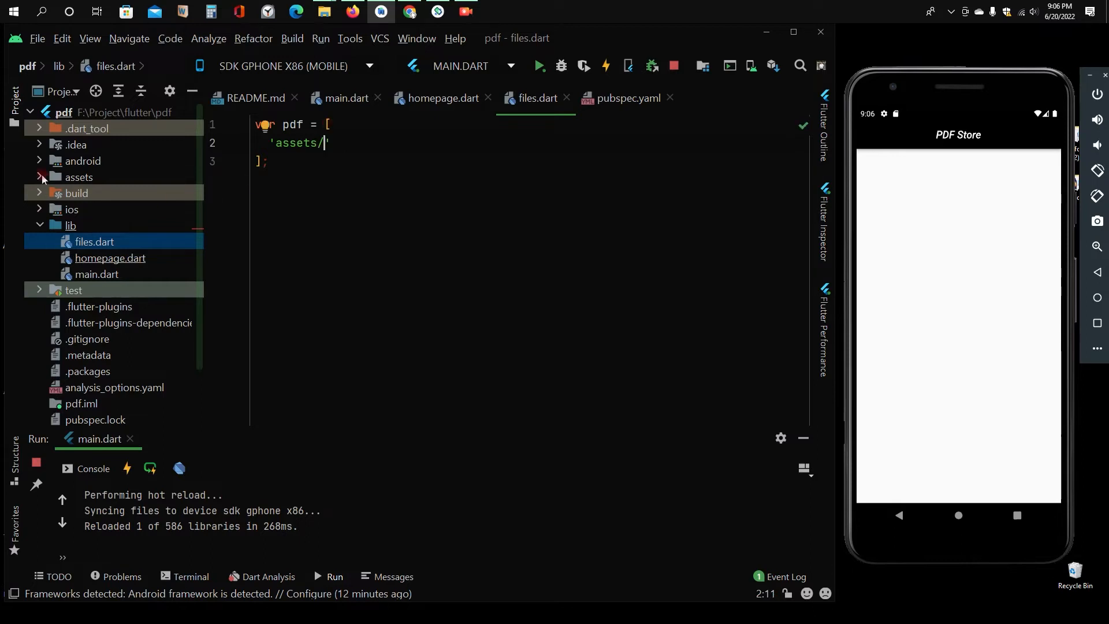
pyautogui.rightClick(90, 209)
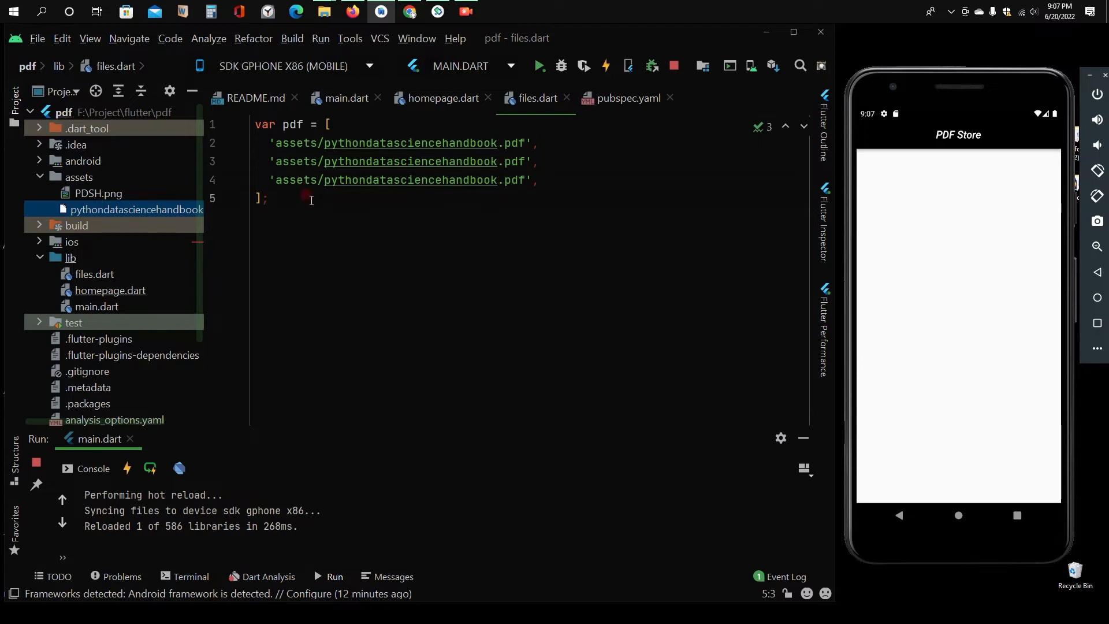
# Step: Below the pdf list in files.dart, add var name = ['Python Data Science Hand Book',]
pyautogui.press('enter')
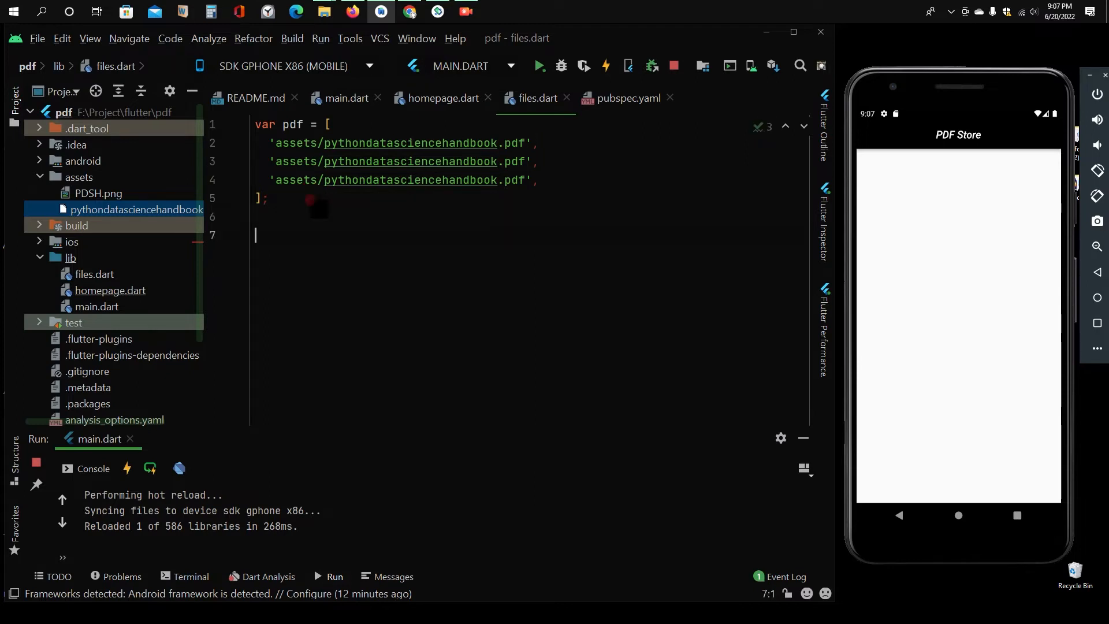
pyautogui.write('var')
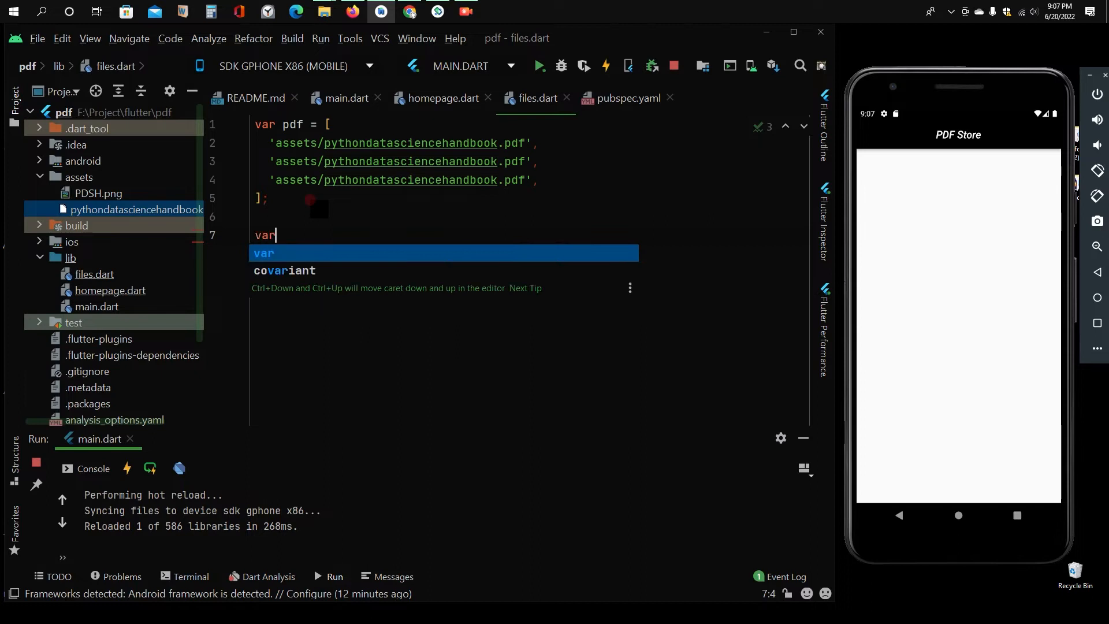
pyautogui.write('_nam')
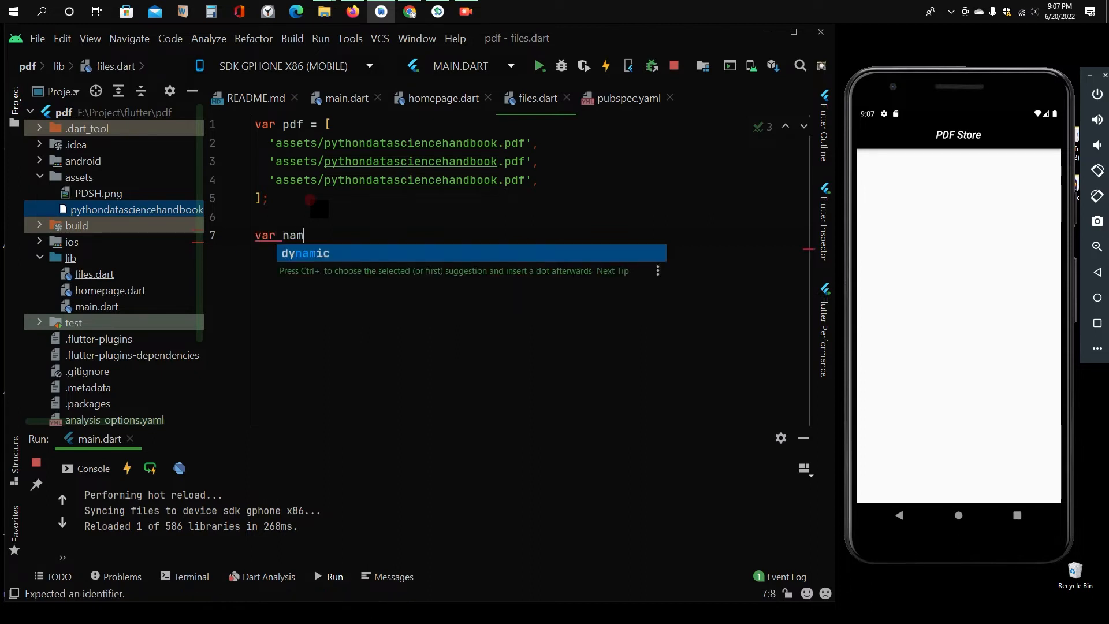
pyautogui.write('e = []')
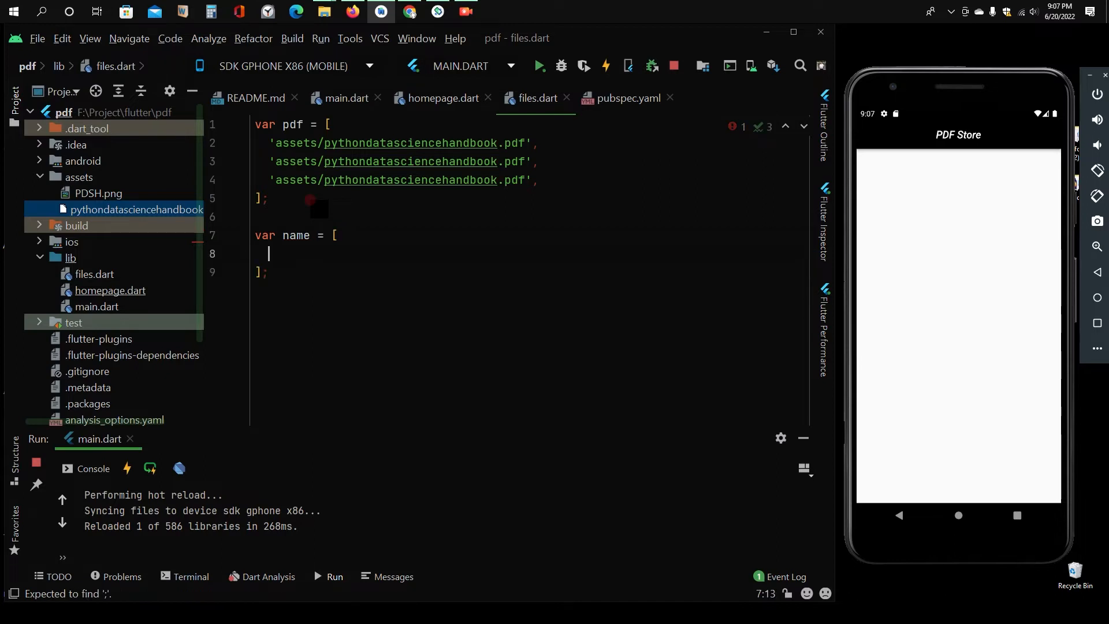
pyautogui.write("''")
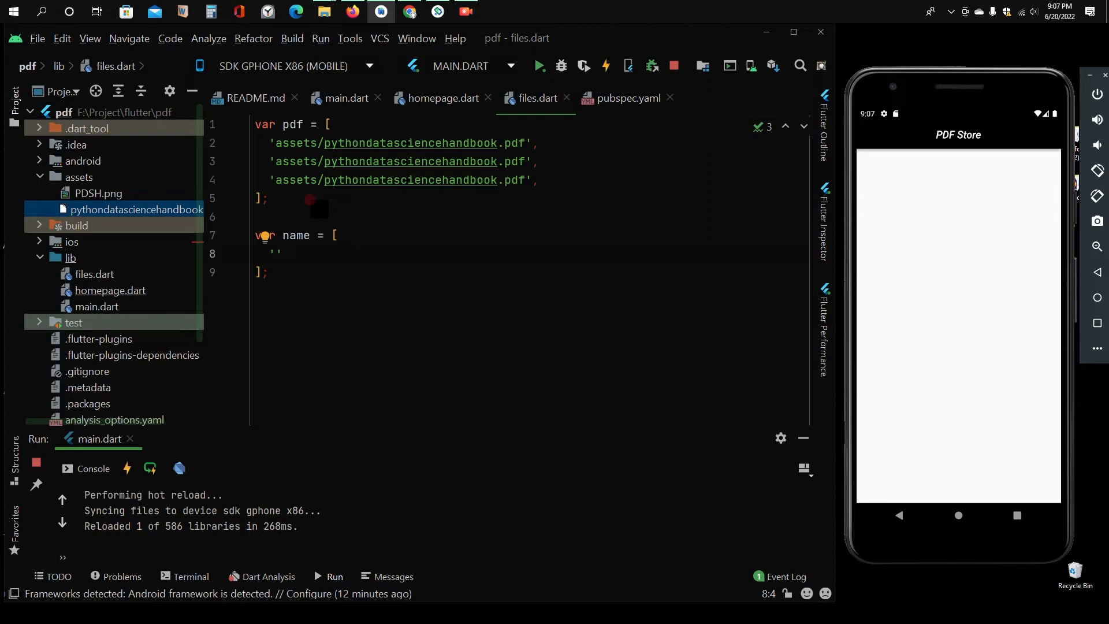
pyautogui.write('P')
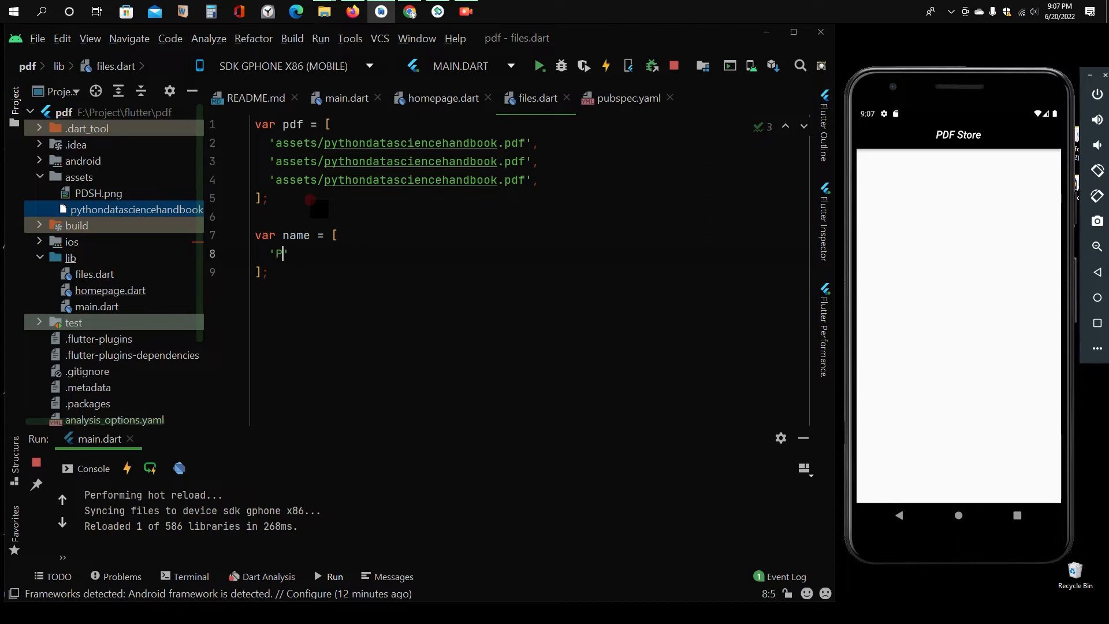
pyautogui.write('ython Data Sc')
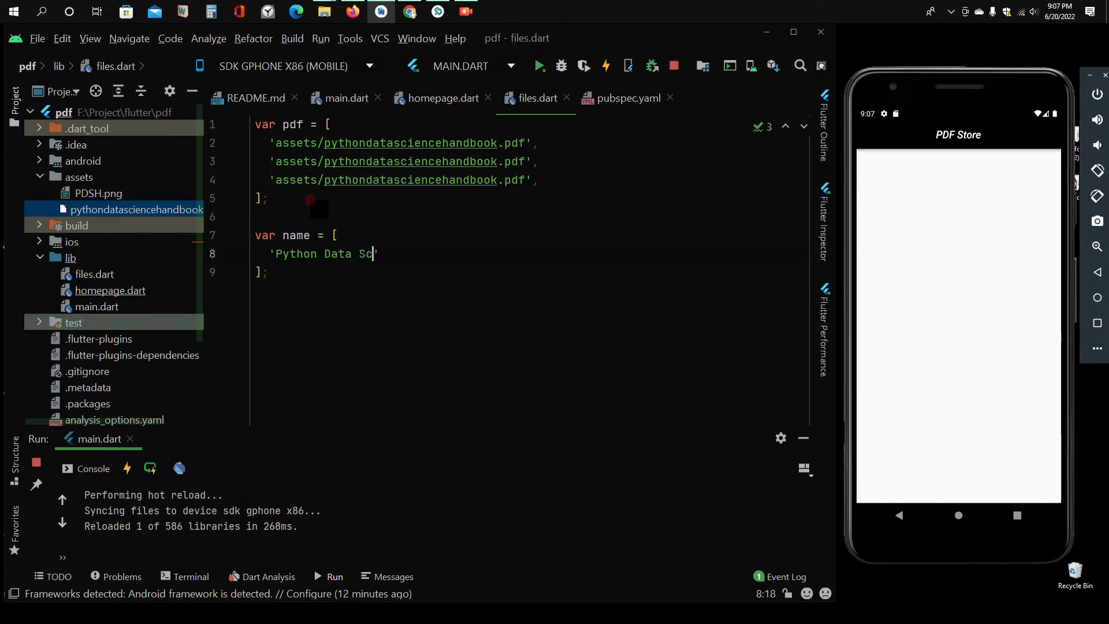
pyautogui.write('ience')
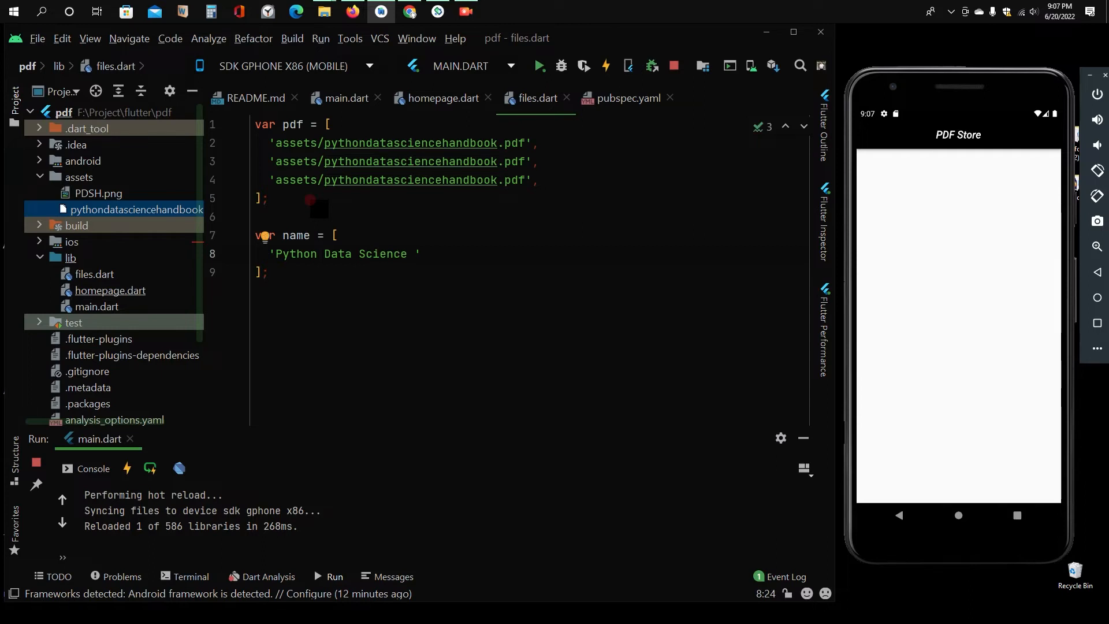
pyautogui.write('Hand Bo')
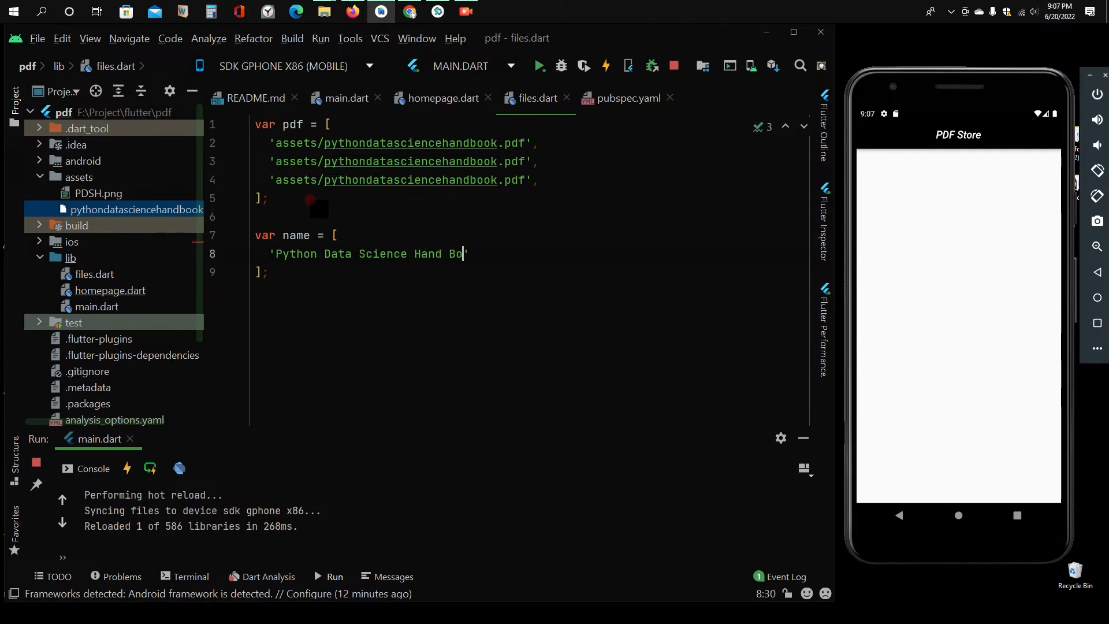
pyautogui.write("ok',")
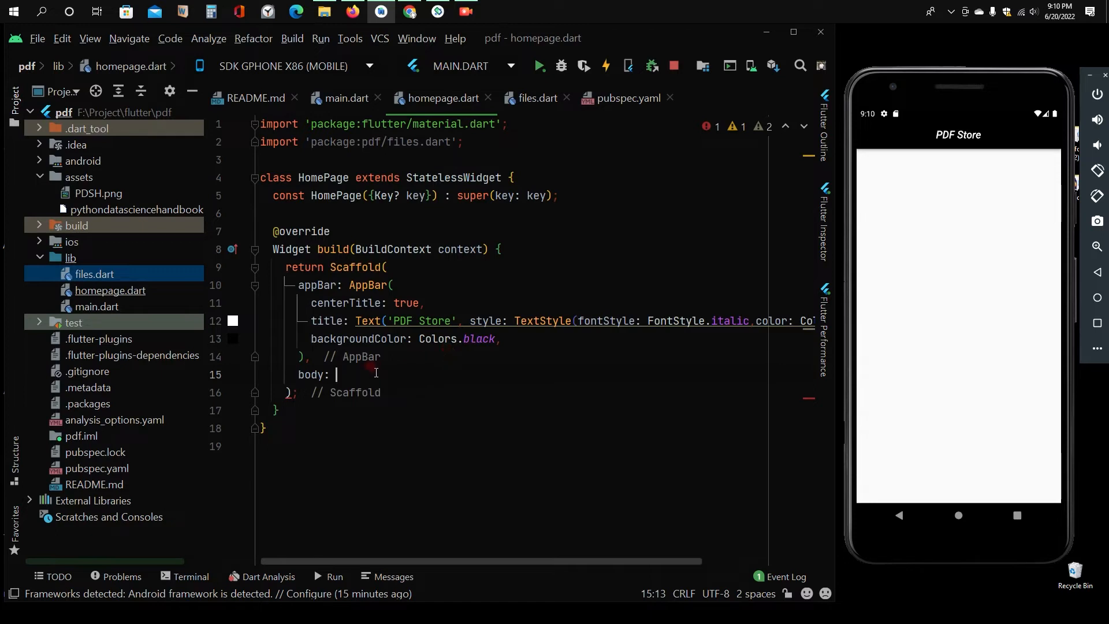
# Step: Set gridDelegate to SliverGridDelegateWithMaxCrossAxisExtent with maxCrossAxisExtent 200
pyautogui.write('g')
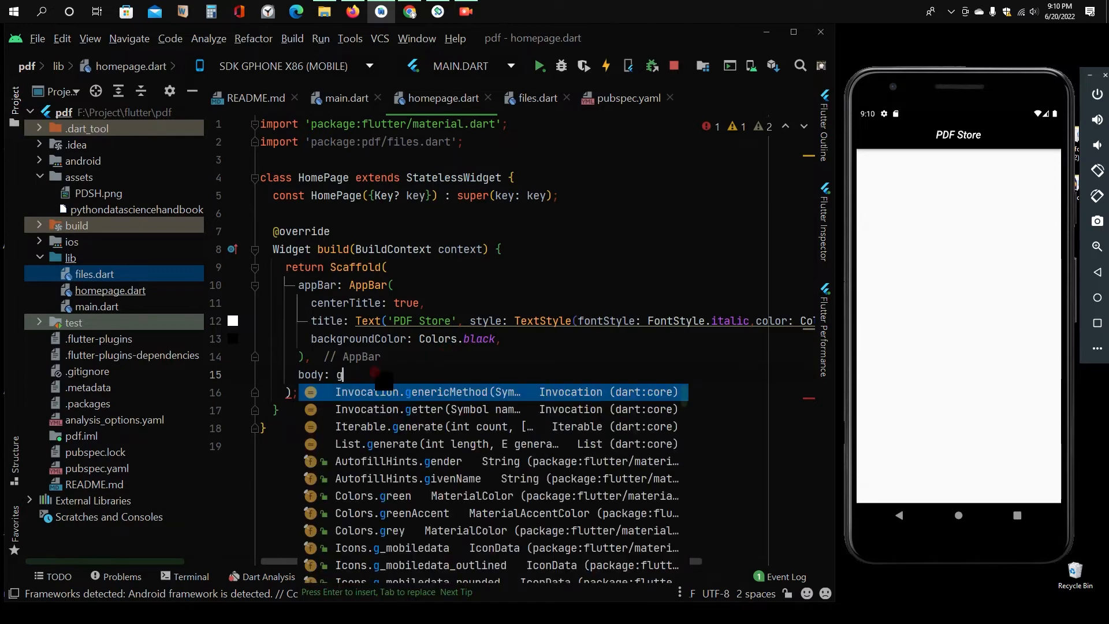
pyautogui.write('ridView.builder(')
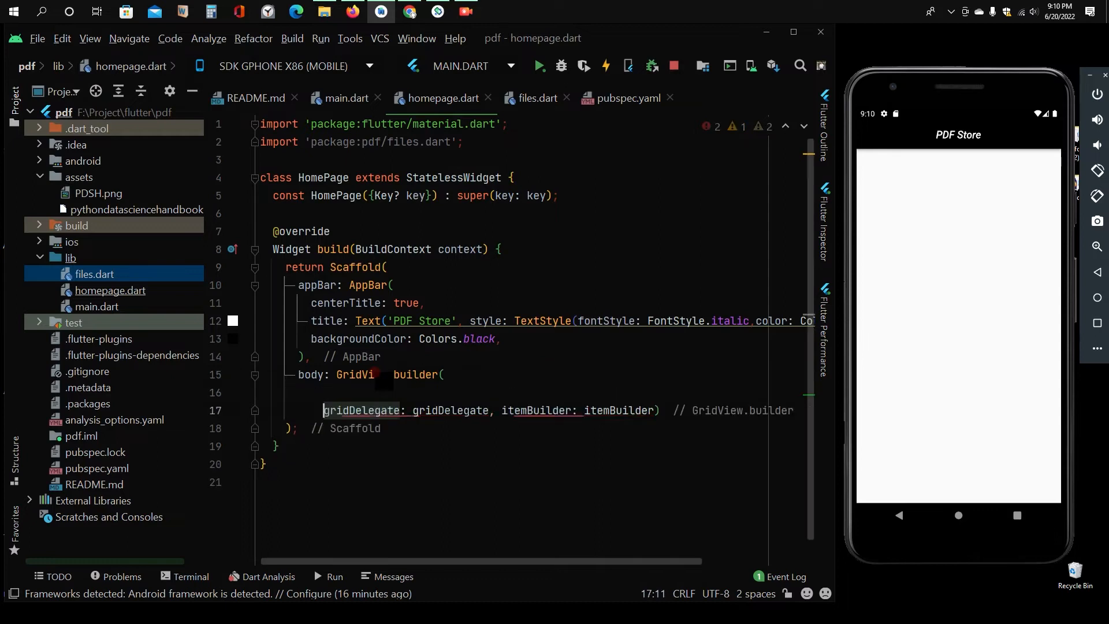
pyautogui.write('i')
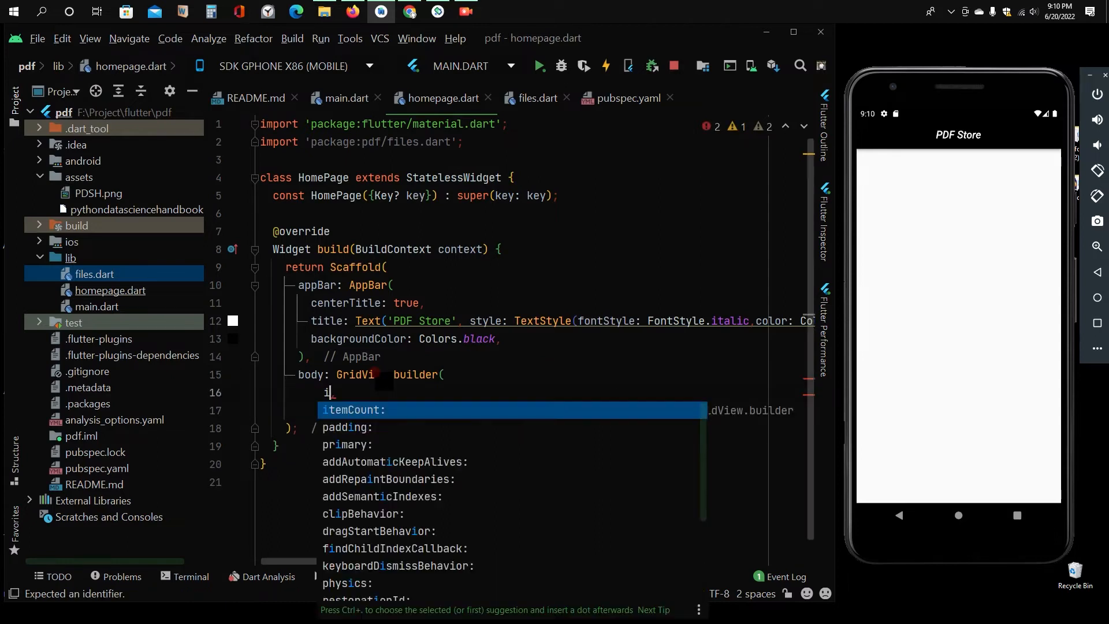
pyautogui.write('pd')
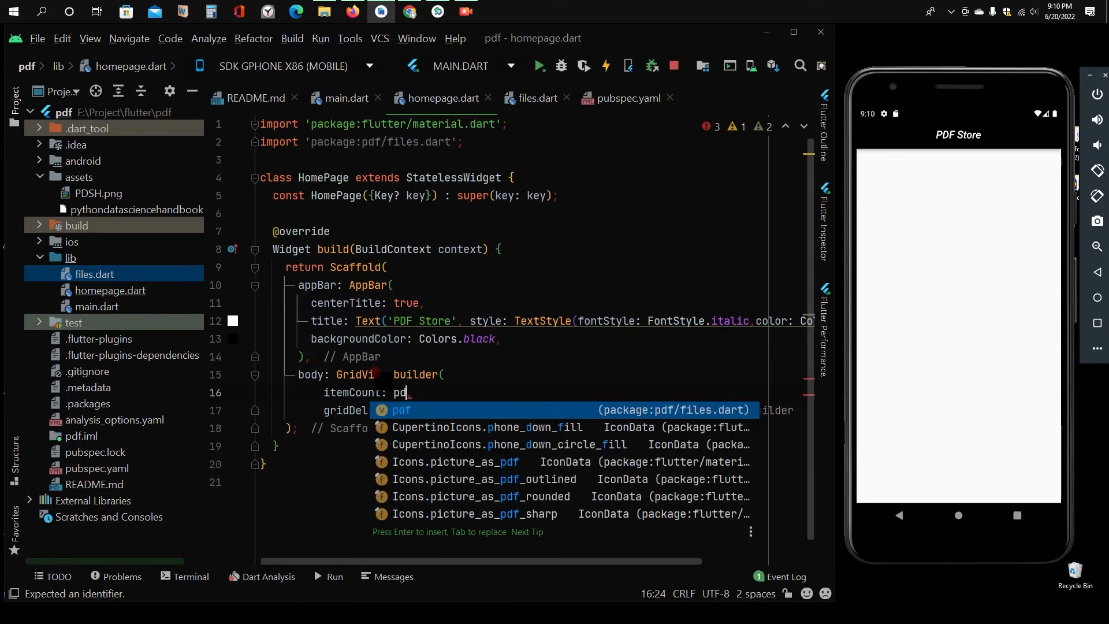
pyautogui.write('.length,')
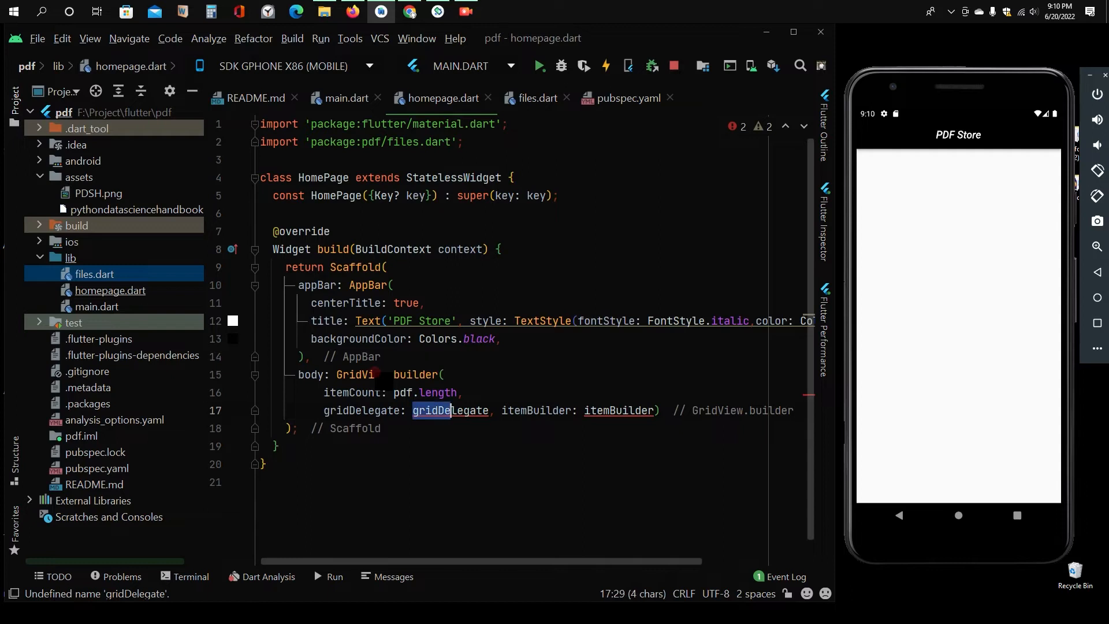
pyautogui.press('Delete')
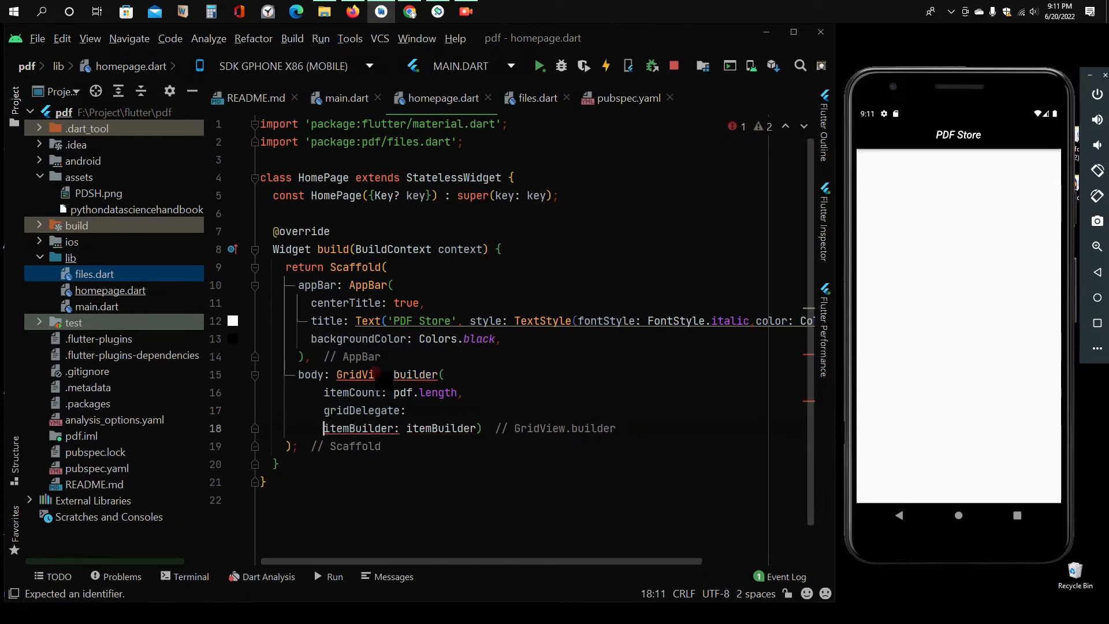
pyautogui.click(413, 410)
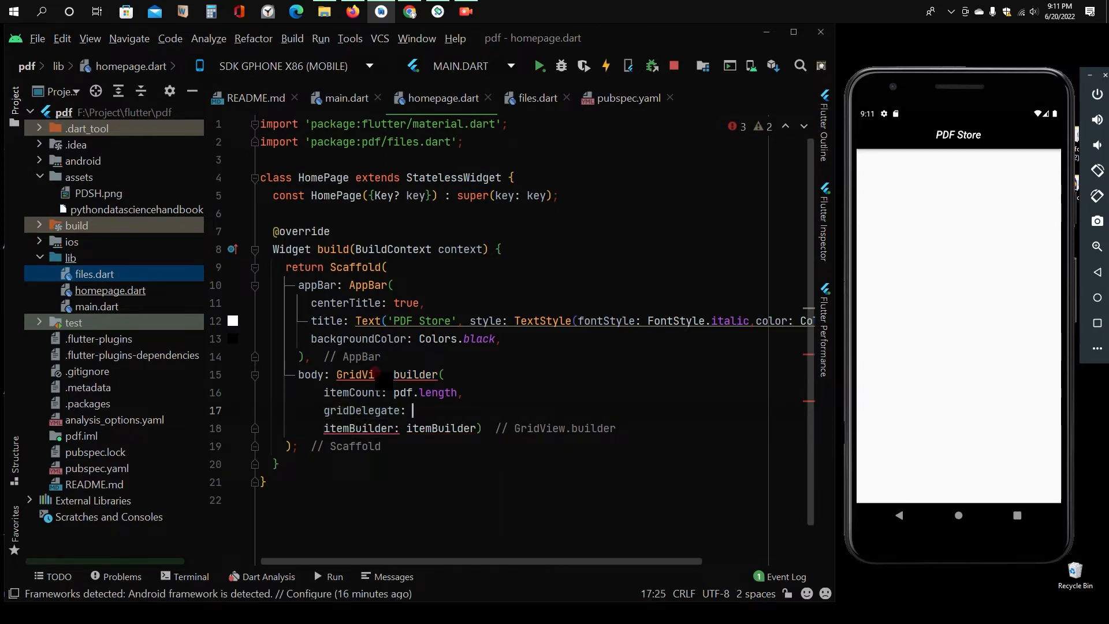
pyautogui.write('liverGridDelegate')
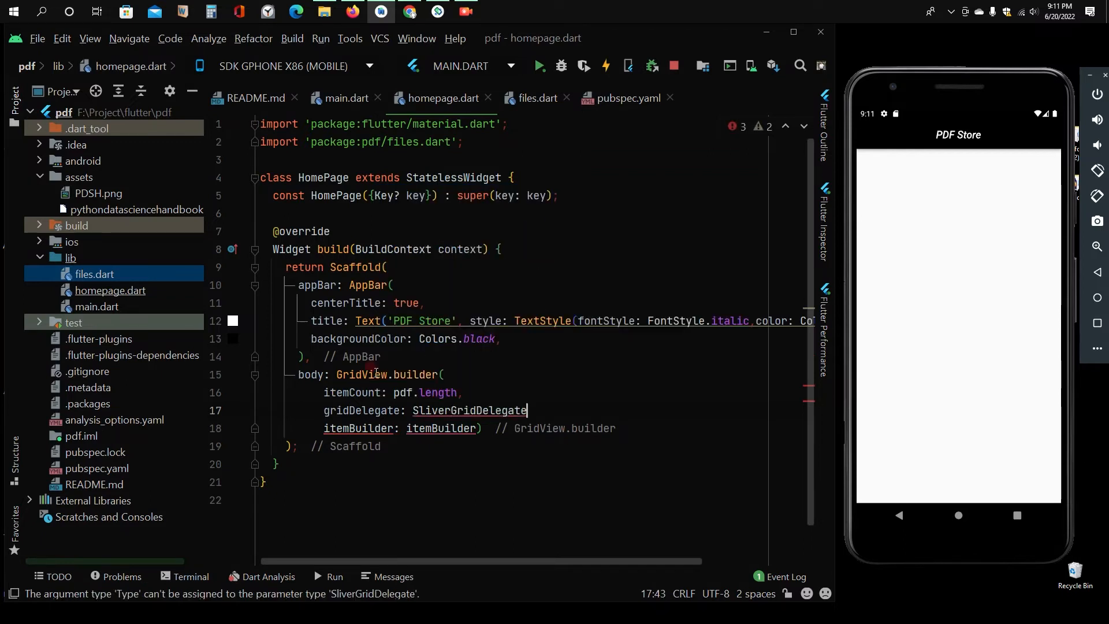
pyautogui.write('WithMaxCrossAxisExtent')
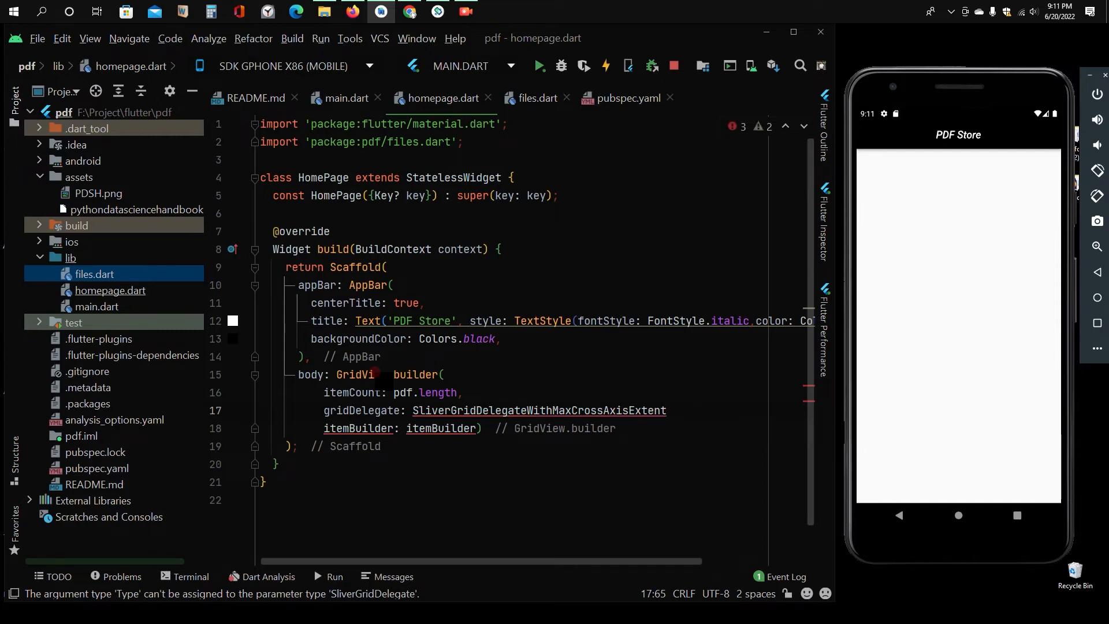
pyautogui.write('()')
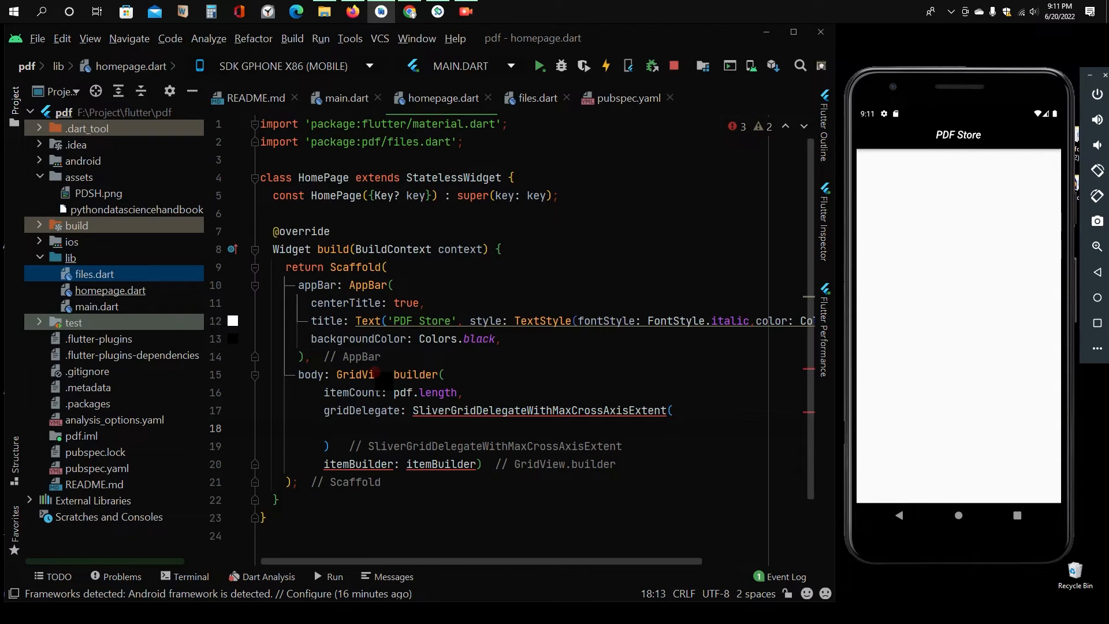
pyautogui.write('m')
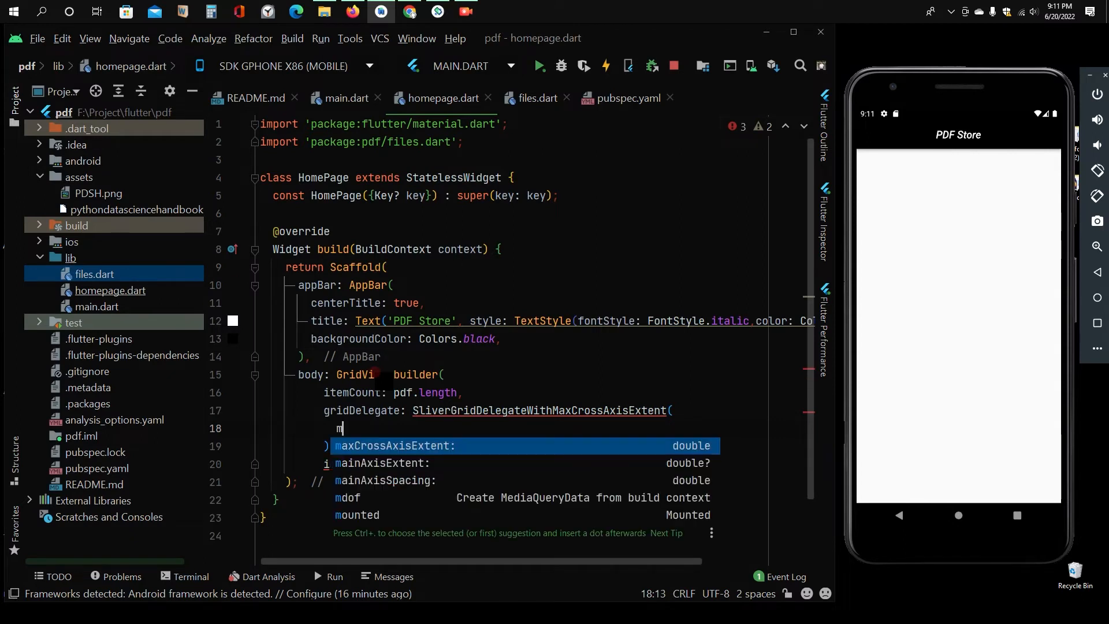
pyautogui.write('a')
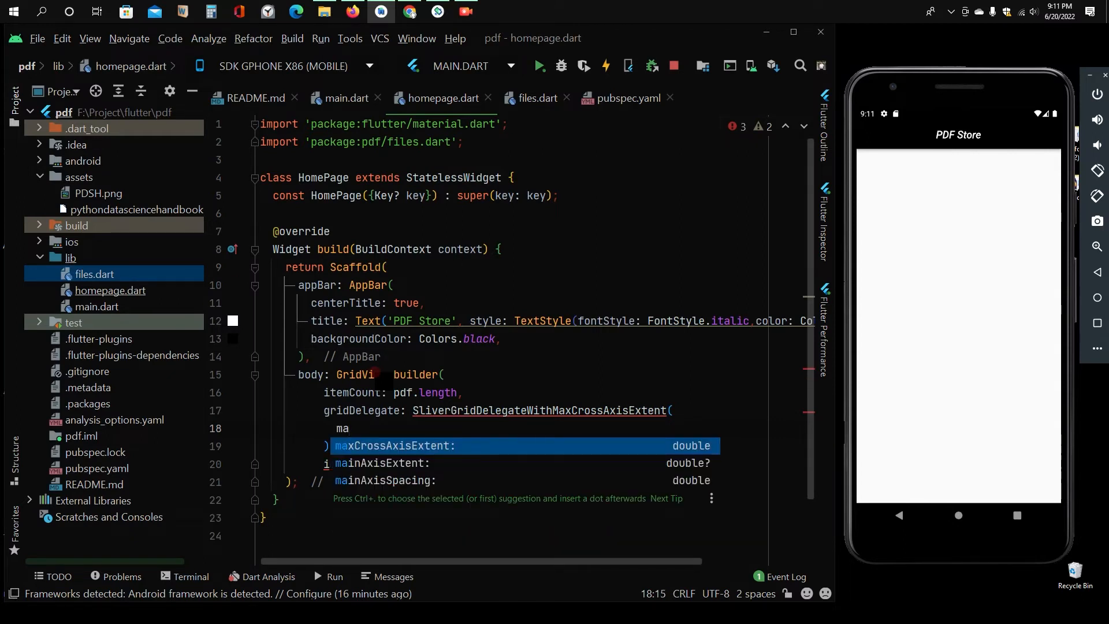
pyautogui.press('Enter')
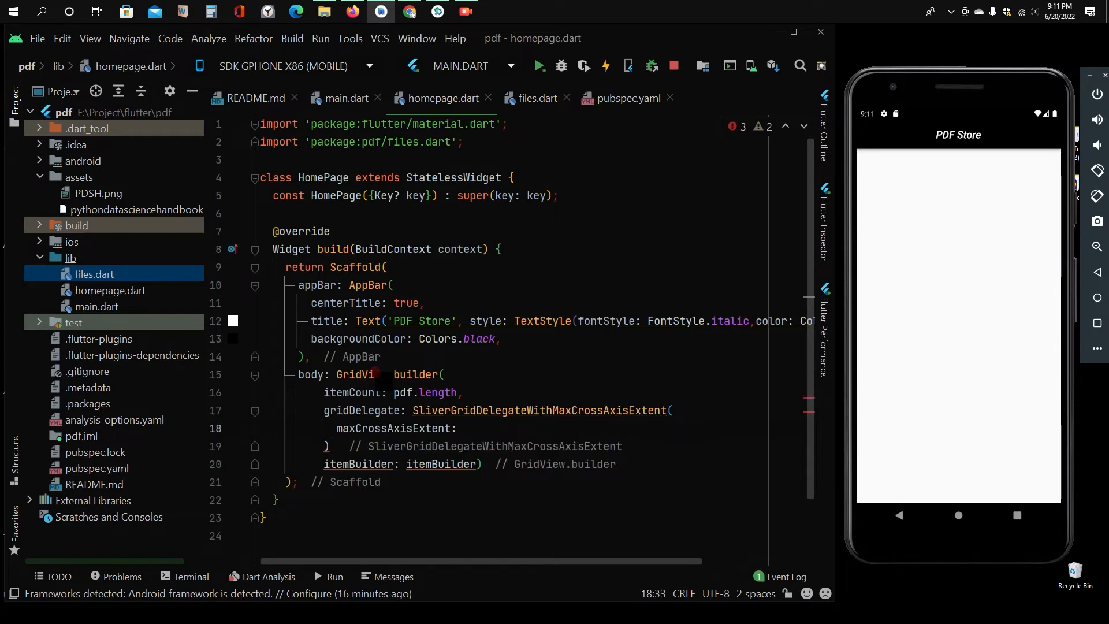
pyautogui.write('200,')
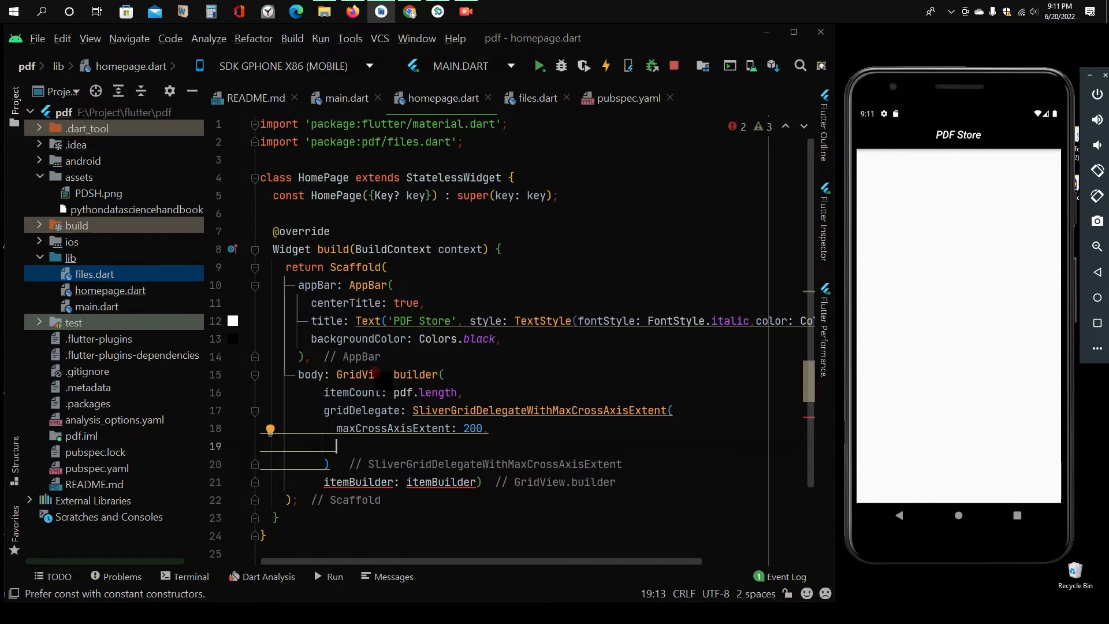
# Step: Add childAspectRatio 15/14, crossAxisSpacing 20 and mainAxisSpacing 20 to the grid delegate
pyautogui.write('childAspectRatio:')
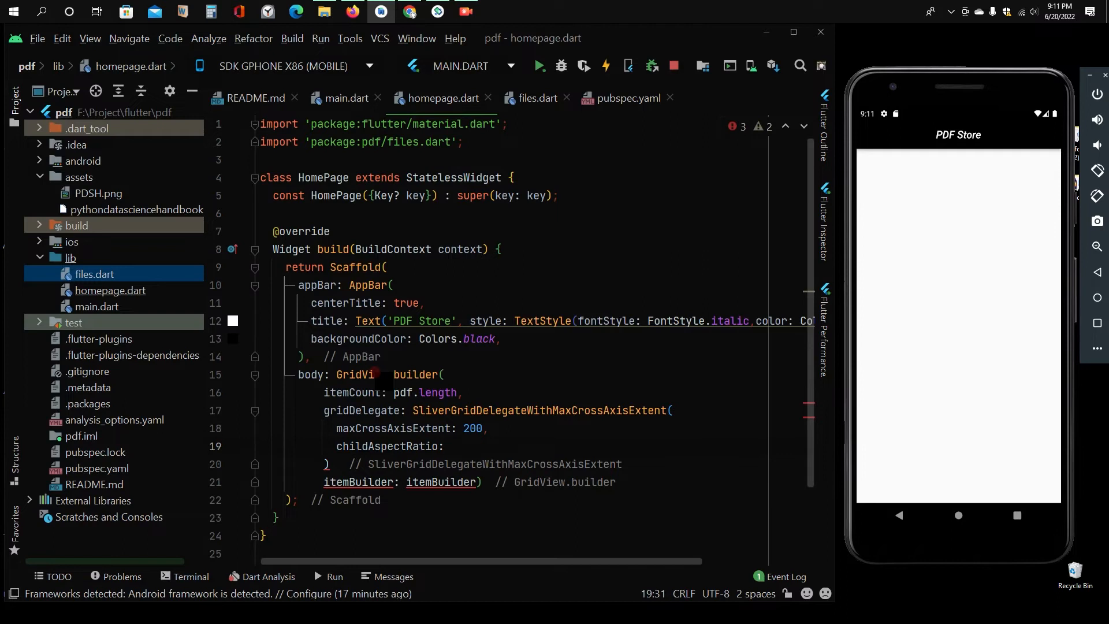
pyautogui.write('15/')
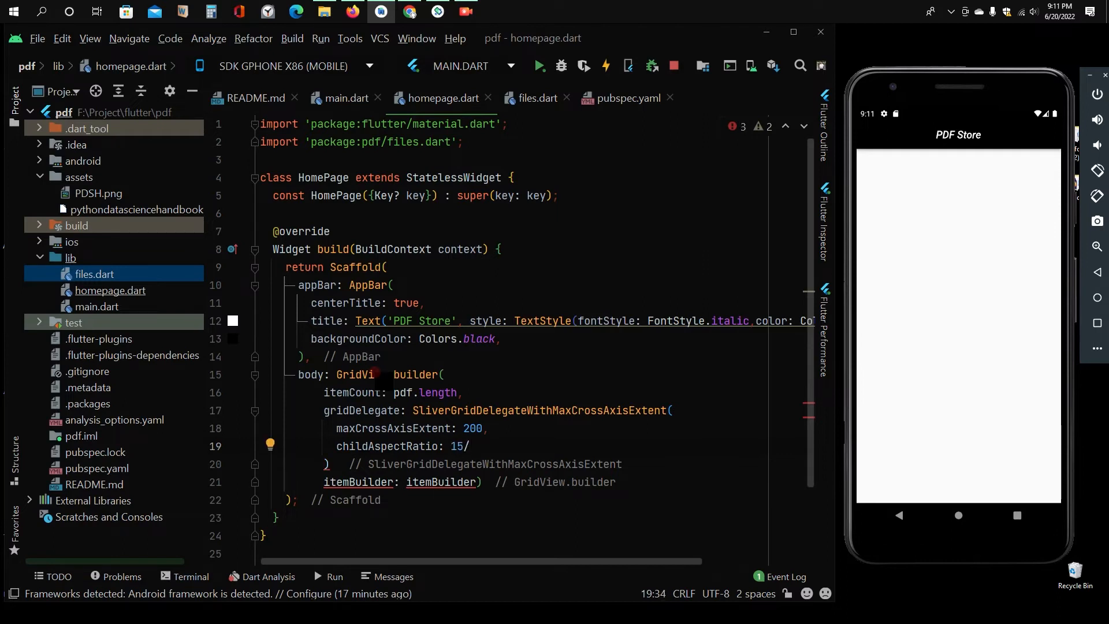
pyautogui.write('14,')
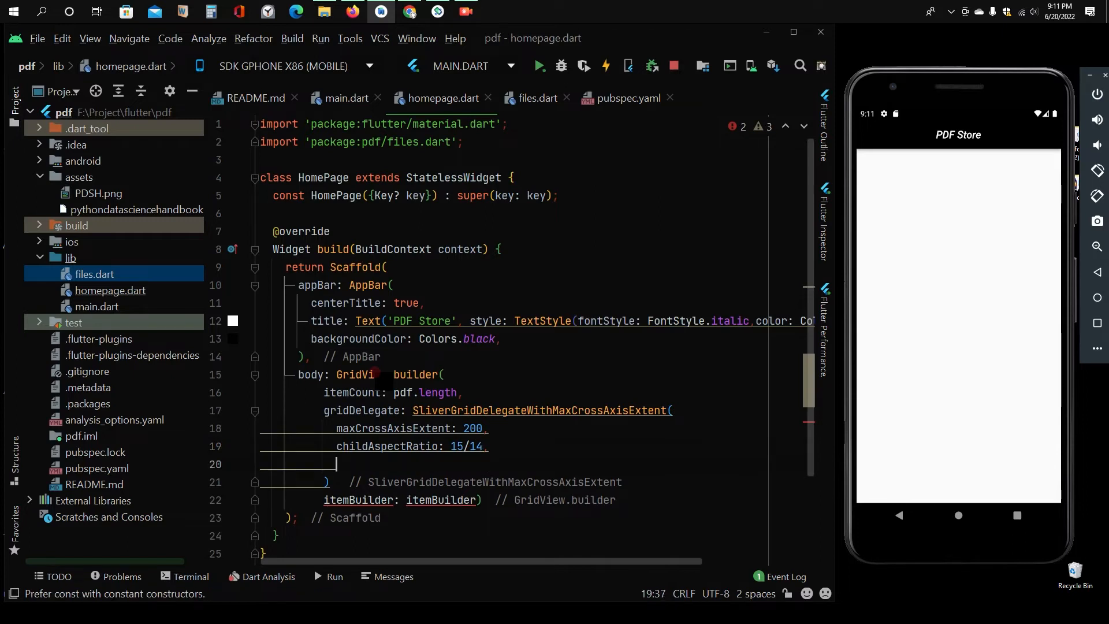
pyautogui.write('c')
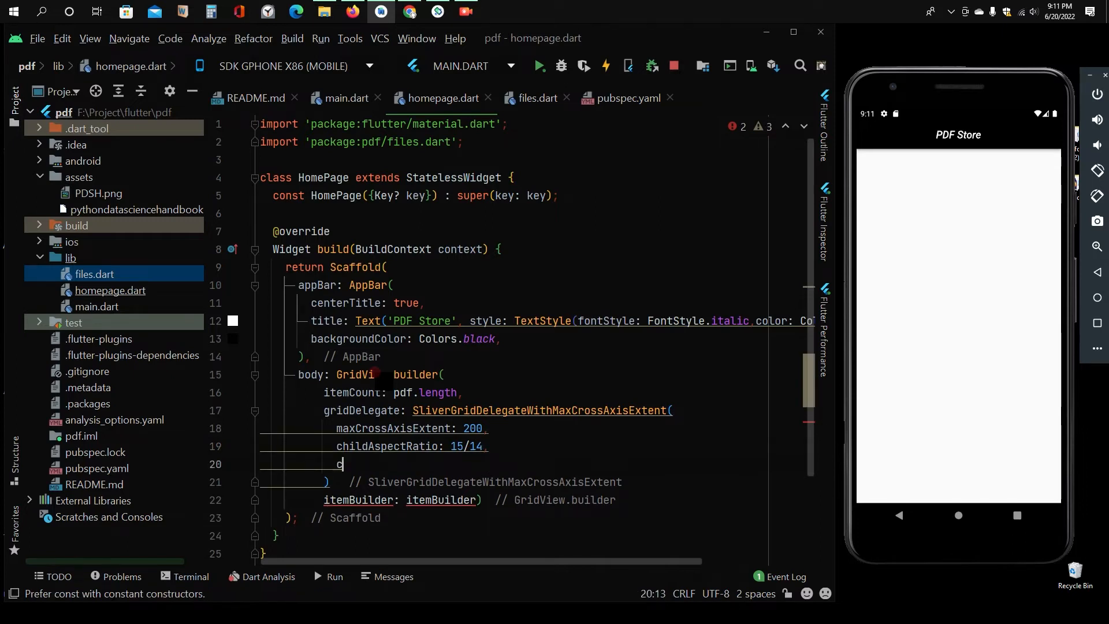
pyautogui.write('crossAxisSpacing:')
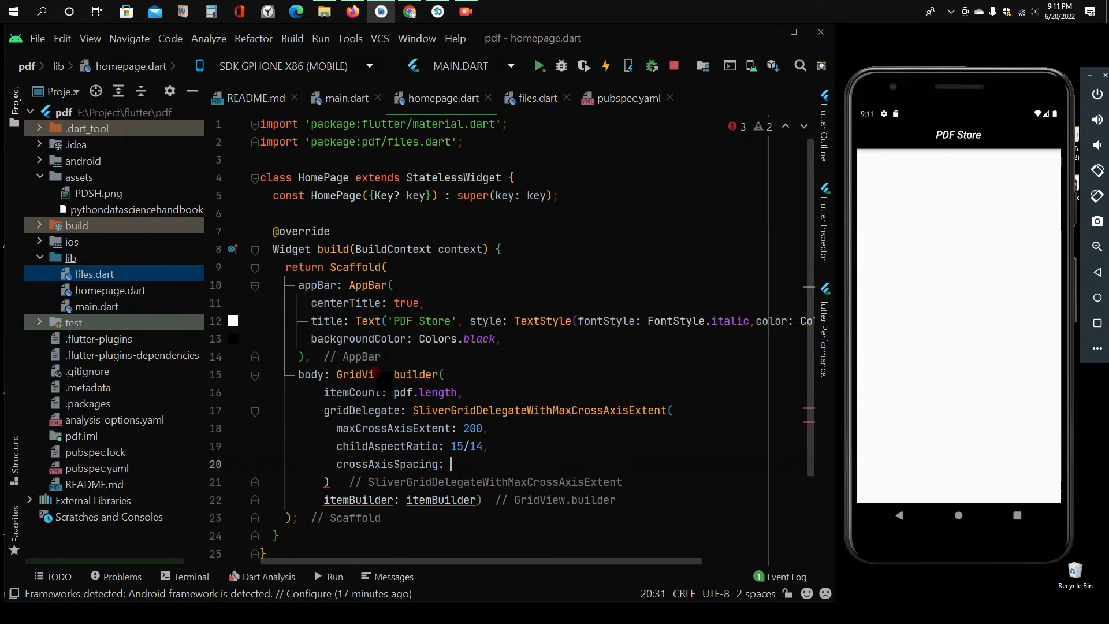
pyautogui.write('20')
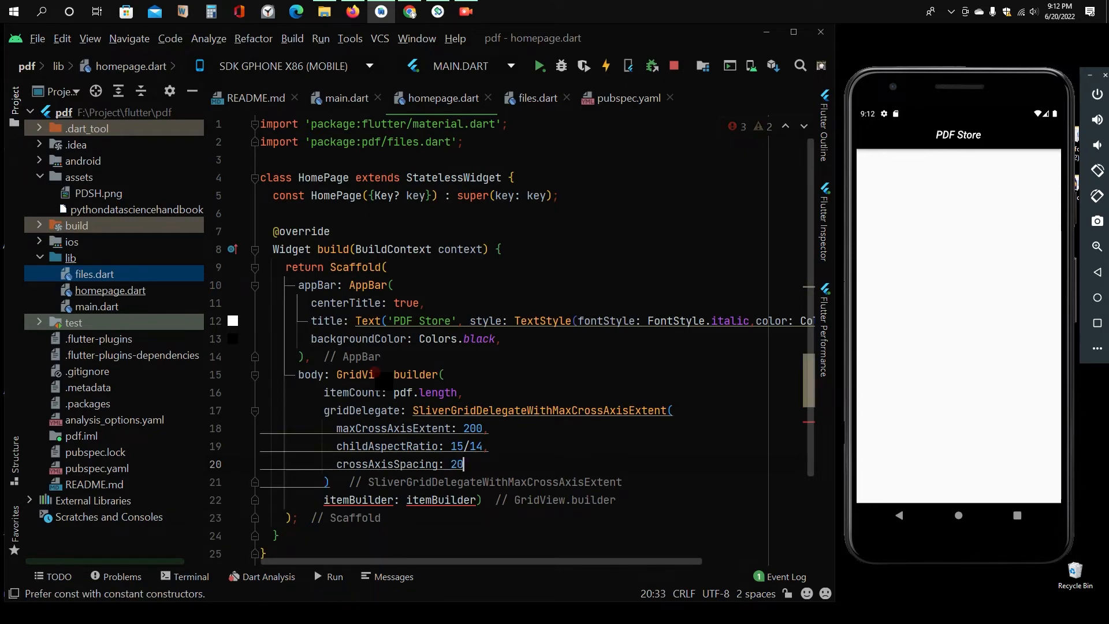
pyautogui.write('mainAxisSpacing:')
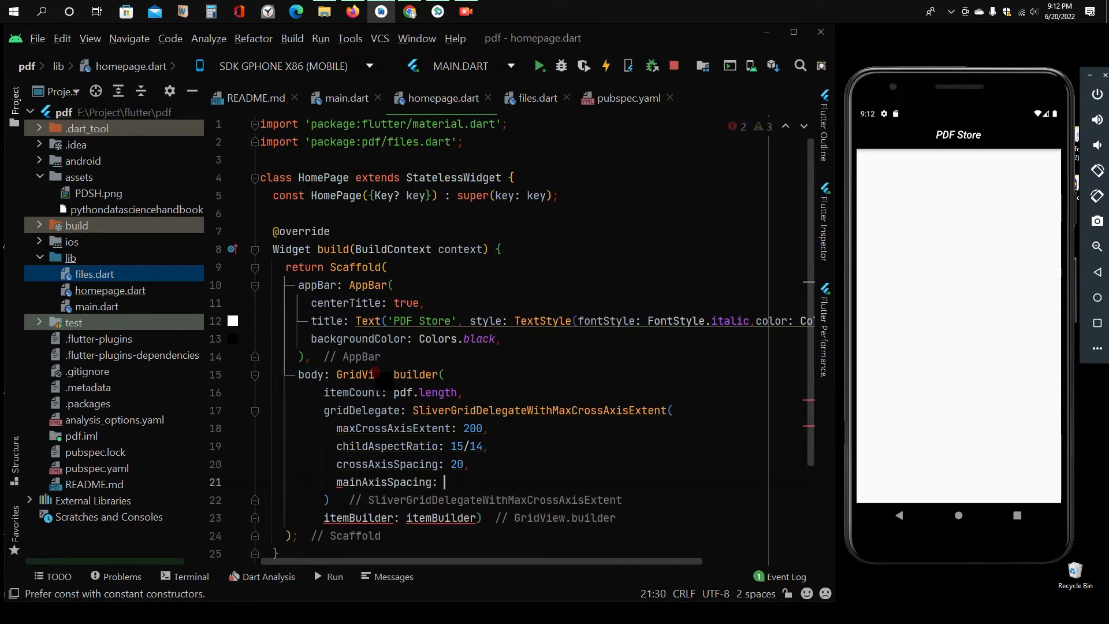
pyautogui.write('20')
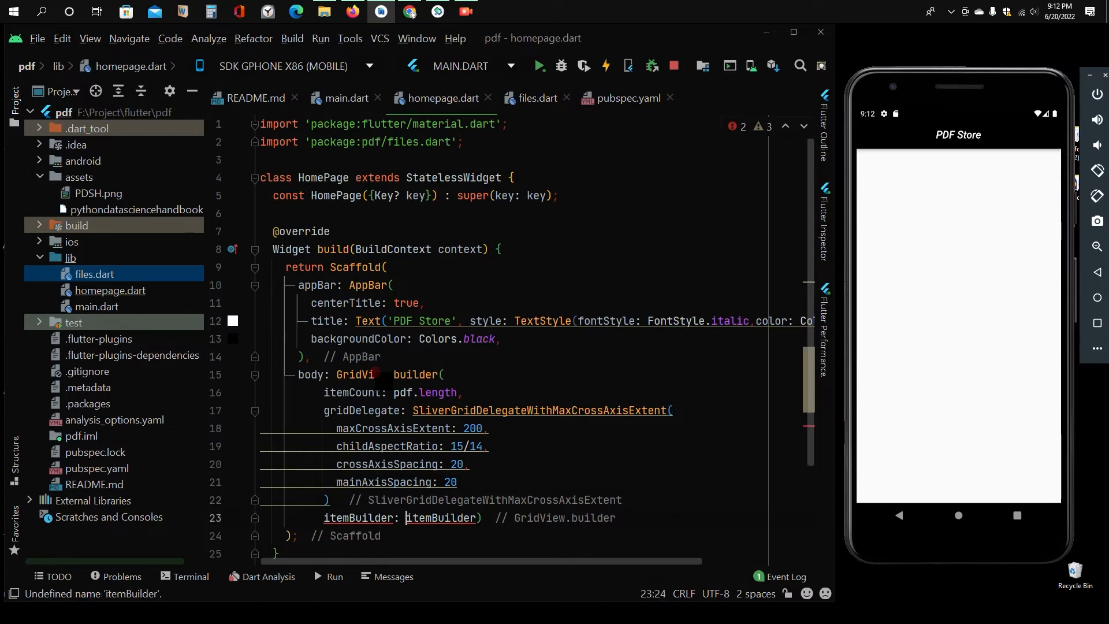
# Step: Replace the itemBuilder placeholder with a (BuildContext, index) function that starts a return
pyautogui.doubleClick(440, 517)
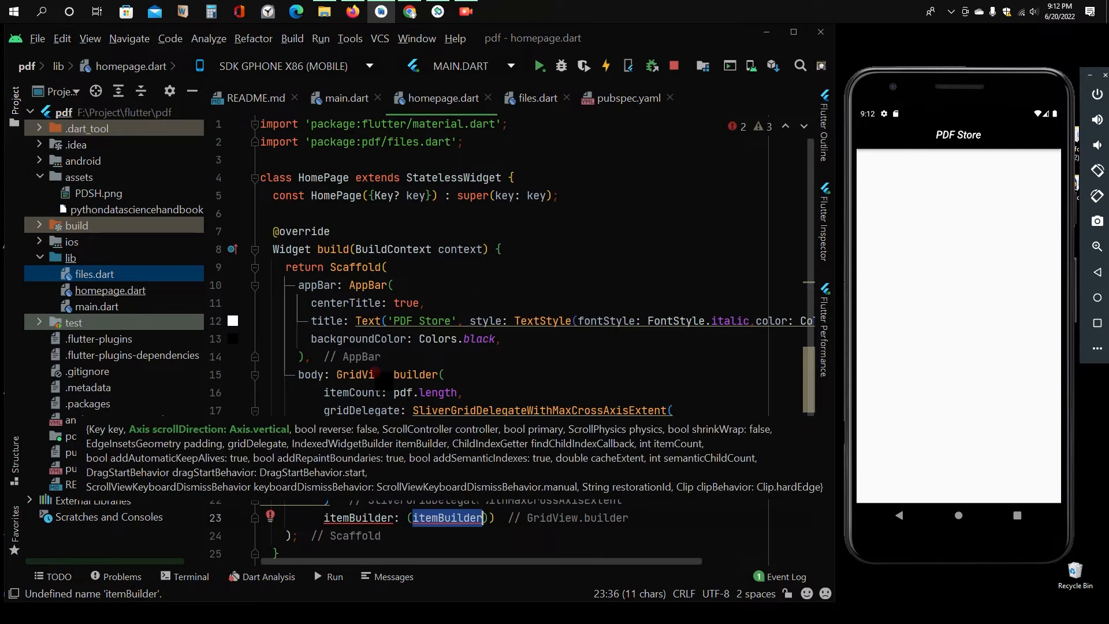
pyautogui.write('B')
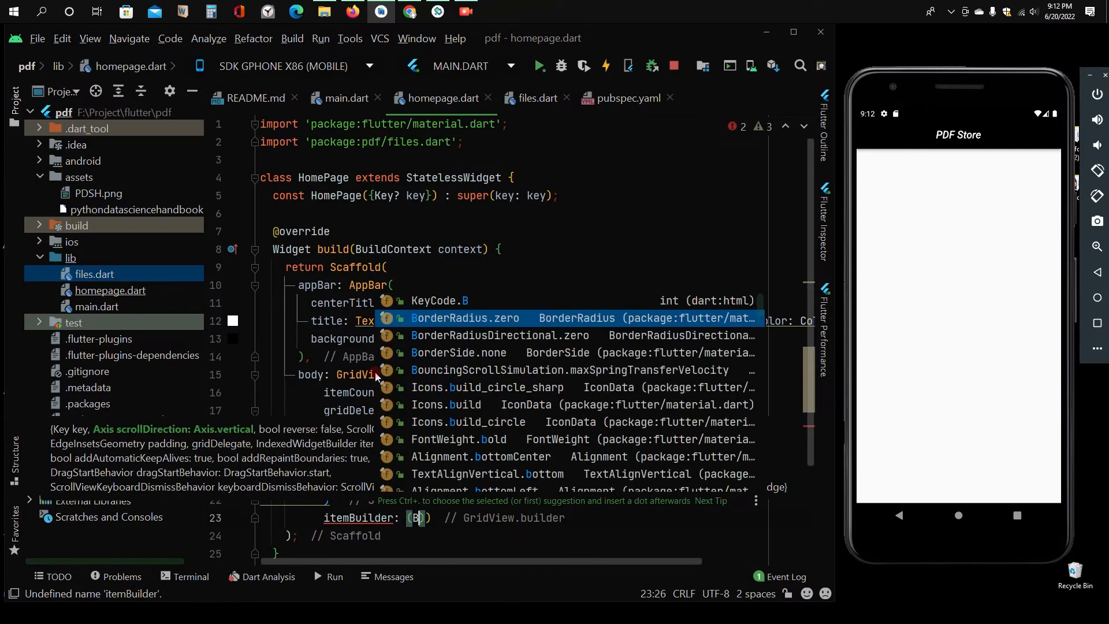
pyautogui.write('uildContext, I')
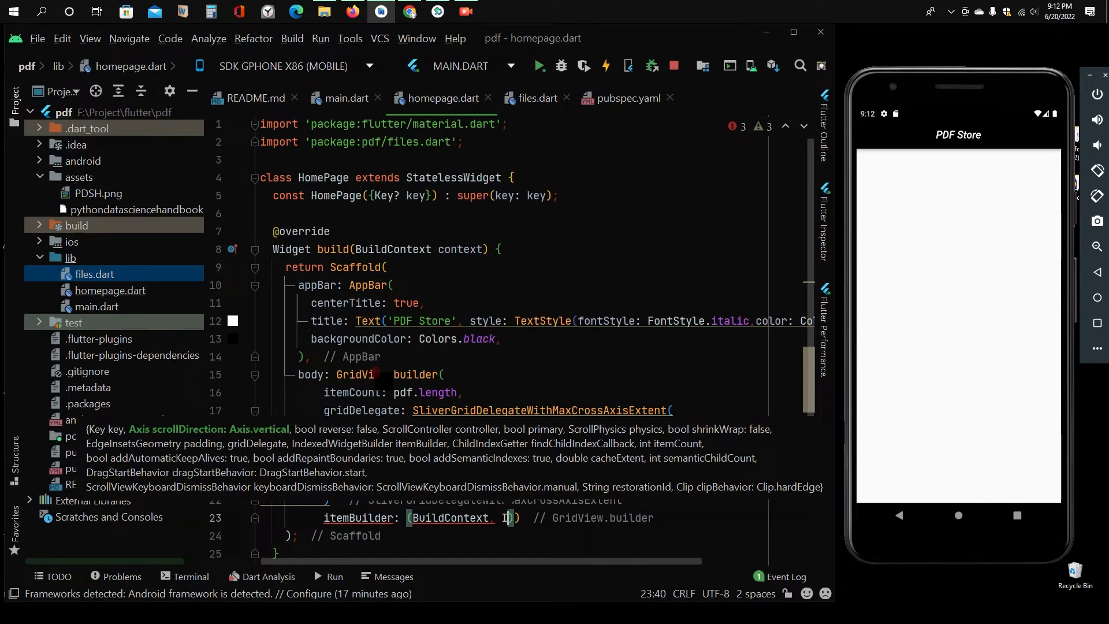
pyautogui.write('NDEX')
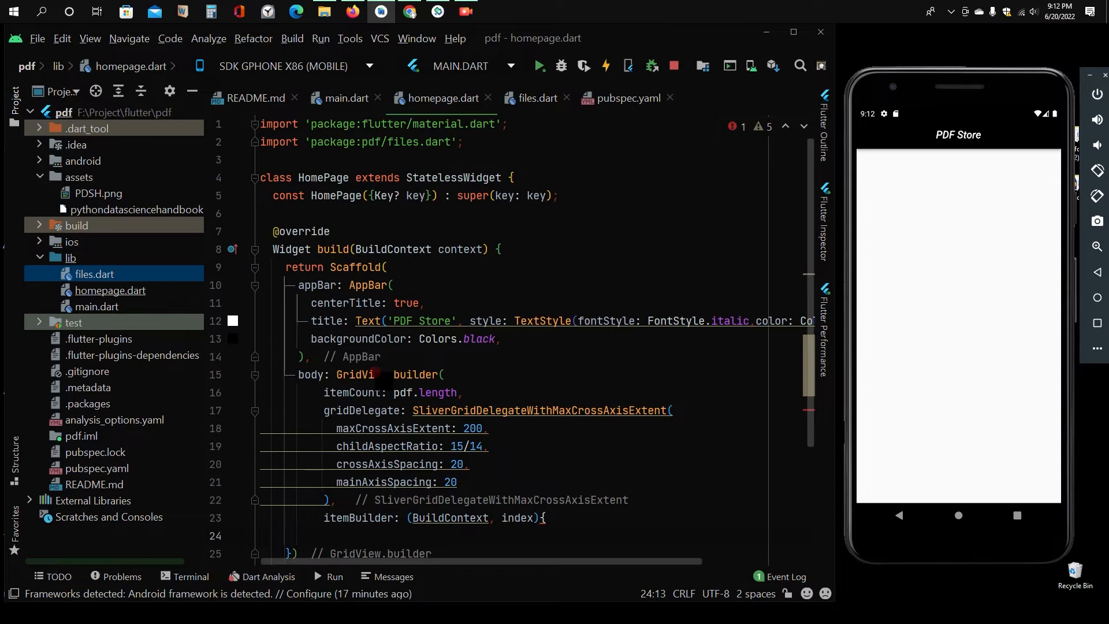
pyautogui.write('turn')
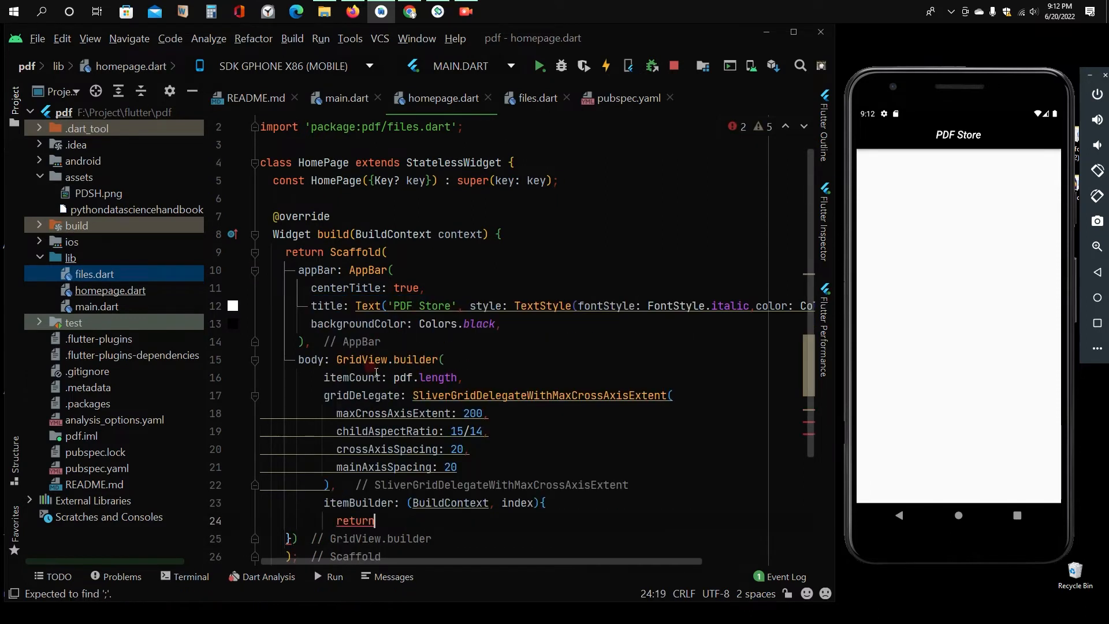
# Step: Return a GestureDetector from the itemBuilder and give it a child argument
pyautogui.write('G')
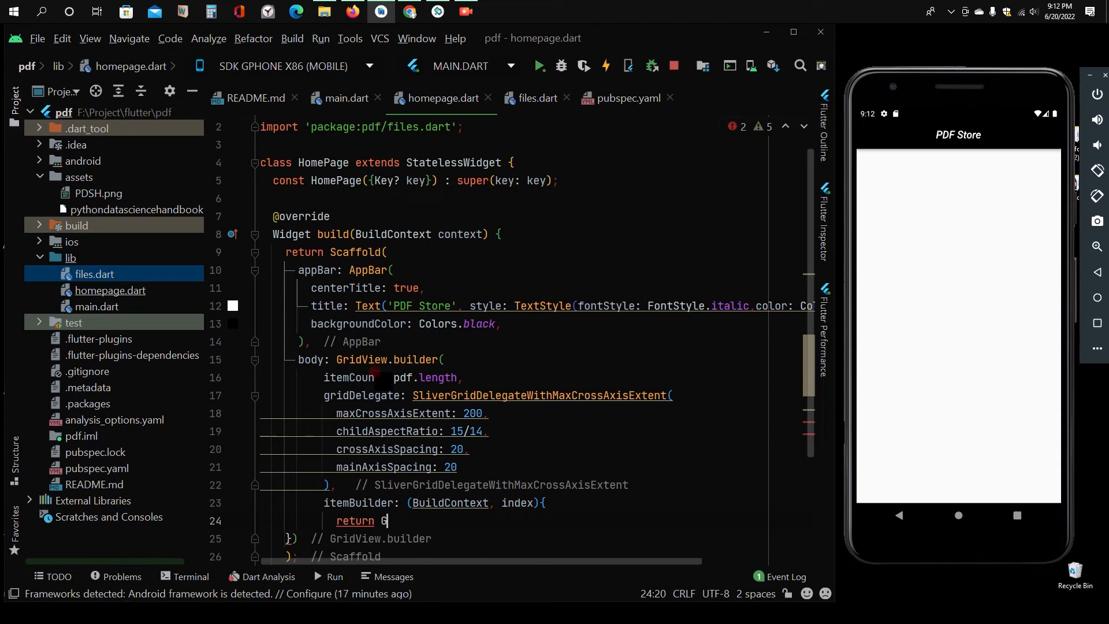
pyautogui.write('est')
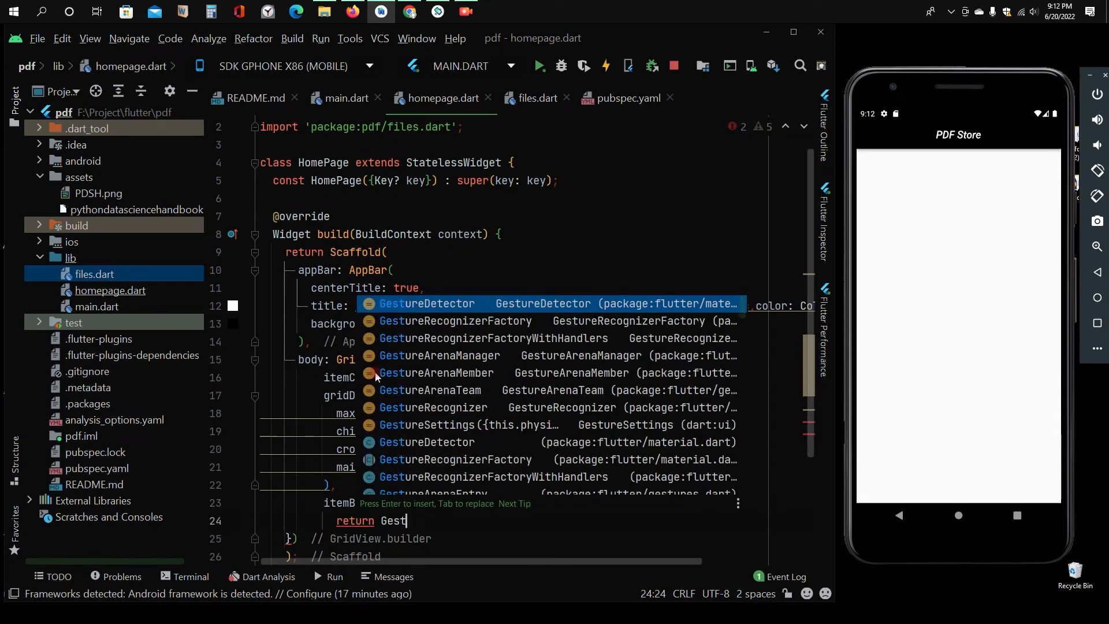
pyautogui.press('Enter')
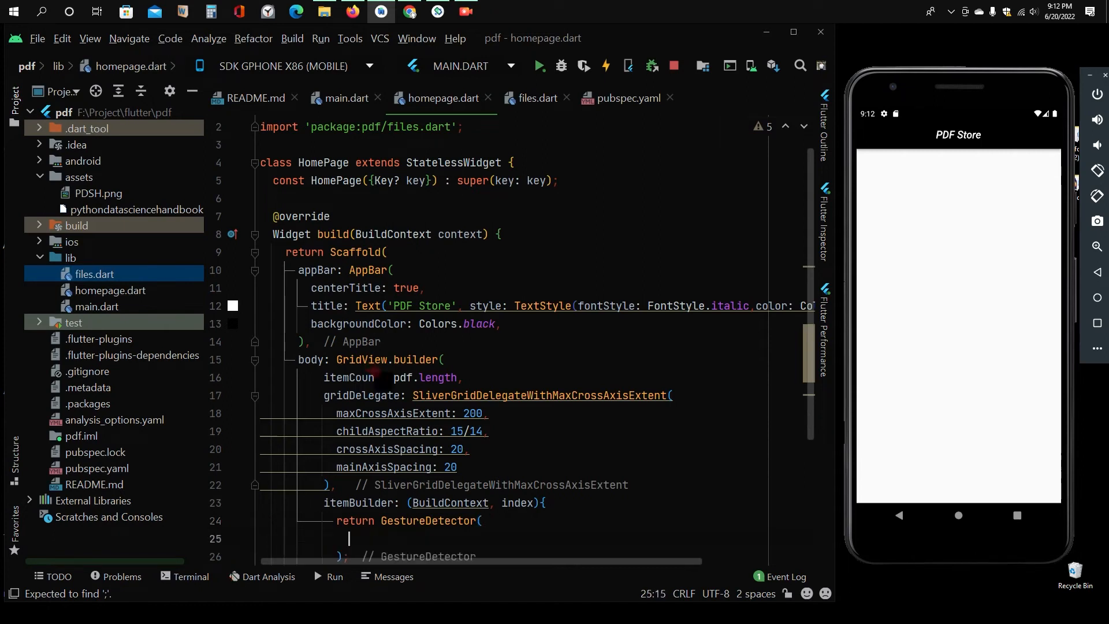
pyautogui.write('c')
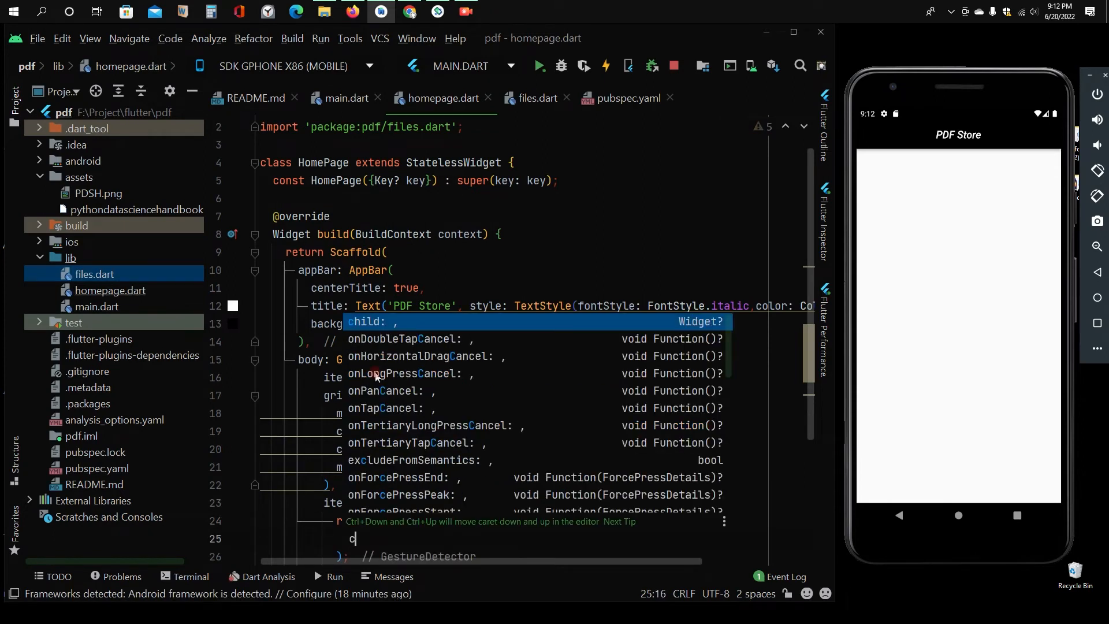
pyautogui.write('a')
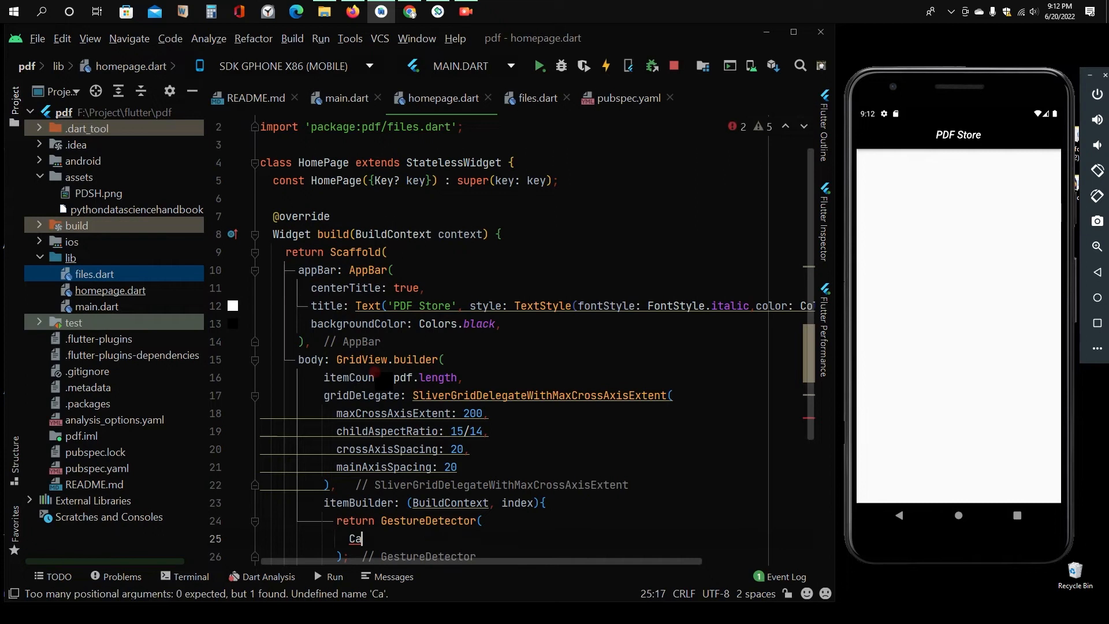
pyautogui.press('Backspace')
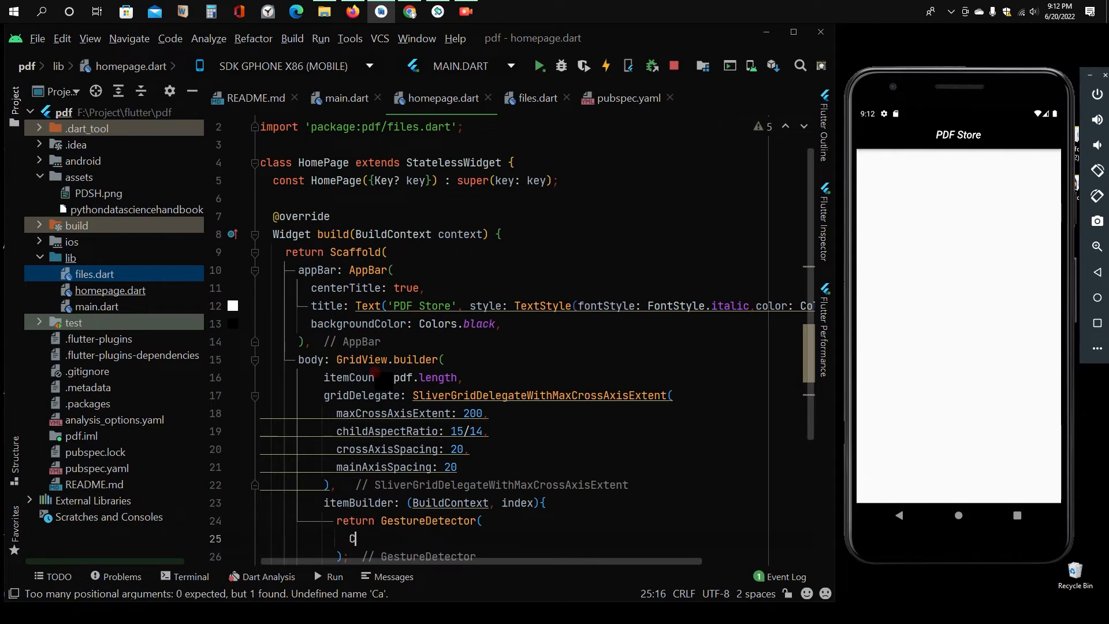
pyautogui.write('hild:')
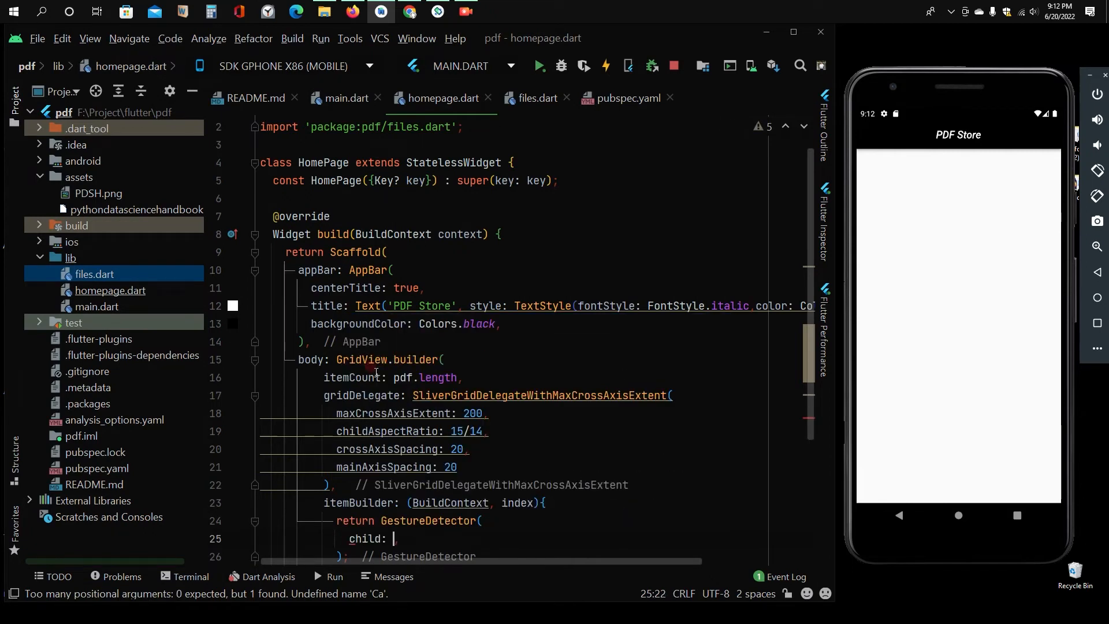
# Step: Nest a Card, a Container and a Column with MainAxisAlignment.center inside it
pyautogui.write('Card(')
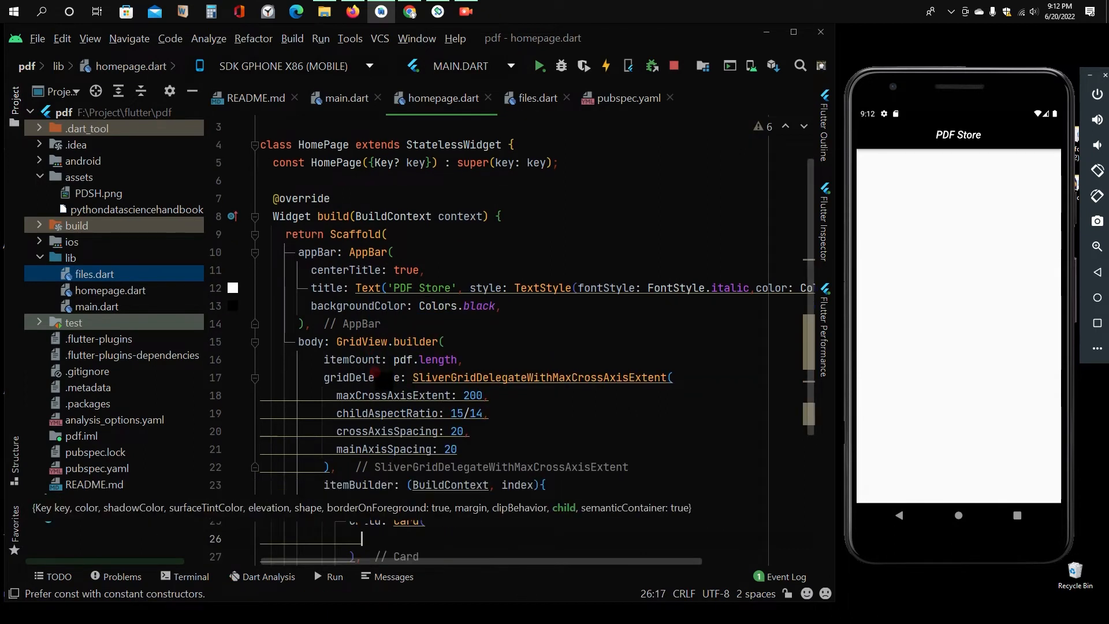
pyautogui.write('child:')
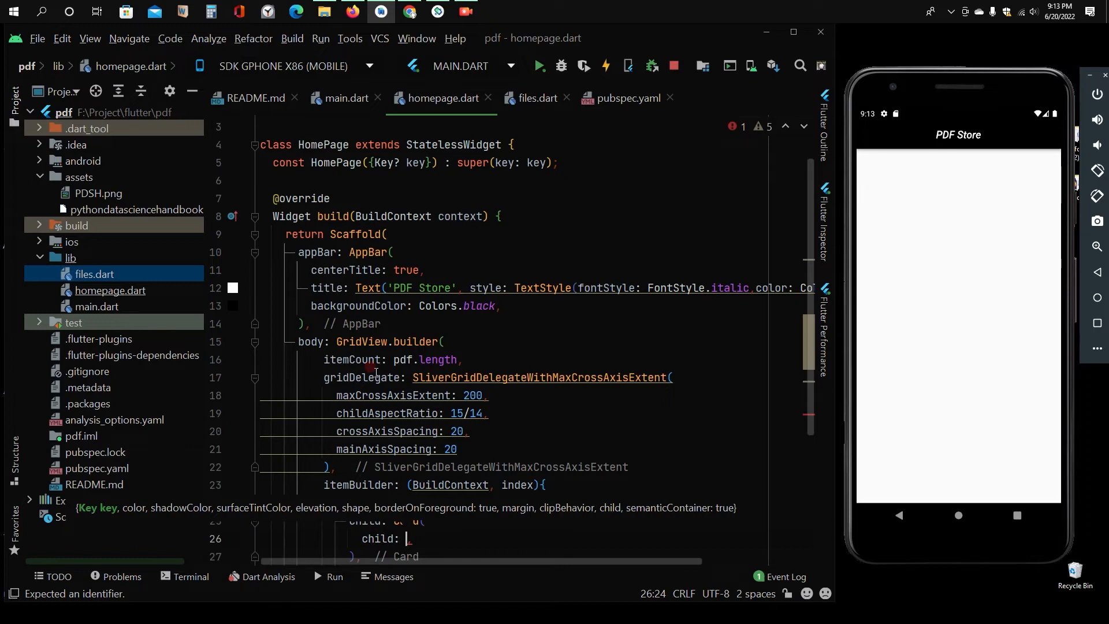
pyautogui.write('C')
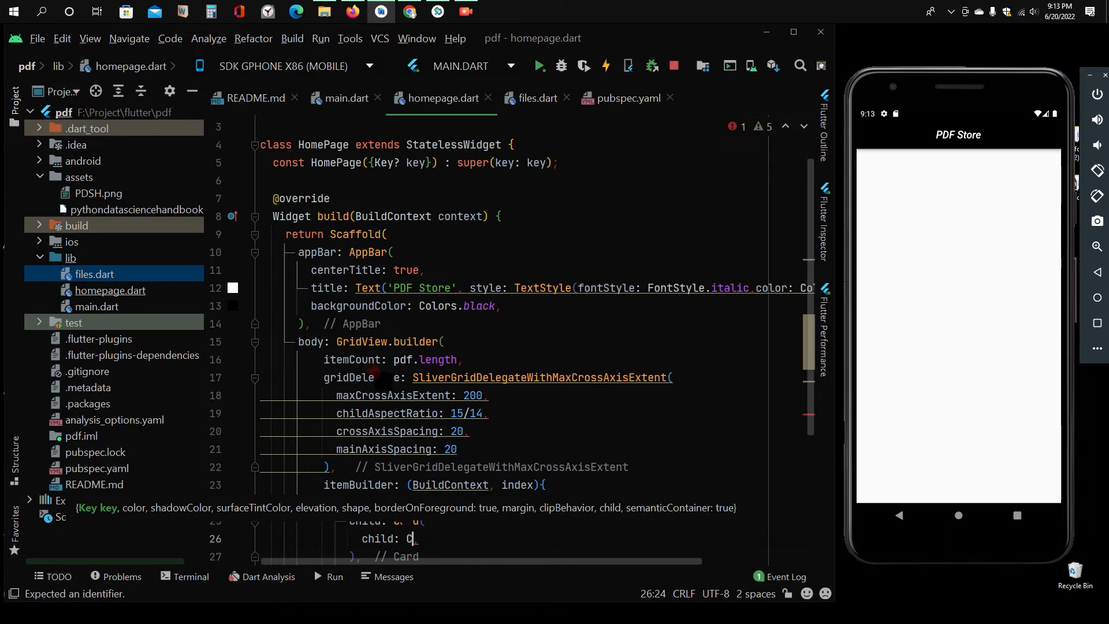
pyautogui.write('ontainer')
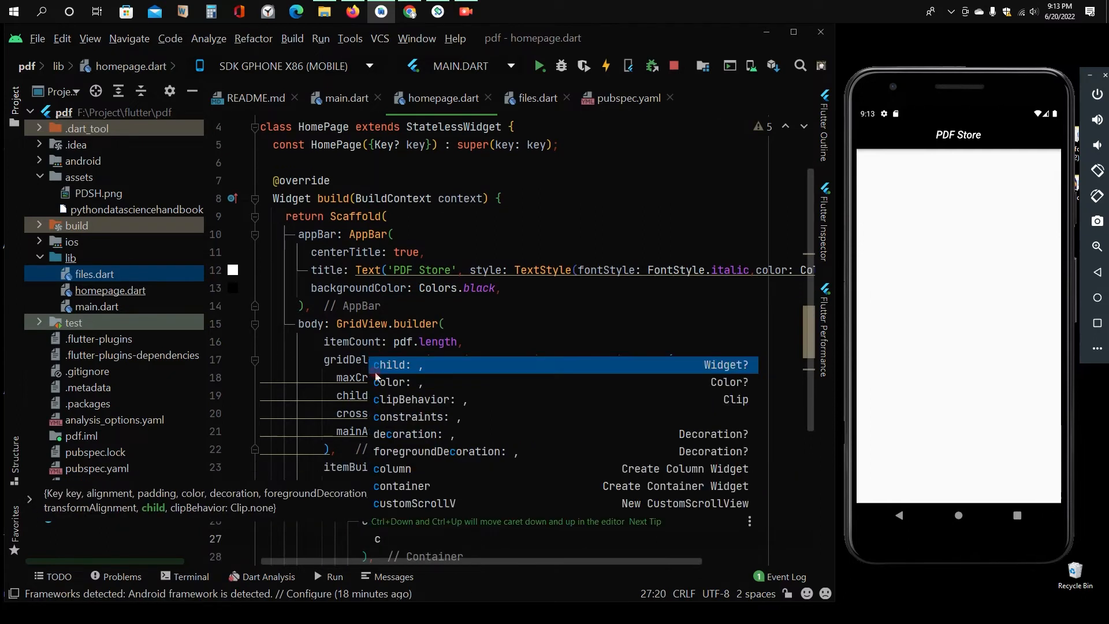
pyautogui.write('Column(')
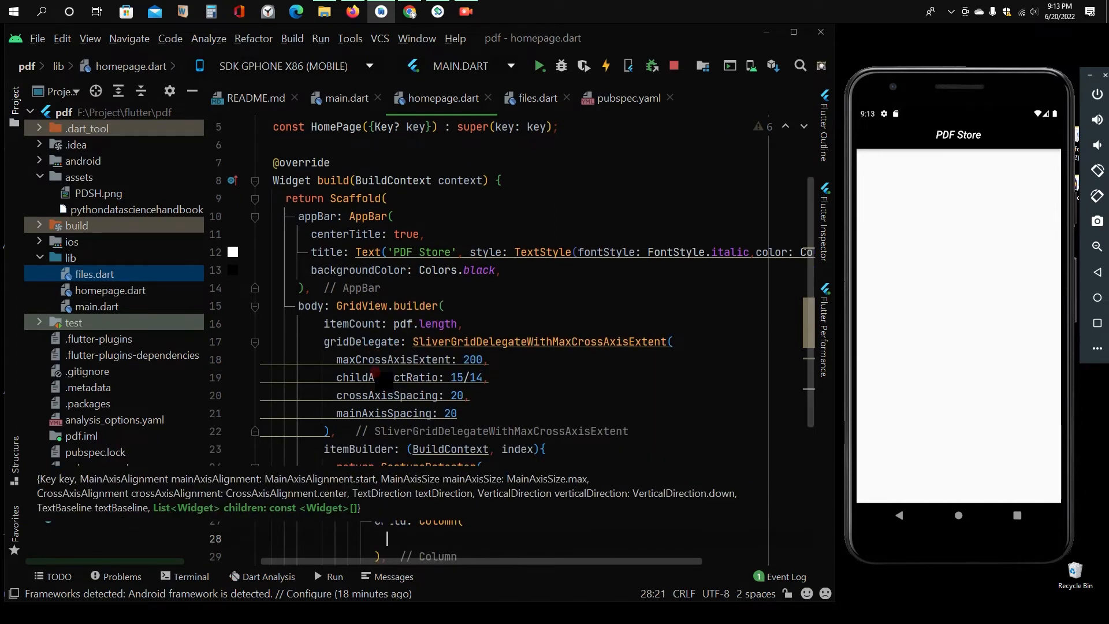
pyautogui.write('mainAxisAlignment: ,')
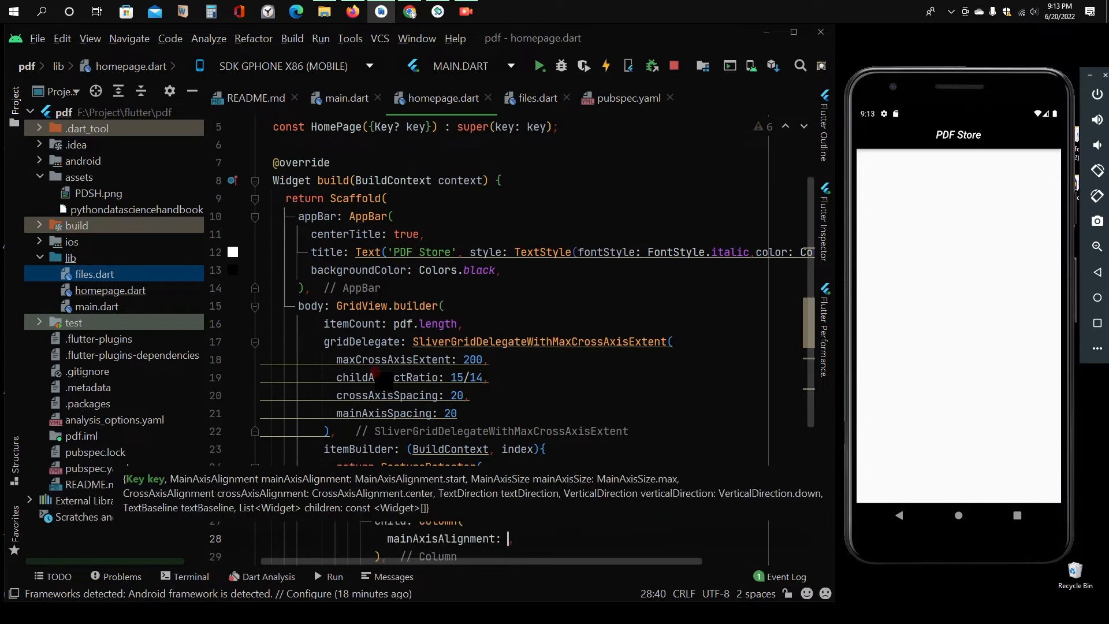
pyautogui.write('MainAxisAlignment.center')
pyautogui.write('children: [')
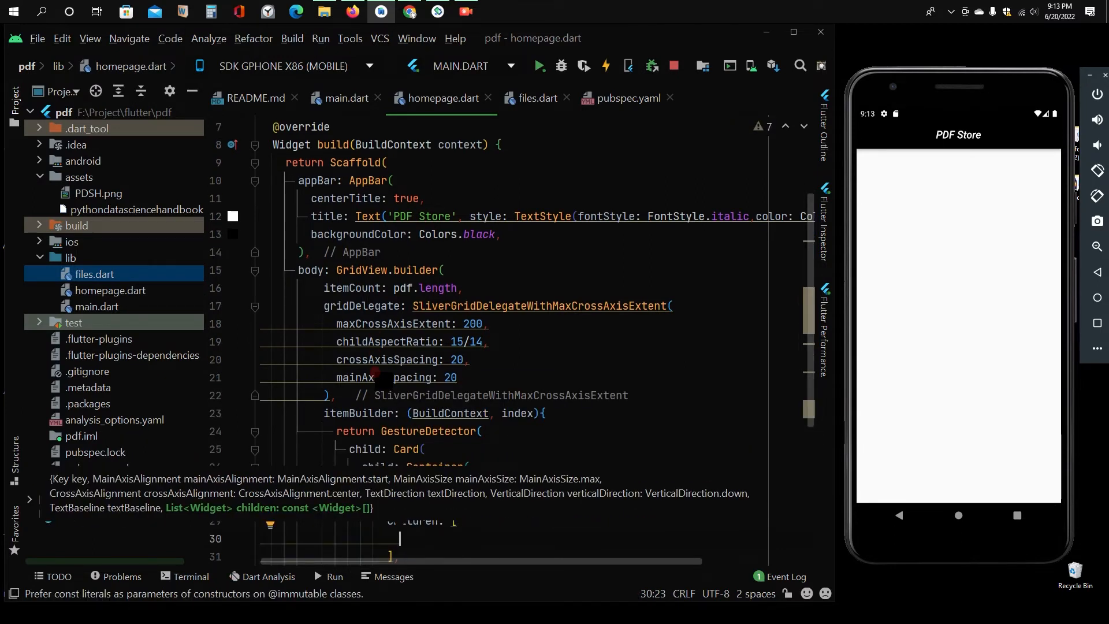
# Step: Add a 100-high Container with an Image.asset('name') child to the Column's children
pyautogui.write('Container(')
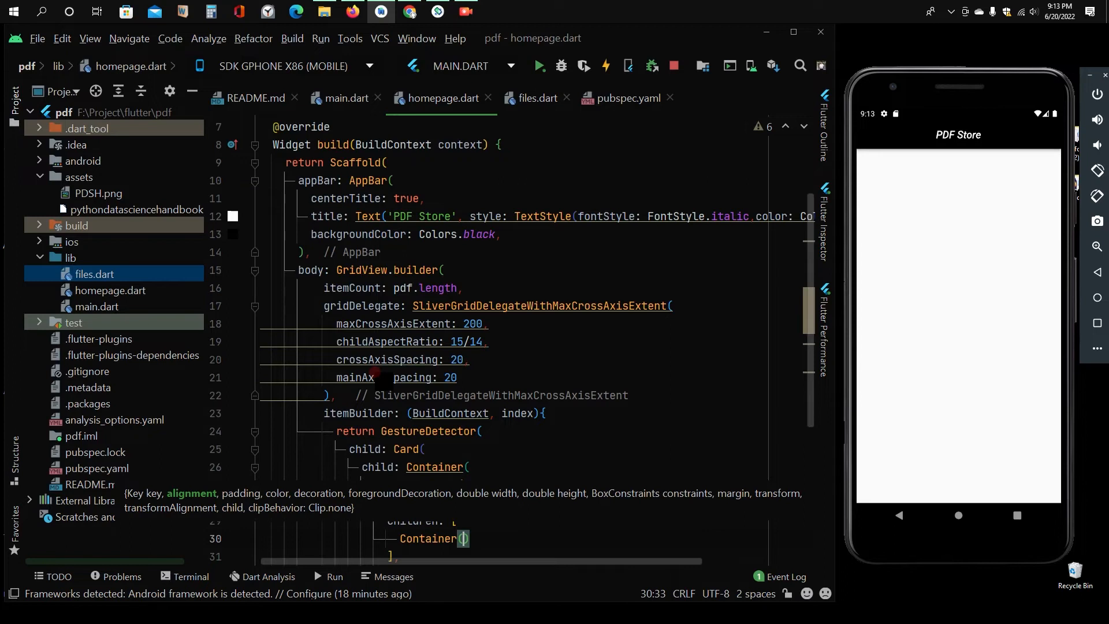
pyautogui.write('hild:')
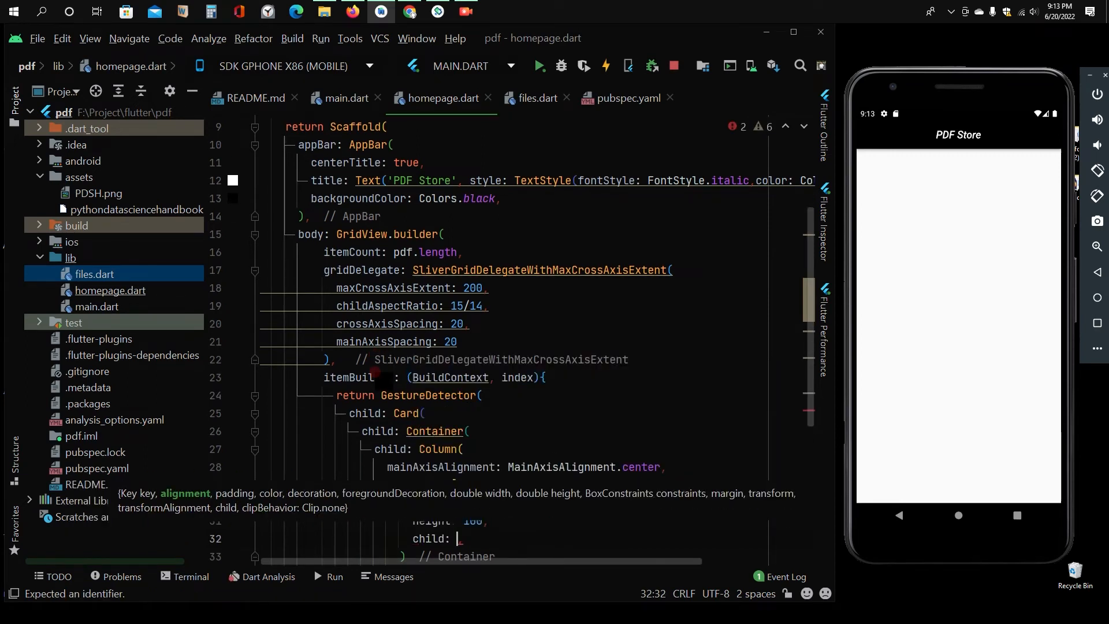
pyautogui.write("Image.asset('name'),")
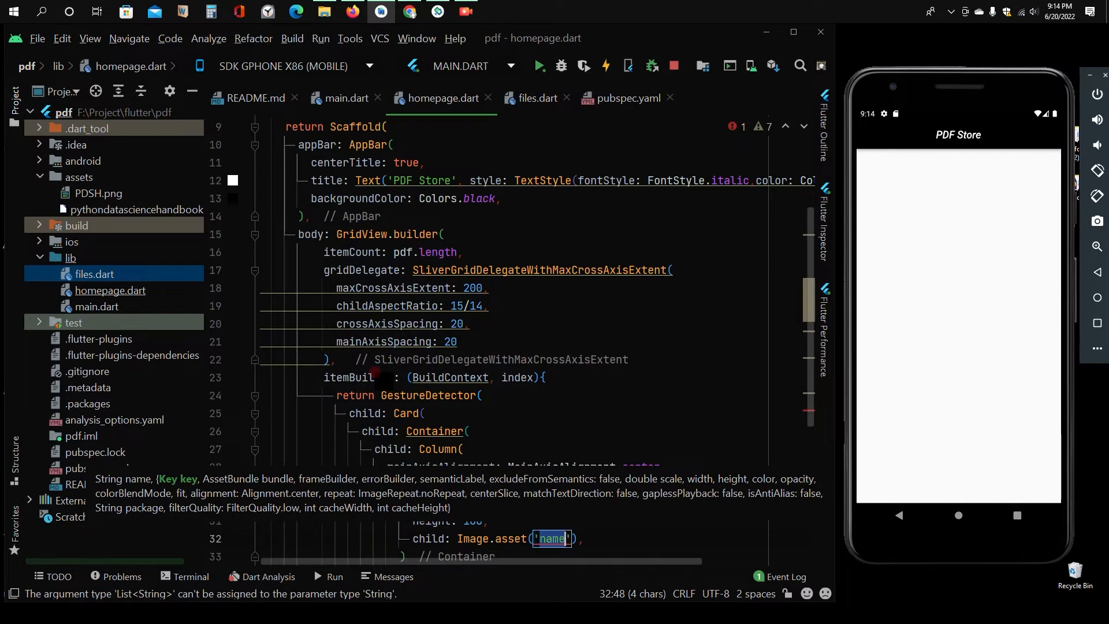
# Step: Point Image.asset to 'assets/PDSH.png' with fit BoxFit.cover
pyautogui.press('Backspace')
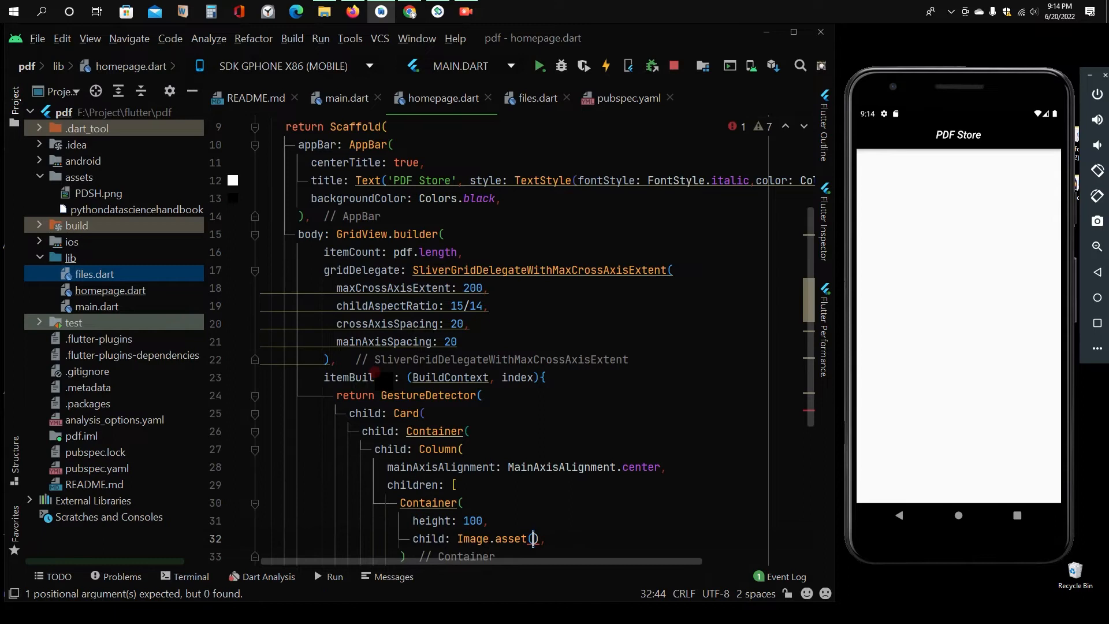
pyautogui.write("'")
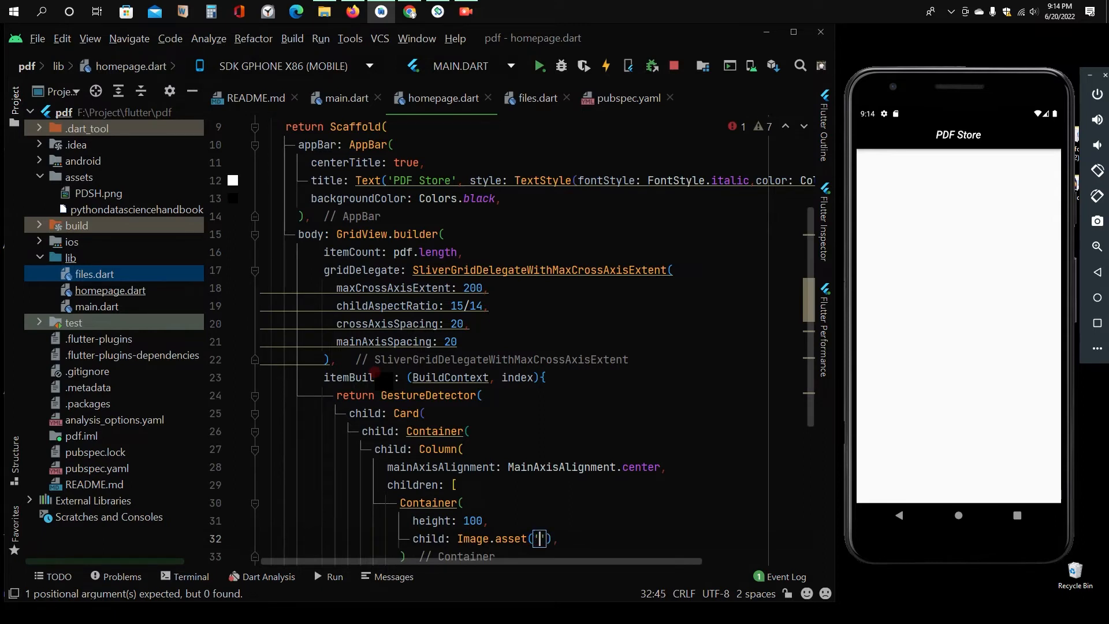
pyautogui.write('ass')
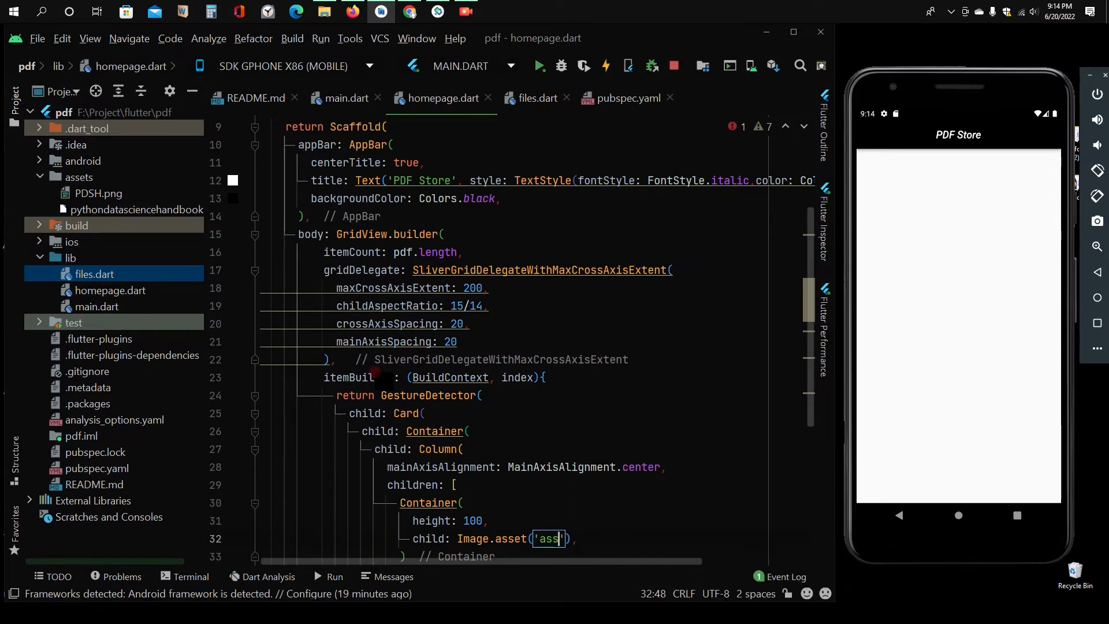
pyautogui.write('ets/')
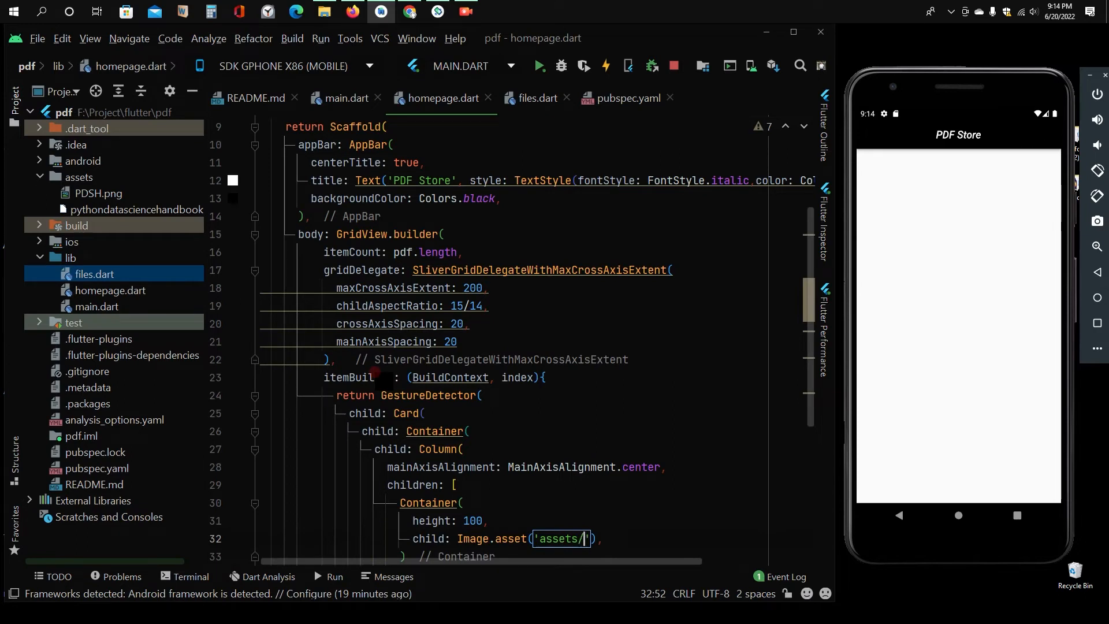
pyautogui.rightClick(92, 193)
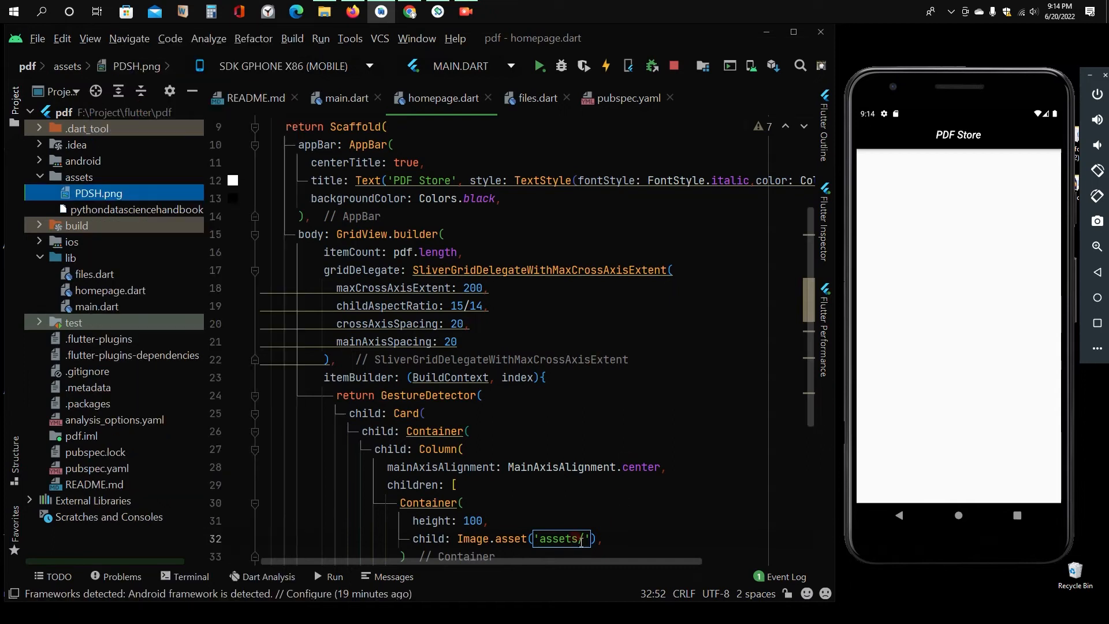
pyautogui.write('PDSH.png')
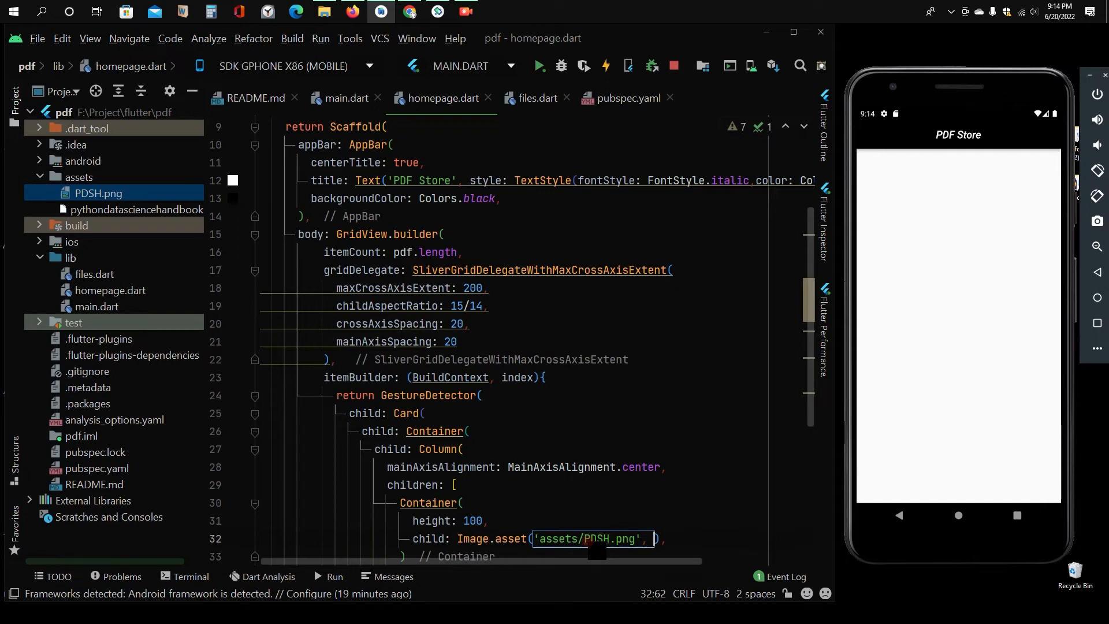
pyautogui.write('f')
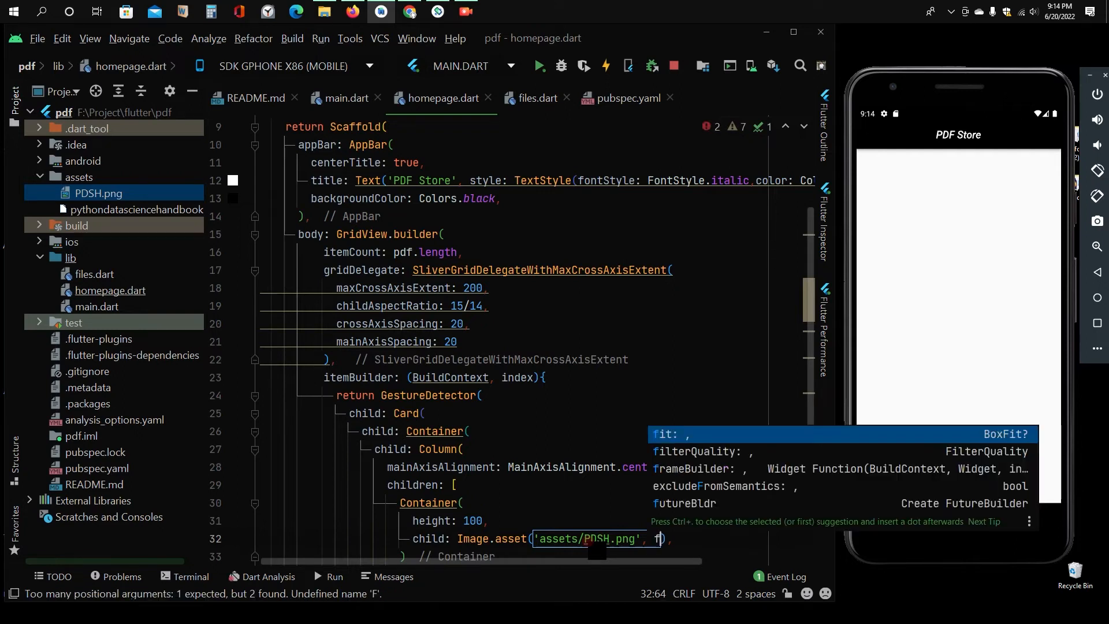
pyautogui.write('it: Bo')
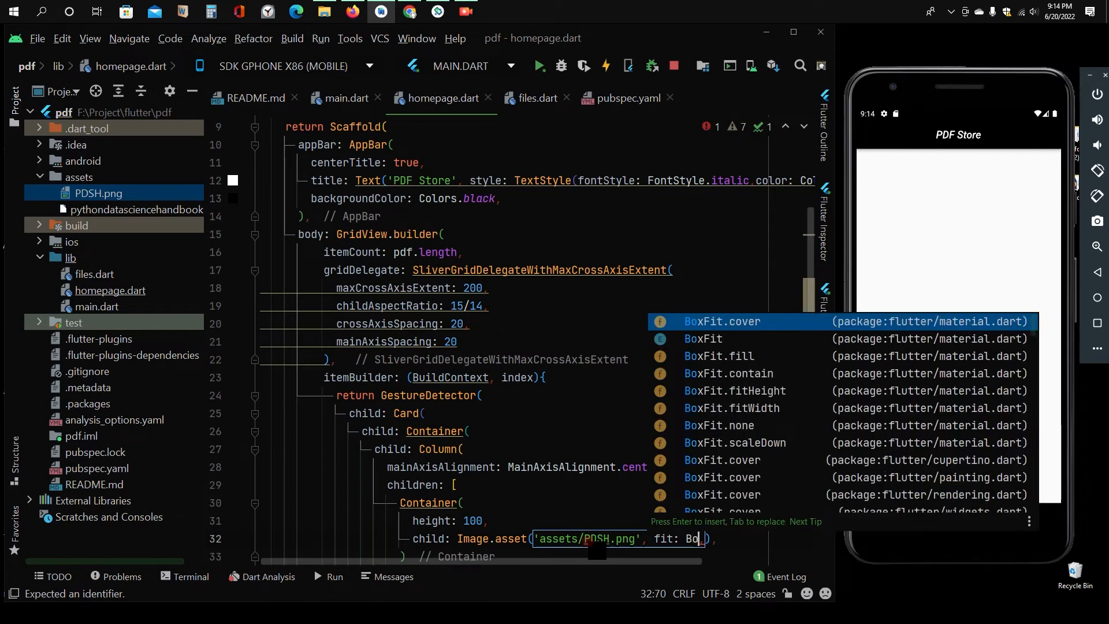
pyautogui.write('xFit.cover,')
pyautogui.press('Enter')
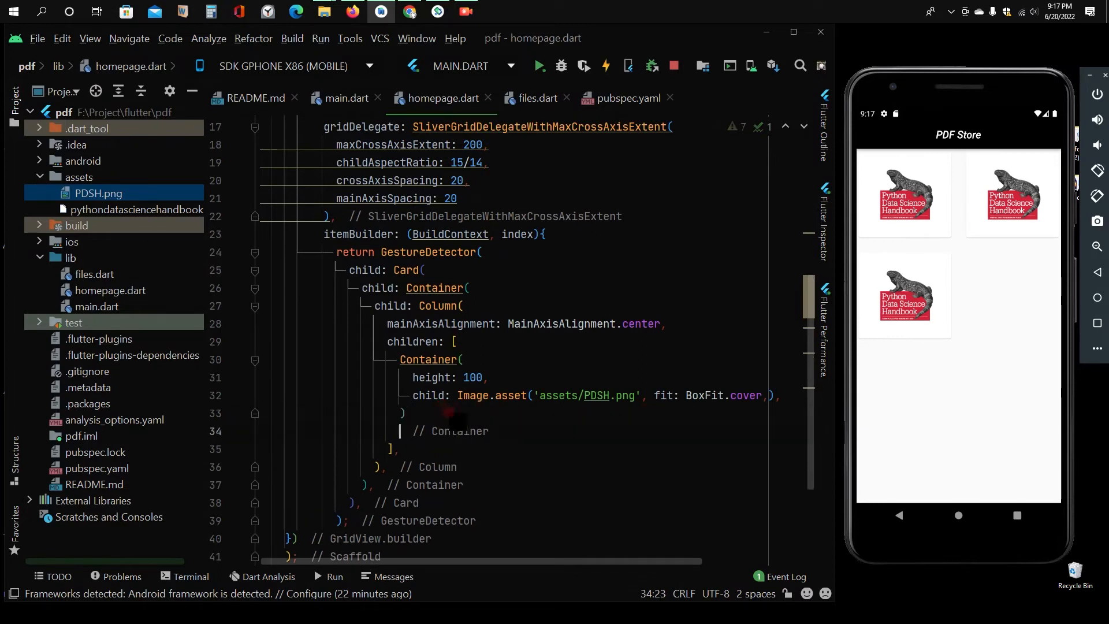
# Step: Add a Center holding Text(name[index]) with TextAlign.center below the image Container
pyautogui.write('Center(')
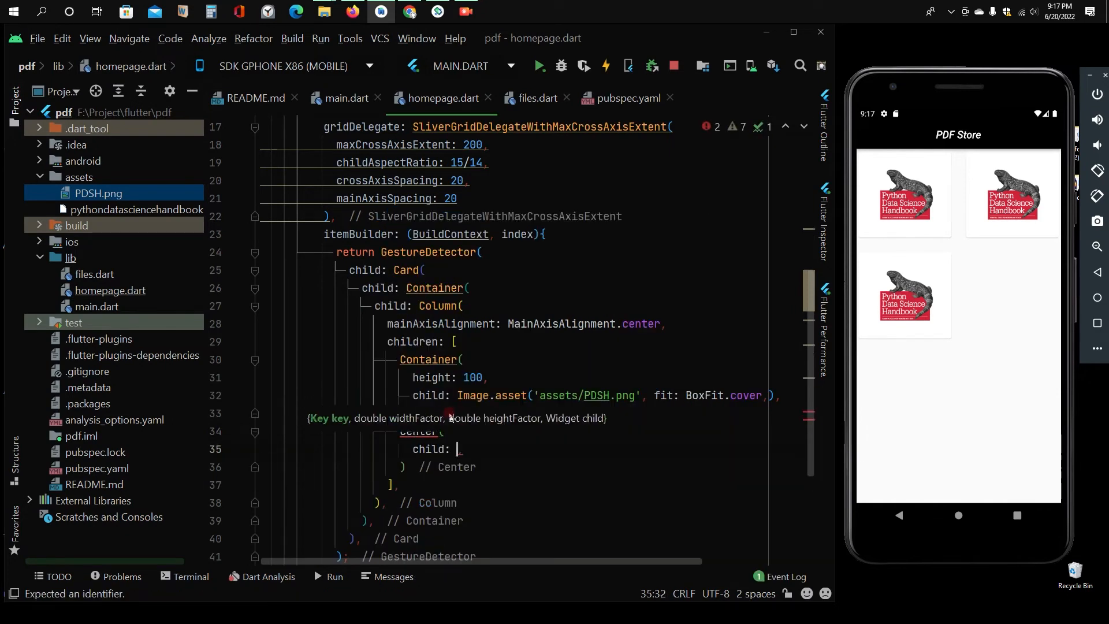
pyautogui.write('Text(),')
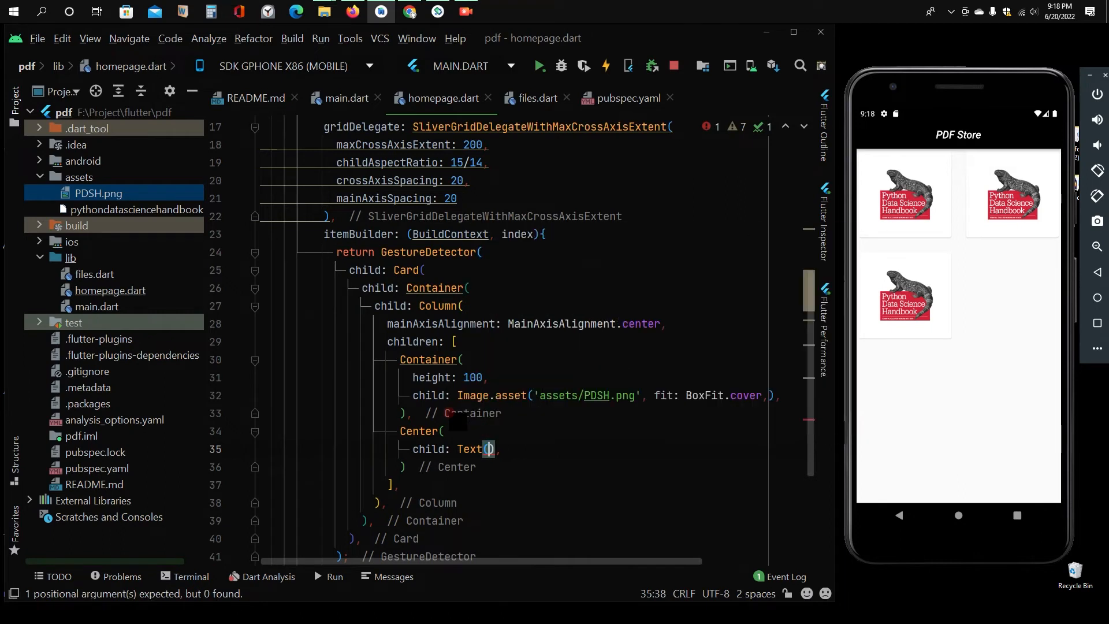
pyautogui.write('name[index')
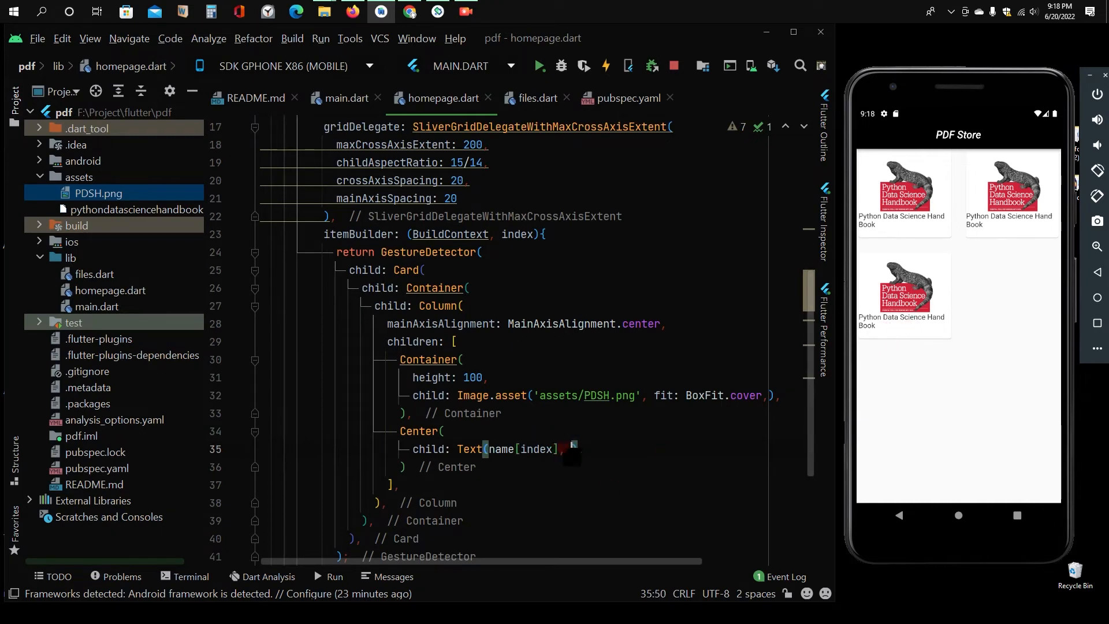
pyautogui.write(',')
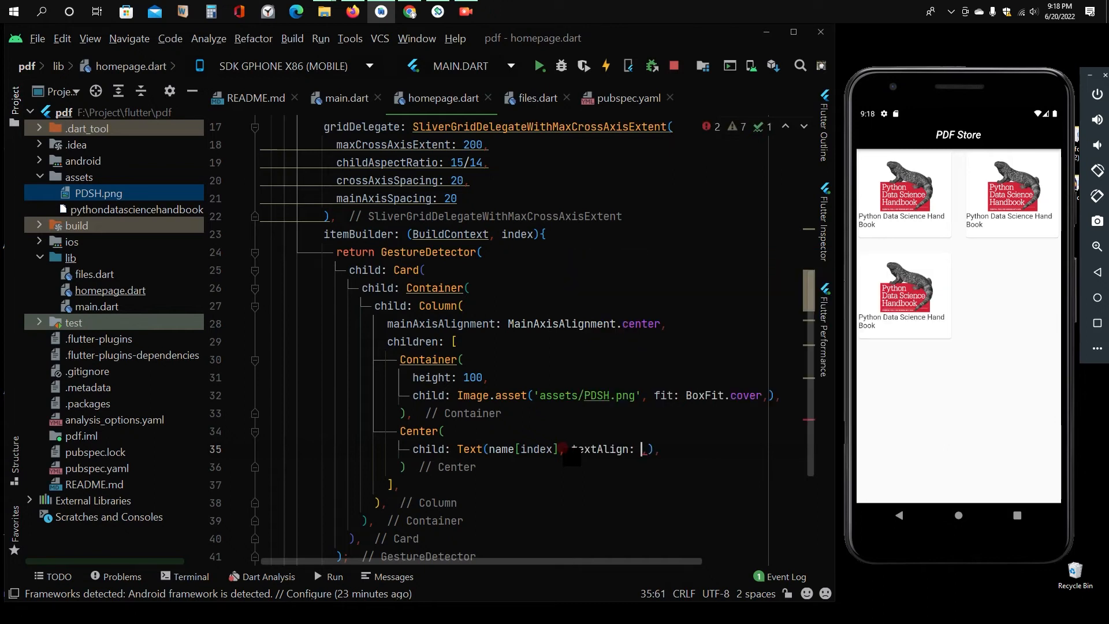
pyautogui.write('TextAlign.center,')
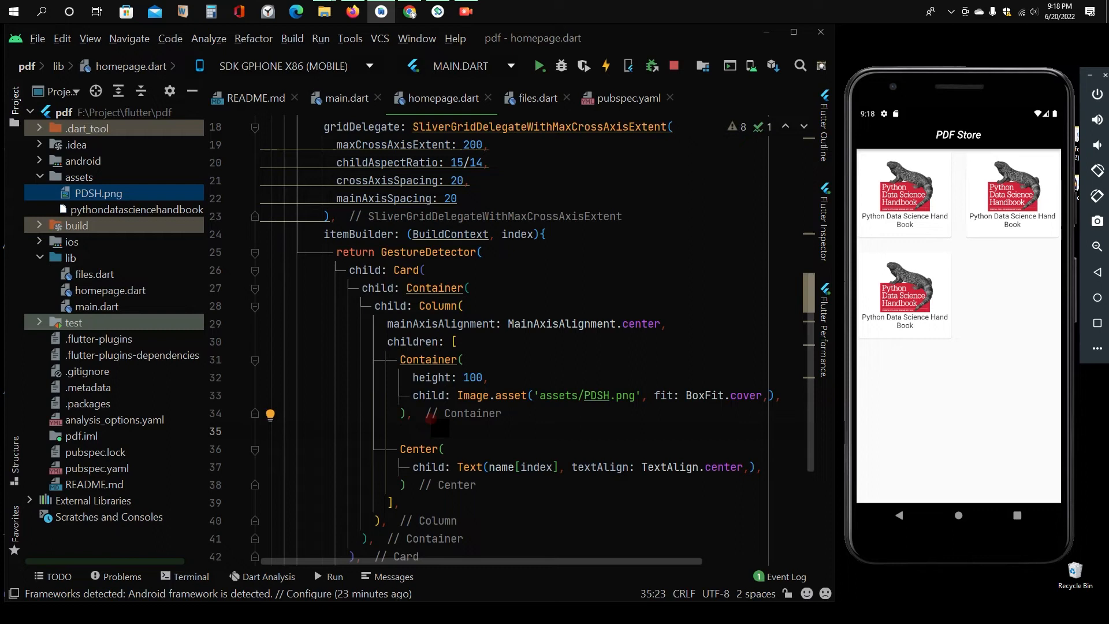
pyautogui.write('sIZ')
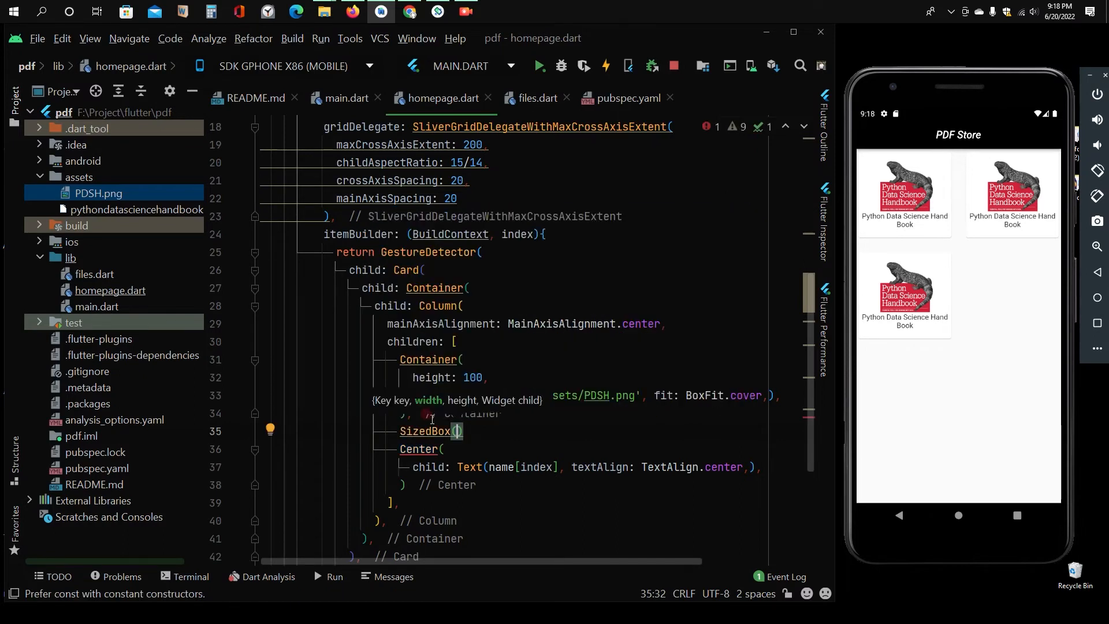
# Step: Add a 5-high SizedBox, Colors.black Container color, and a bold white TextStyle
pyautogui.write('height: 5,')
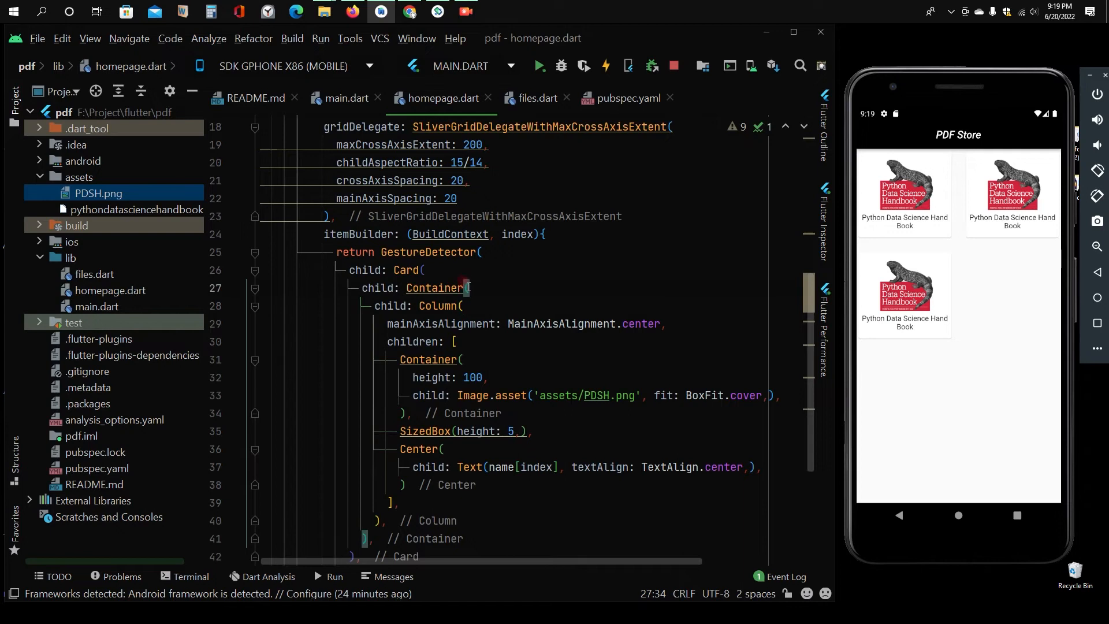
pyautogui.write('color: Colors.black,')
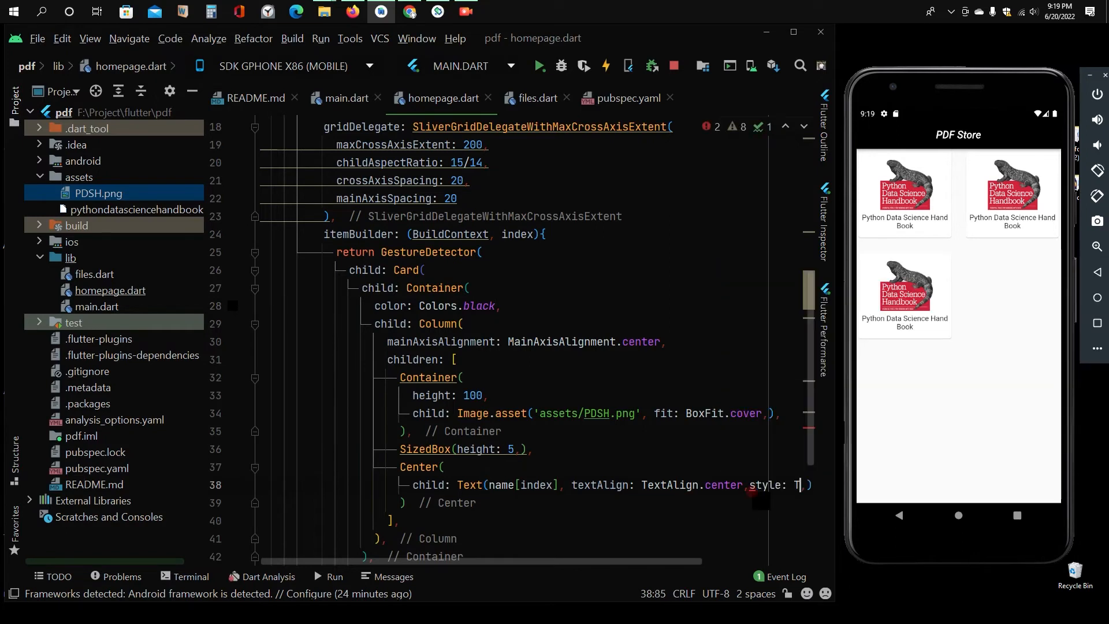
pyautogui.write('extStyle)')
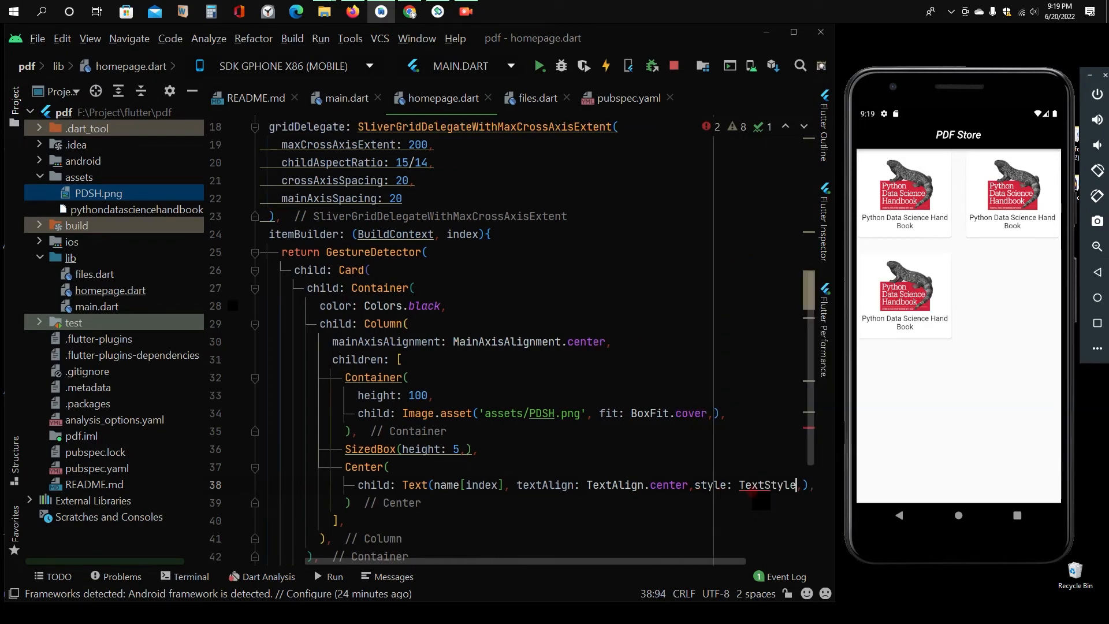
pyautogui.write('.c')
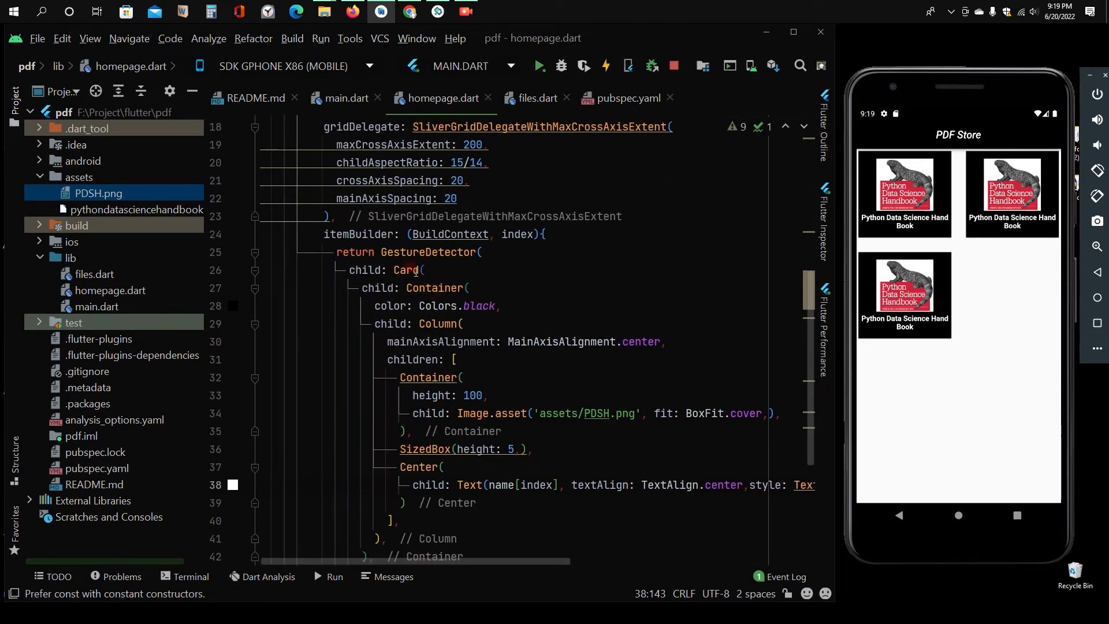
pyautogui.moveTo(406, 270)
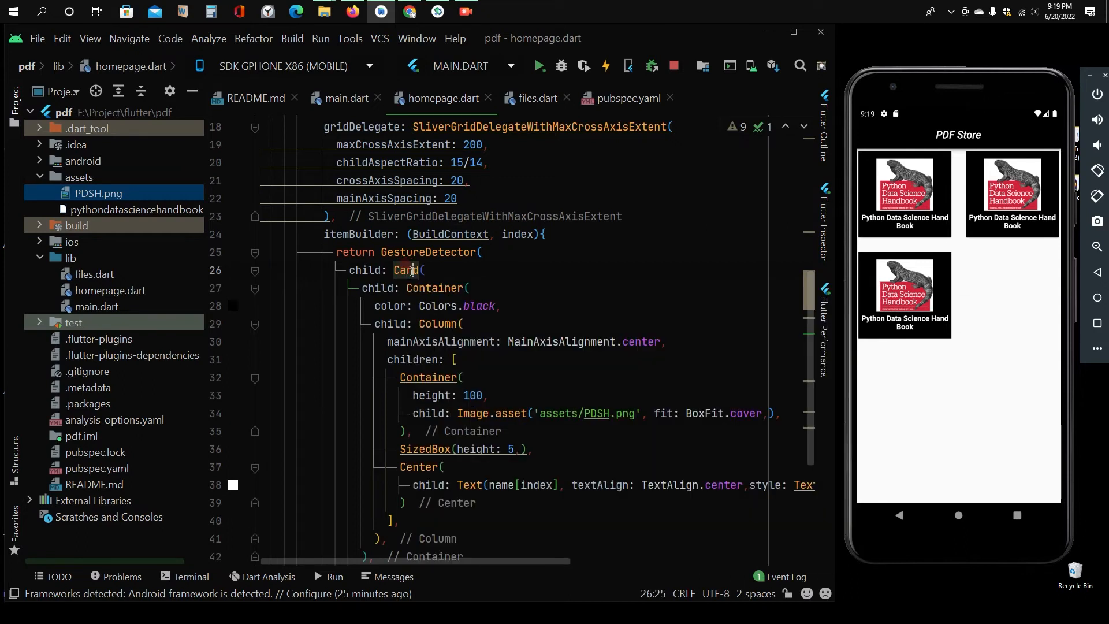
# Step: Wrap the Card in Padding of 8 on all sides using the quick-fix menu
pyautogui.click(407, 269)
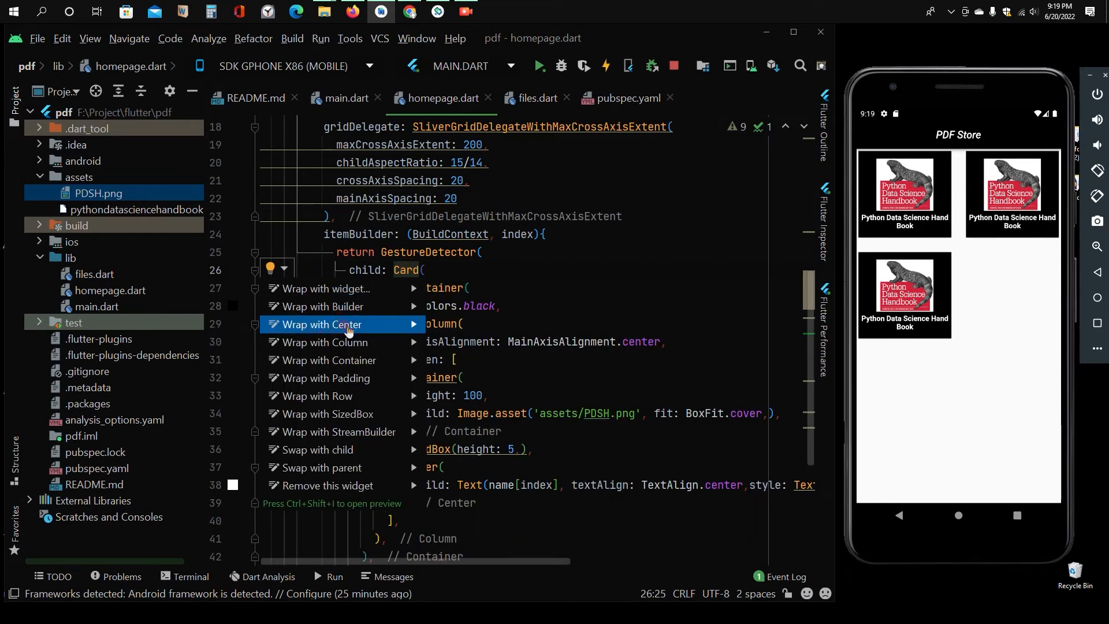
pyautogui.click(327, 378)
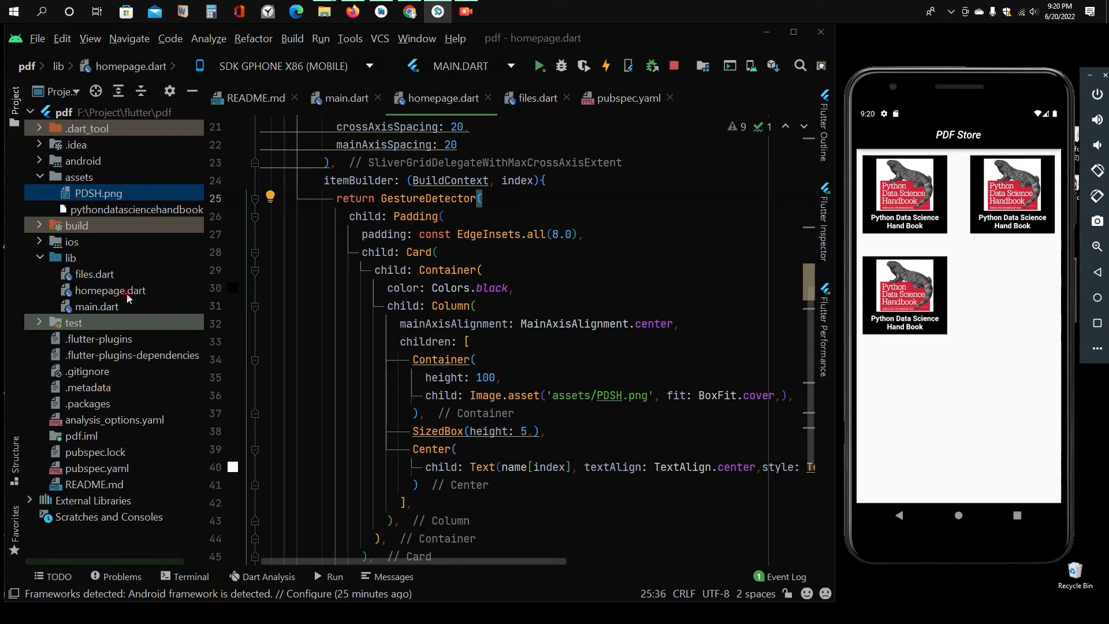
# Step: Create pdf_view.dart with a stateless PdfView widget returning a Scaffold
pyautogui.rightClick(69, 258)
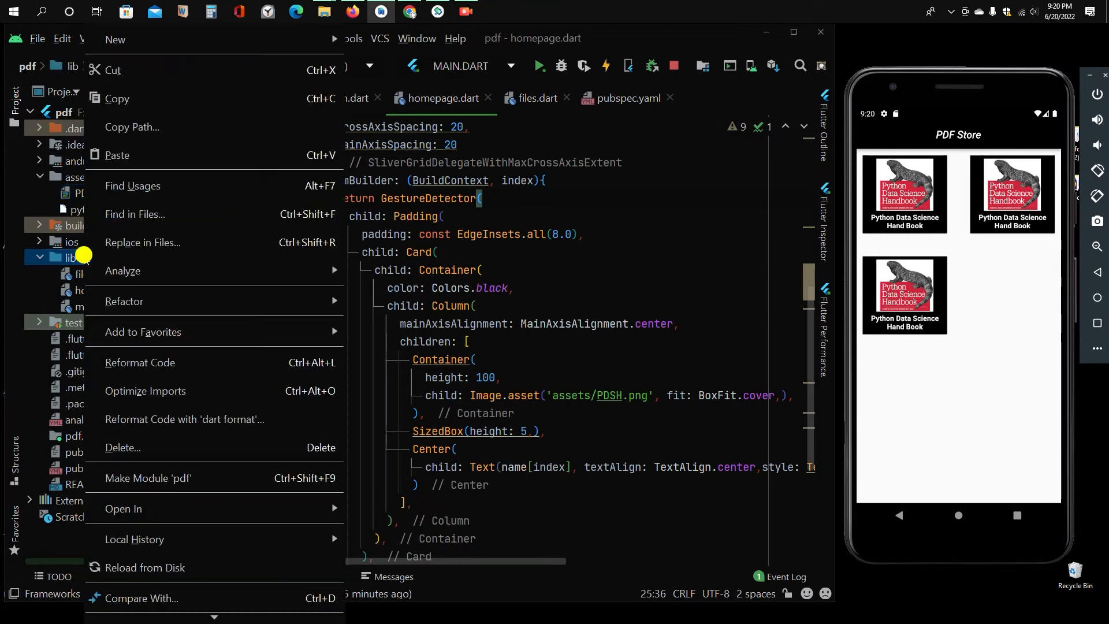
pyautogui.moveTo(115, 38)
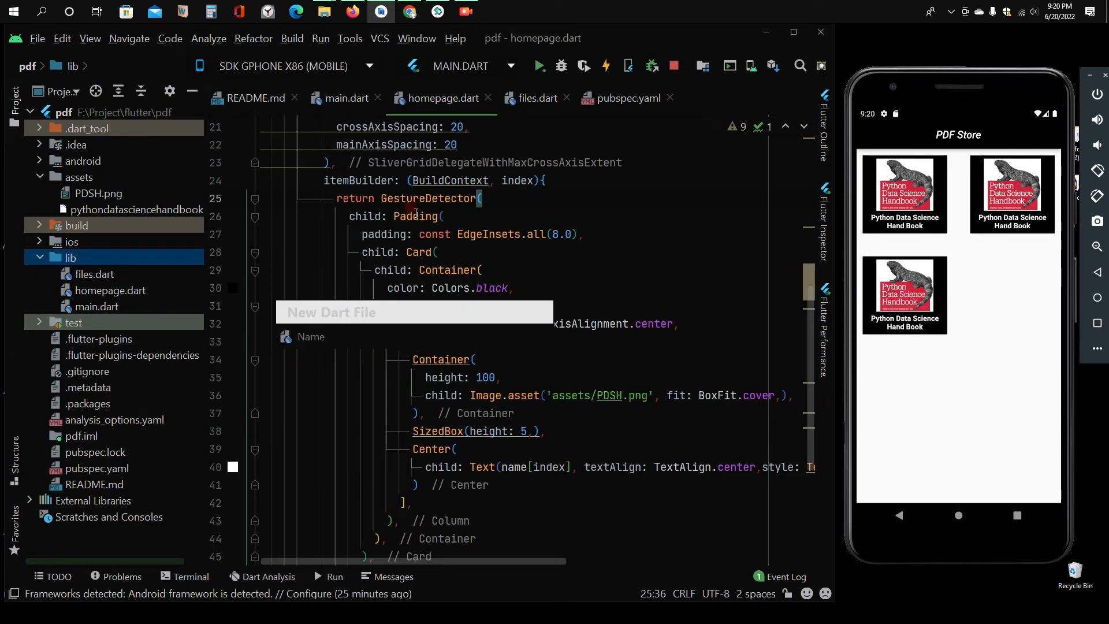
pyautogui.write('pdf')
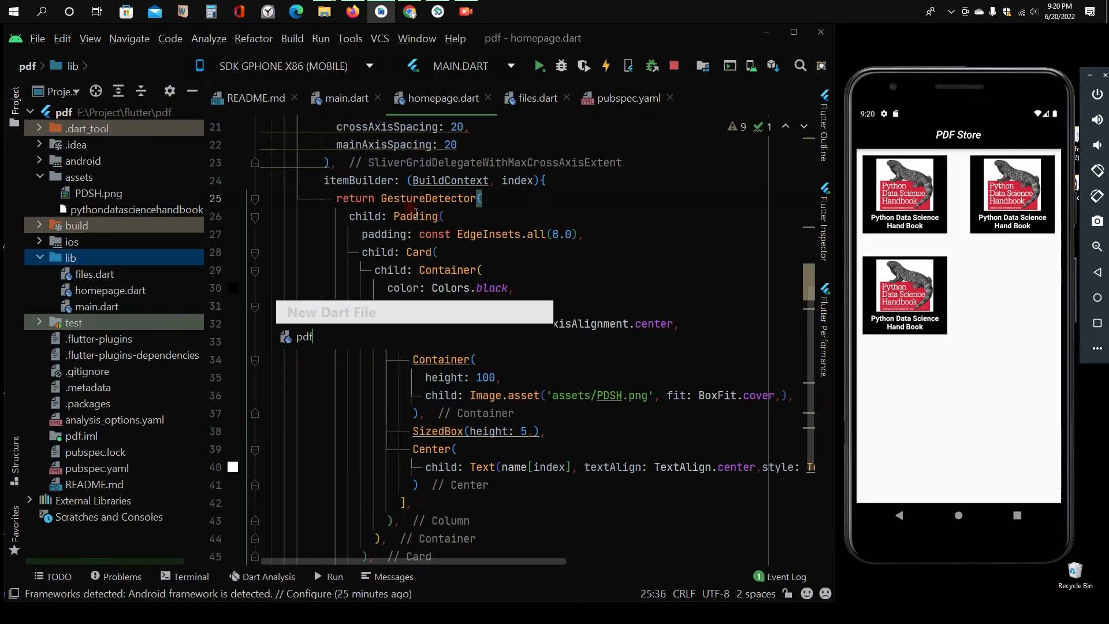
pyautogui.write('_vie')
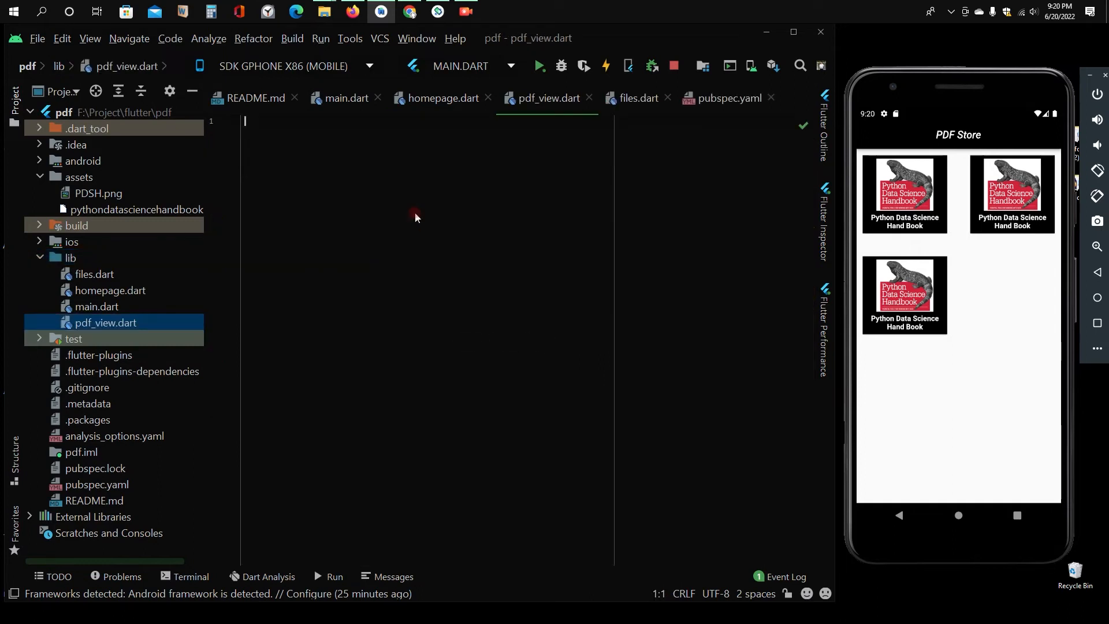
pyautogui.write('st')
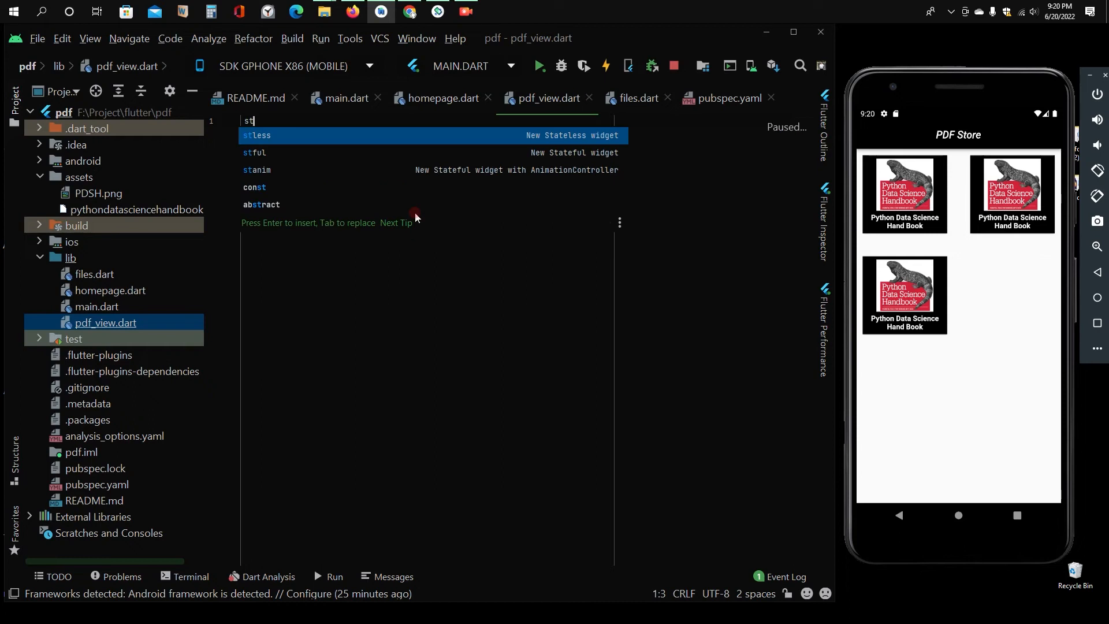
pyautogui.press('Enter')
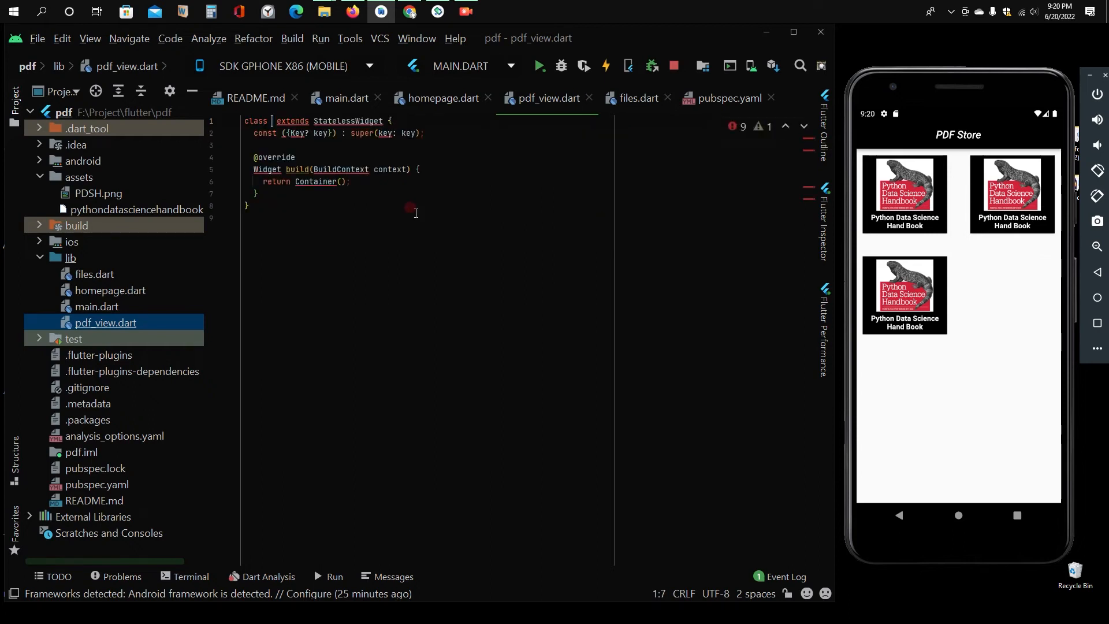
pyautogui.write('PDF')
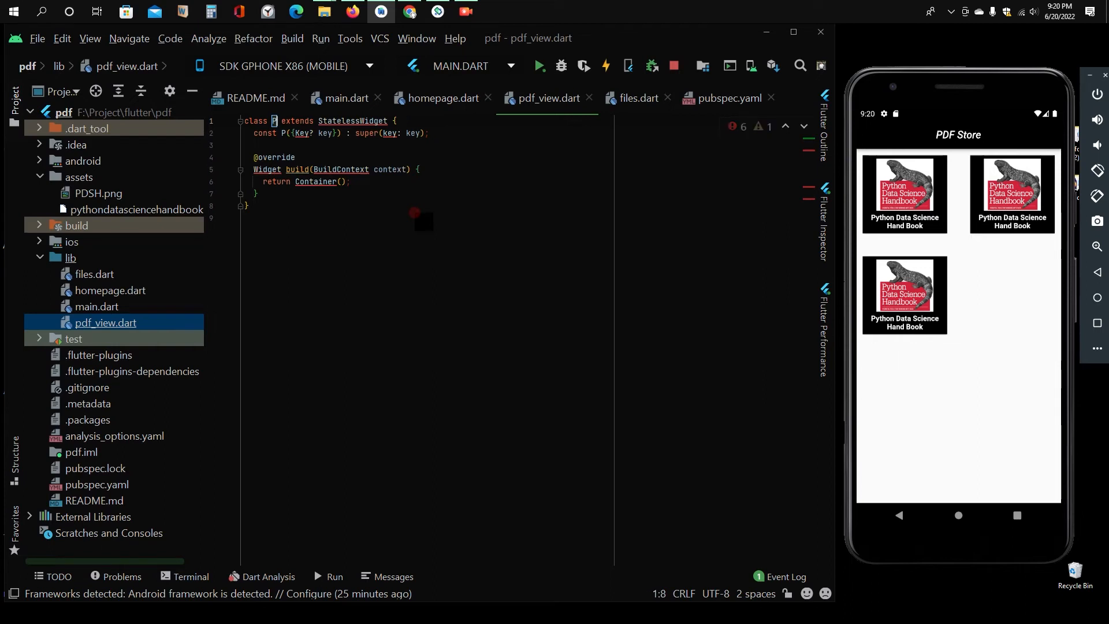
pyautogui.write('dfView')
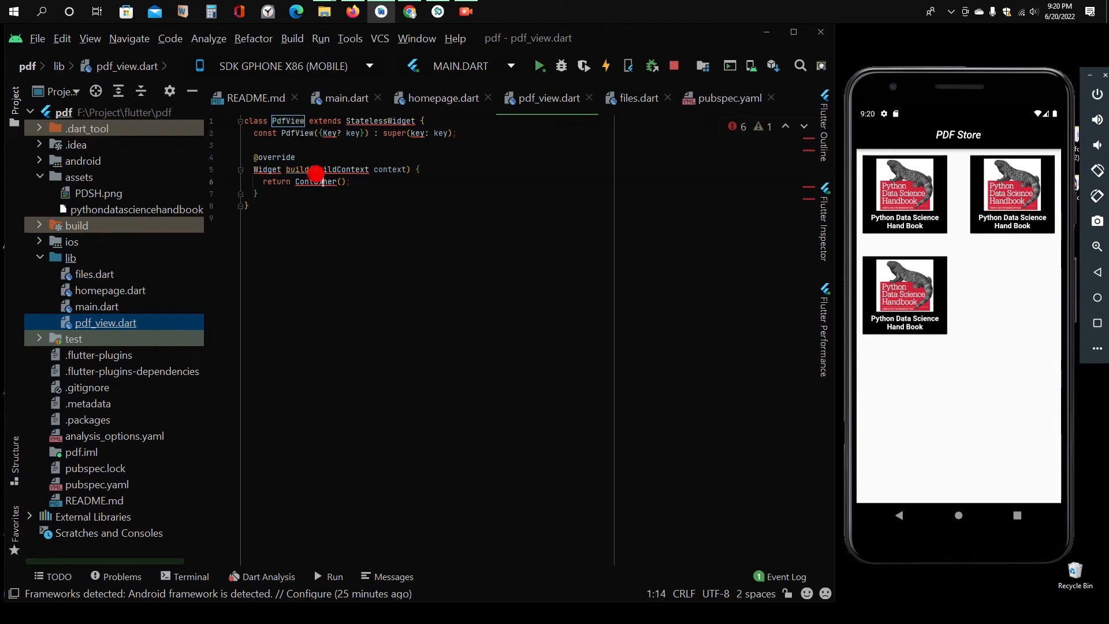
pyautogui.write('Scaffold')
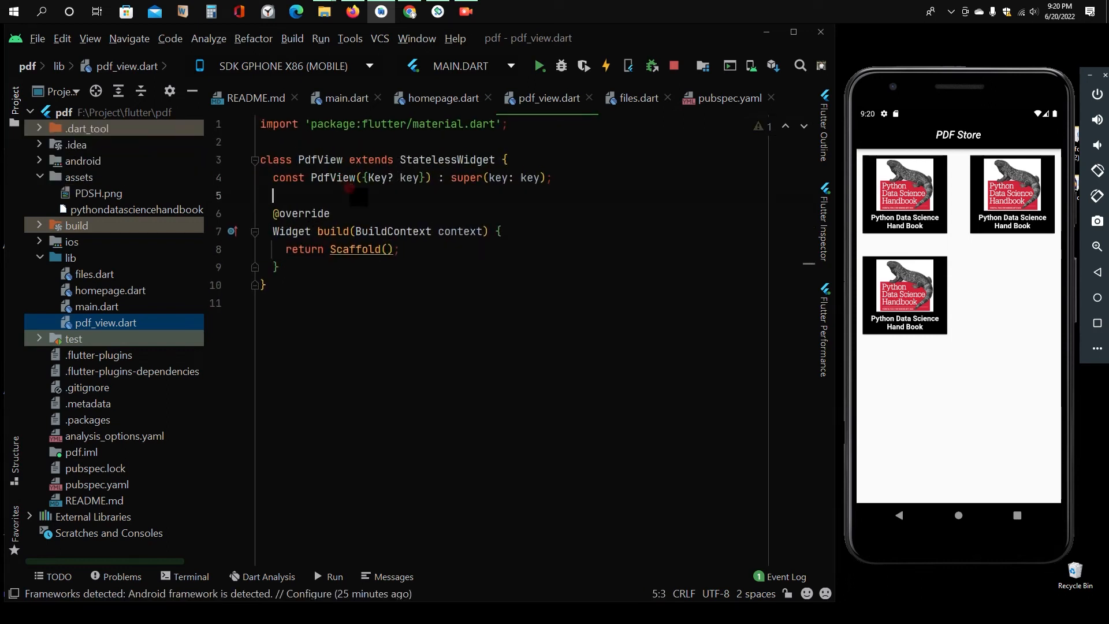
# Step: Add an int index field set by required this.index, then return to homepage.dart
pyautogui.write('int')
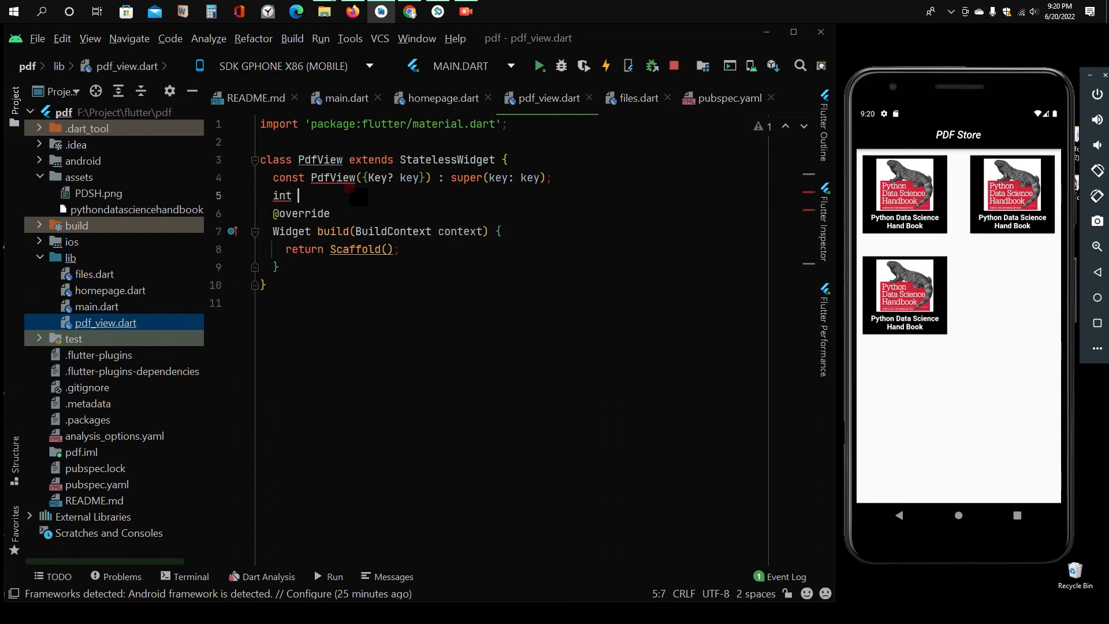
pyautogui.write('inde')
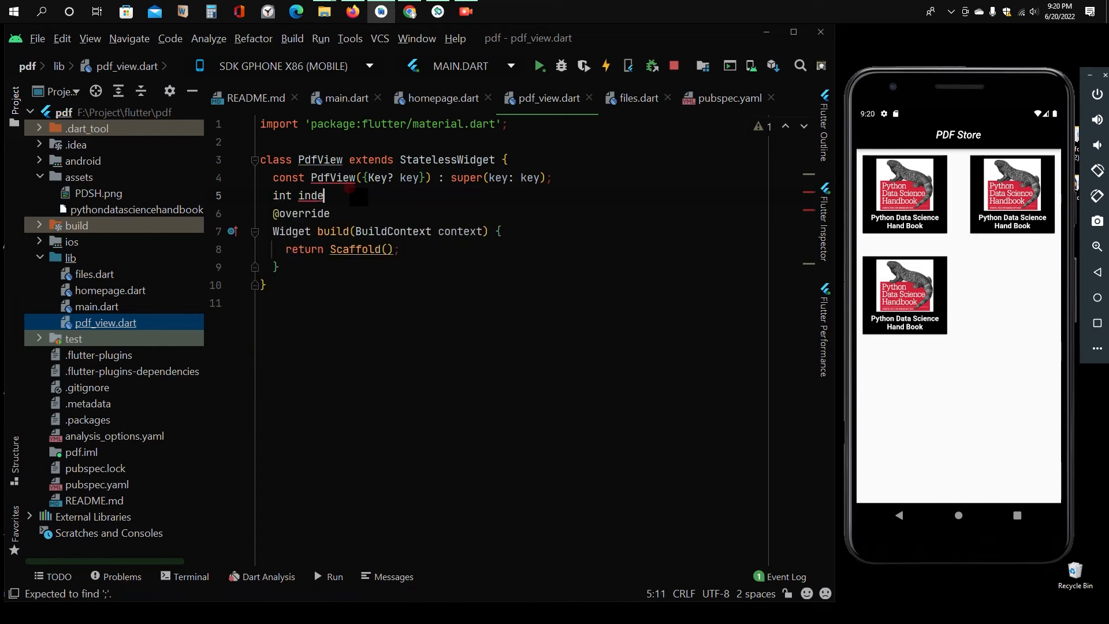
pyautogui.write('x;')
pyautogui.click(407, 177)
pyautogui.write(', r')
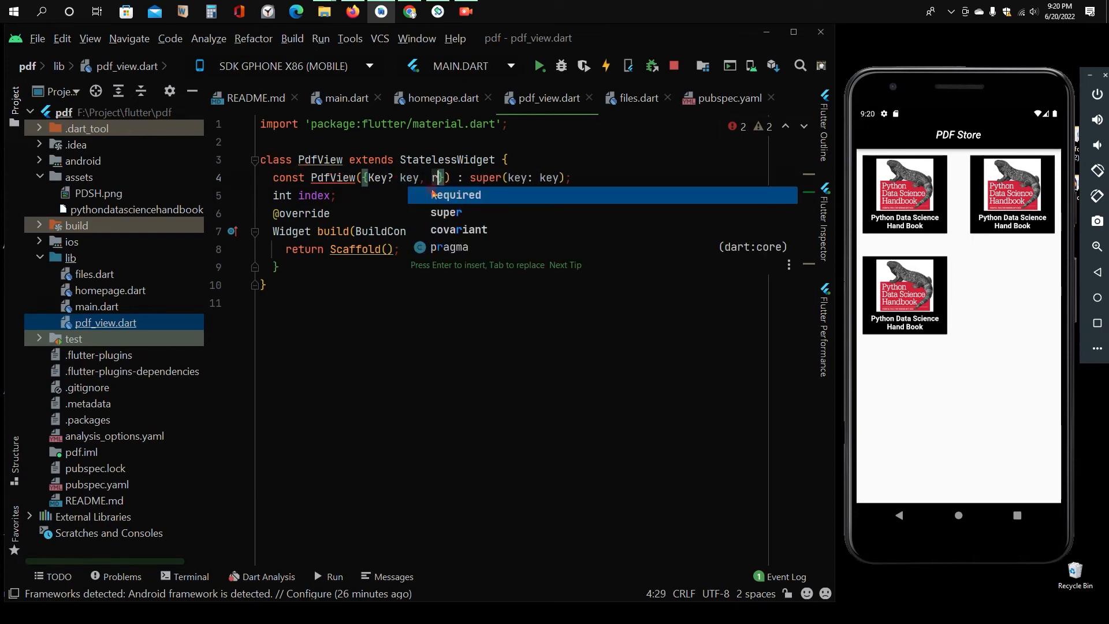
pyautogui.press('Enter')
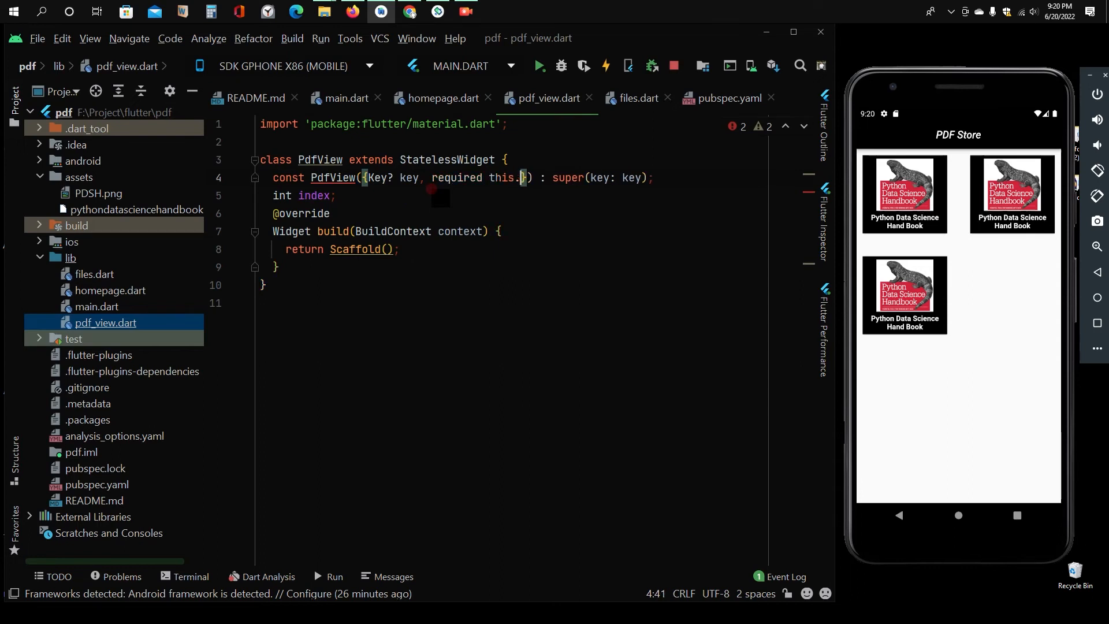
pyautogui.write('index')
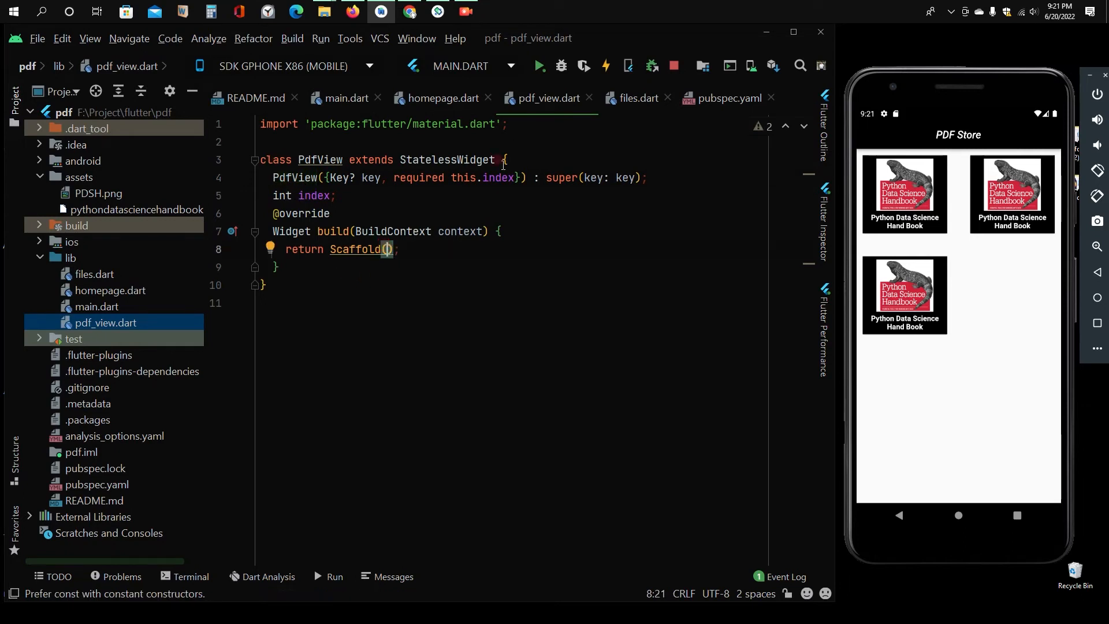
pyautogui.click(441, 98)
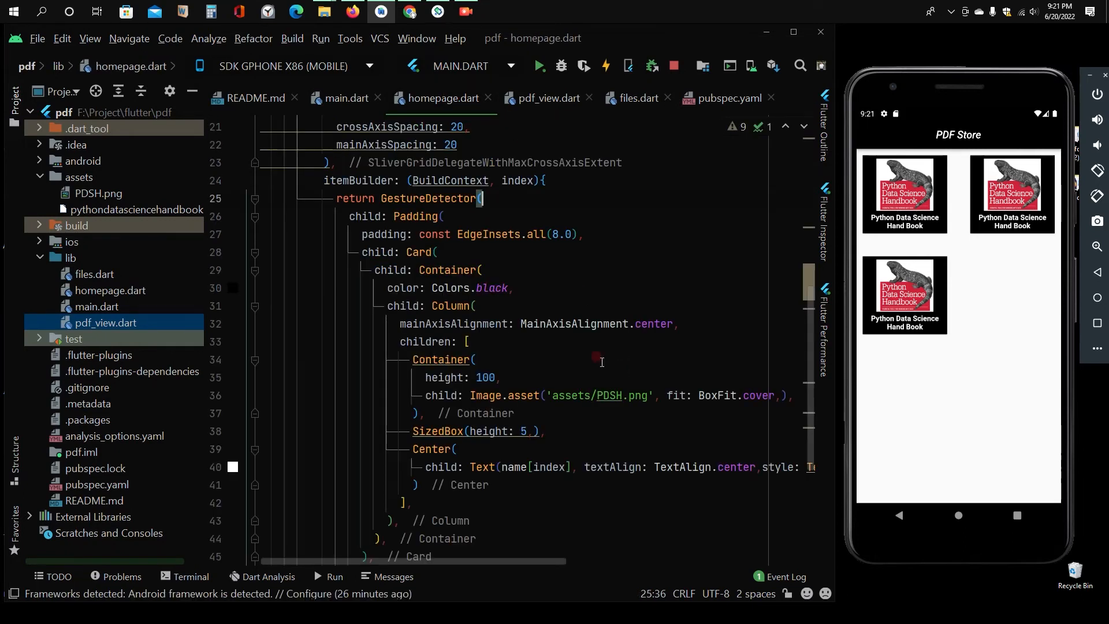
# Step: Add an empty onTap: (){ } callback to the book card's GestureDetector in homepage.dart
pyautogui.write('onTap:')
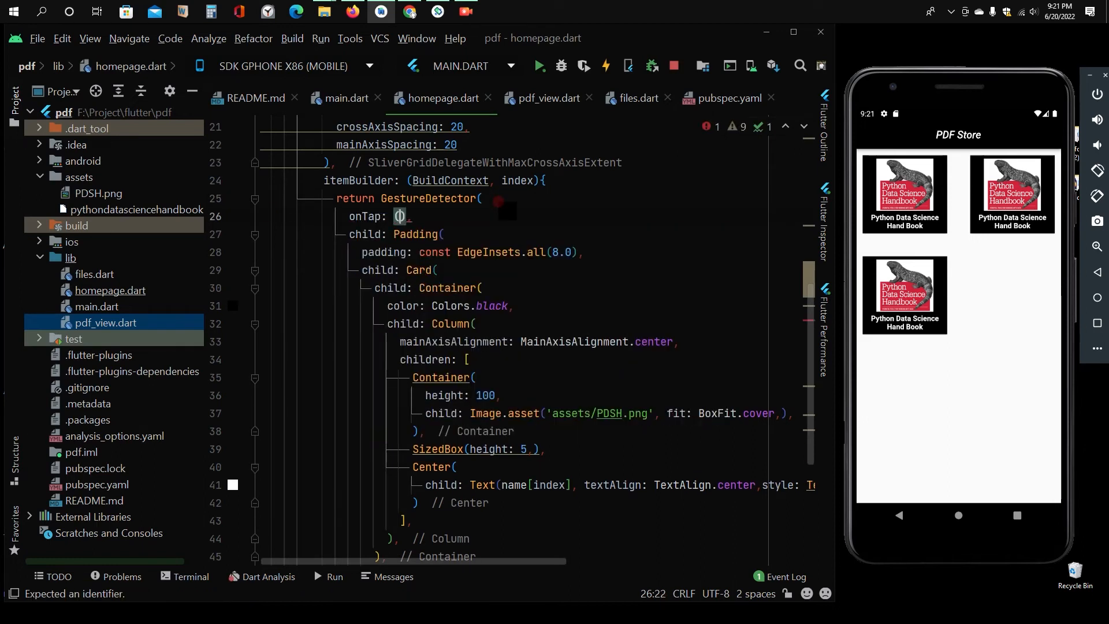
pyautogui.write('()')
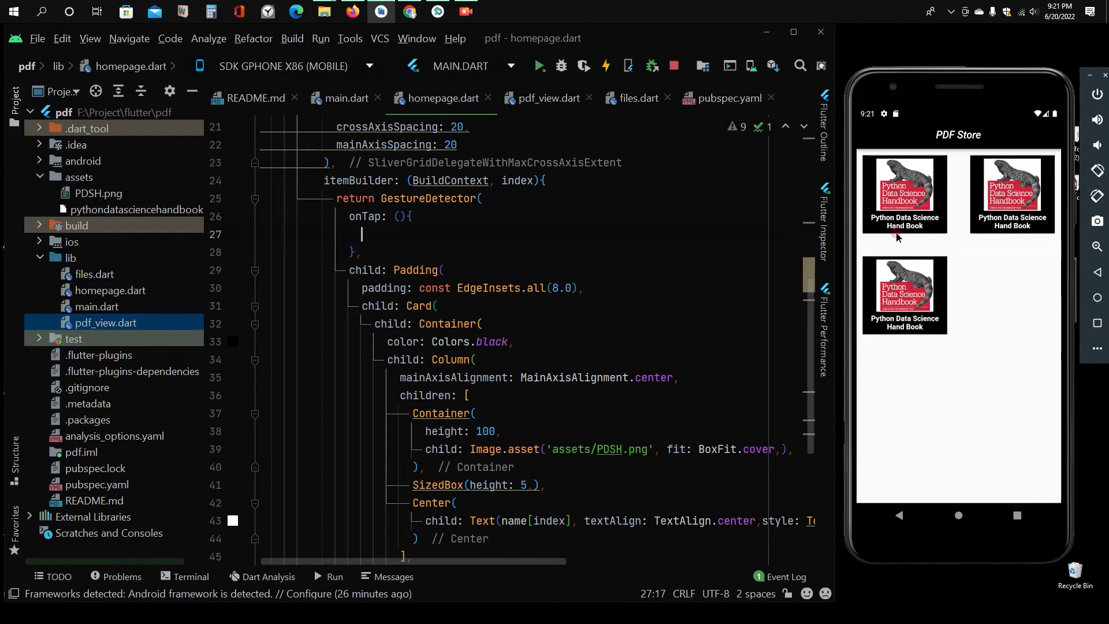
pyautogui.moveTo(879, 263)
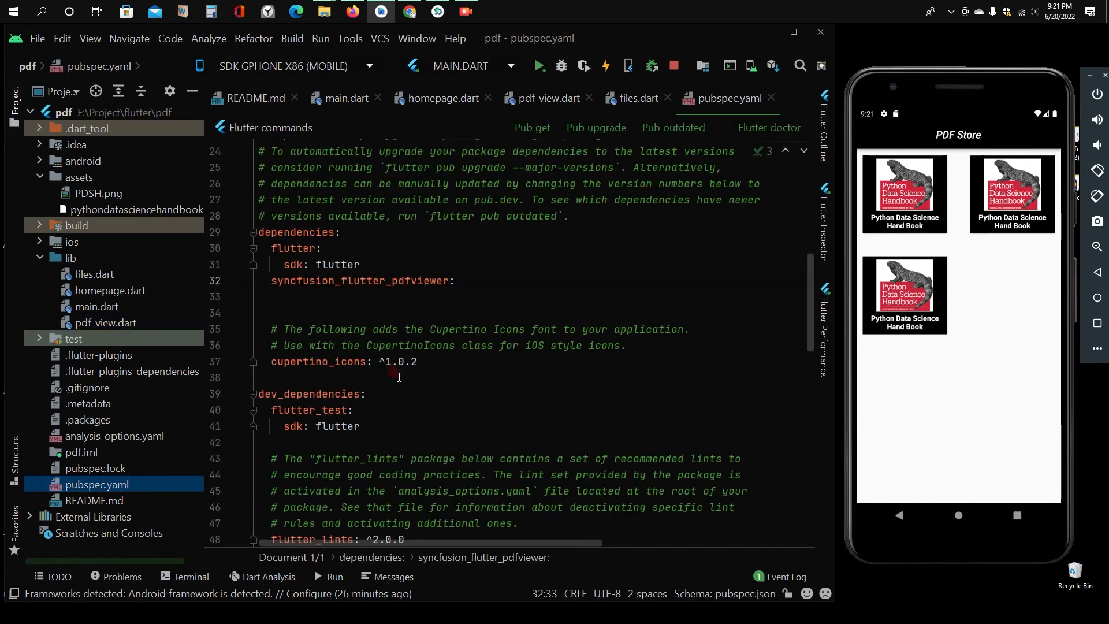
# Step: Add a 'get:' dependency below syncfusion_flutter_pdfviewer in pubspec.yaml
pyautogui.press('enter')
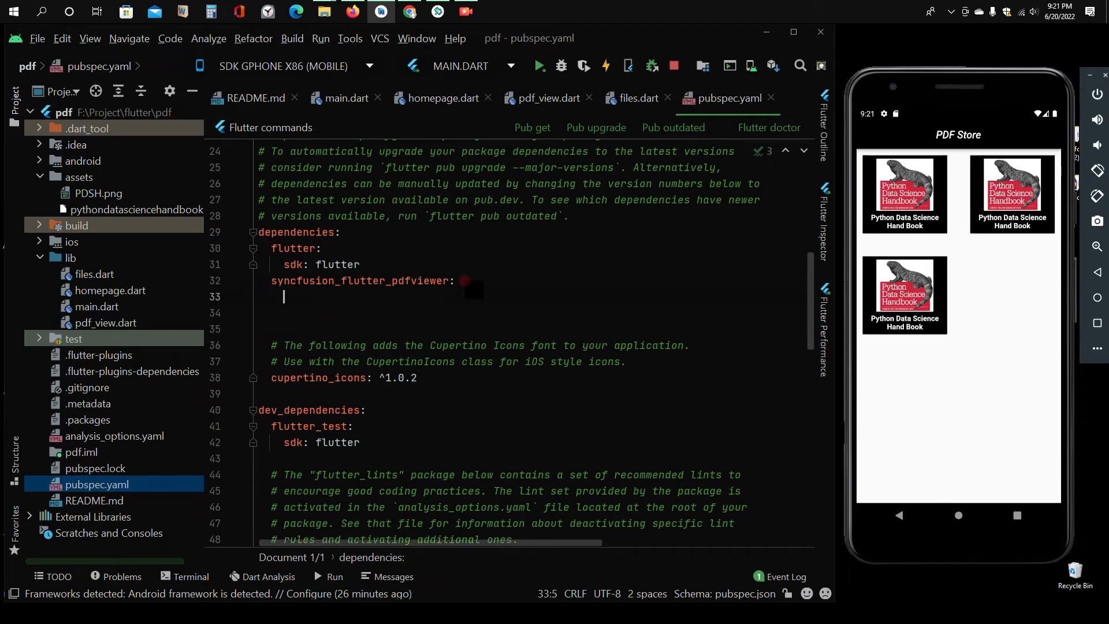
pyautogui.write('get:')
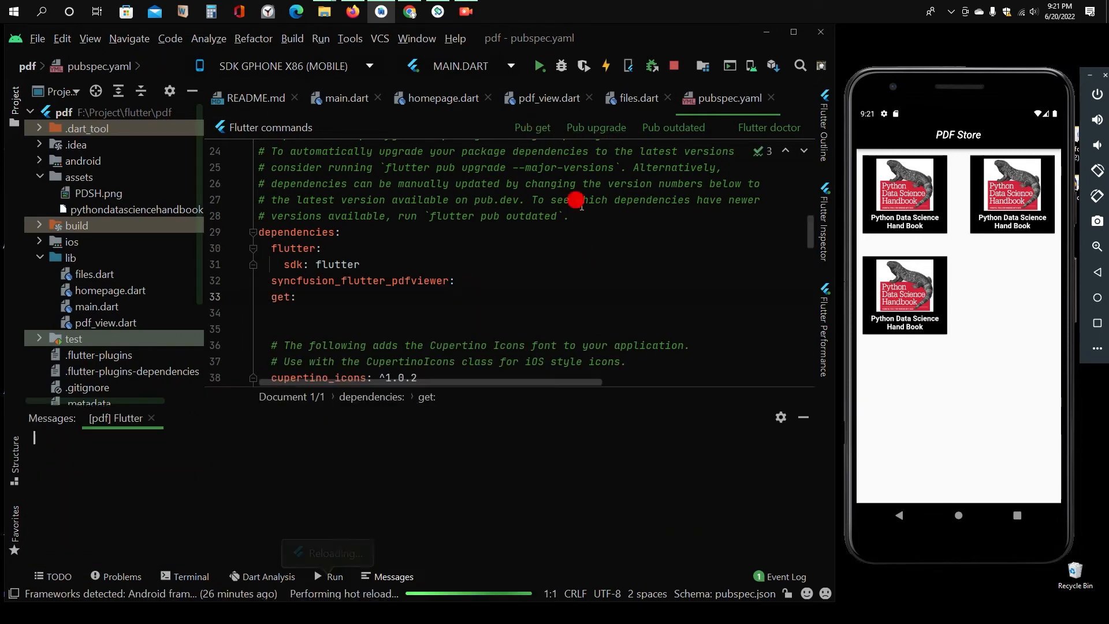
pyautogui.click(532, 128)
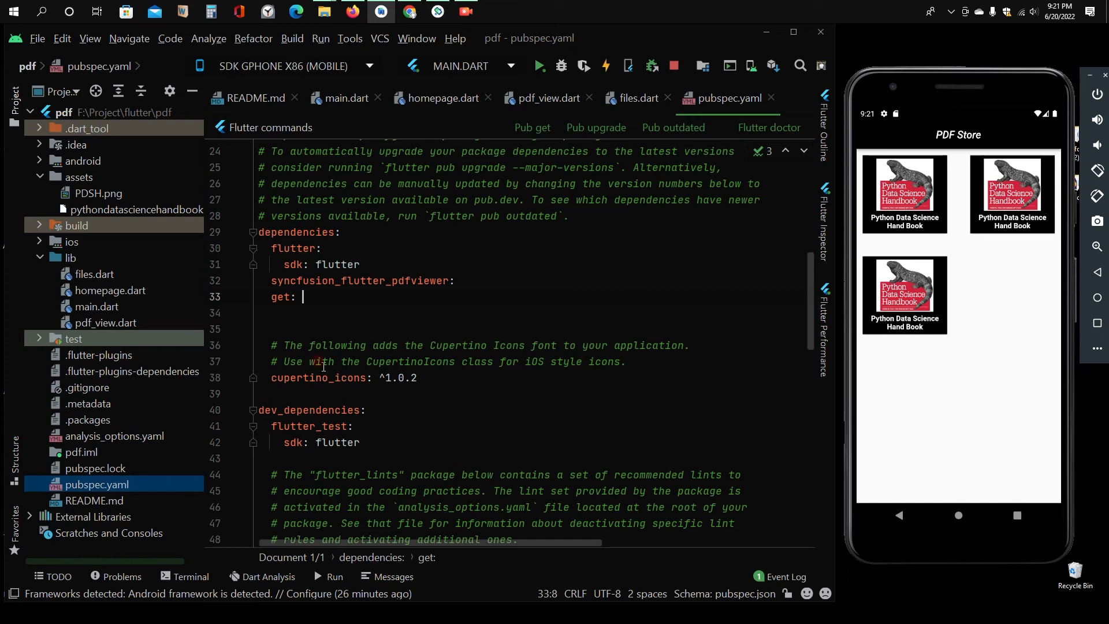
pyautogui.click(444, 98)
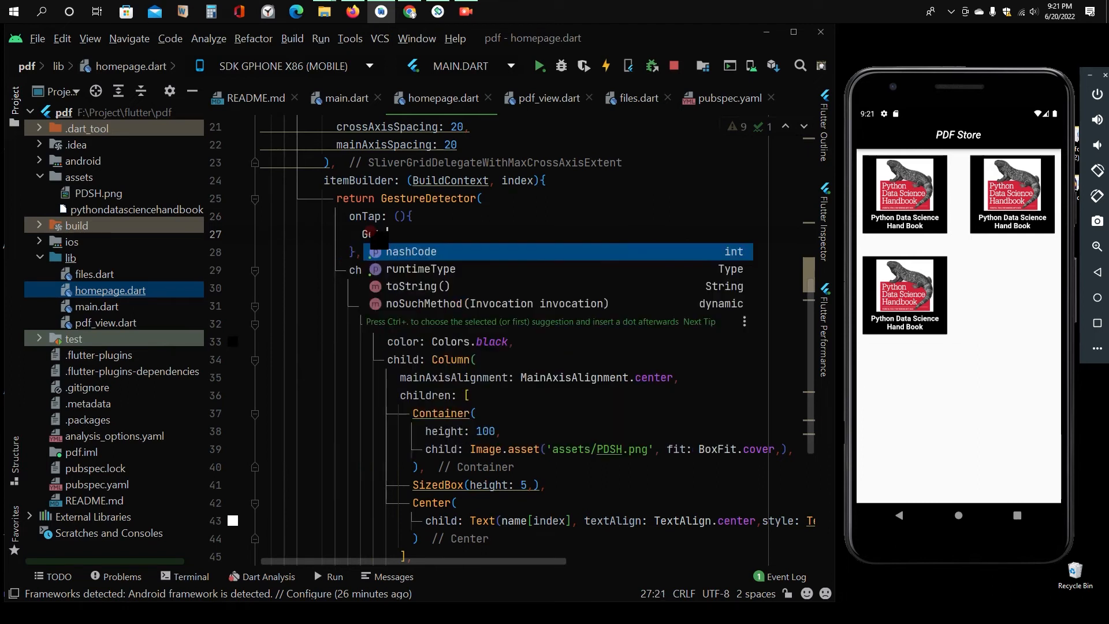
# Step: Make onTap call Get.to(() => PdfView(index: index))
pyautogui.write('to')
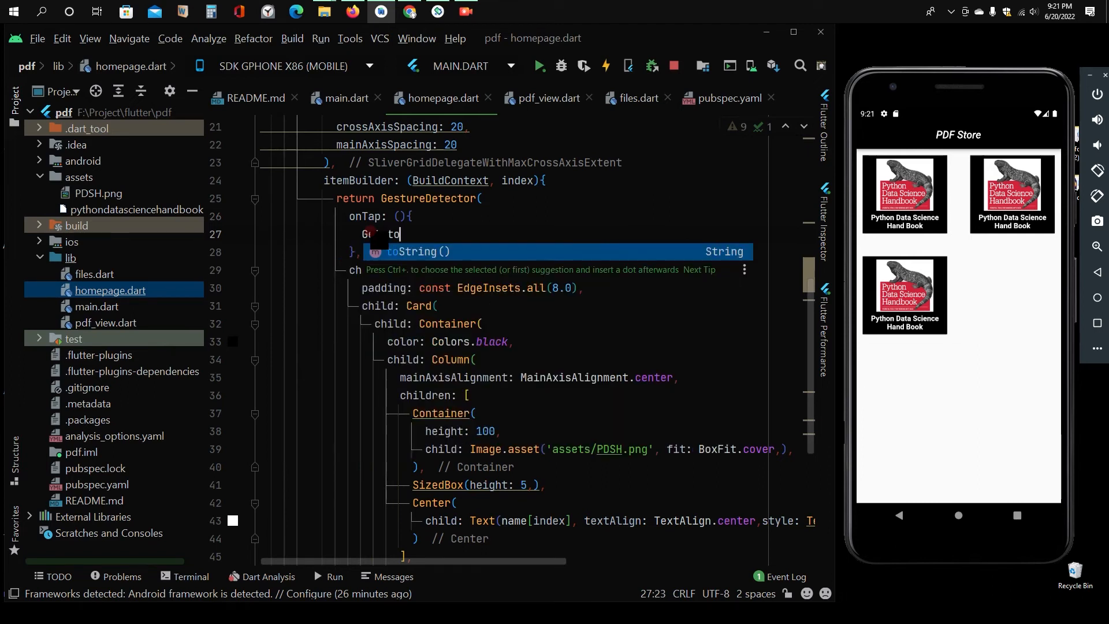
pyautogui.write('()=>)')
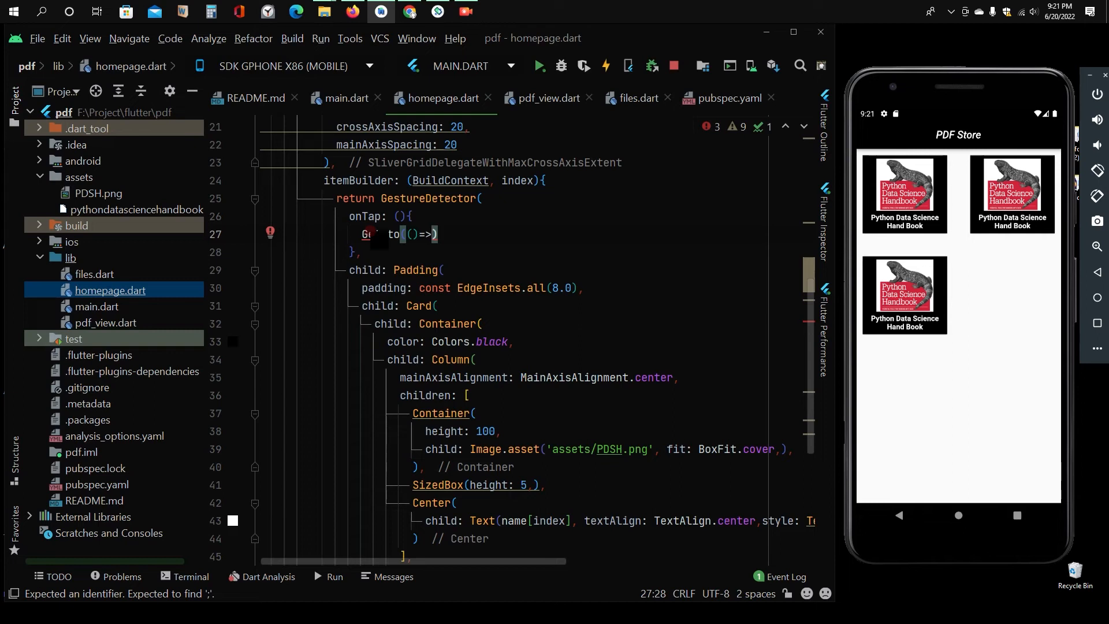
pyautogui.write('PdfView(index: index')
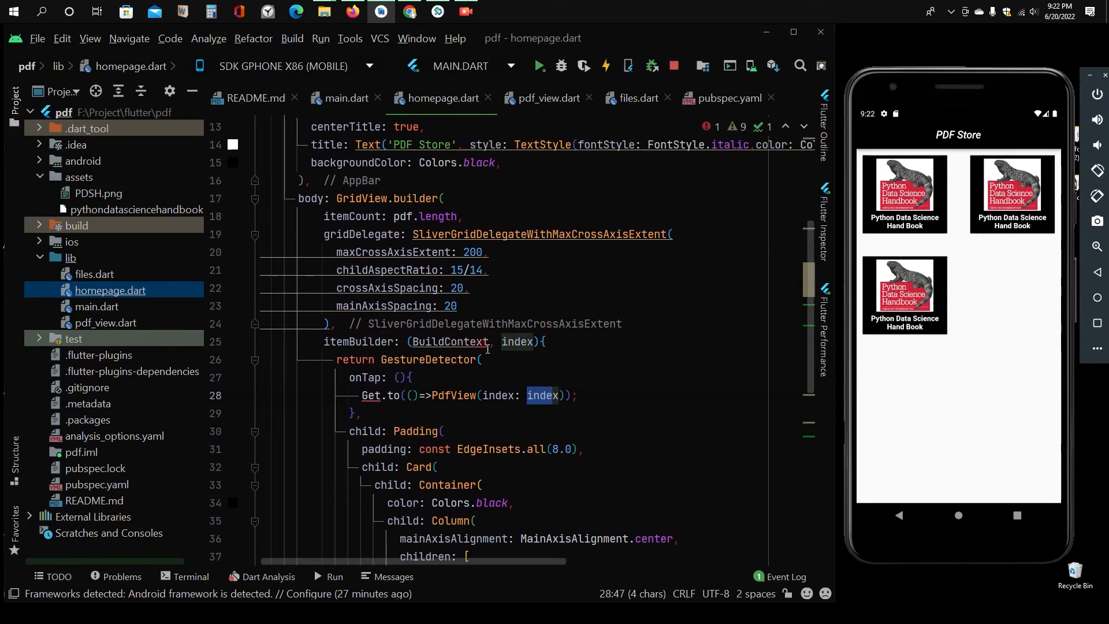
# Step: Delete the unused cupertino and get_main imports from homepage.dart
pyautogui.scroll(-3)
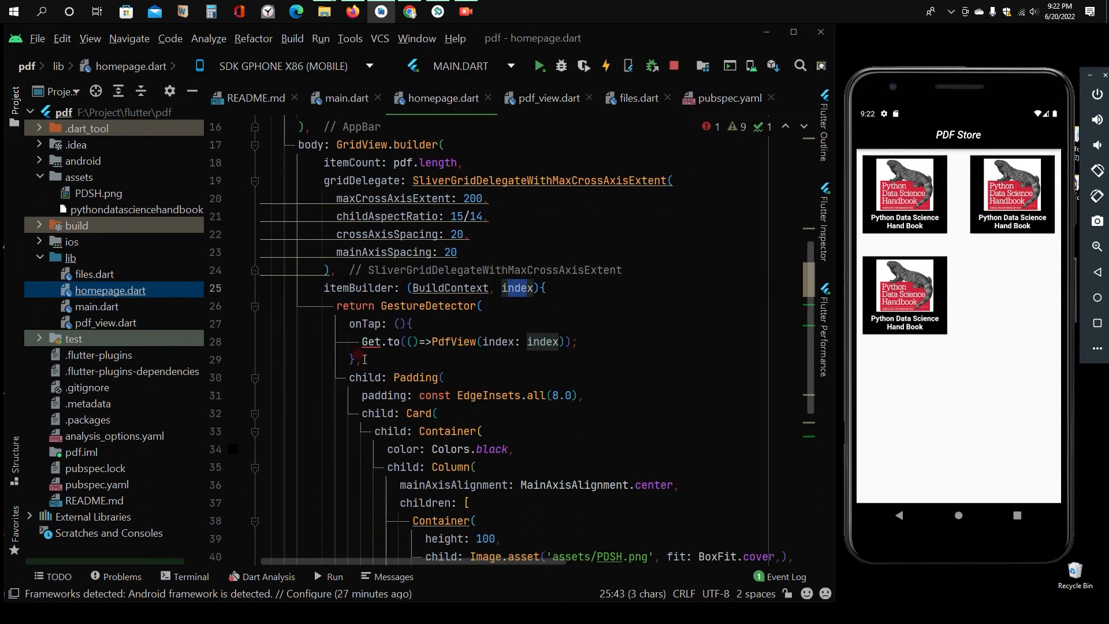
pyautogui.click(372, 341)
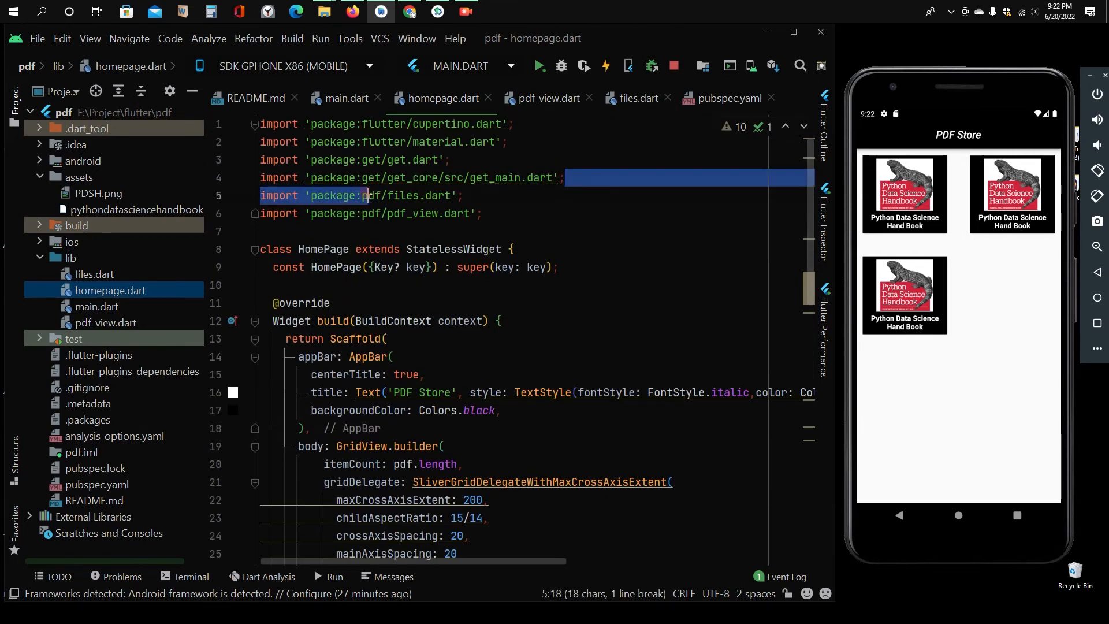
pyautogui.press('Delete')
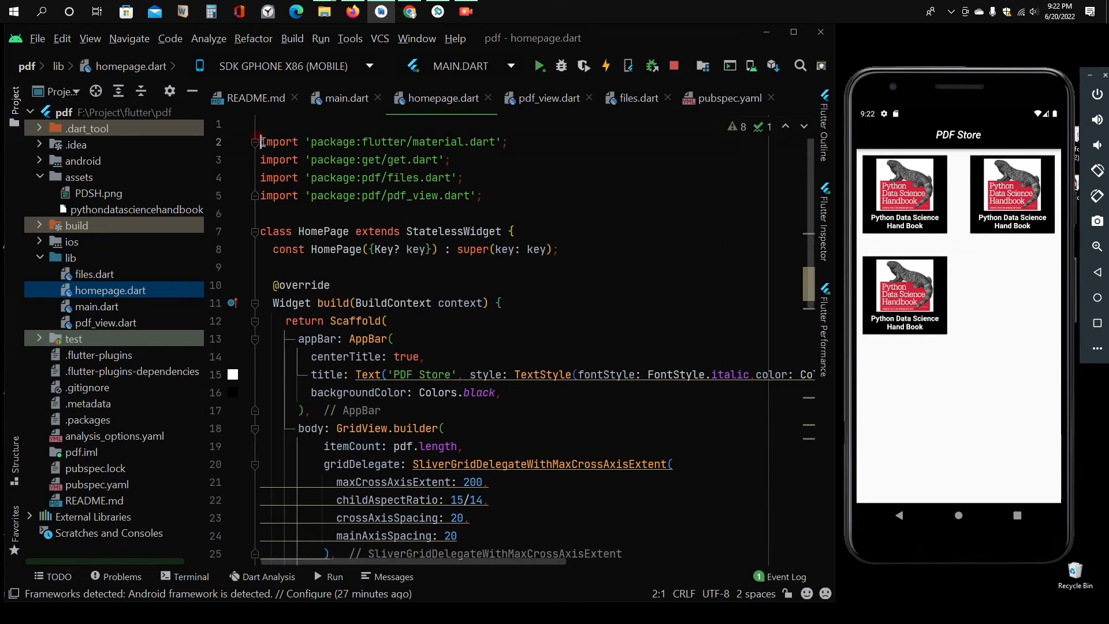
pyautogui.scroll(-3)
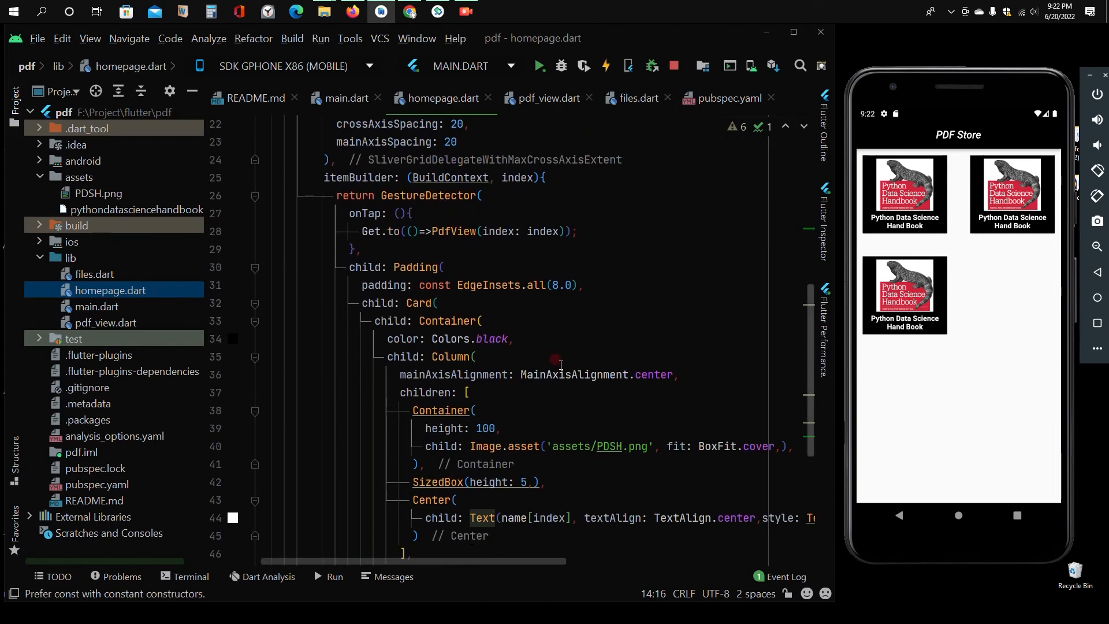
pyautogui.moveTo(555, 255)
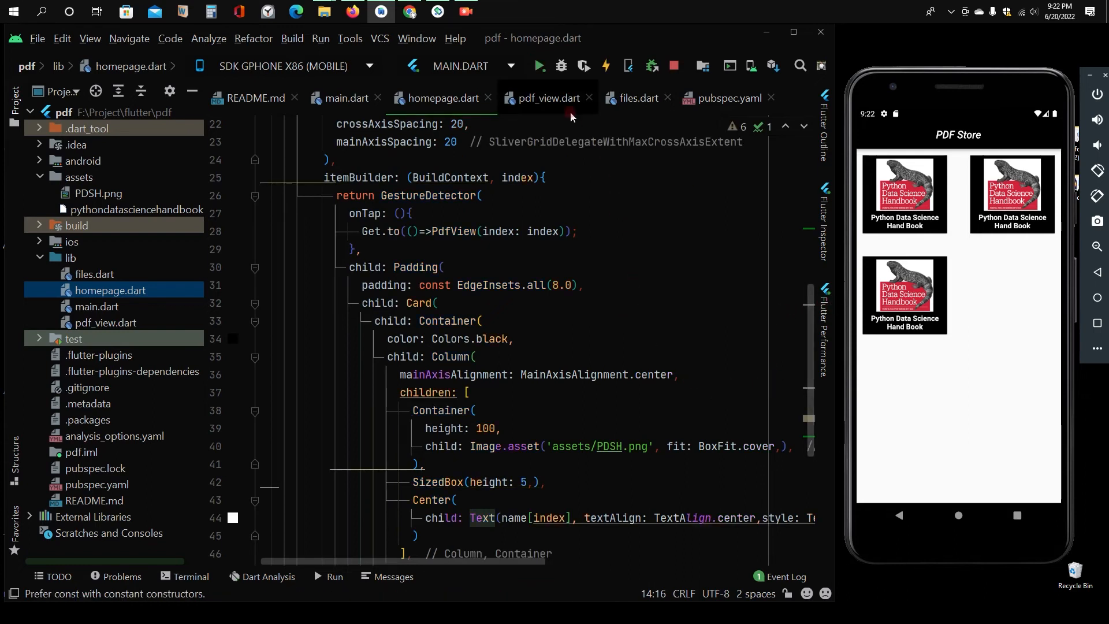
# Step: Give PdfView's Scaffold a black AppBar titled with name[index]
pyautogui.click(547, 97)
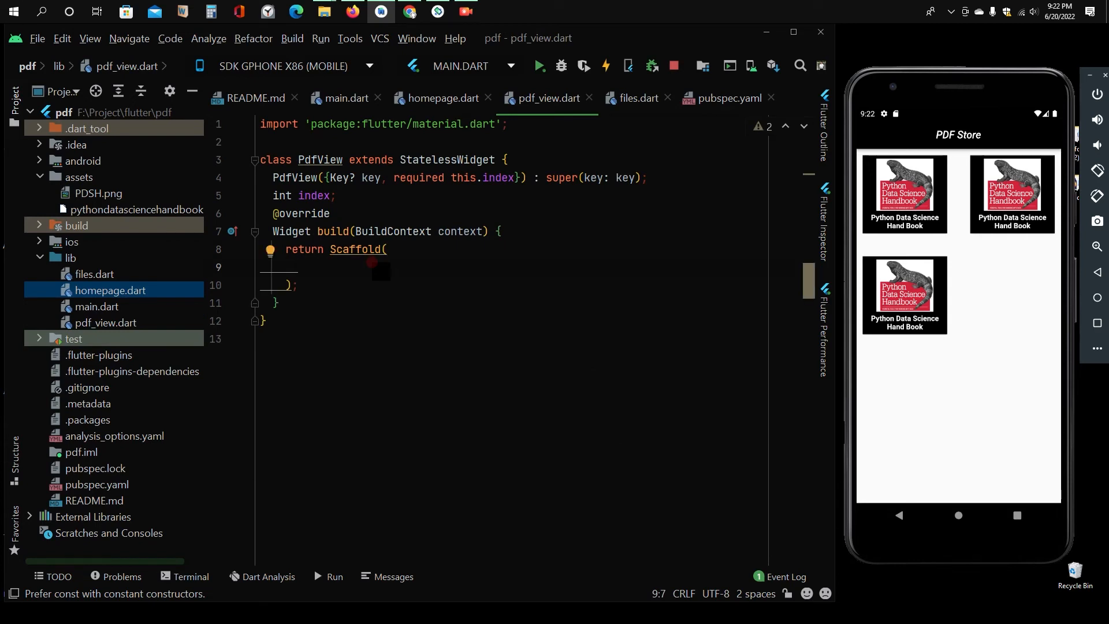
pyautogui.write('a')
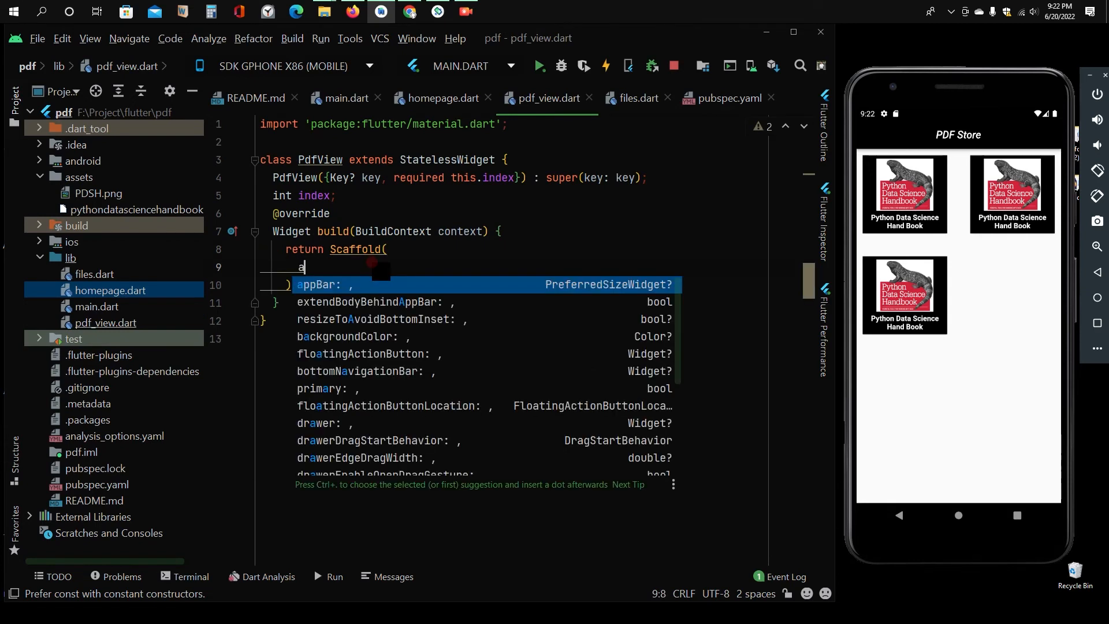
pyautogui.press('Enter')
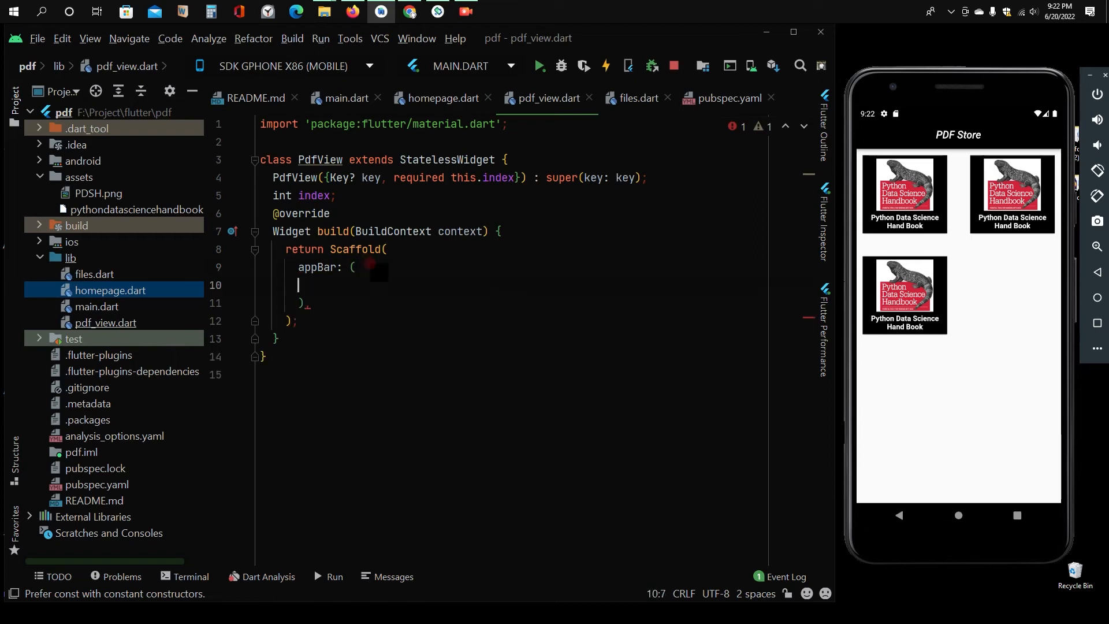
pyautogui.write('build')
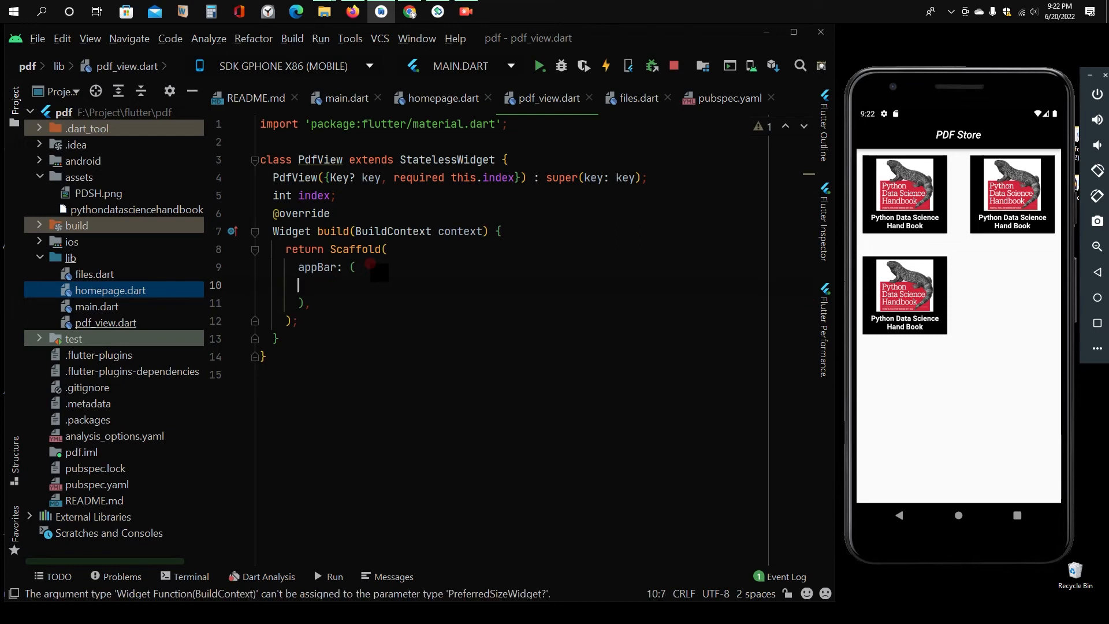
pyautogui.write('ba')
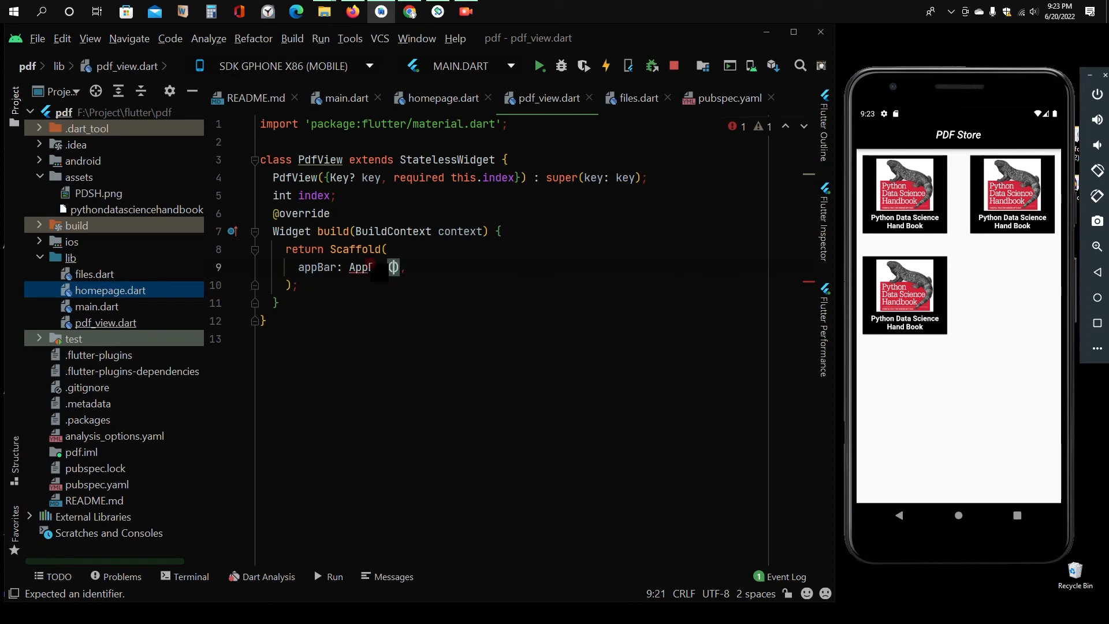
pyautogui.write('backgroundColor: ,')
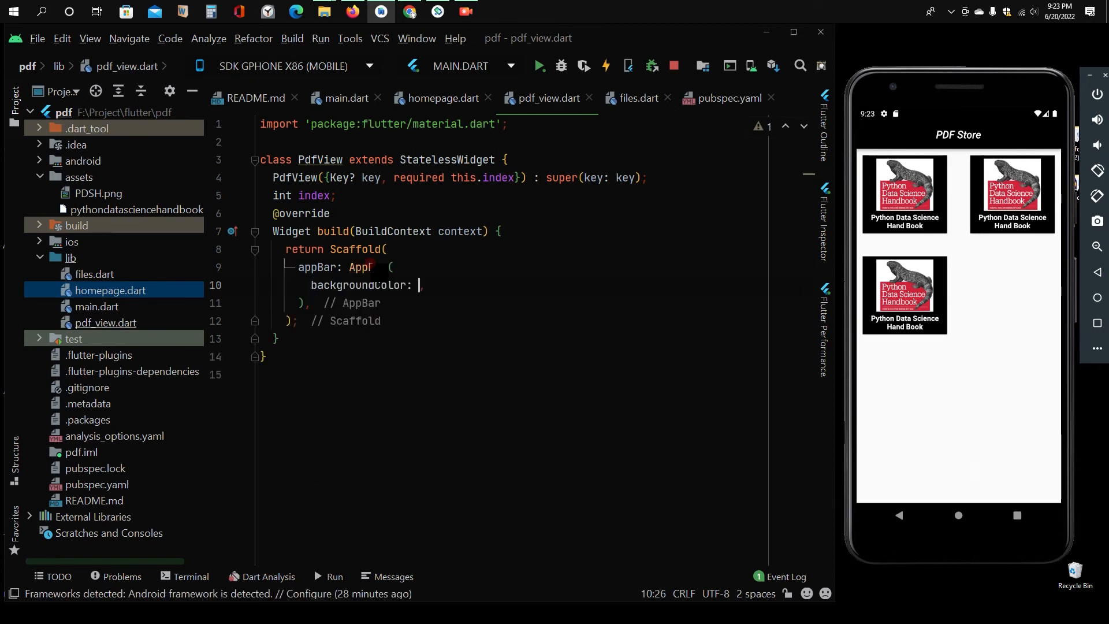
pyautogui.write('Colors.black')
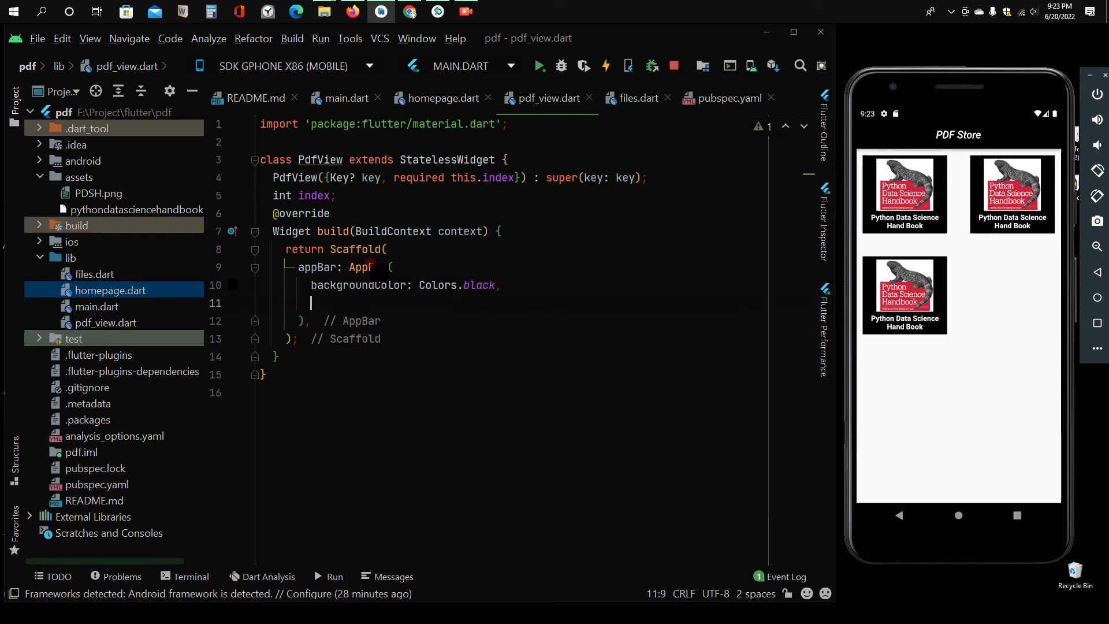
pyautogui.write('title: Text(),')
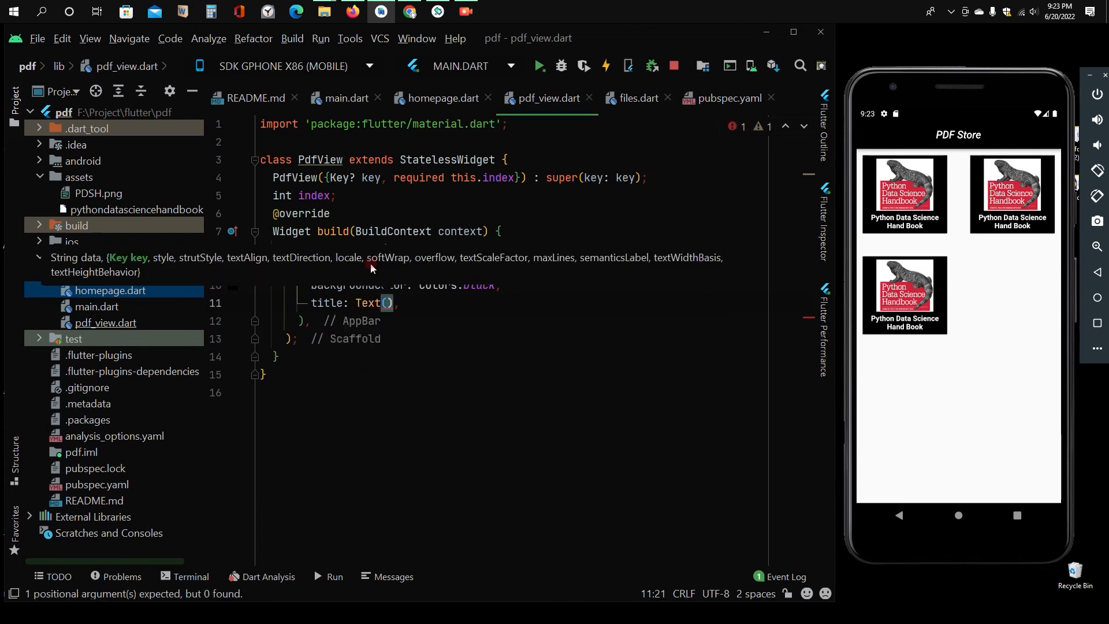
pyautogui.write('nam')
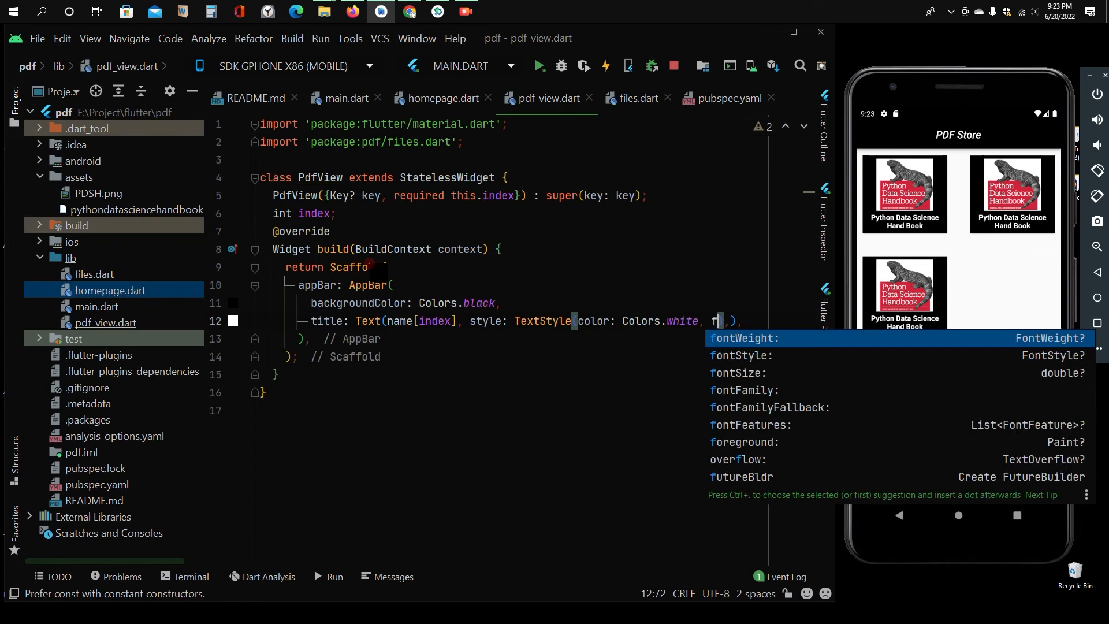
# Step: Style the title text with FontWeight.bold and FontStyle.italic
pyautogui.write('ontWeight: Fo')
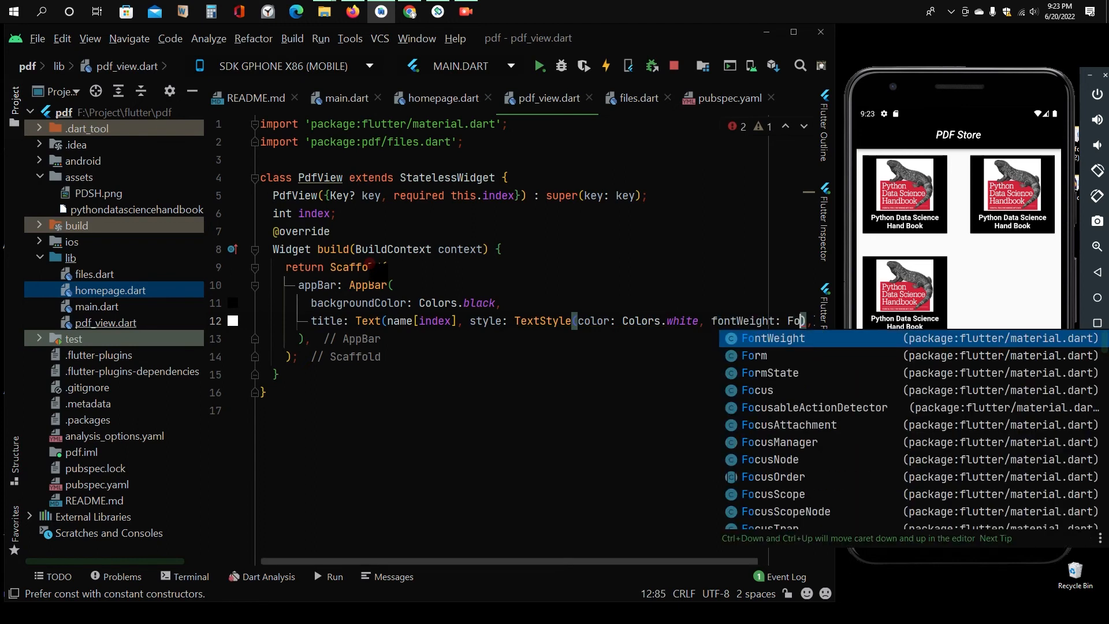
pyautogui.write('.')
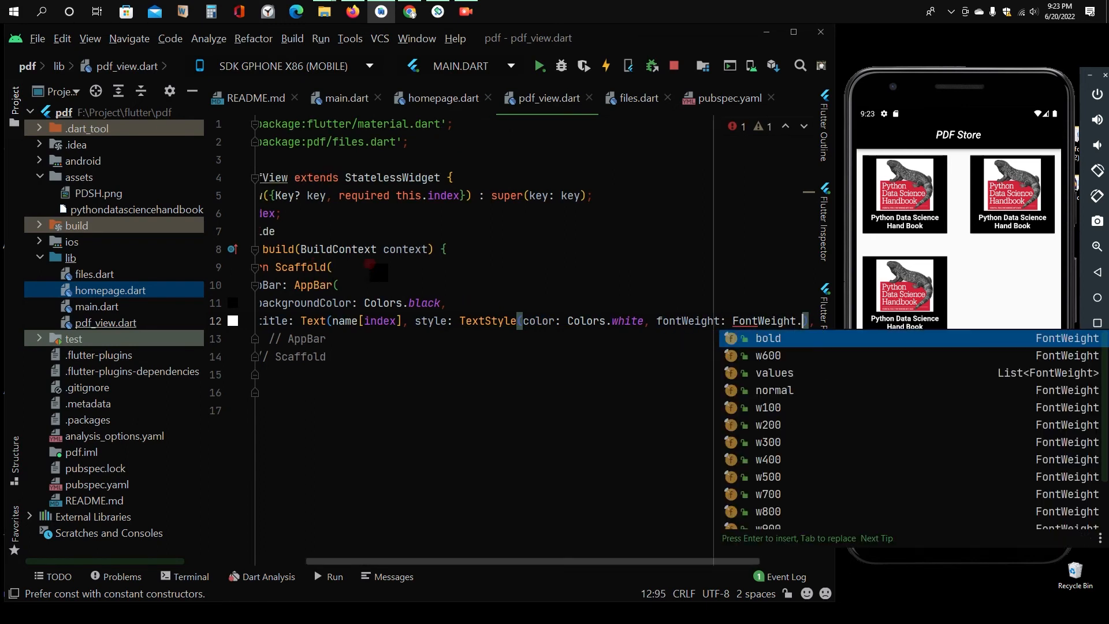
pyautogui.press('Enter')
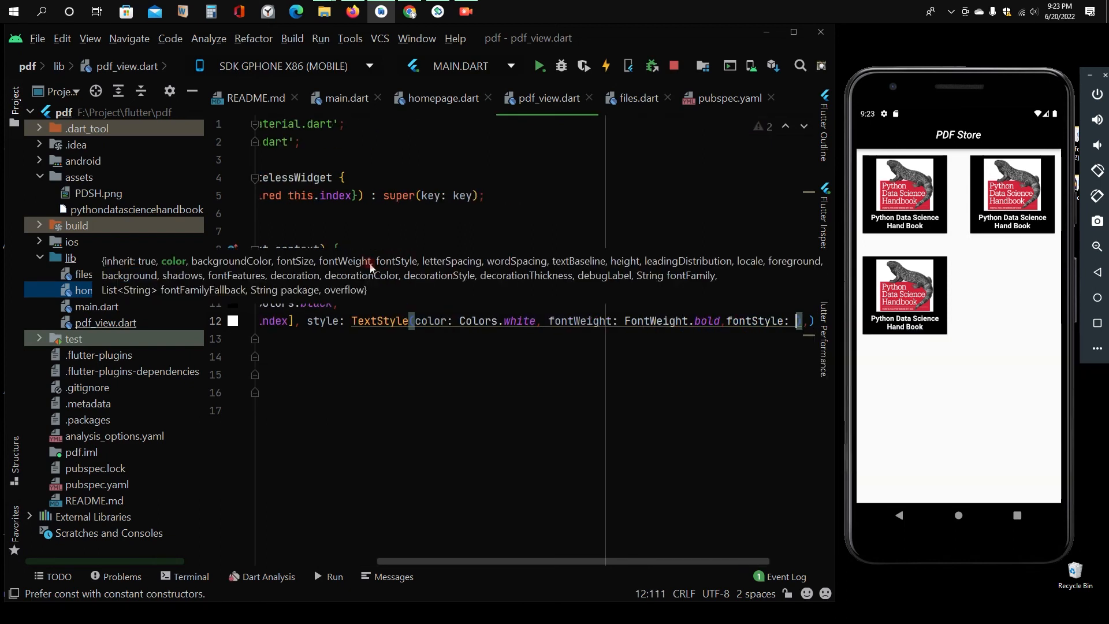
pyautogui.write('Font')
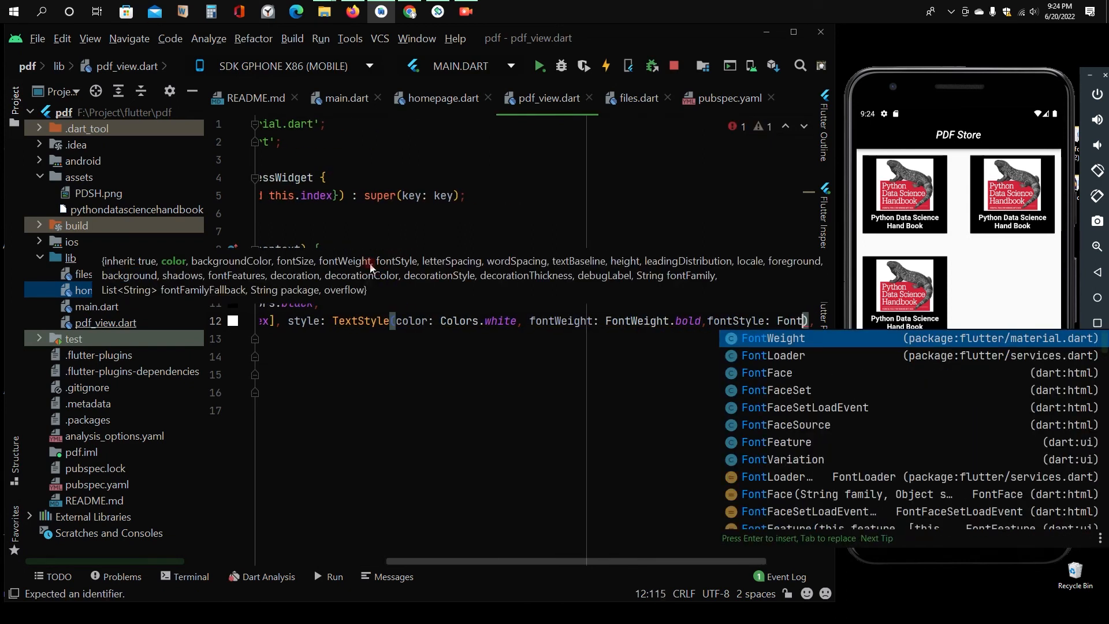
pyautogui.write('s')
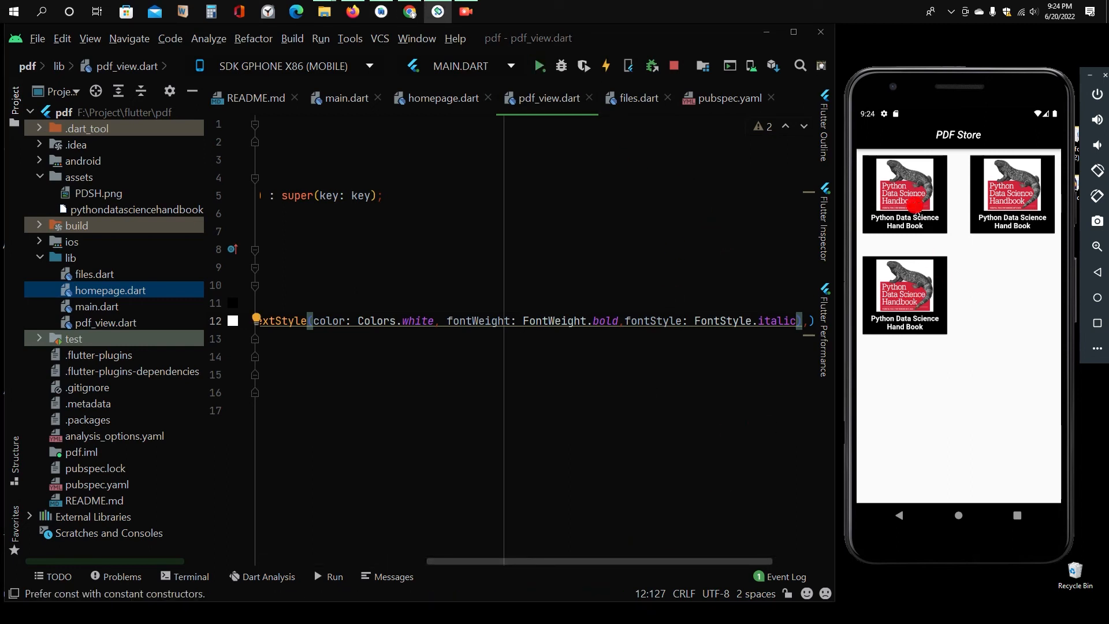
# Step: Change MaterialApp to GetMaterialApp in main.dart
pyautogui.click(330, 576)
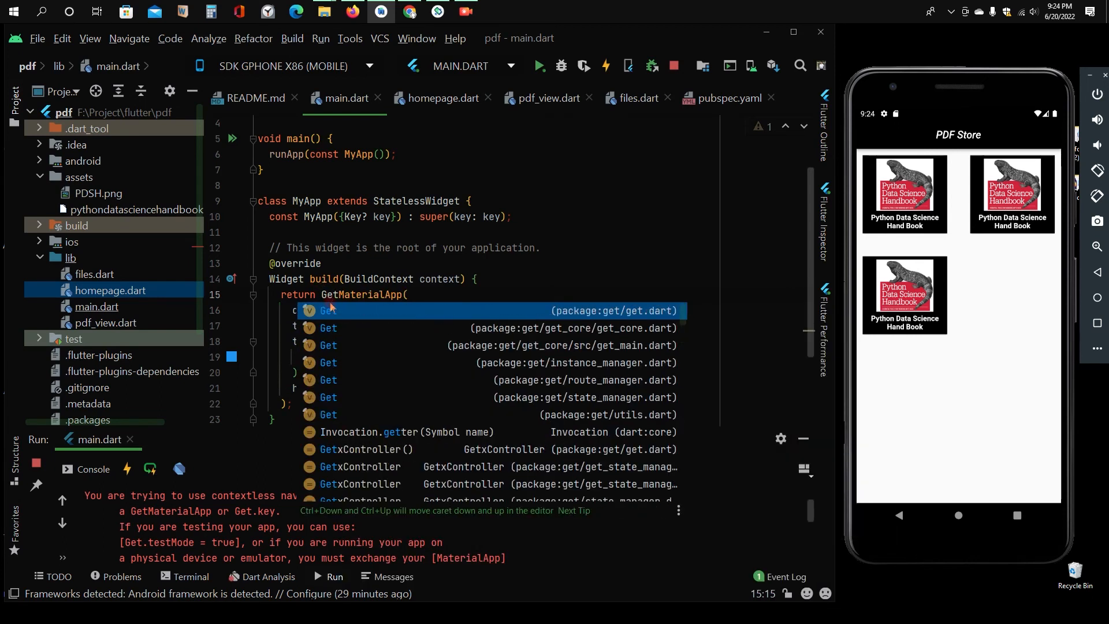
pyautogui.press('Escape')
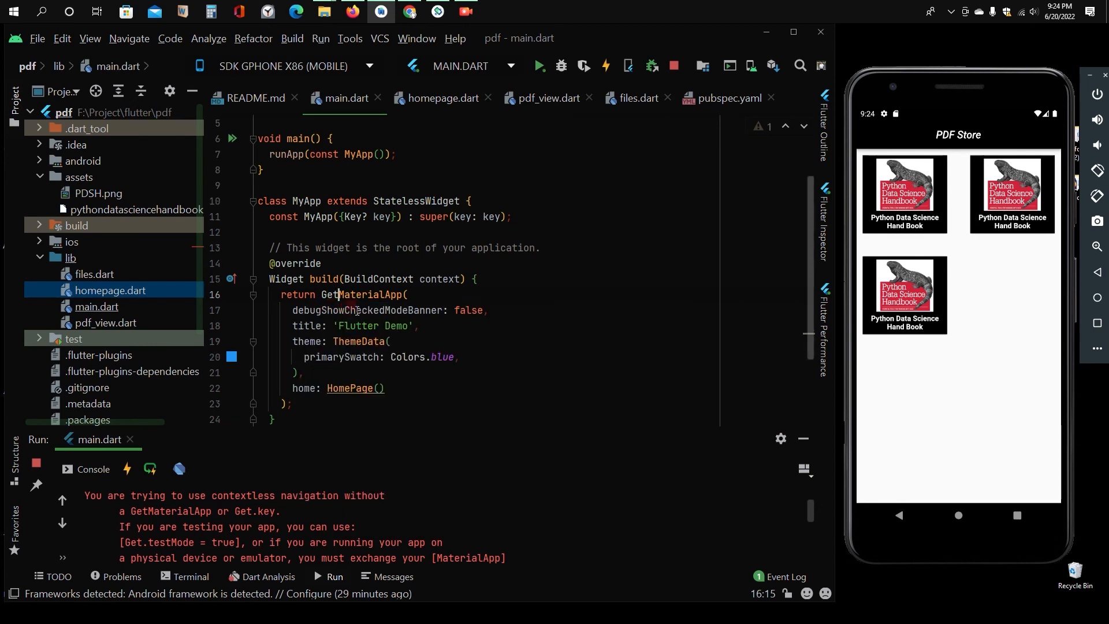
pyautogui.scroll(-3)
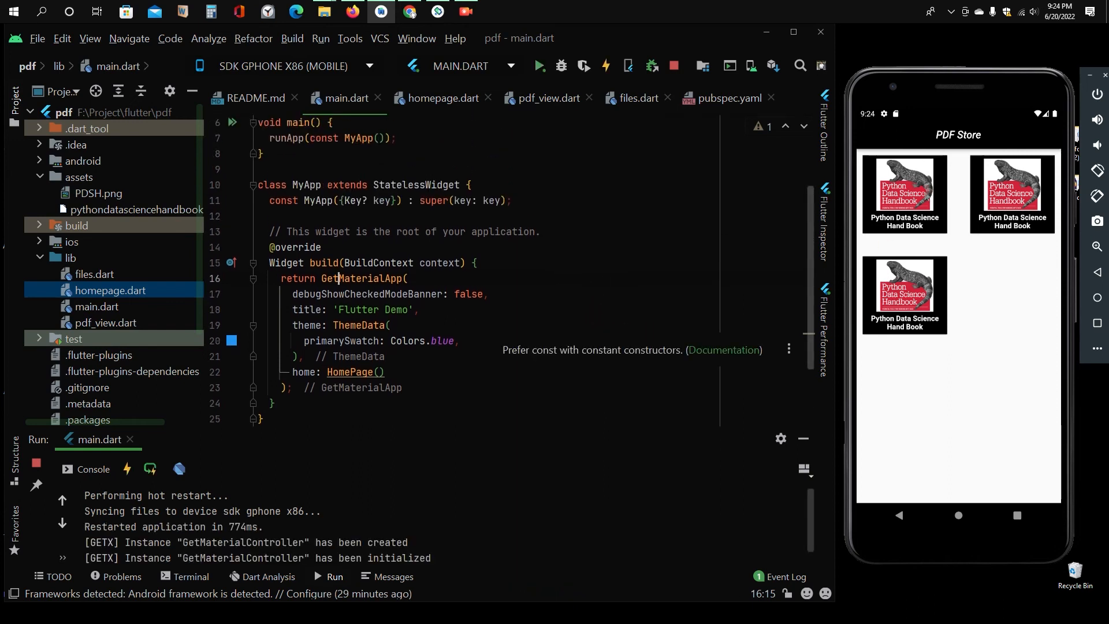
# Step: Open the 'Python Data Science Hand Book' page in the emulator and return to the list
pyautogui.click(904, 195)
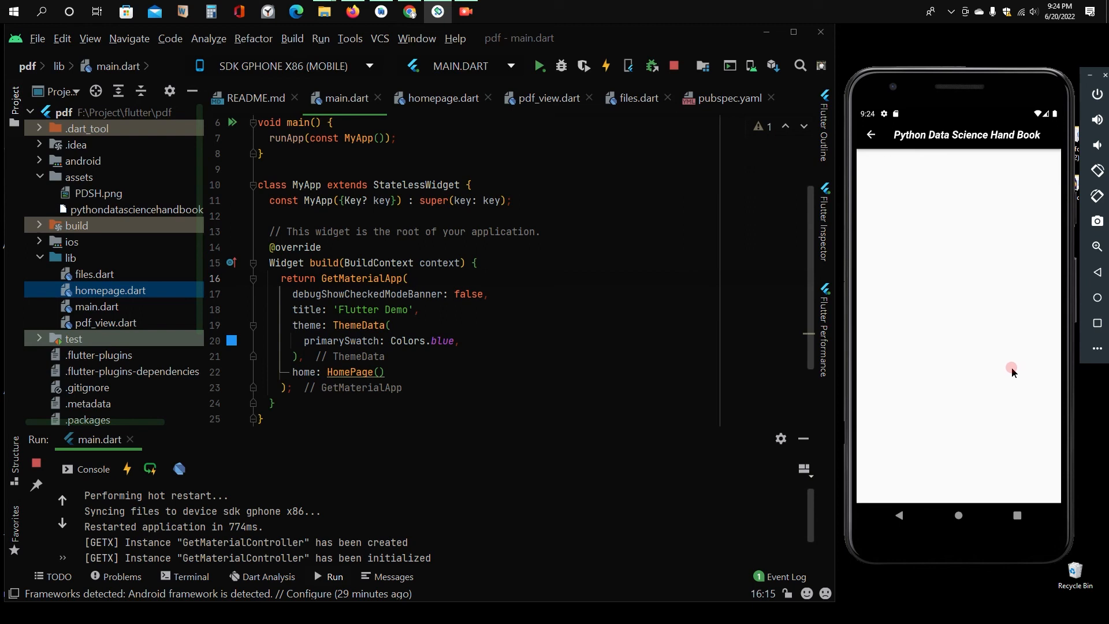
pyautogui.moveTo(976, 384)
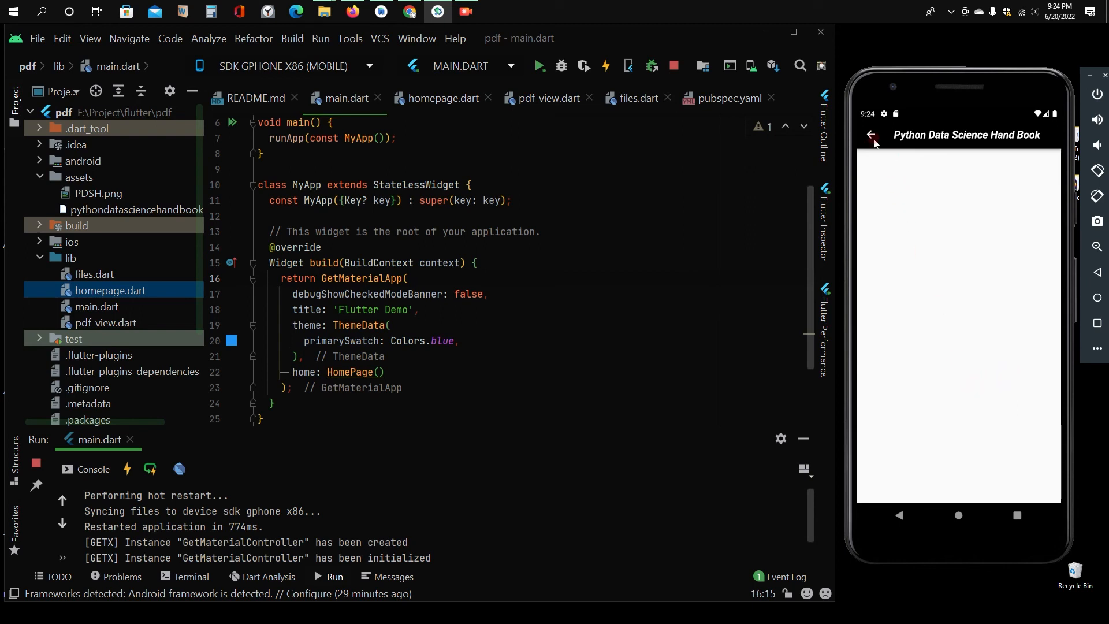
pyautogui.click(915, 302)
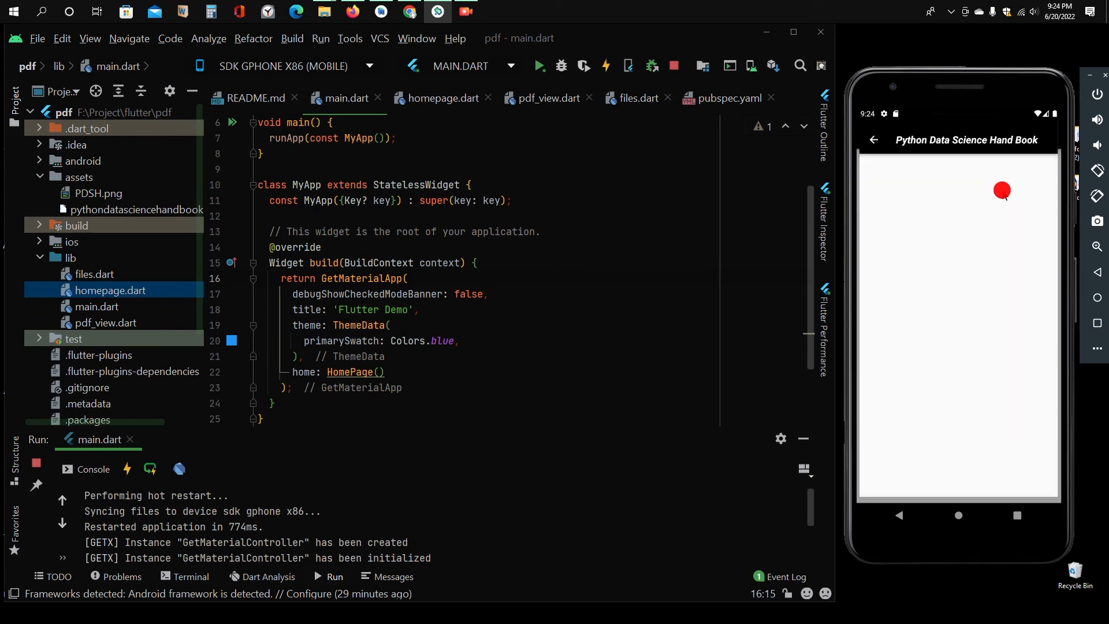
pyautogui.click(874, 139)
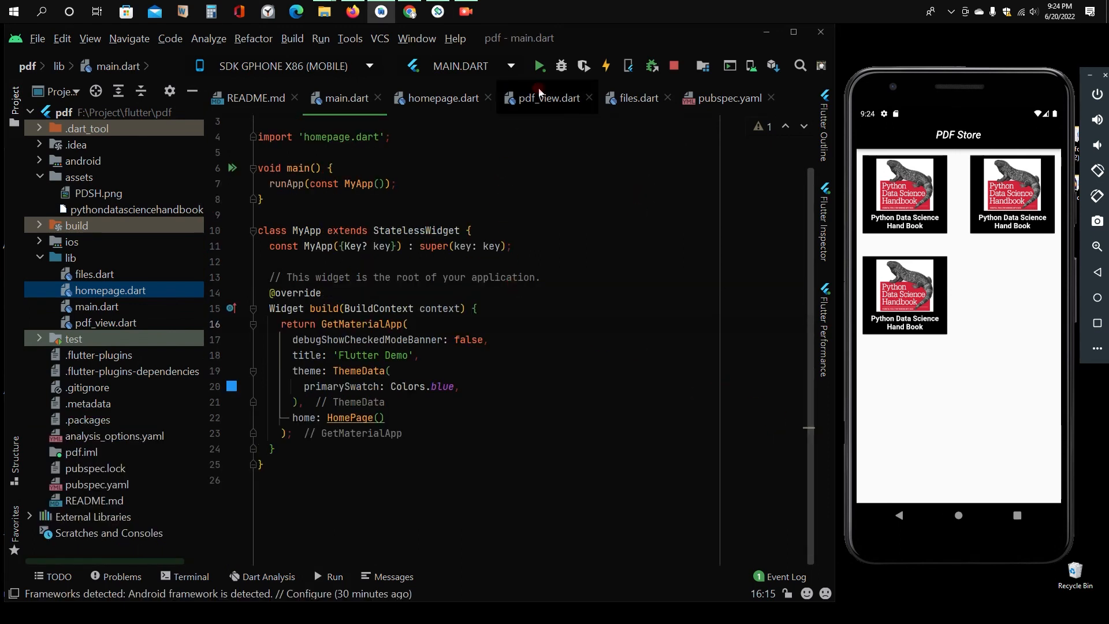
pyautogui.click(439, 98)
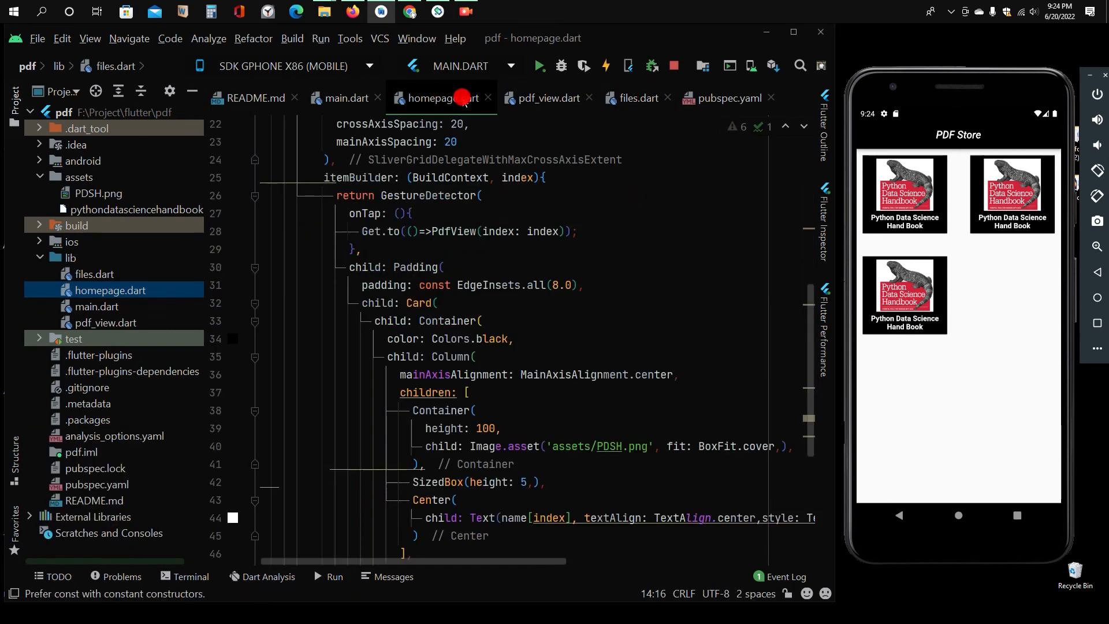
# Step: Set PdfView's body to SfPdfViewer.asset(pdf[index]), importing syncfusion_flutter_pdfviewer
pyautogui.click(546, 97)
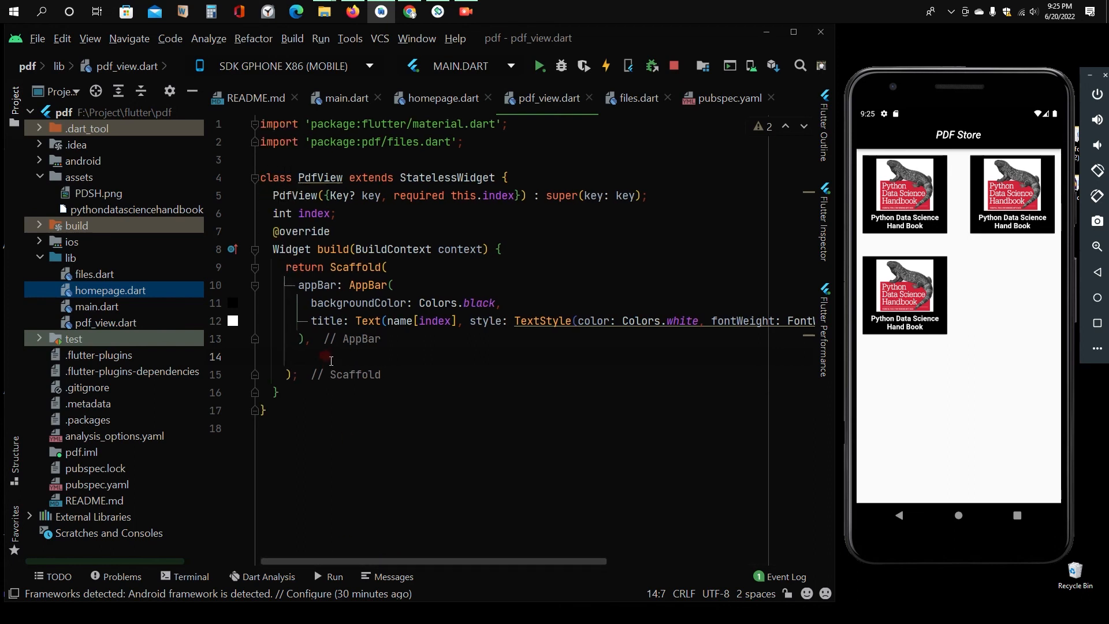
pyautogui.write('body:')
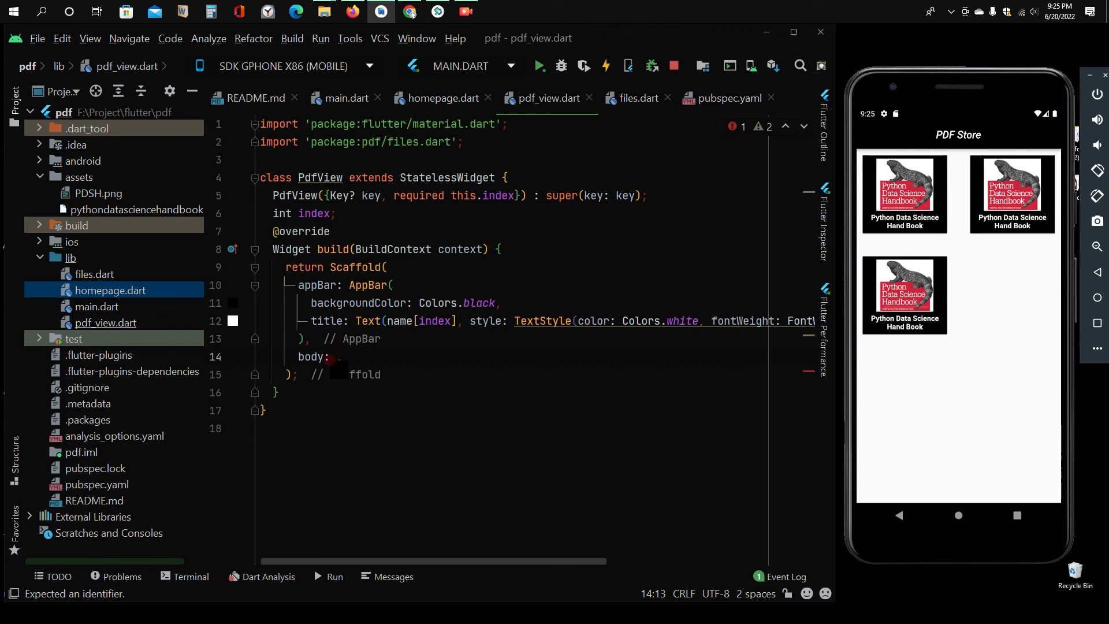
pyautogui.write('S')
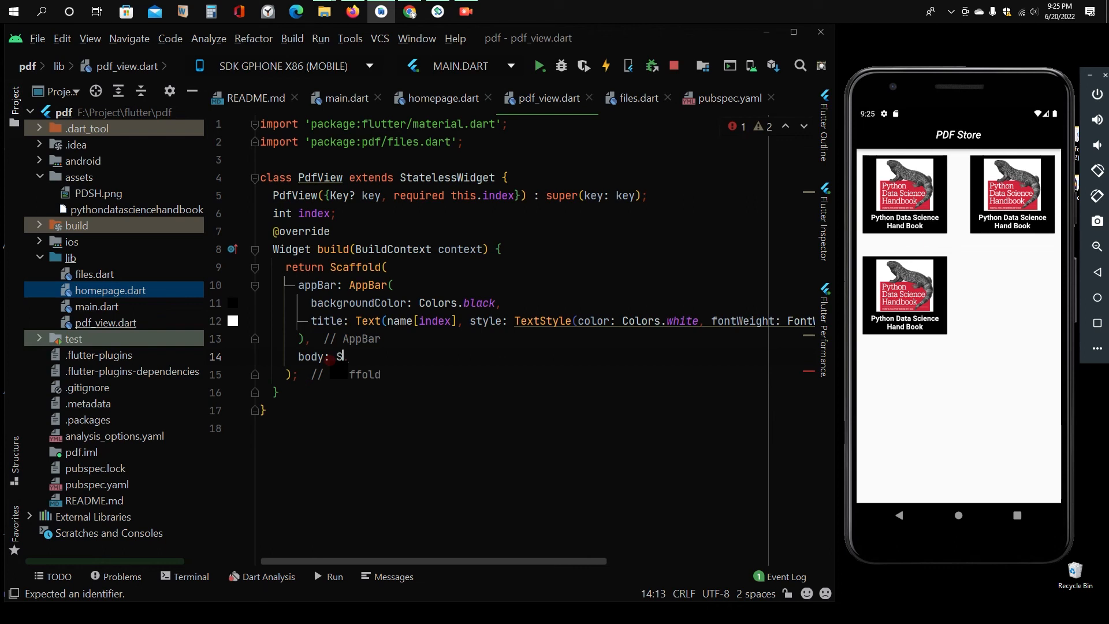
pyautogui.write('fc')
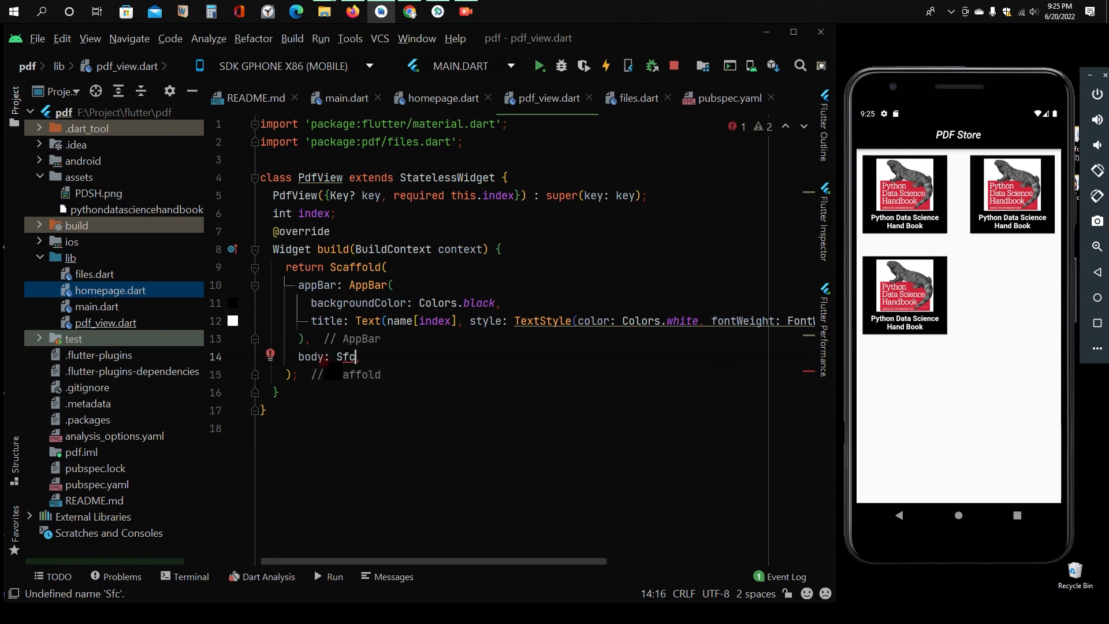
pyautogui.write('p')
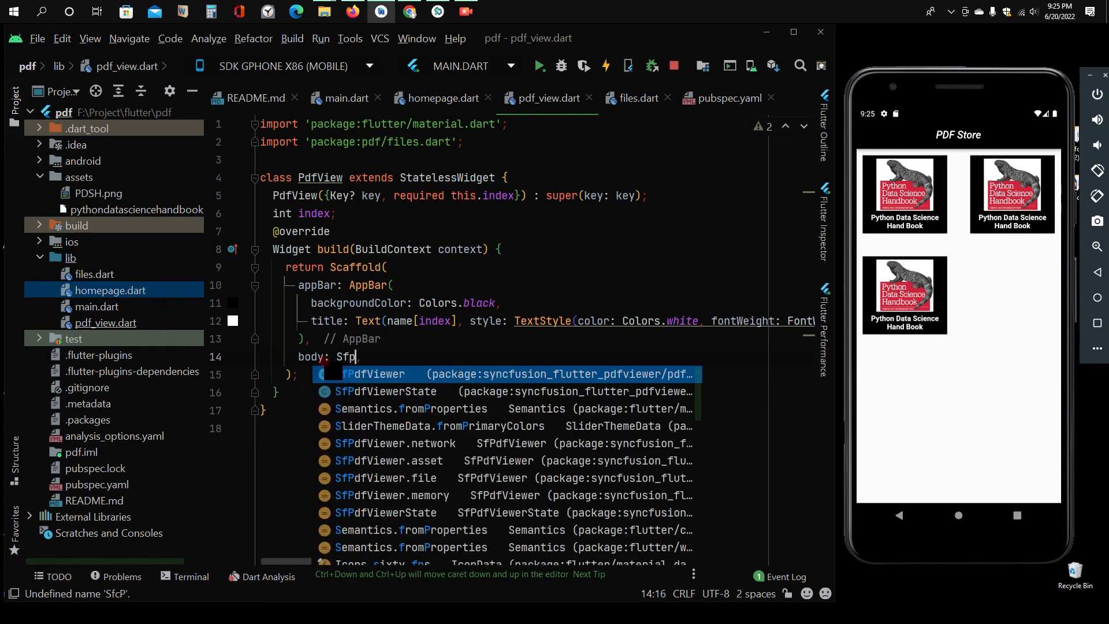
pyautogui.click(375, 374)
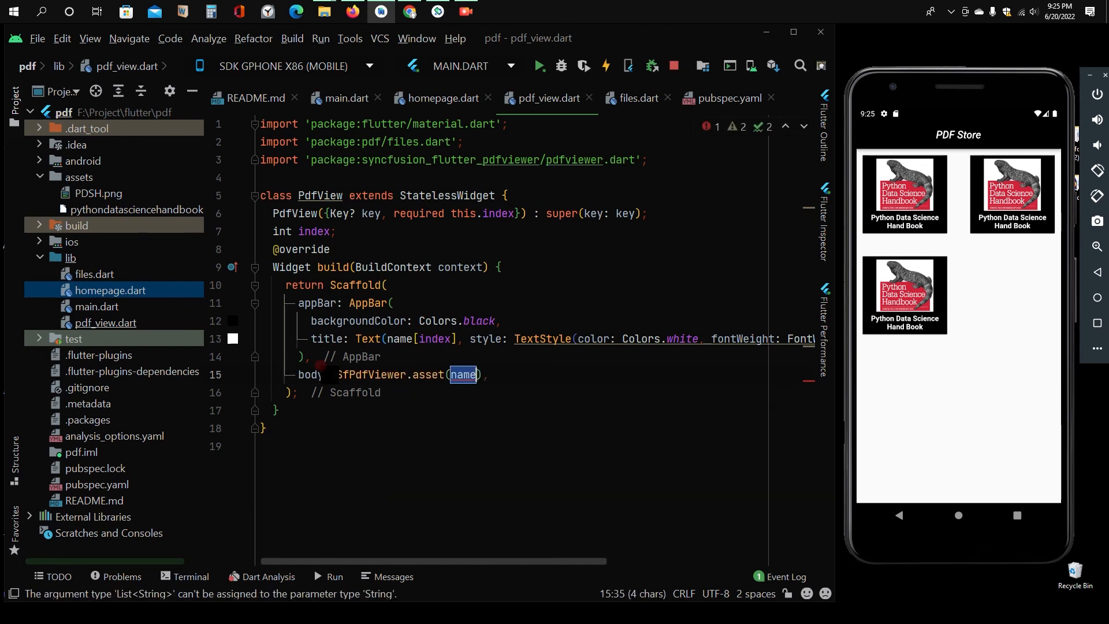
pyautogui.write('pdf[')
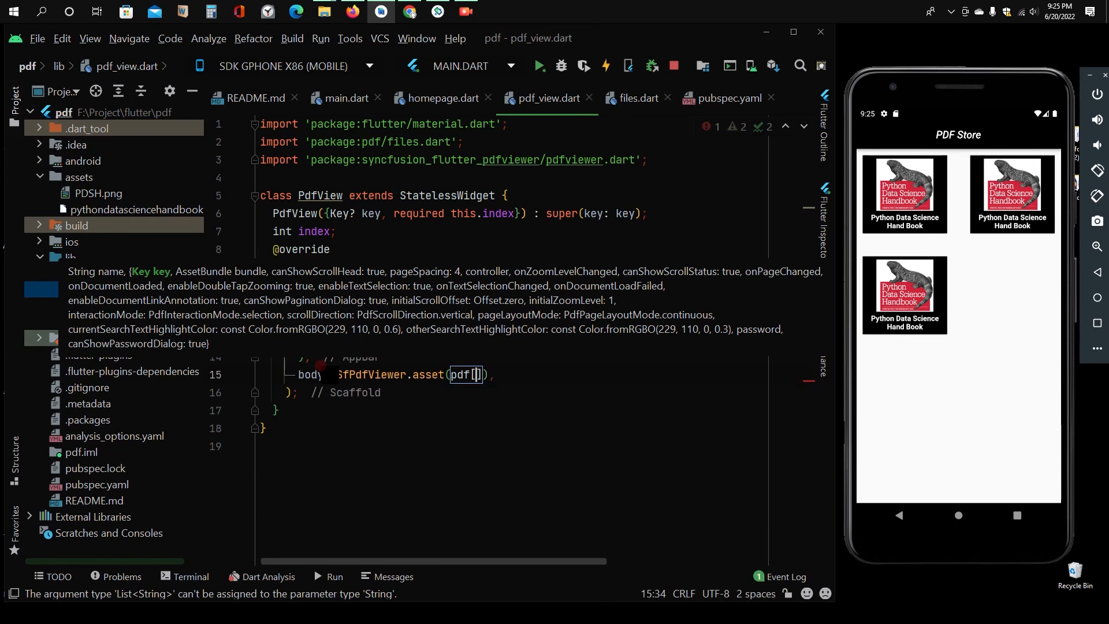
pyautogui.write('index')
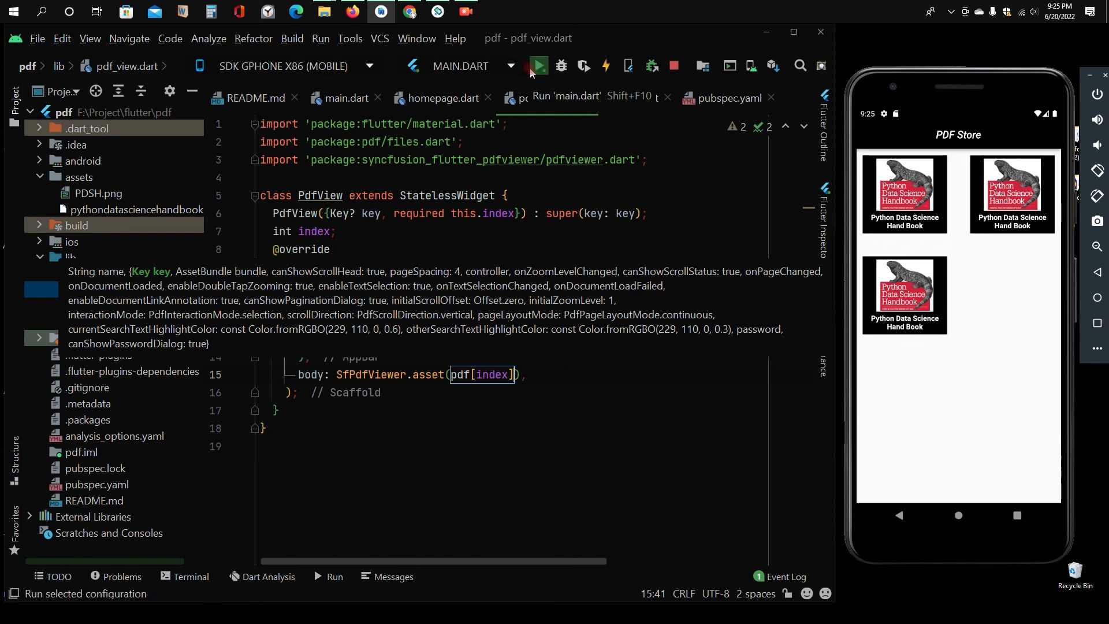
# Step: Rerun main.dart, open a book's PDF, jump to page 55, then go back to the grid
pyautogui.click(536, 65)
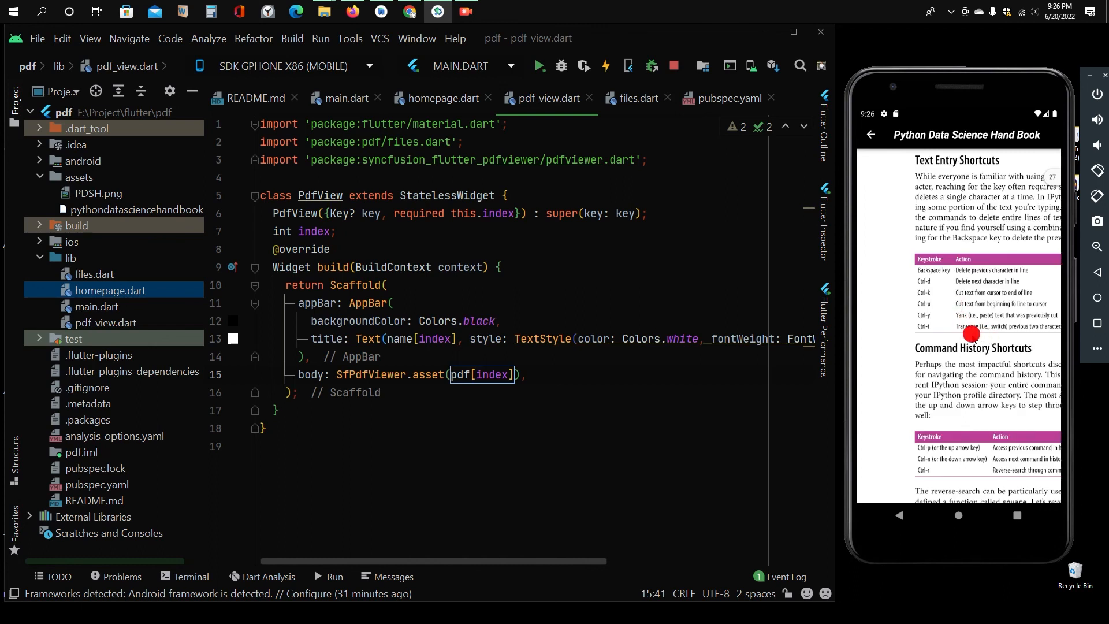
pyautogui.scroll(-3)
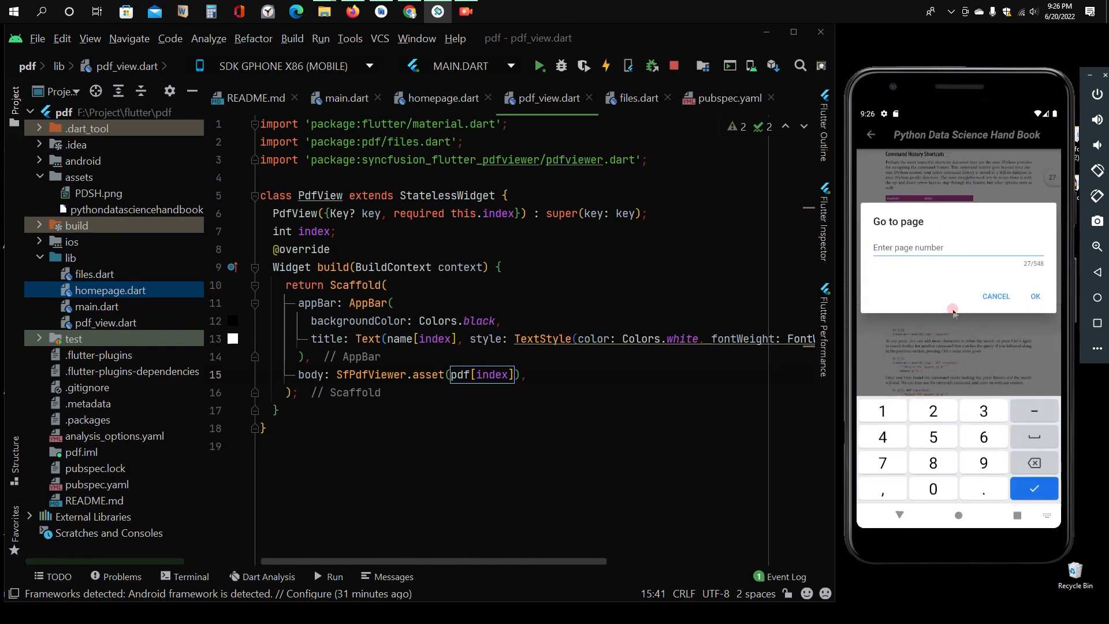
pyautogui.write('55')
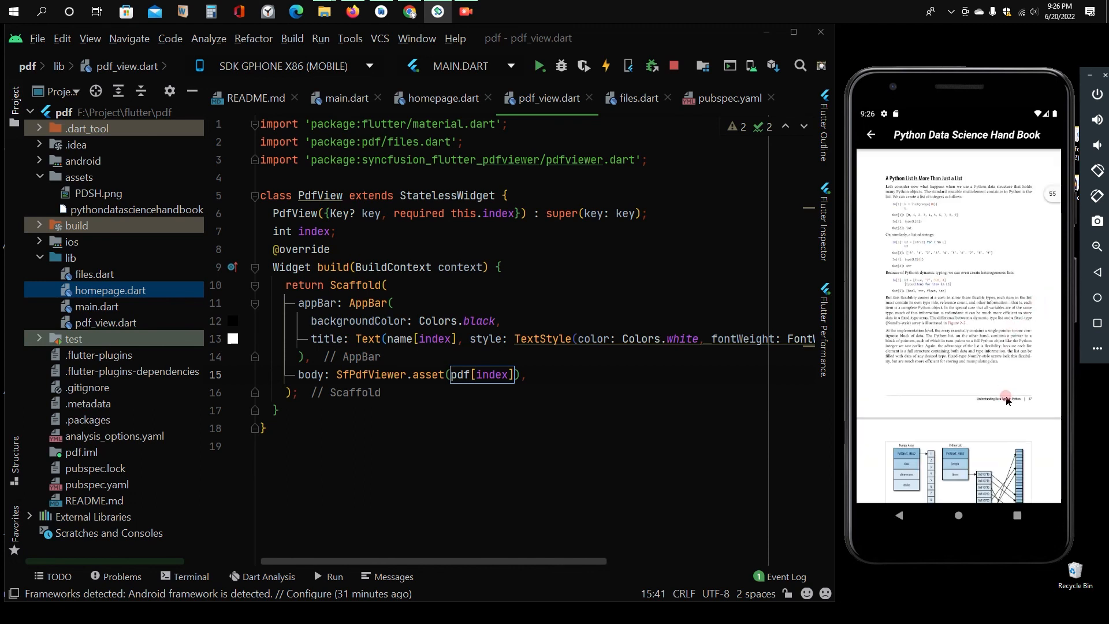
pyautogui.scroll(-3)
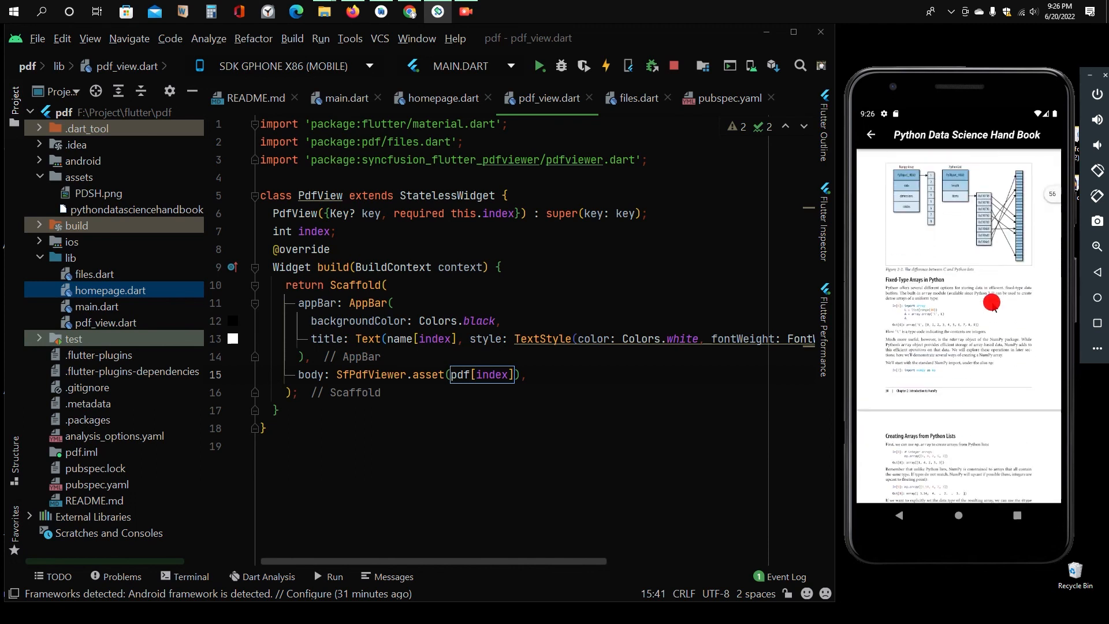
pyautogui.click(869, 134)
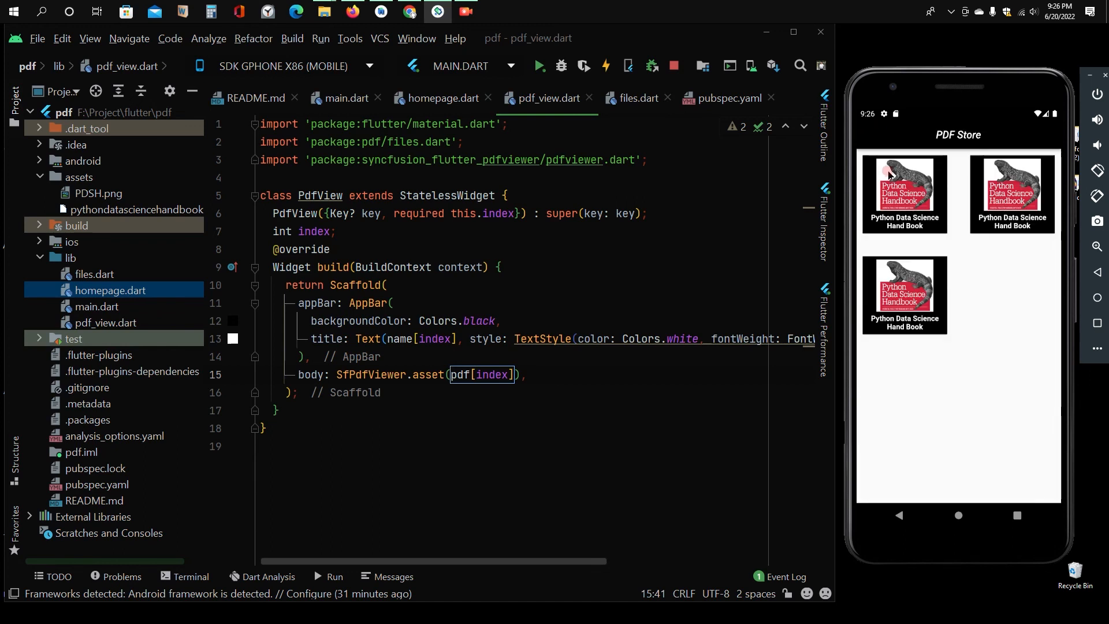